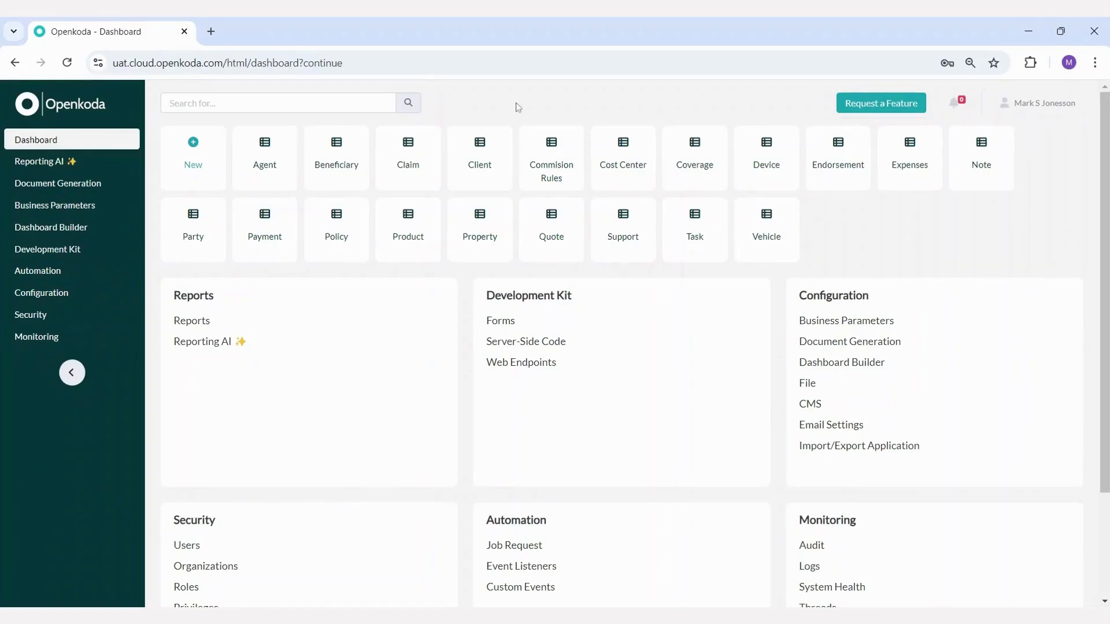
mouse_move(297, 198)
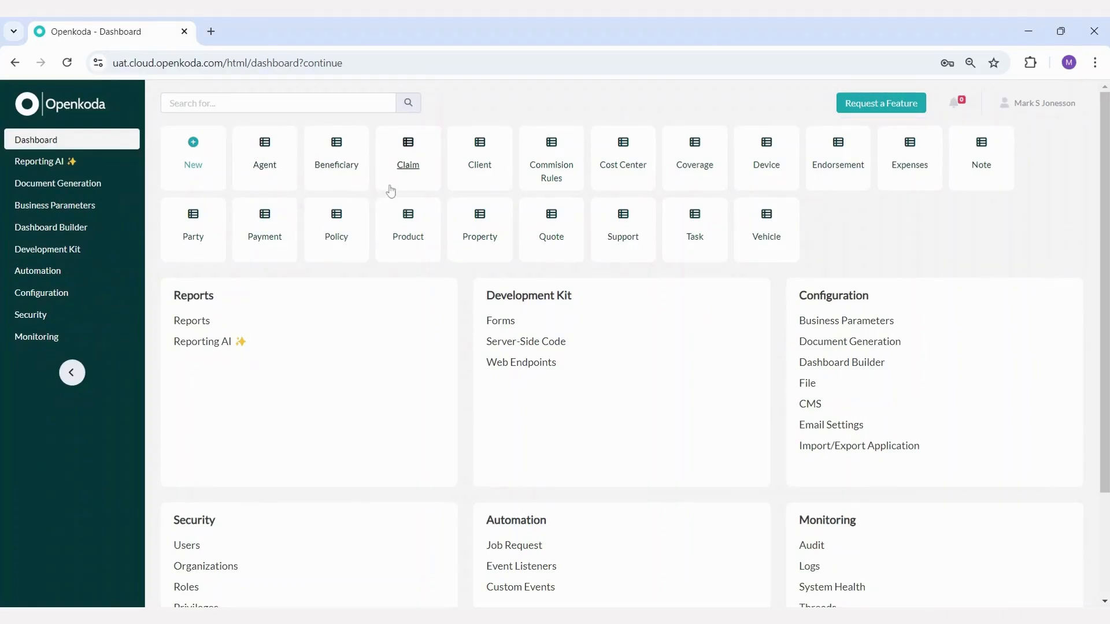
mouse_move(446, 195)
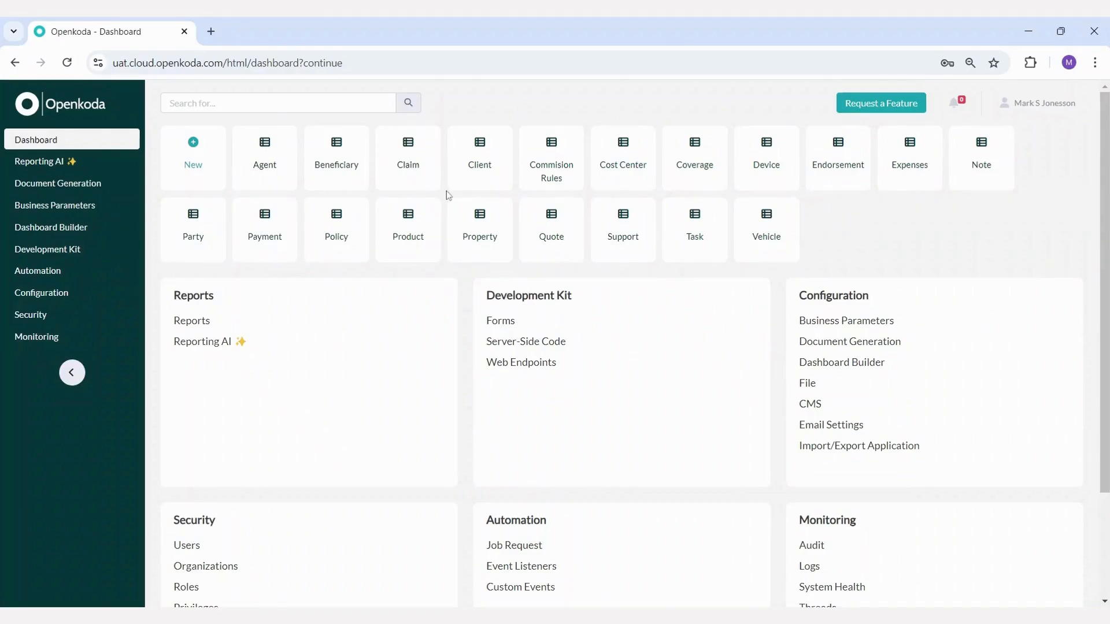
mouse_move(449, 195)
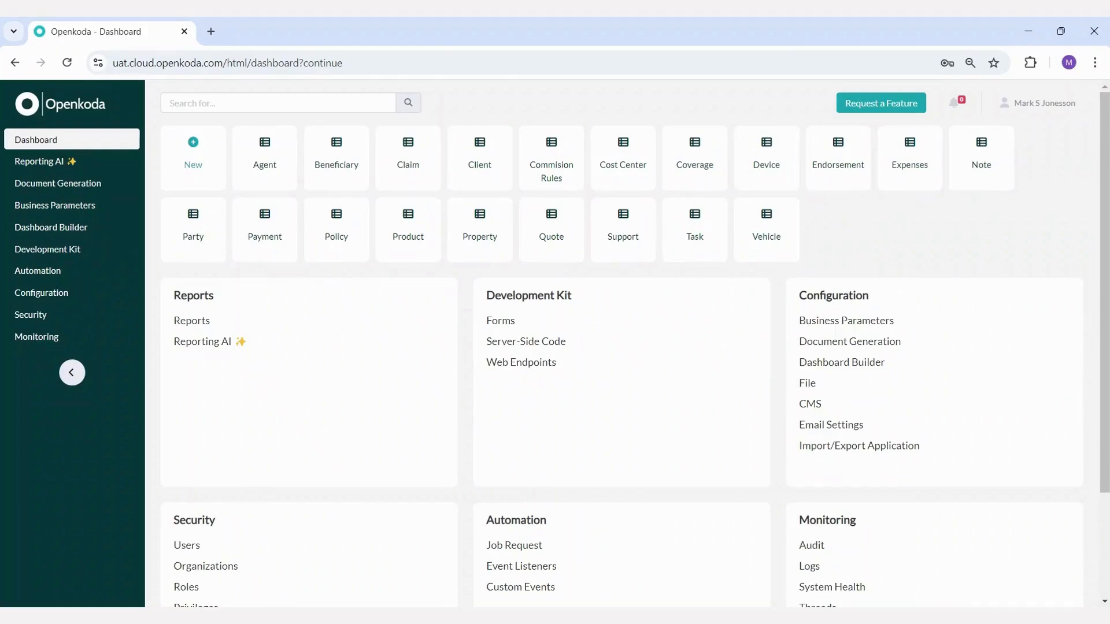
Step: Show the Client list sorted by ID descending, newest records first
click(479, 158)
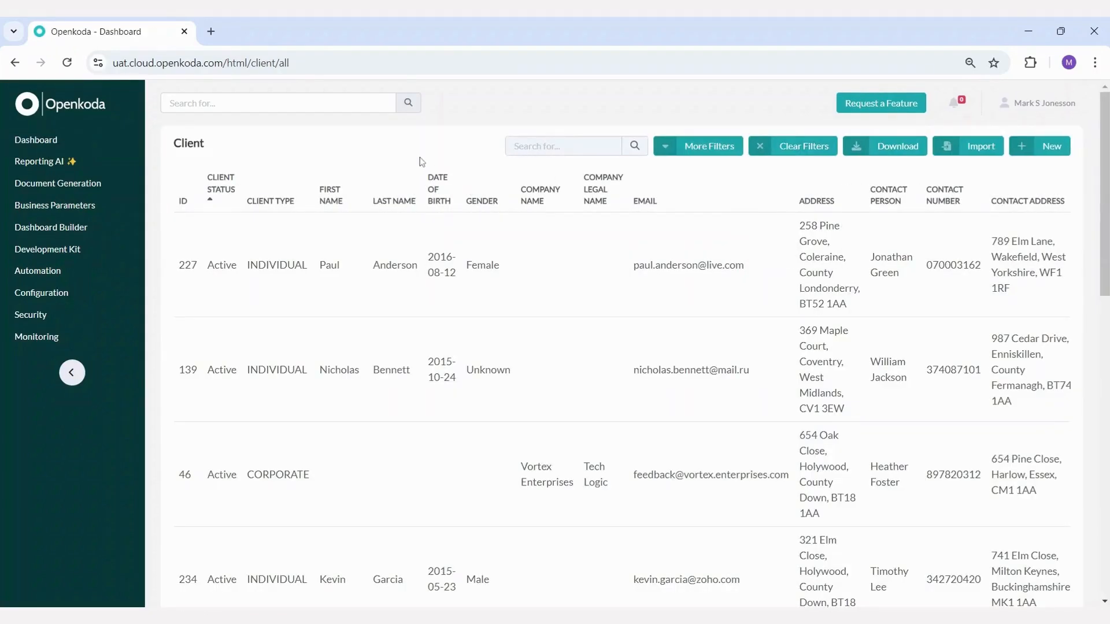
click(187, 200)
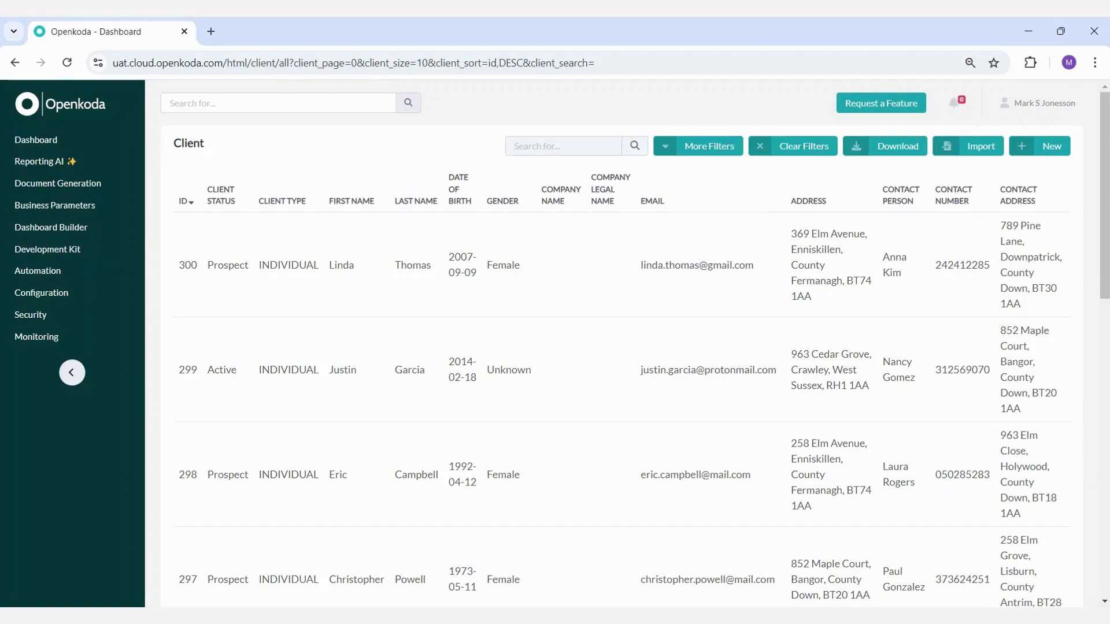
mouse_move(694, 179)
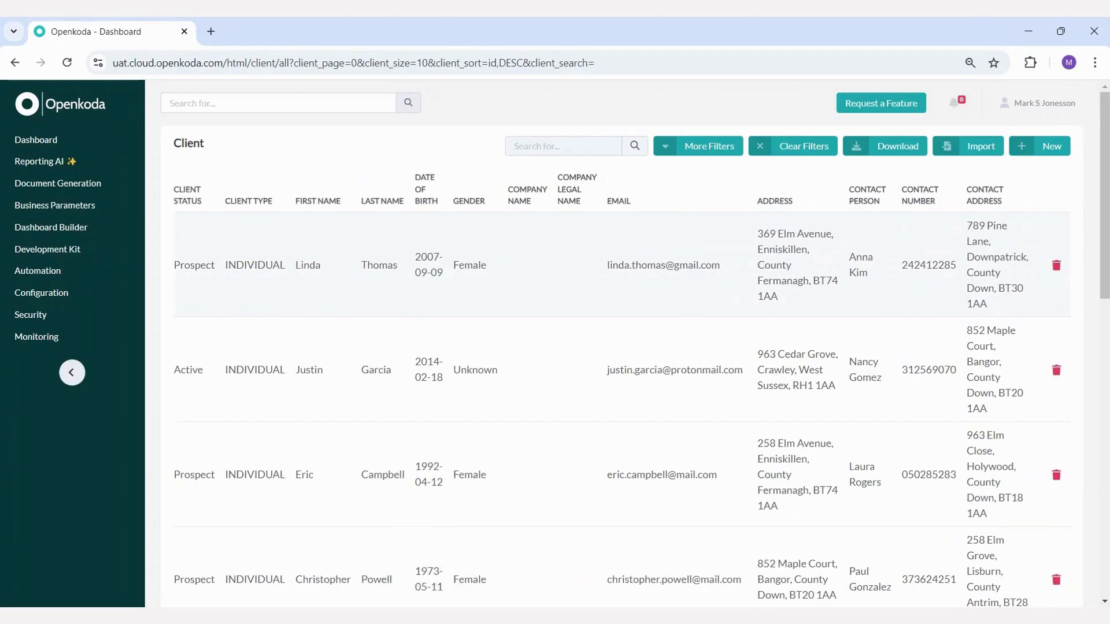
Step: Return to the dashboard and bring up the Forms list under Development Kit
click(36, 140)
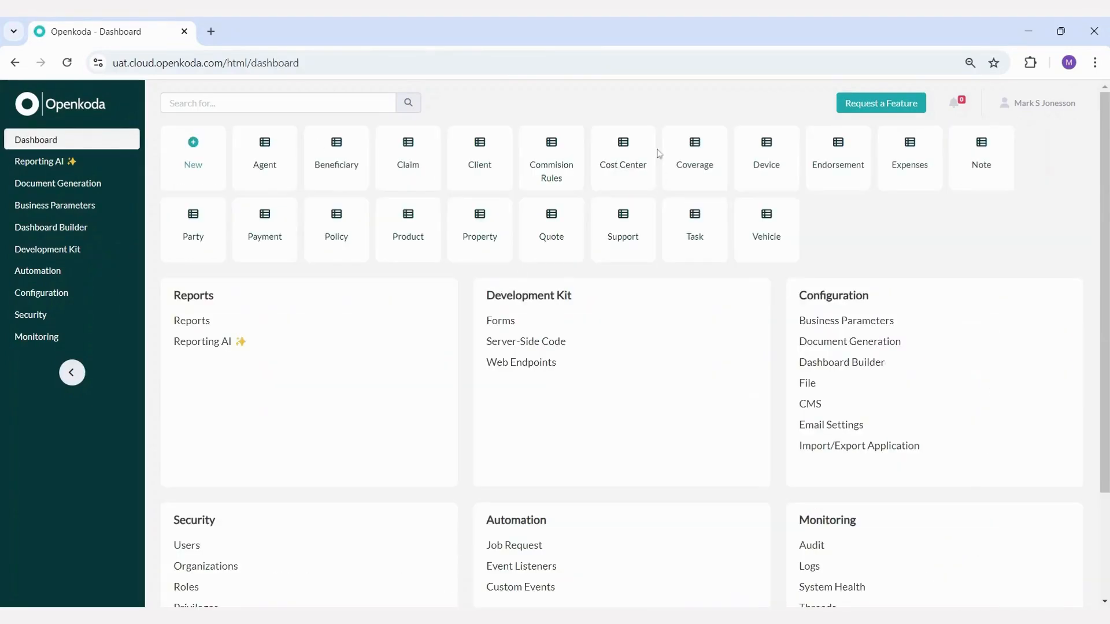
mouse_move(317, 289)
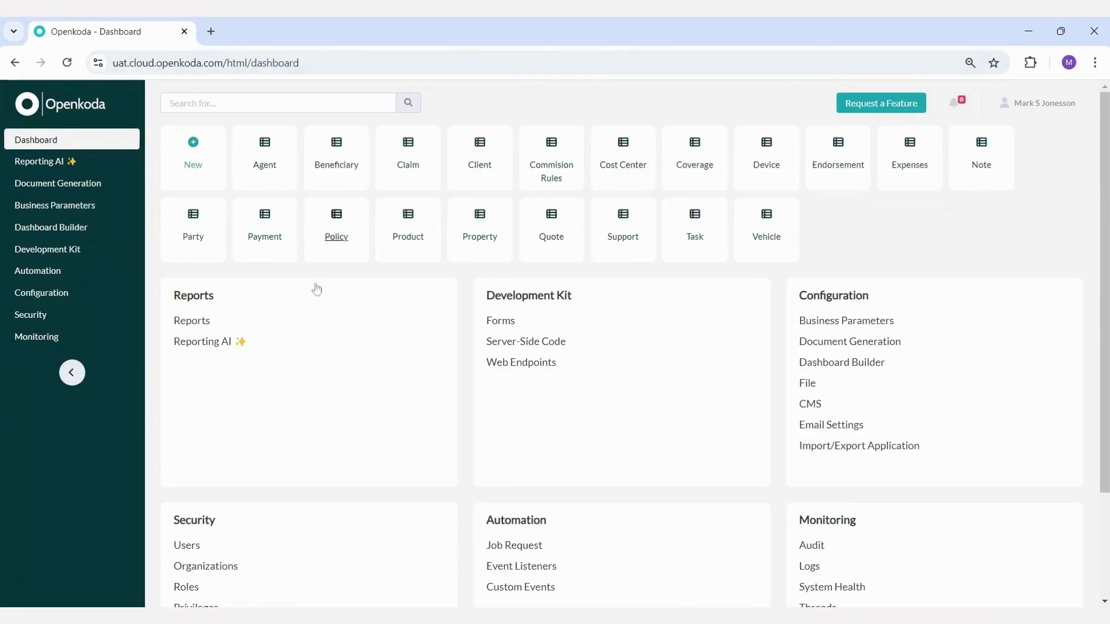
mouse_move(499, 321)
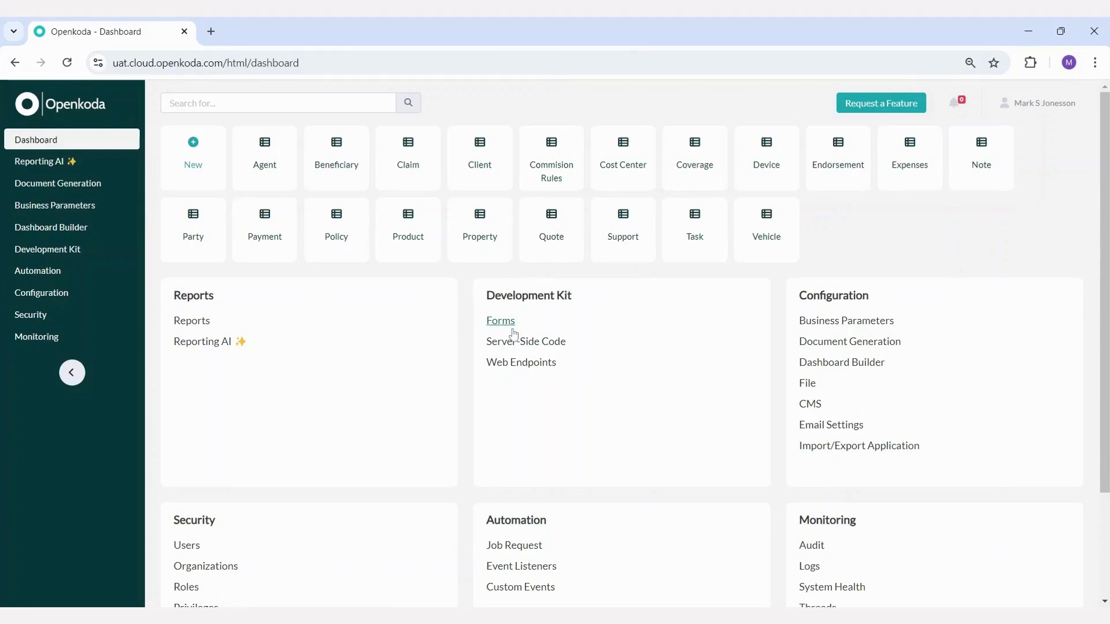
click(500, 320)
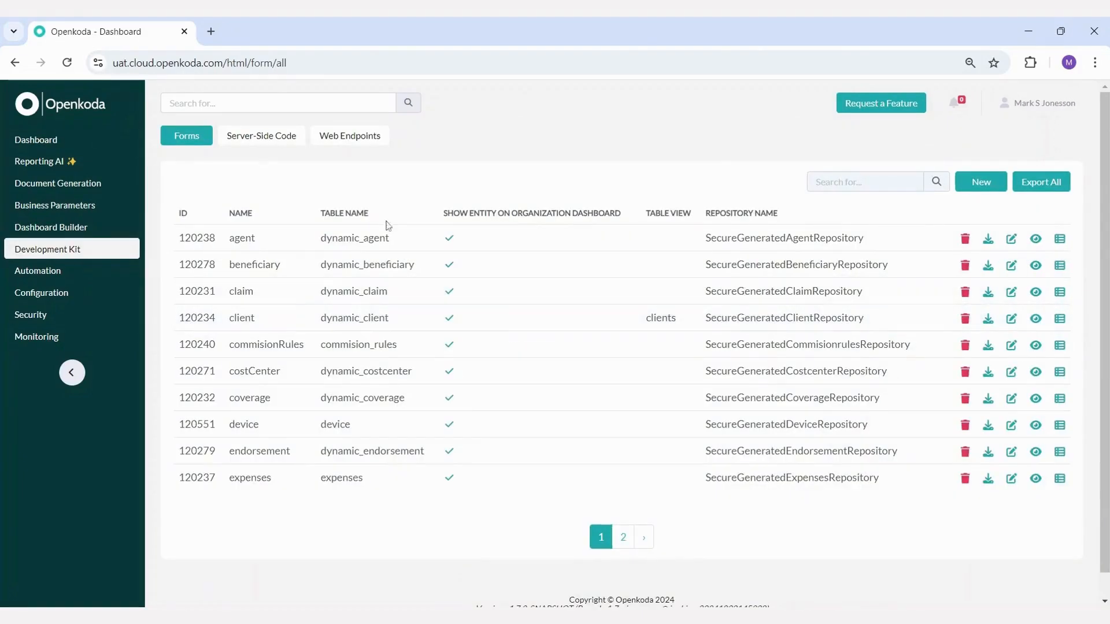
mouse_move(396, 515)
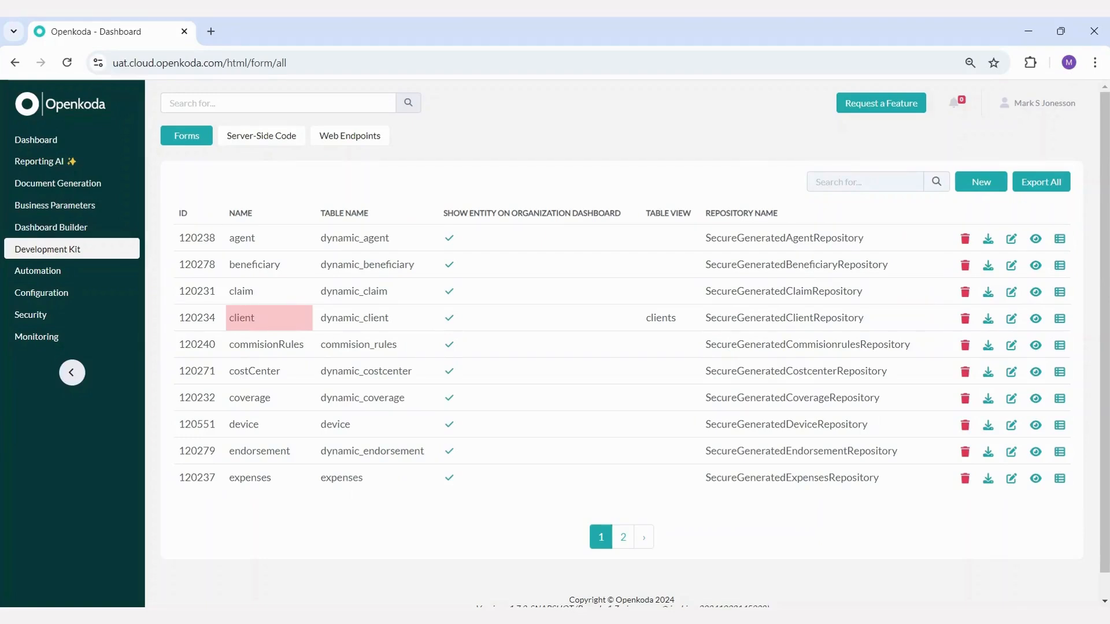
Step: Add .text("demoFieldX") as a new field in the client form's code editor
click(1011, 318)
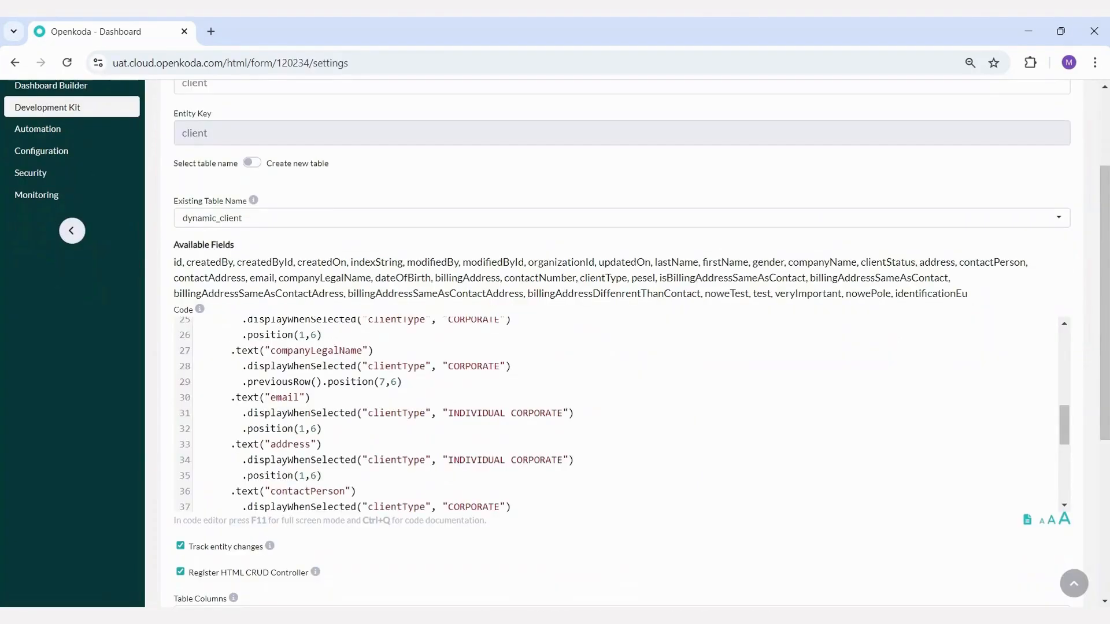
scroll(down, 3)
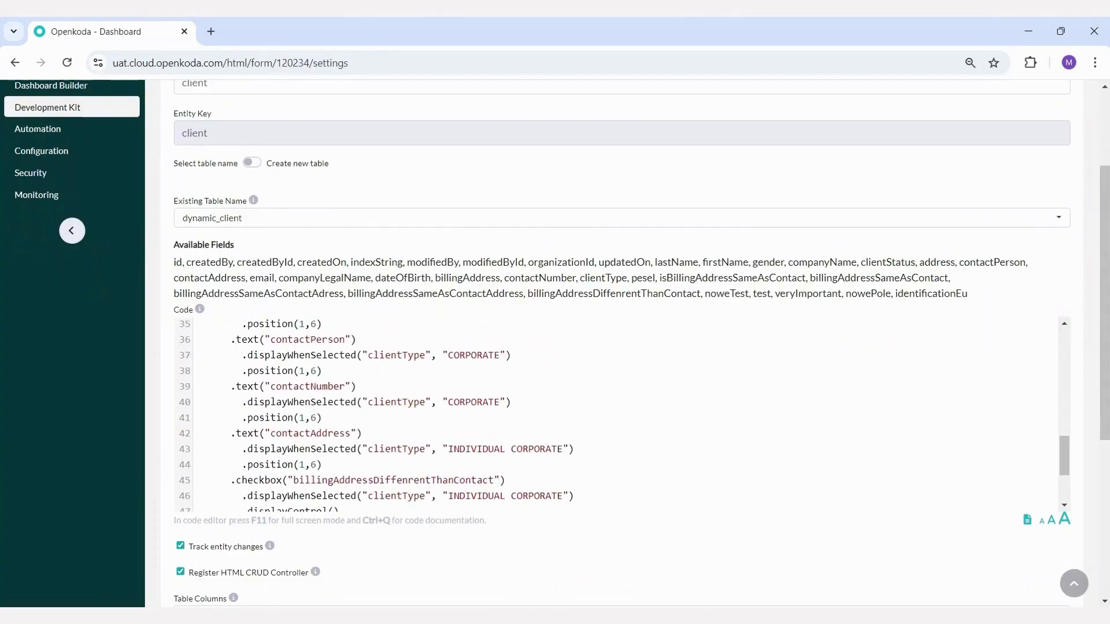
scroll(up, 3)
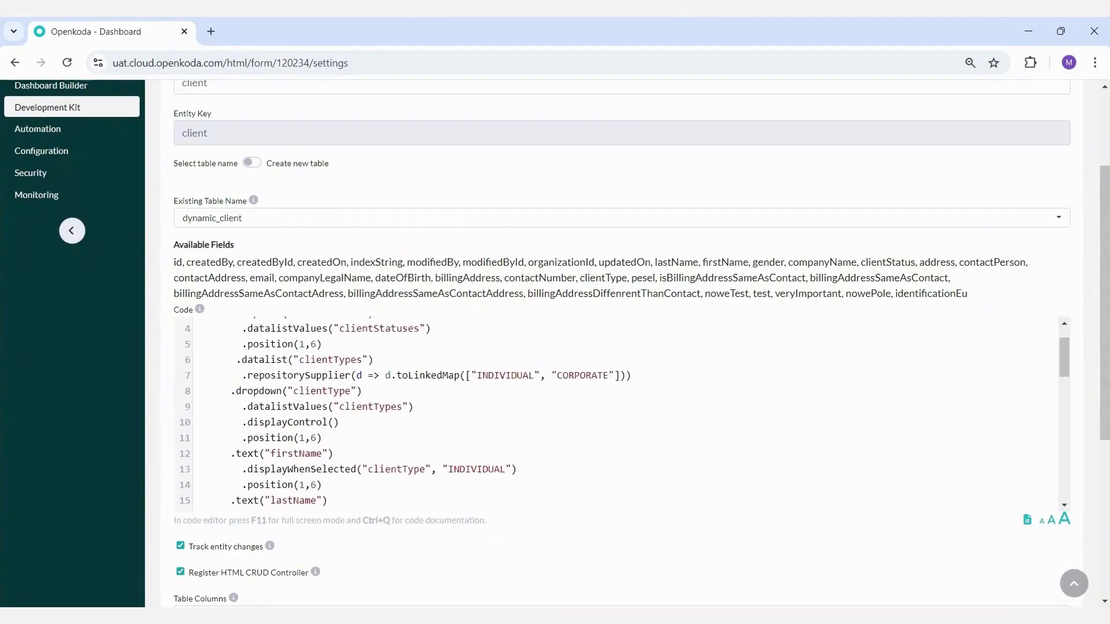
scroll(up, 3)
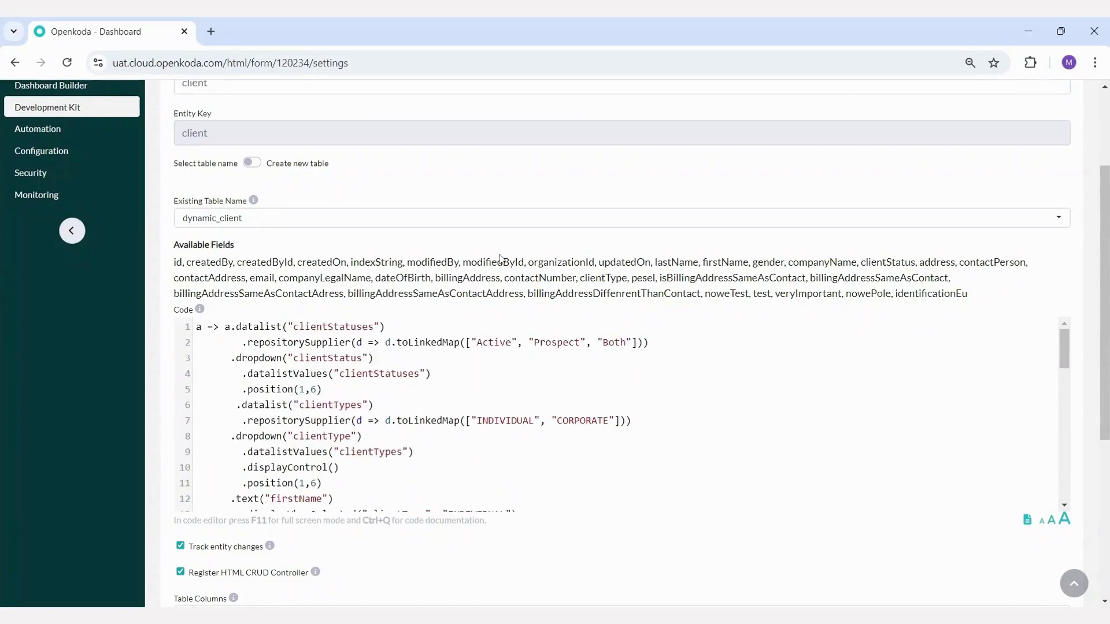
scroll(up, 3)
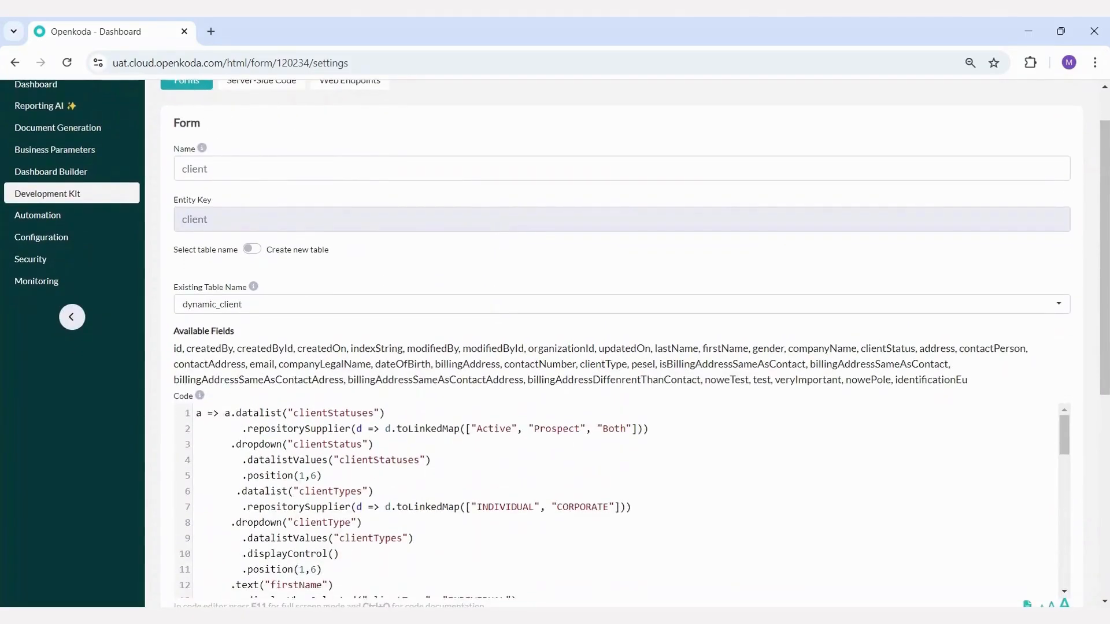
scroll(down, 3)
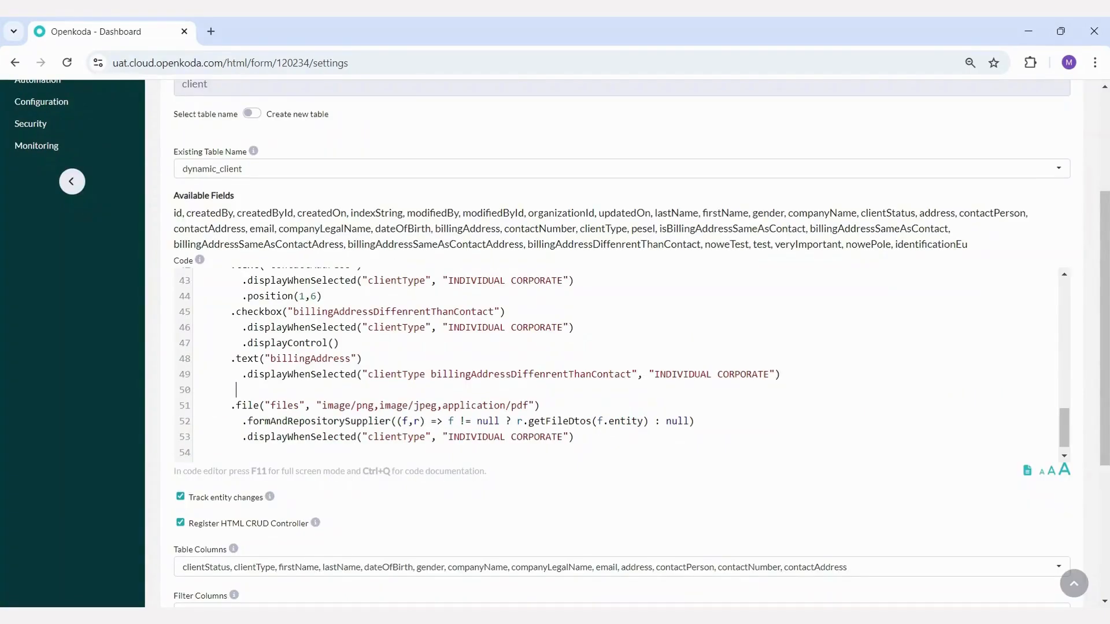
text(.text("demoField)
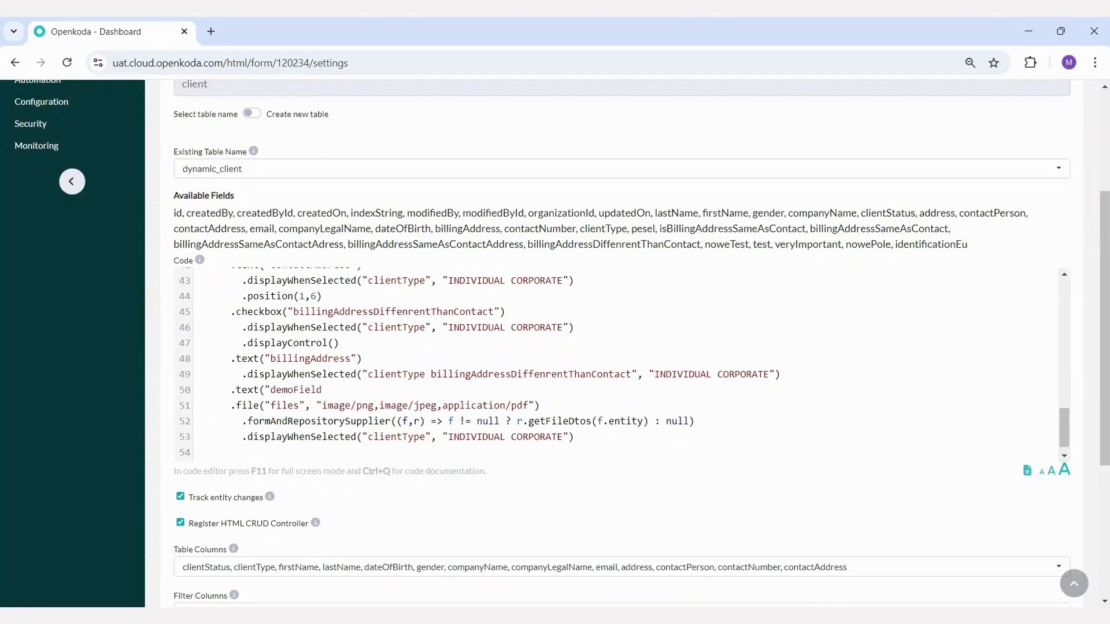
scroll(down, 3)
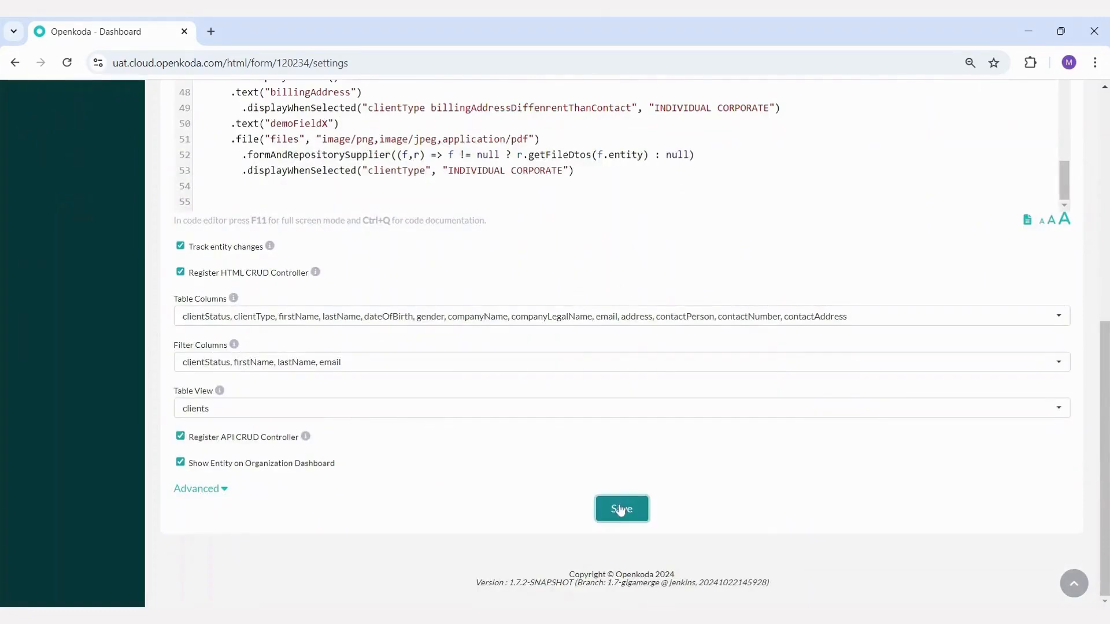
Step: Include demoFieldX in the client table and filter columns and save the form
scroll(up, 3)
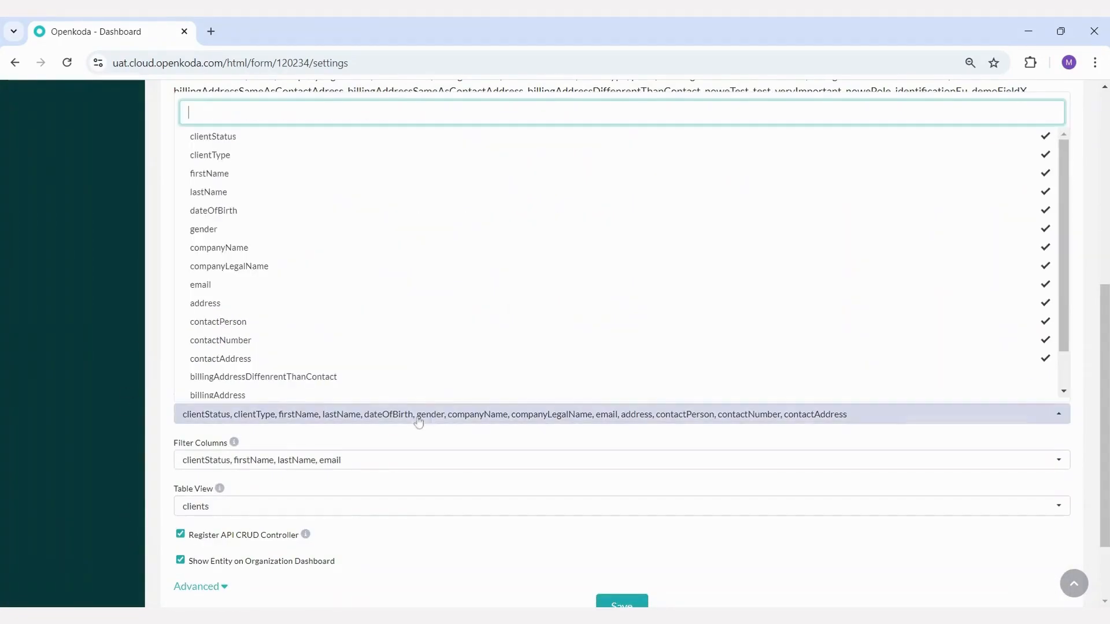
scroll(down, 3)
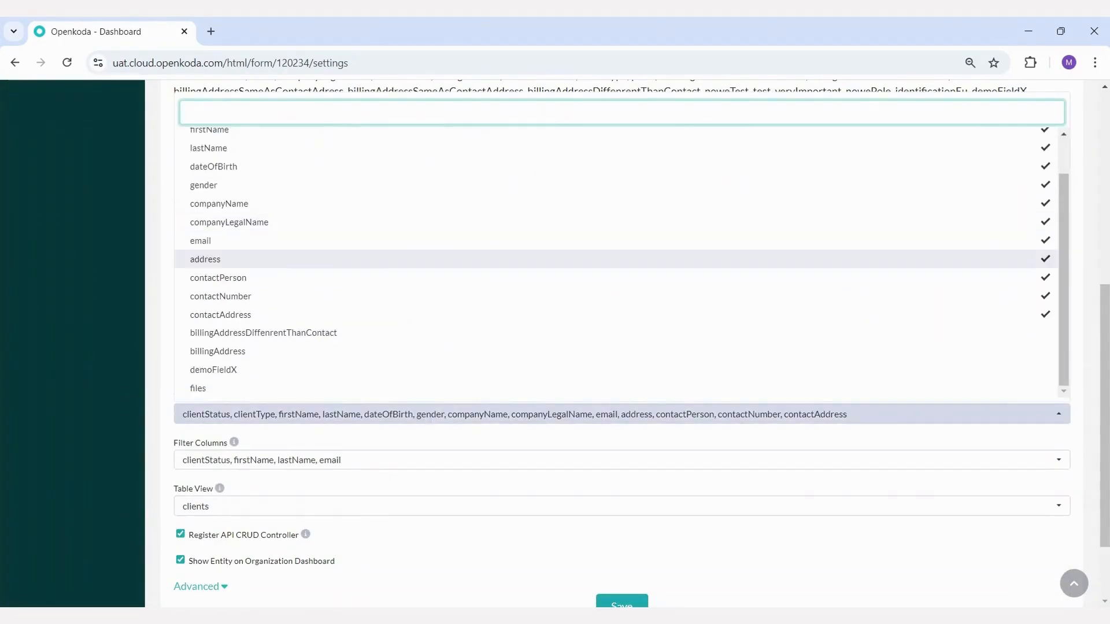
click(213, 370)
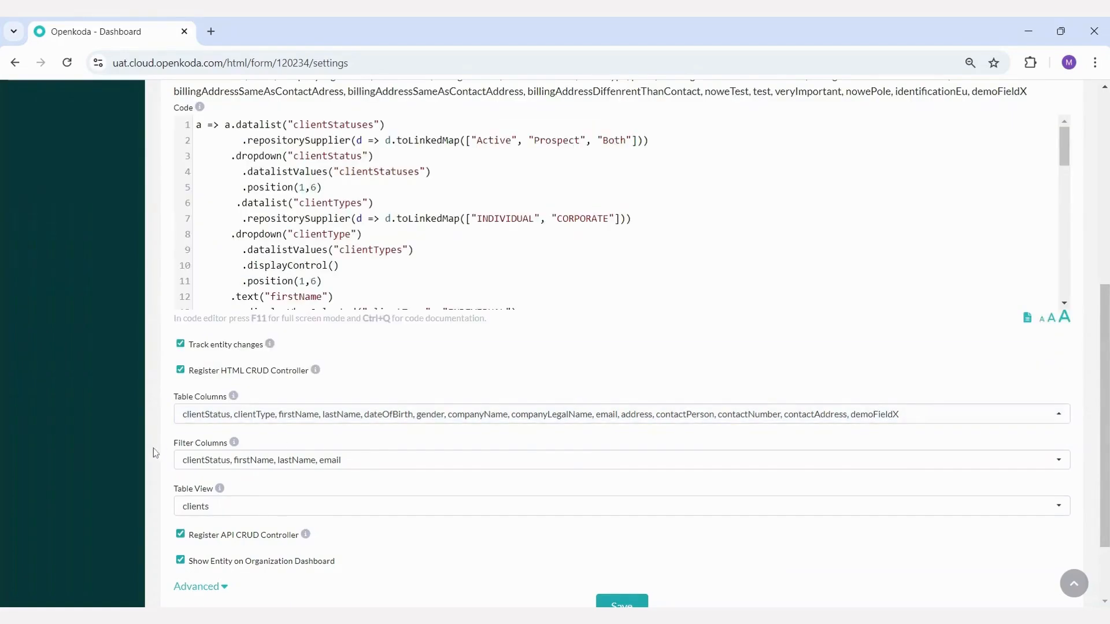
mouse_move(358, 471)
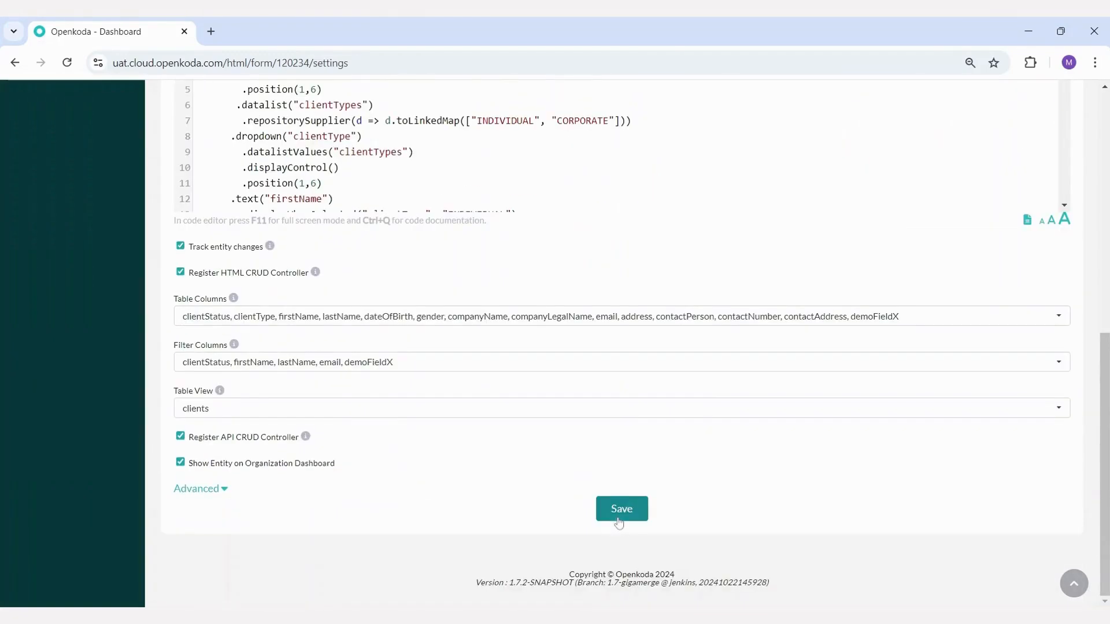
click(622, 509)
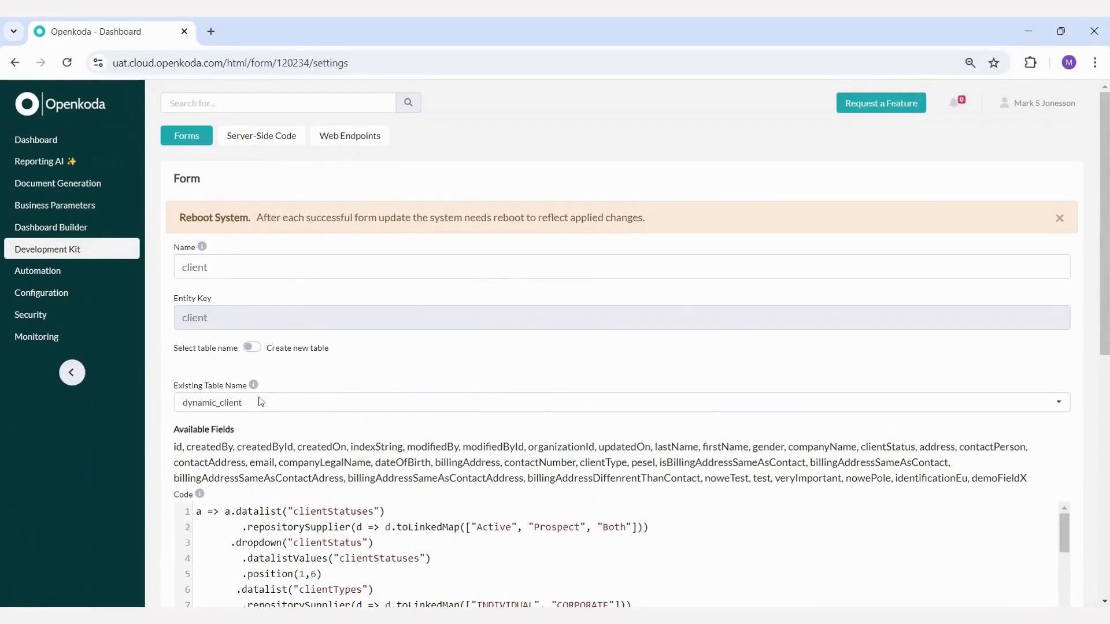
Step: Reopen the Client list from the dashboard, now showing the Demo Field X column
click(36, 140)
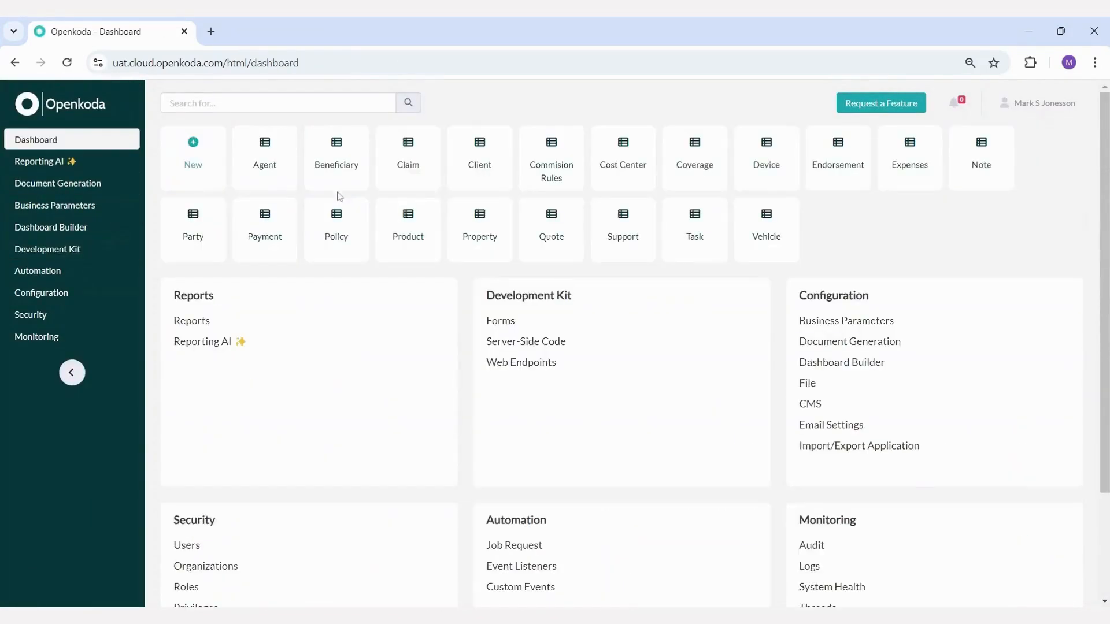
click(478, 149)
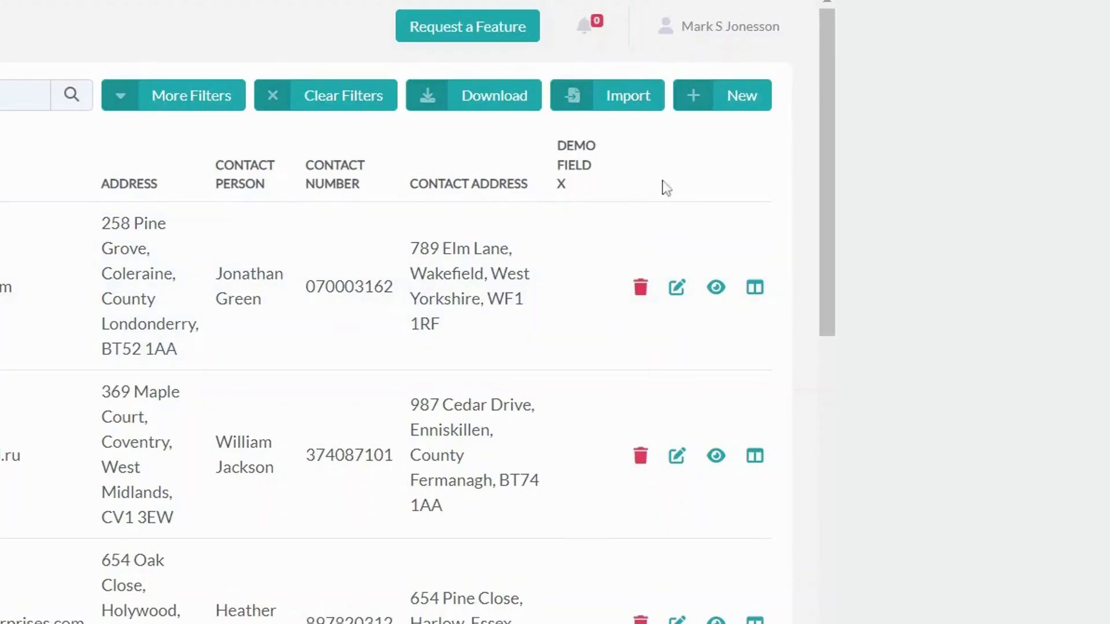
mouse_move(694, 287)
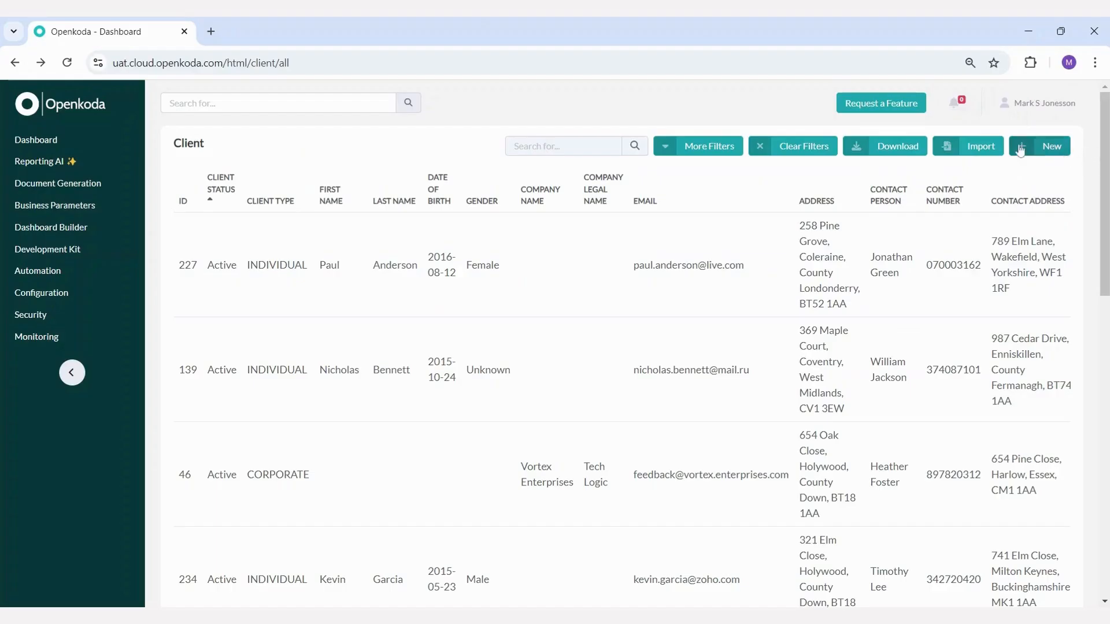
Step: Start a new client and set its Client Type to CORPORATE to show company fields
click(1051, 146)
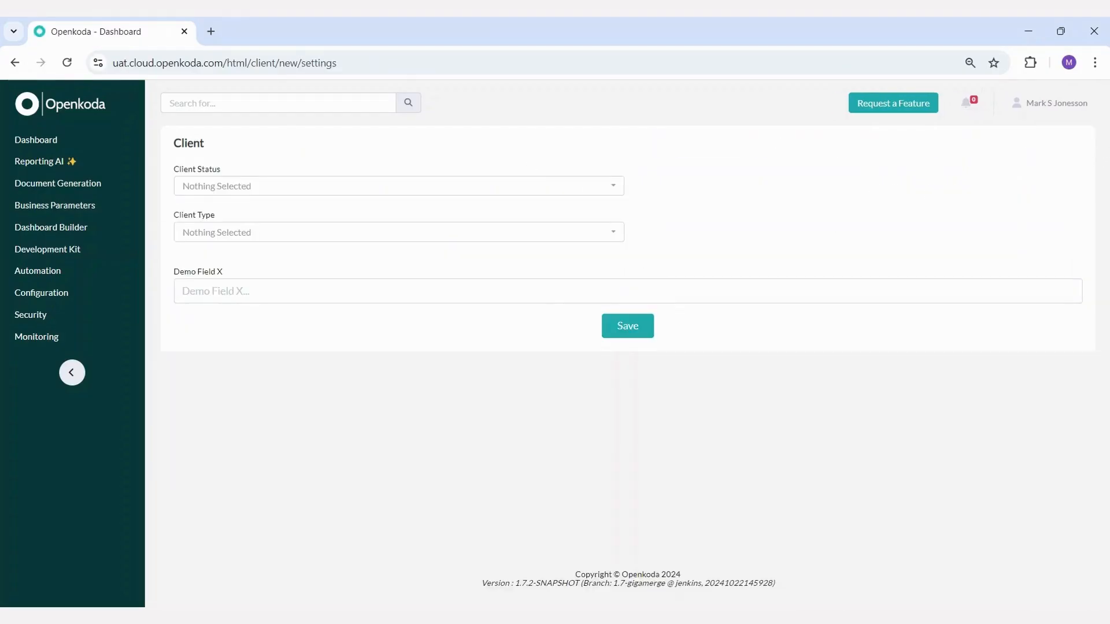
mouse_move(300, 231)
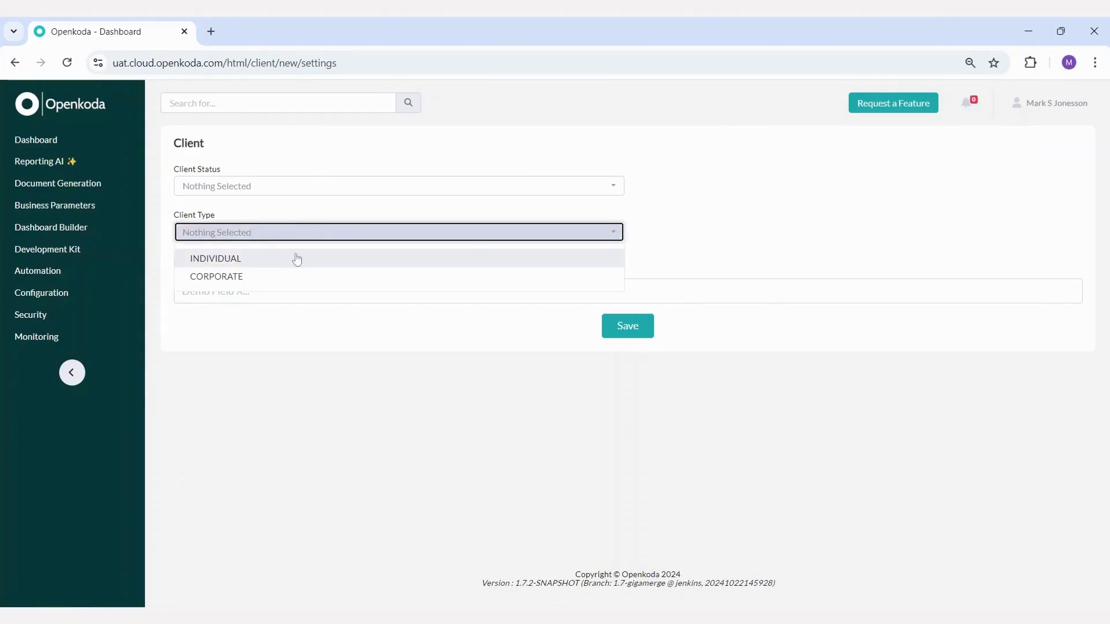
click(215, 258)
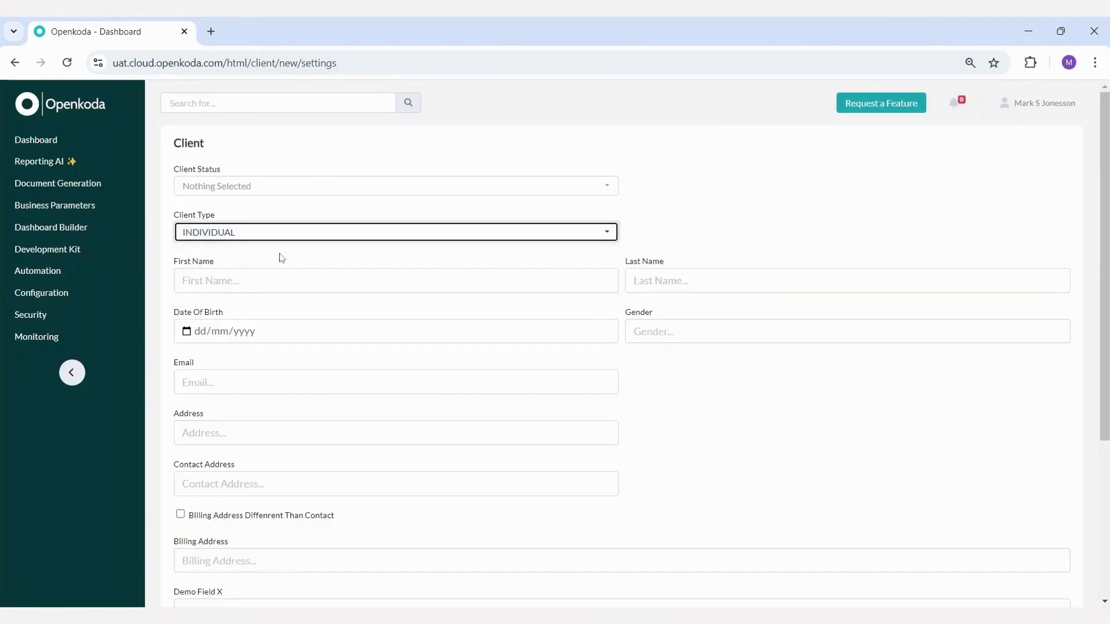
mouse_move(500, 321)
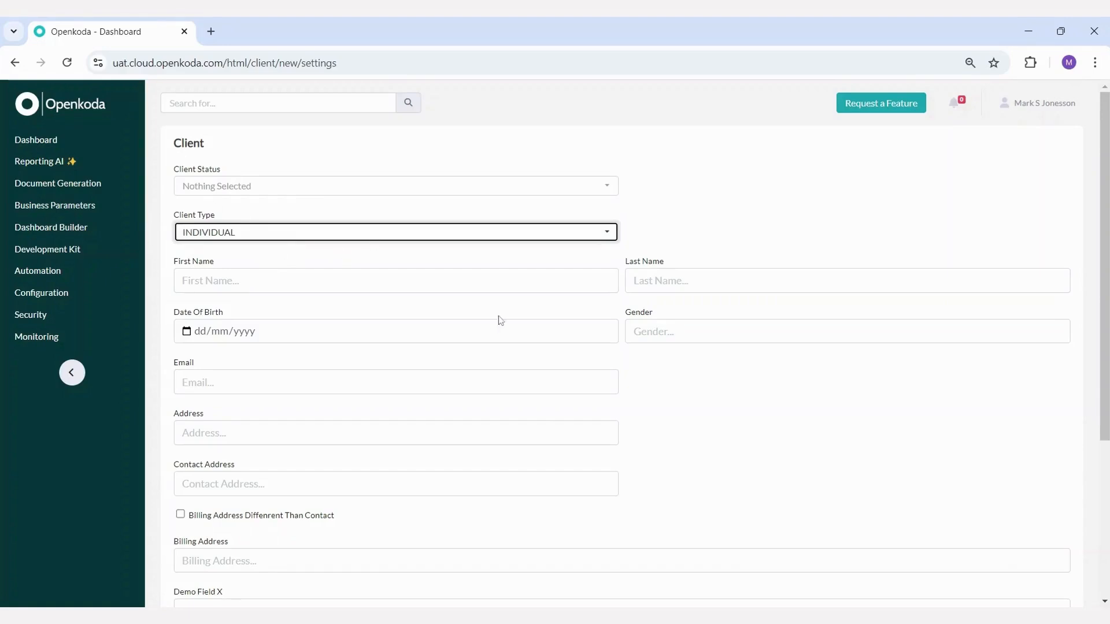
mouse_move(248, 237)
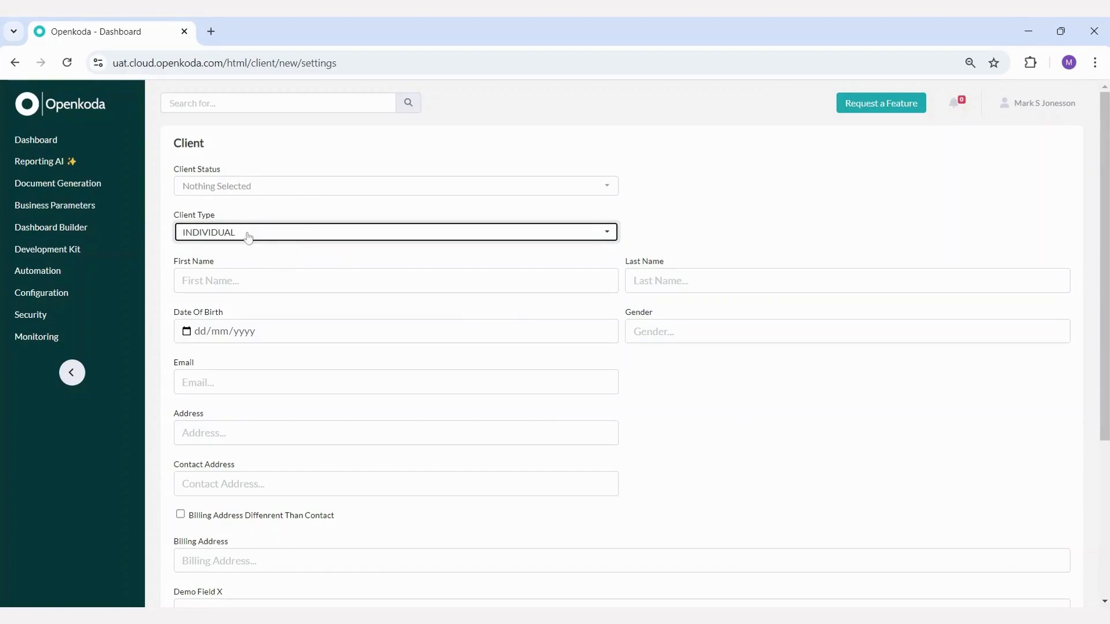
click(394, 232)
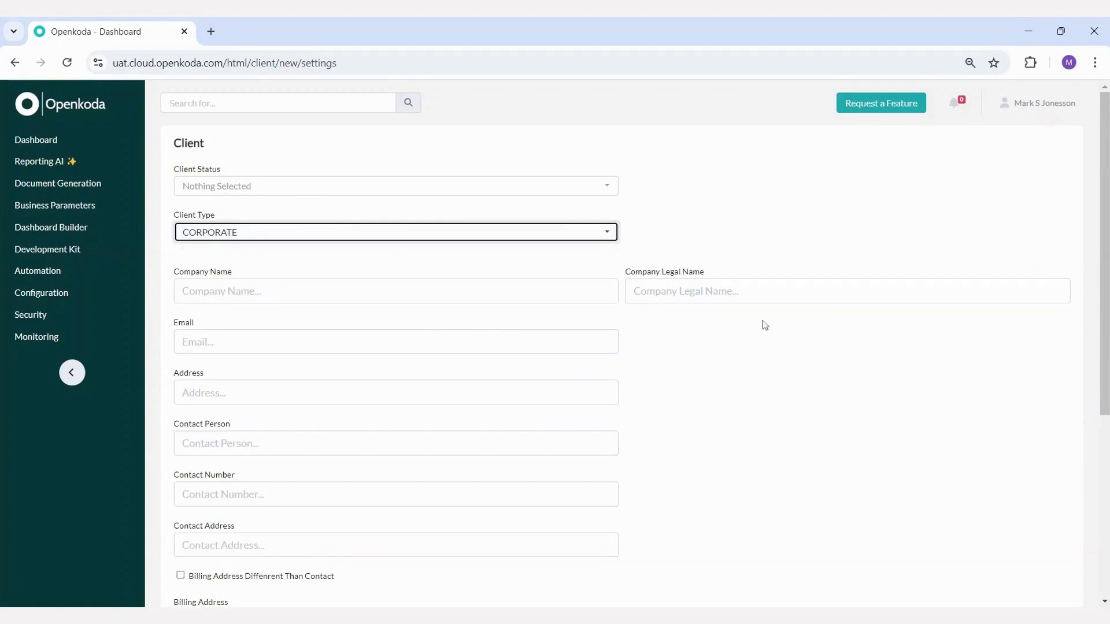
click(15, 62)
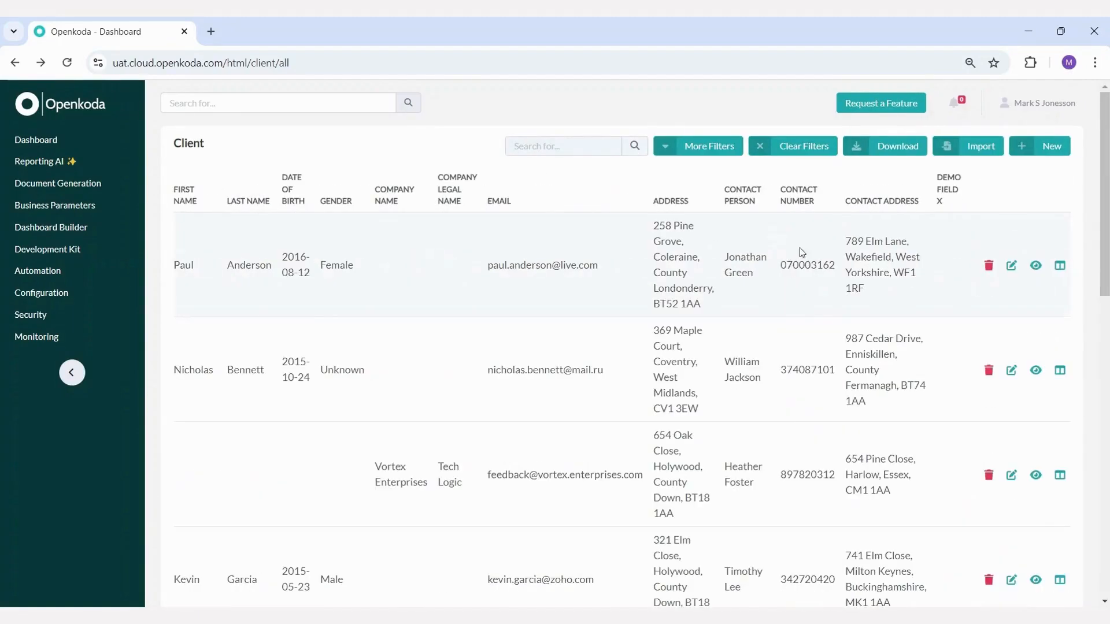
mouse_move(1035, 266)
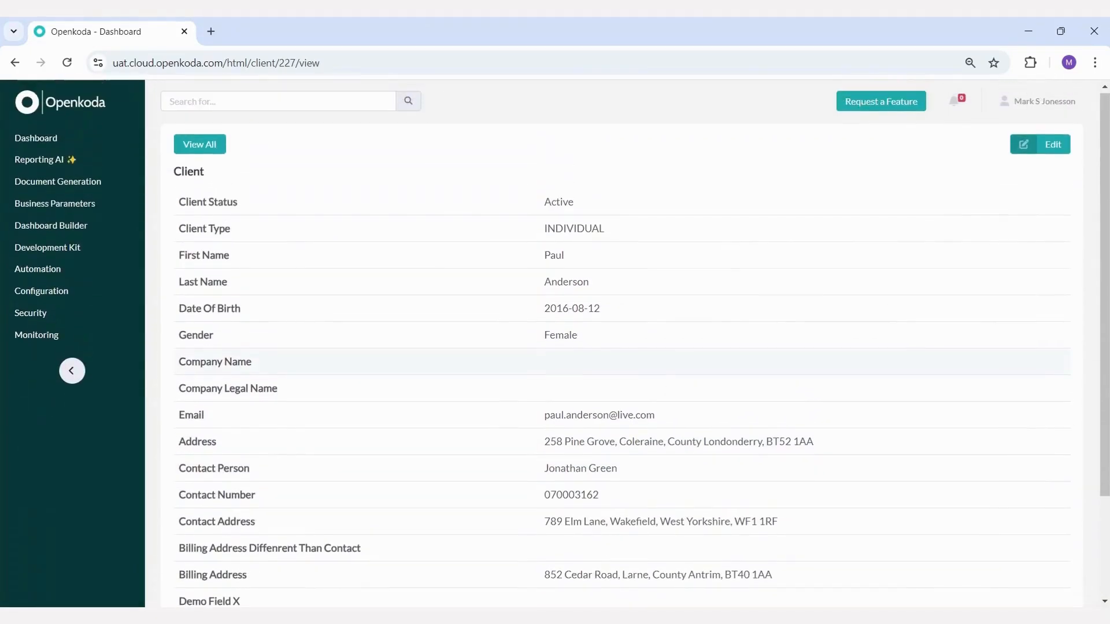
click(199, 145)
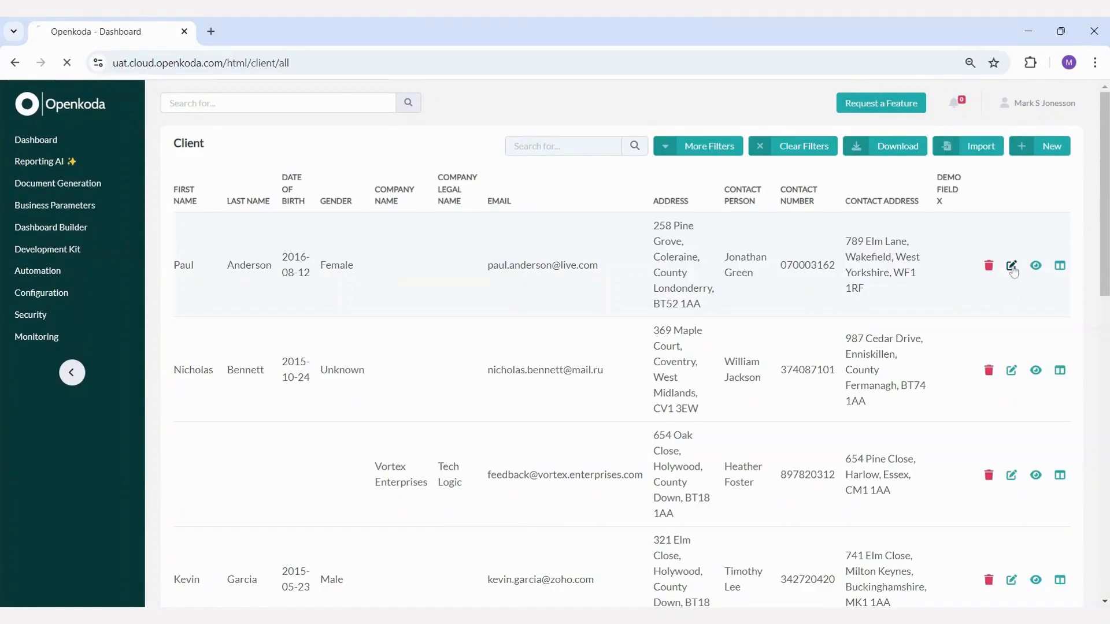
click(1011, 267)
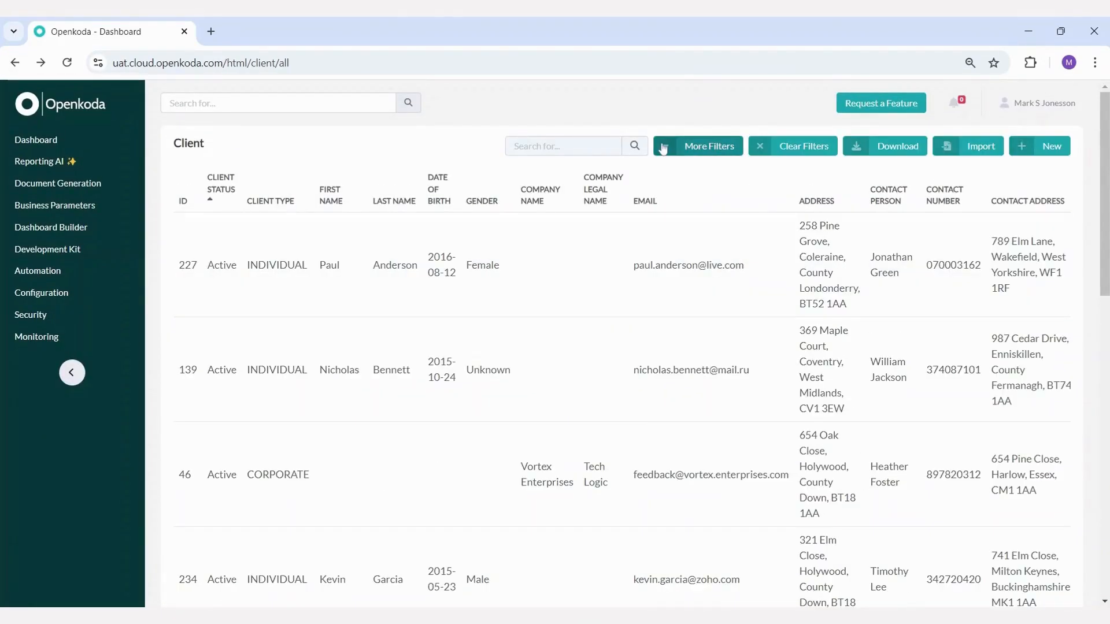
Step: Toggle More Filters on and off, then download the client list
click(696, 146)
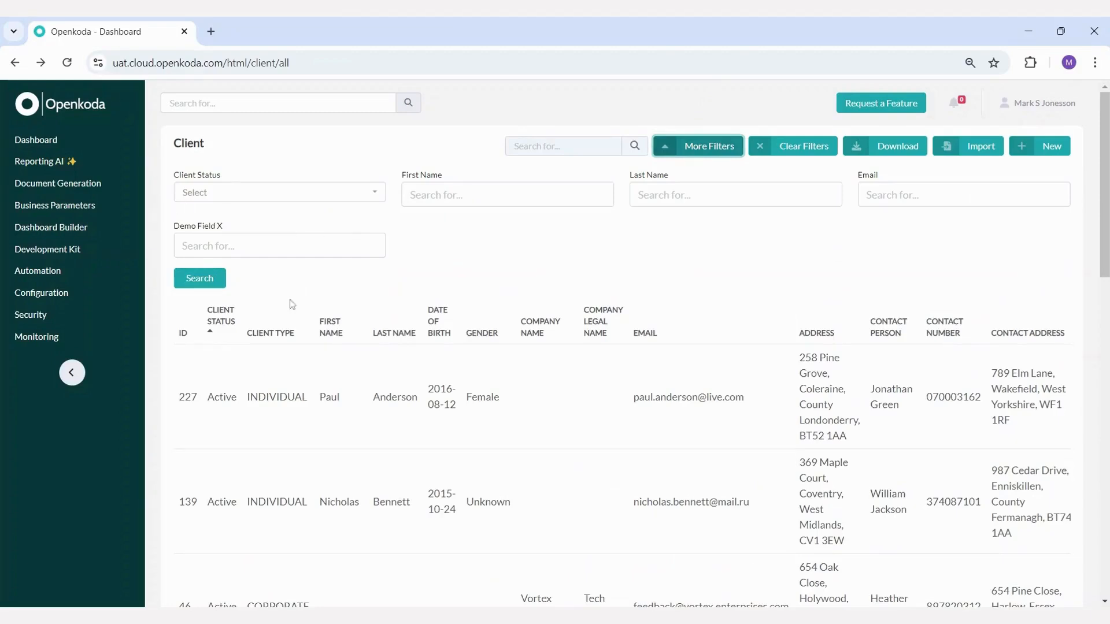
mouse_move(160, 236)
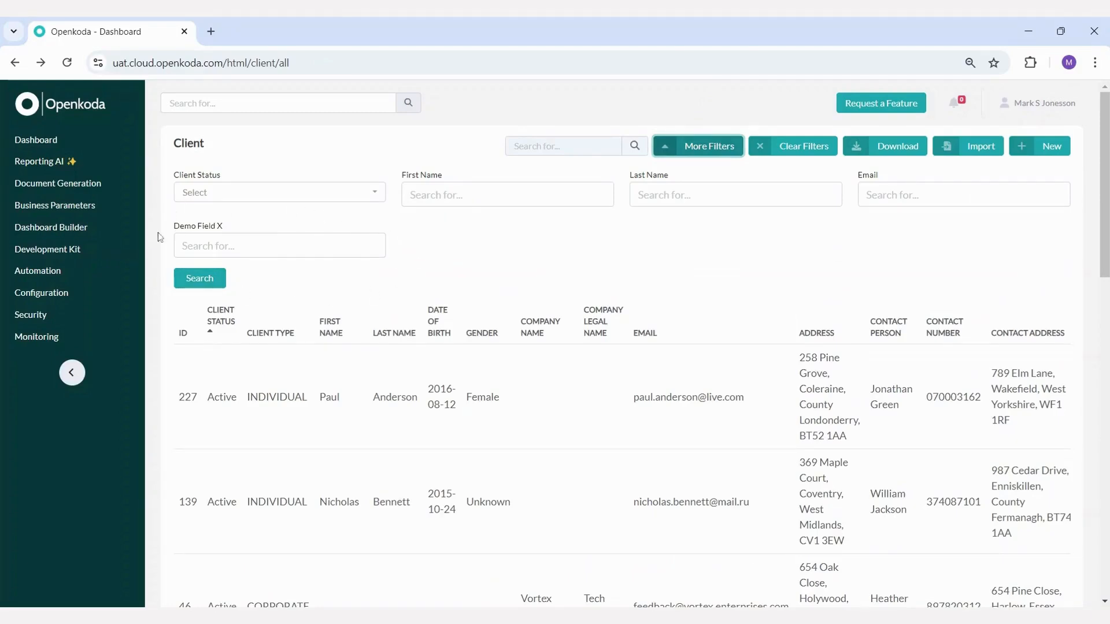
click(696, 146)
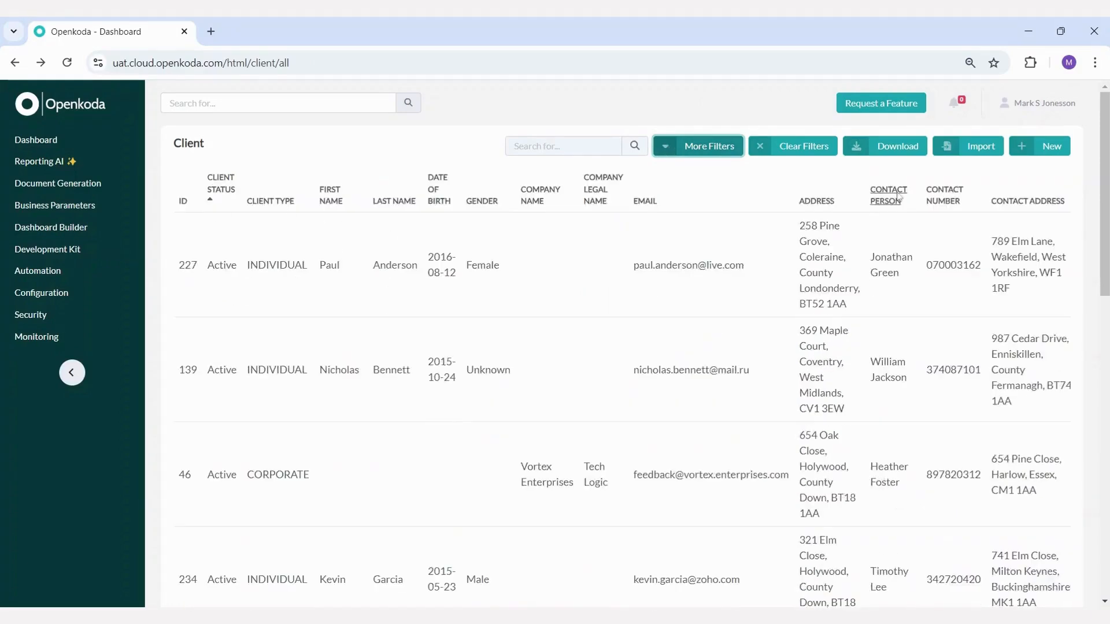
click(885, 146)
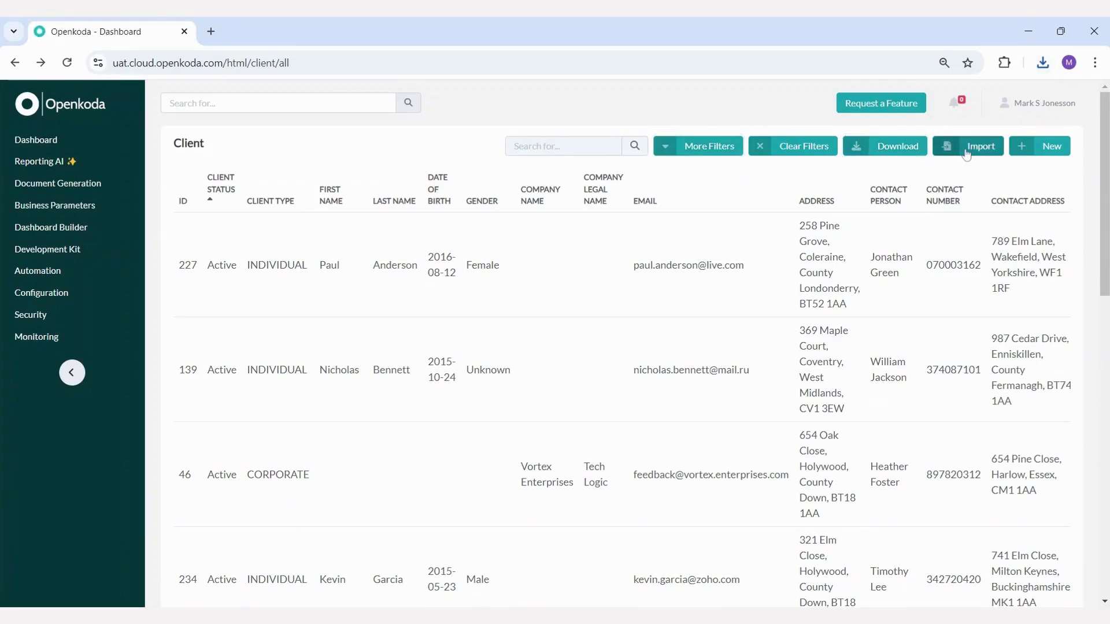
click(976, 146)
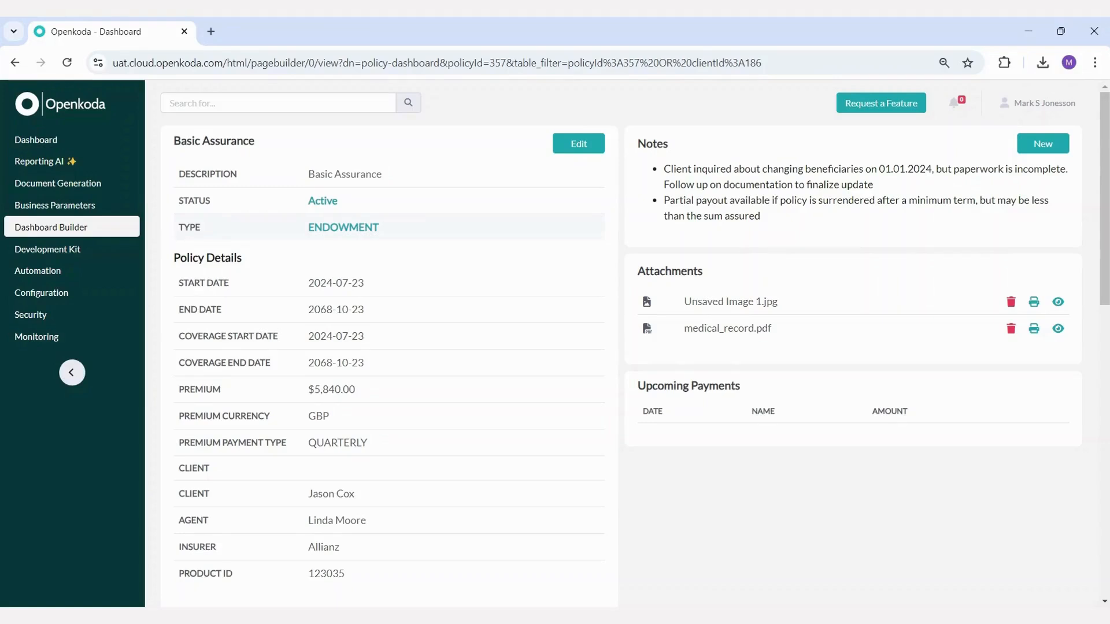
mouse_move(904, 246)
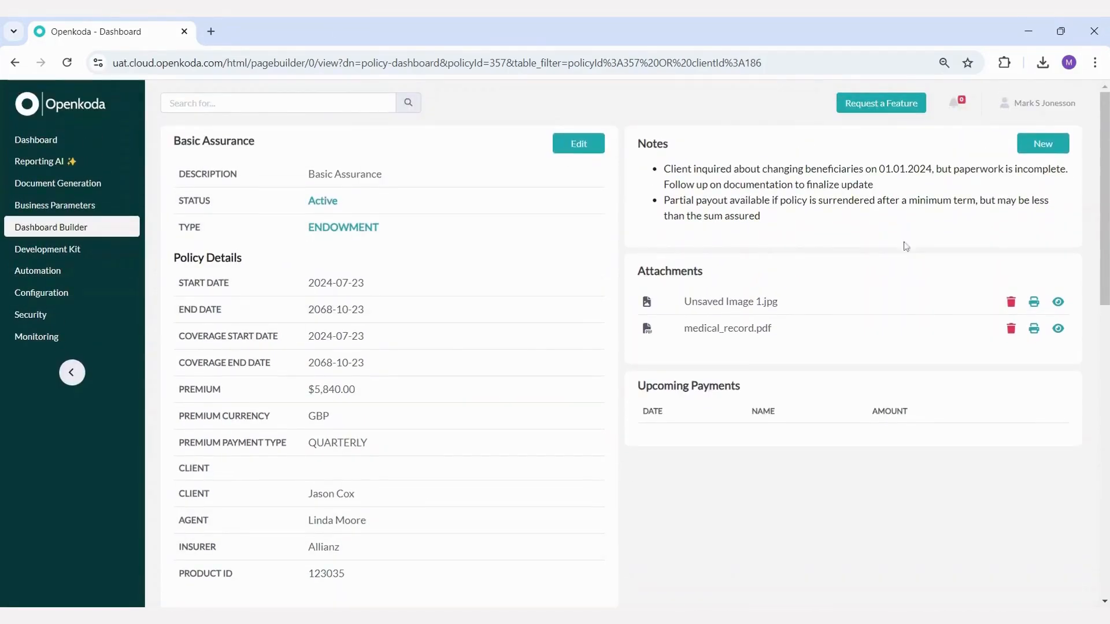
Step: Scroll the Basic Assurance policy dashboard down to its Endorsement and Client sections
scroll(down, 3)
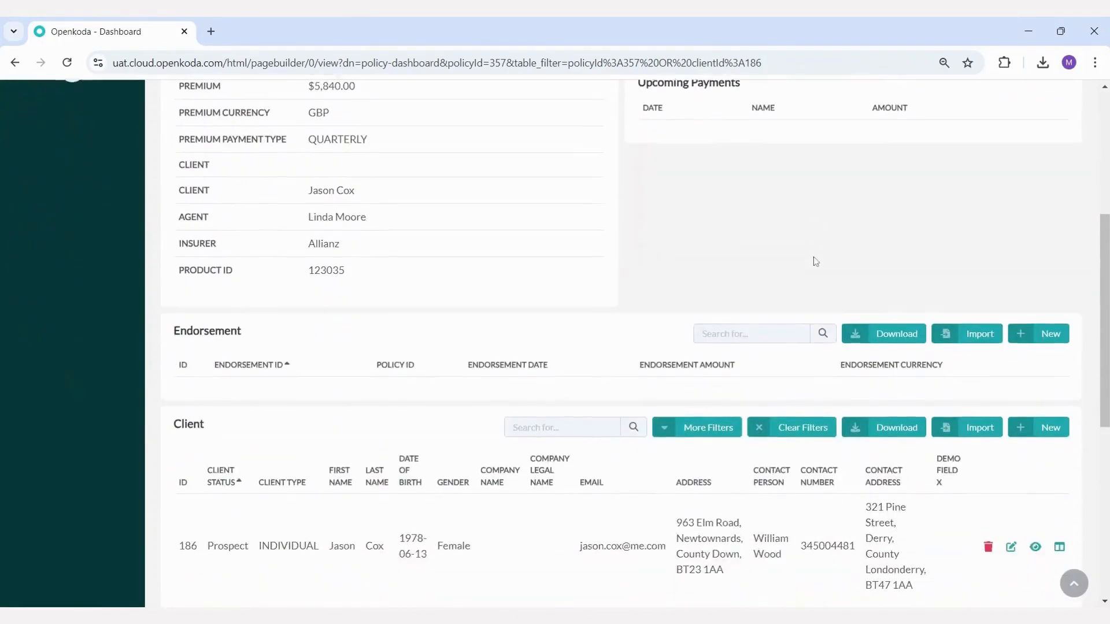
scroll(down, 3)
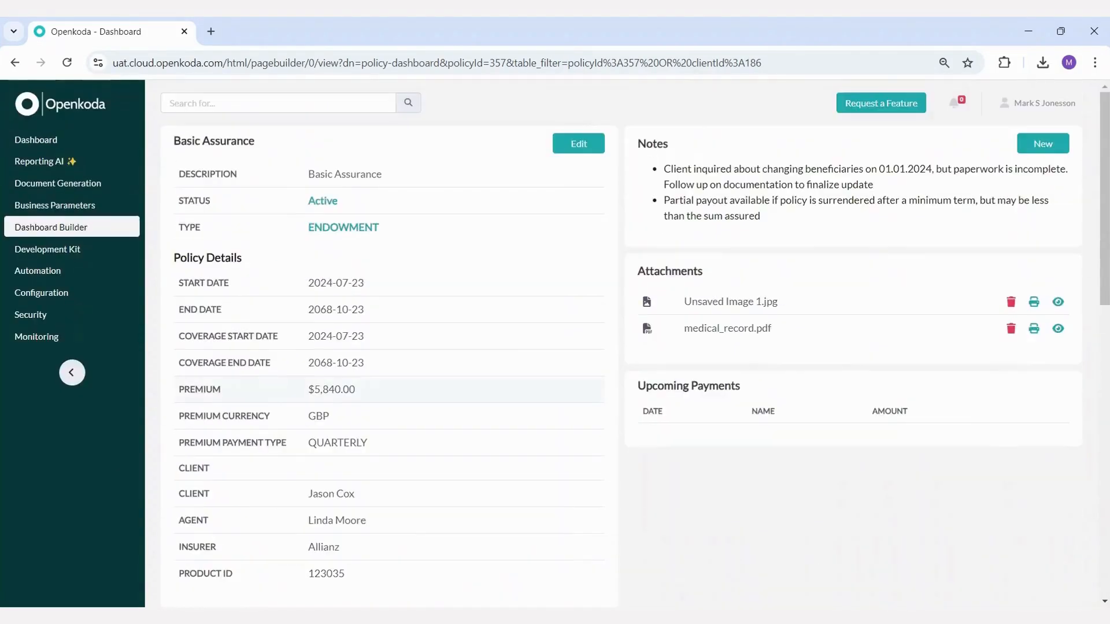
click(36, 140)
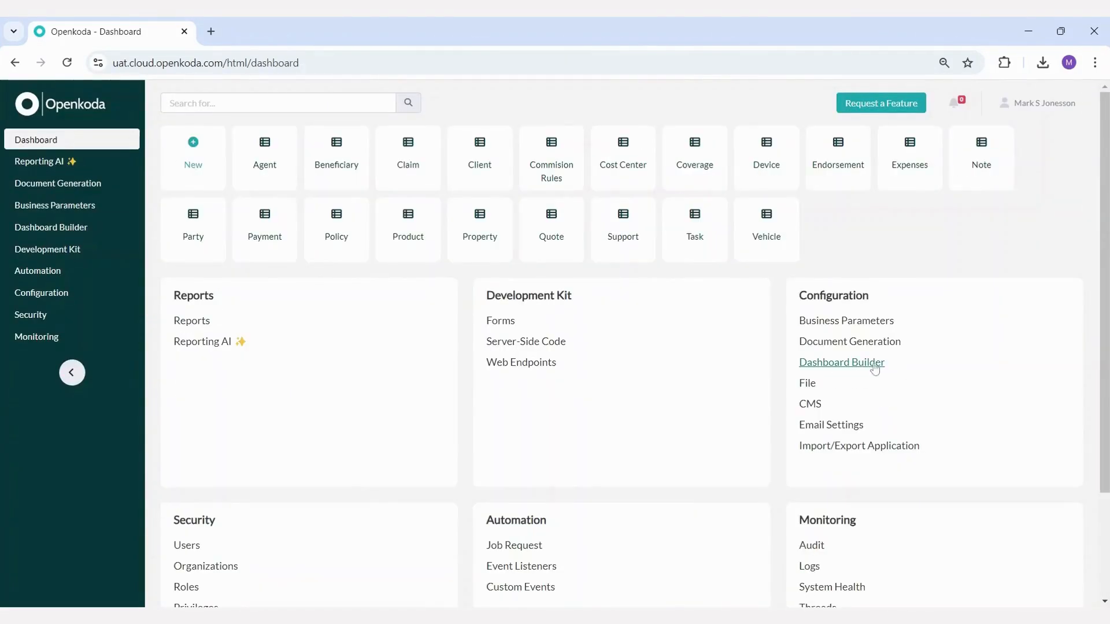
click(841, 362)
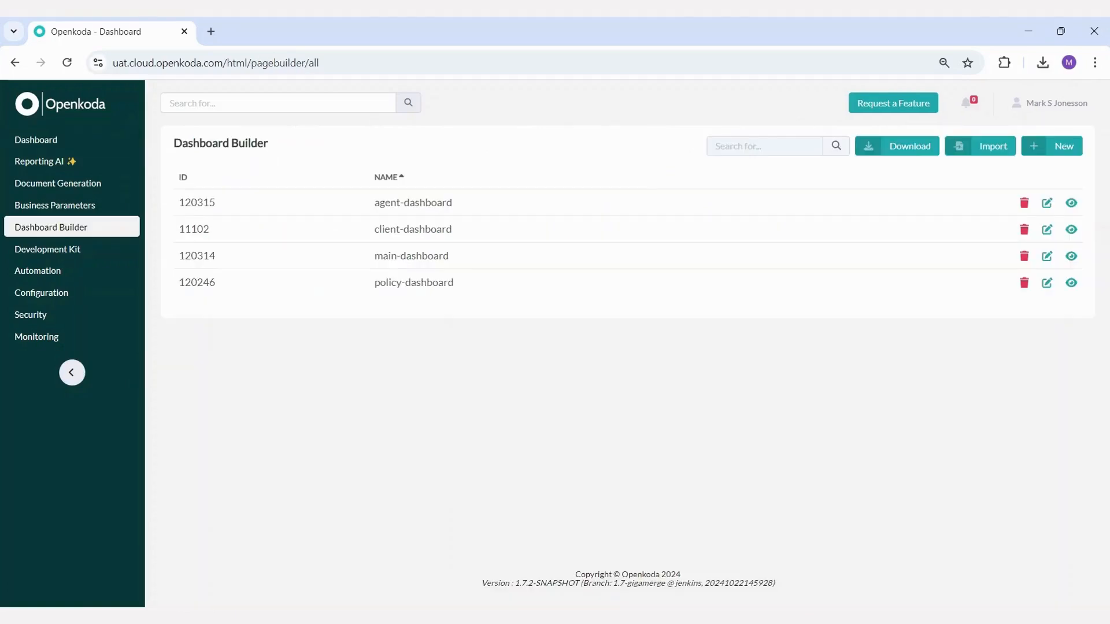
mouse_move(402, 317)
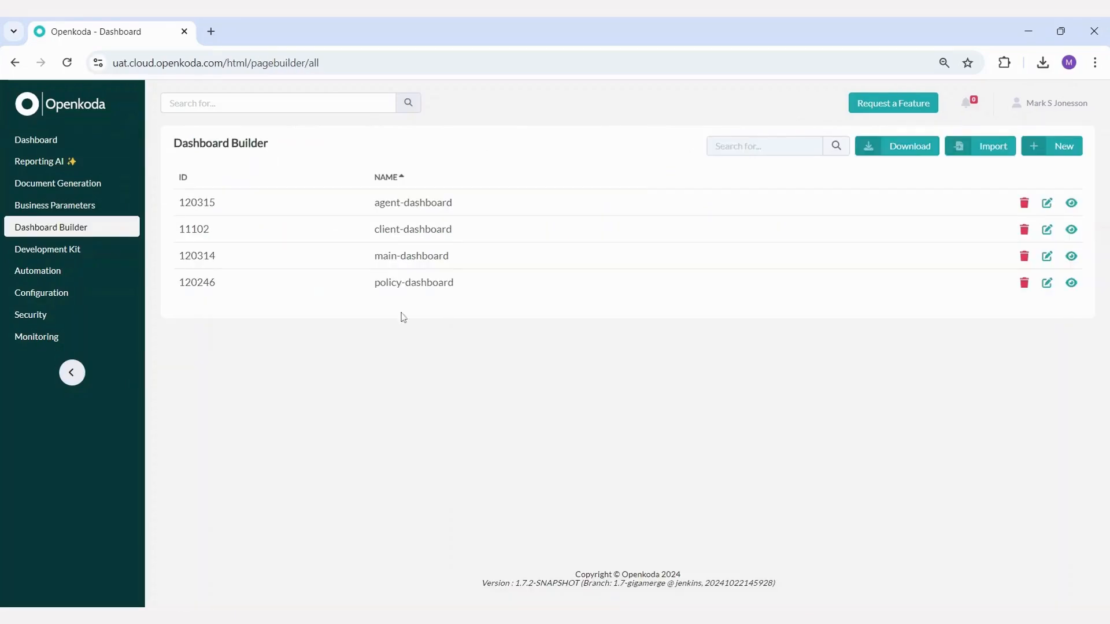
click(35, 140)
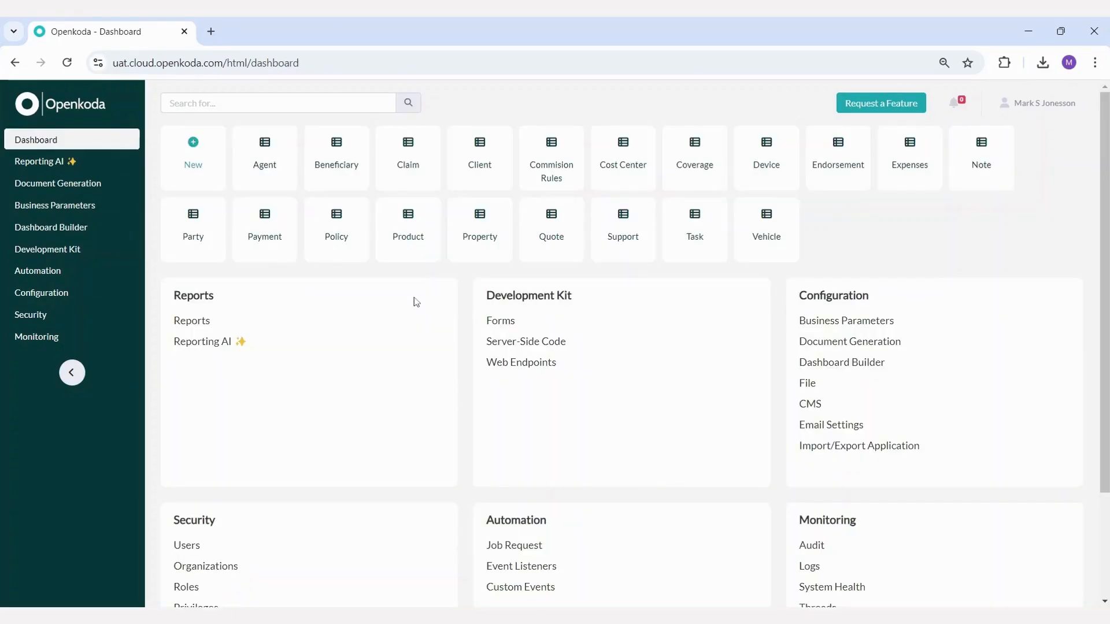
click(335, 220)
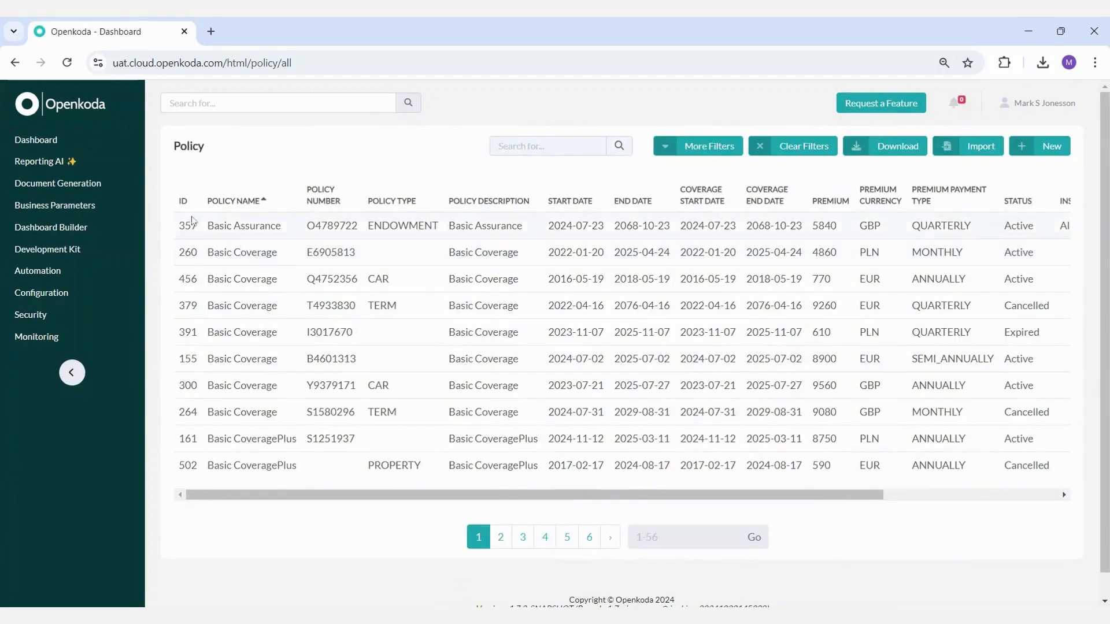
scroll(right, 3)
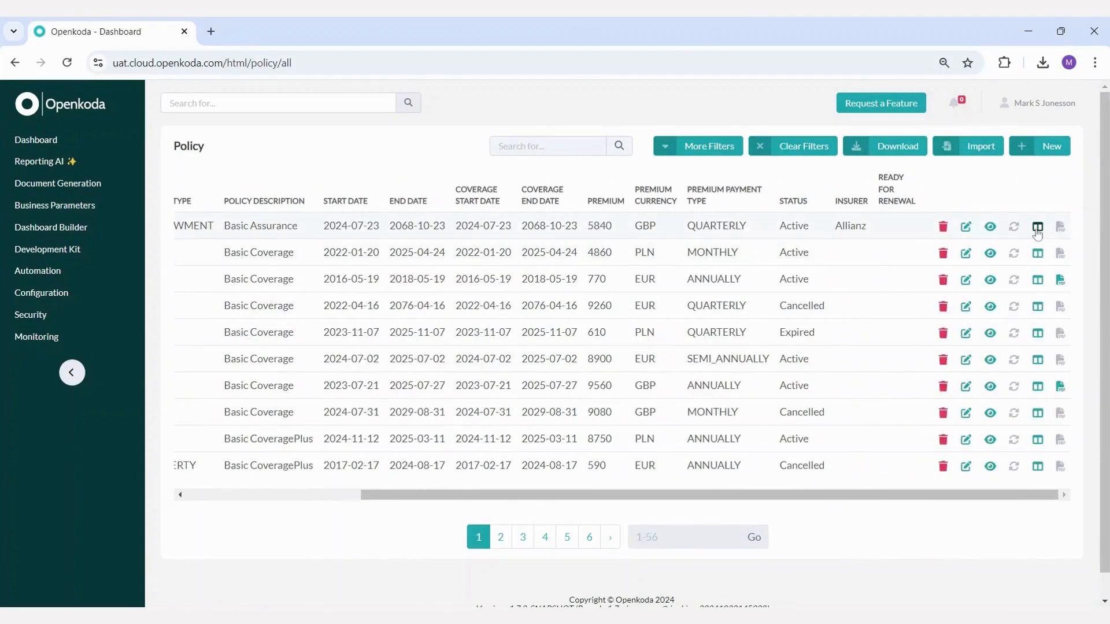
click(1037, 226)
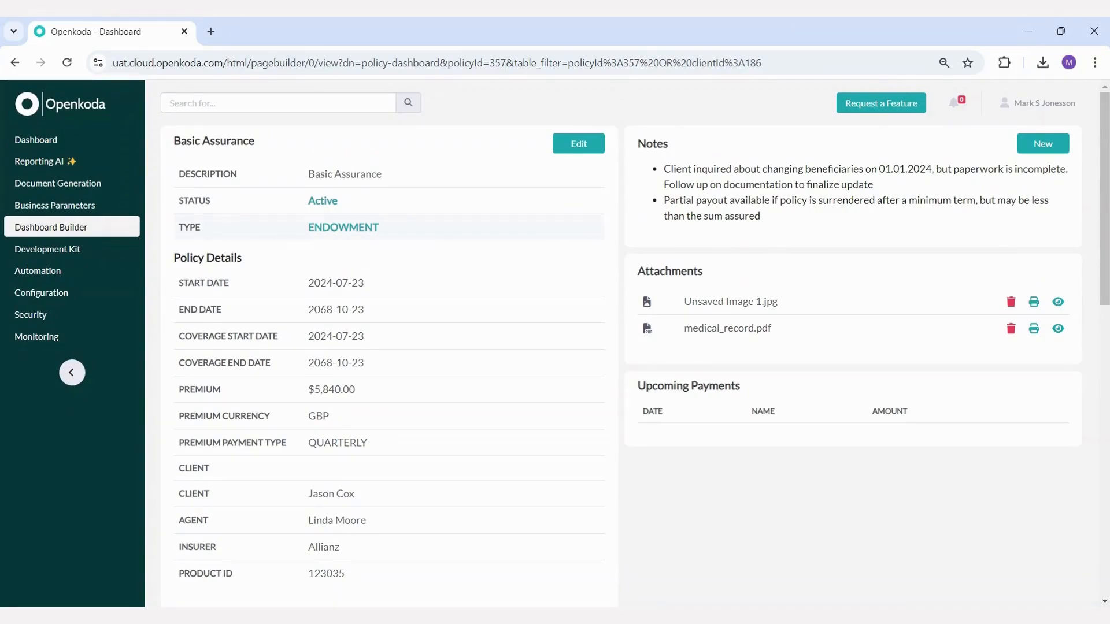
scroll(down, 3)
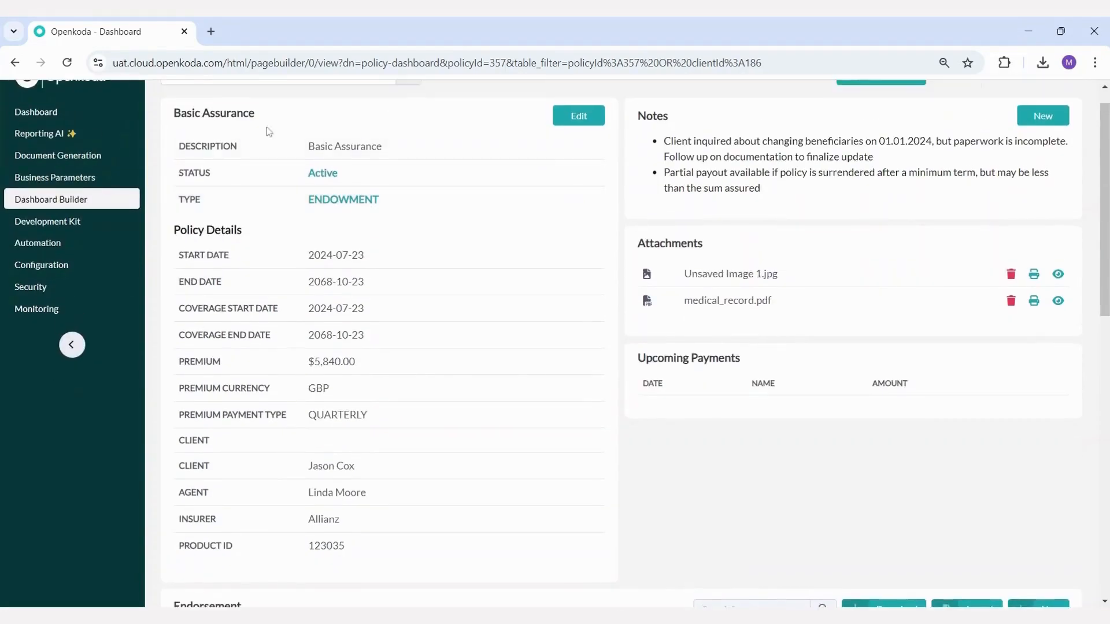
scroll(up, 3)
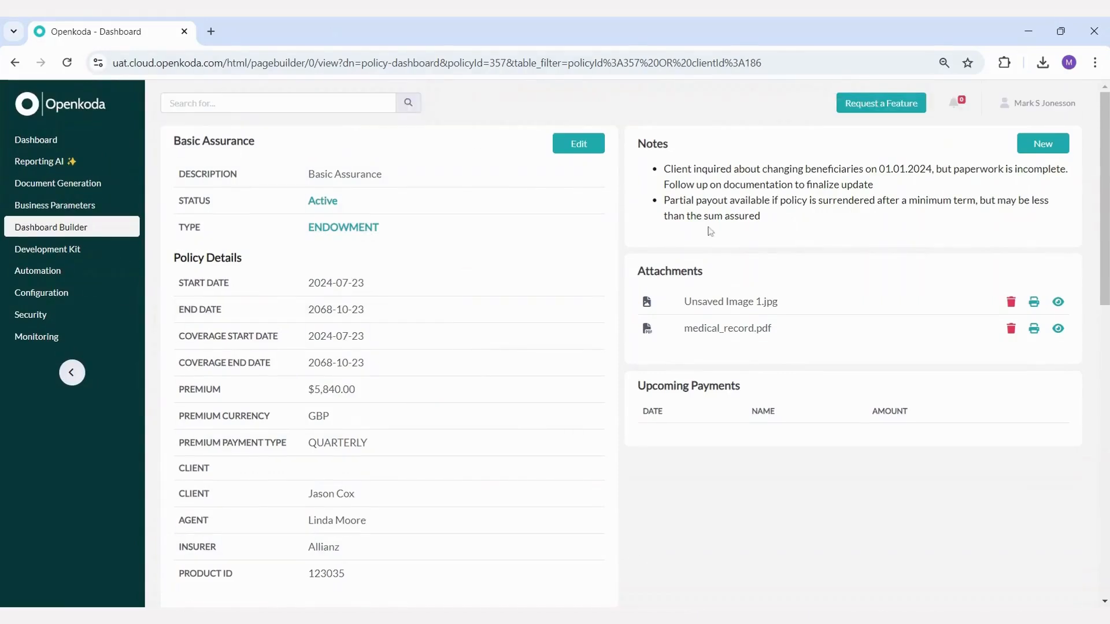
mouse_move(747, 371)
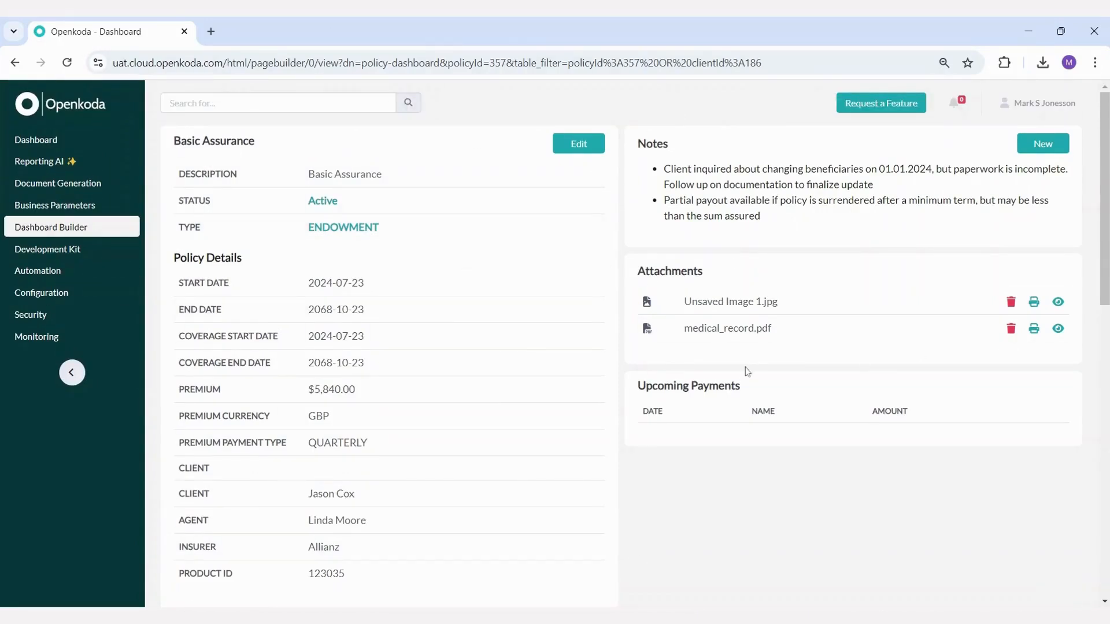
scroll(down, 3)
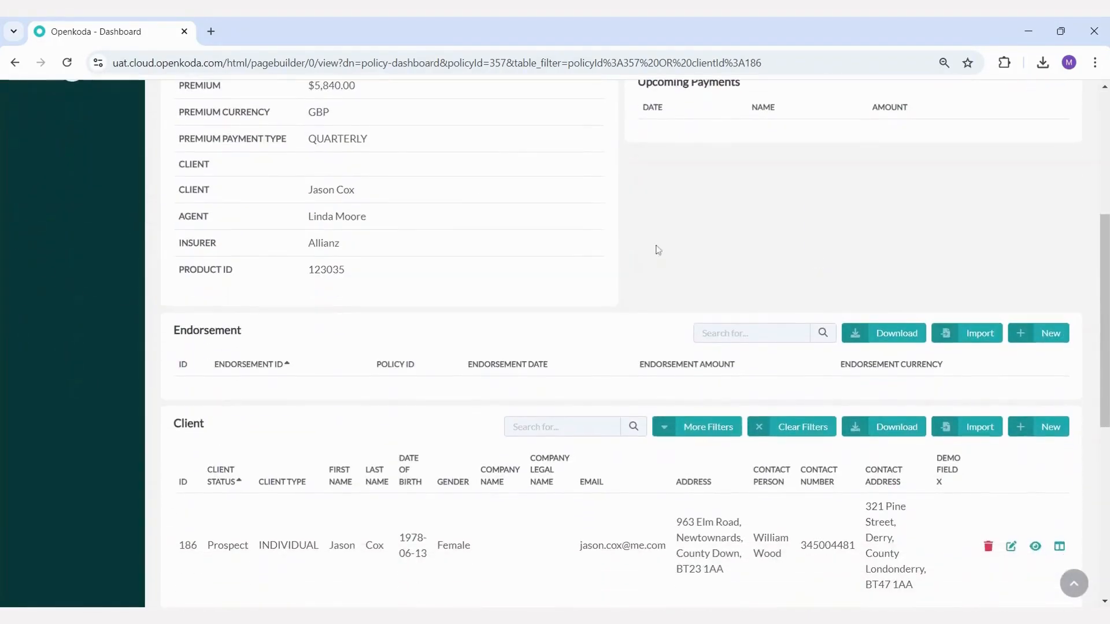
scroll(down, 3)
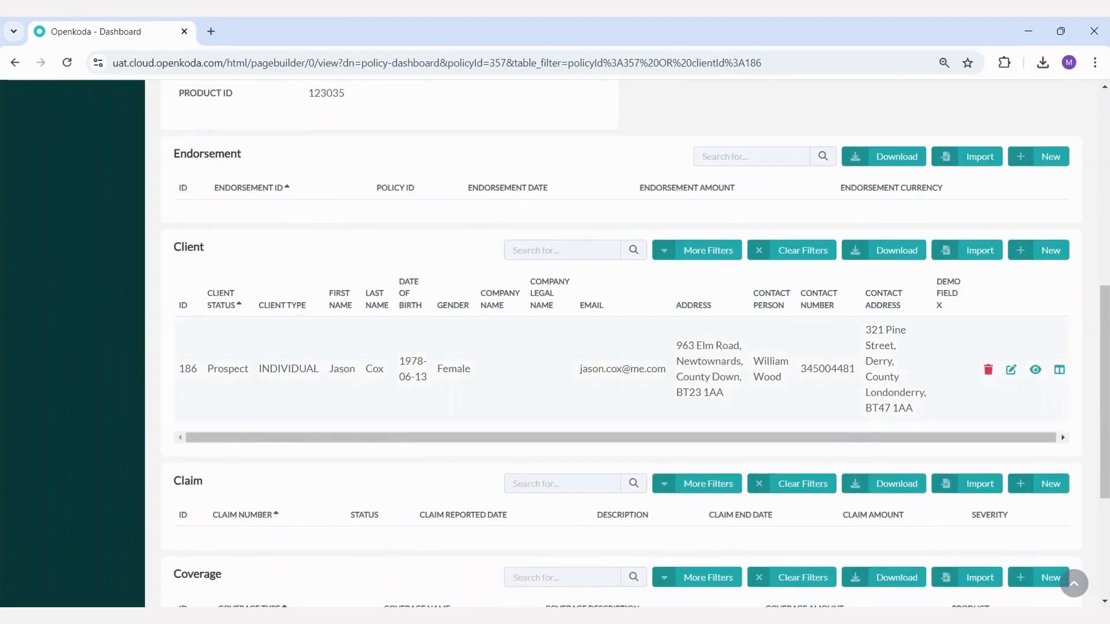
scroll(down, 3)
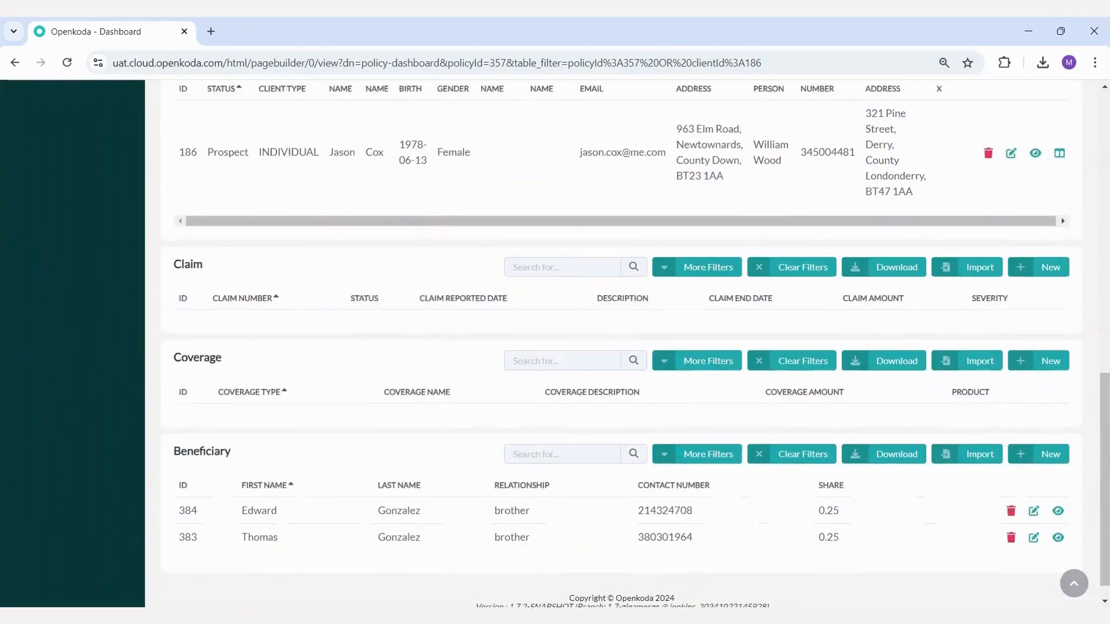
scroll(up, 3)
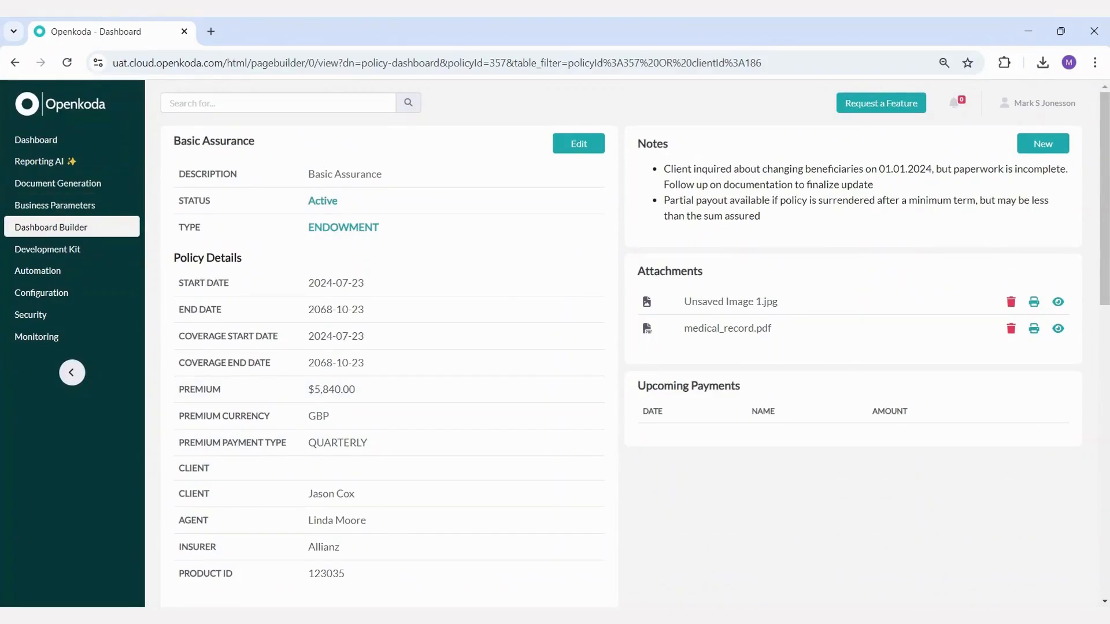
click(51, 228)
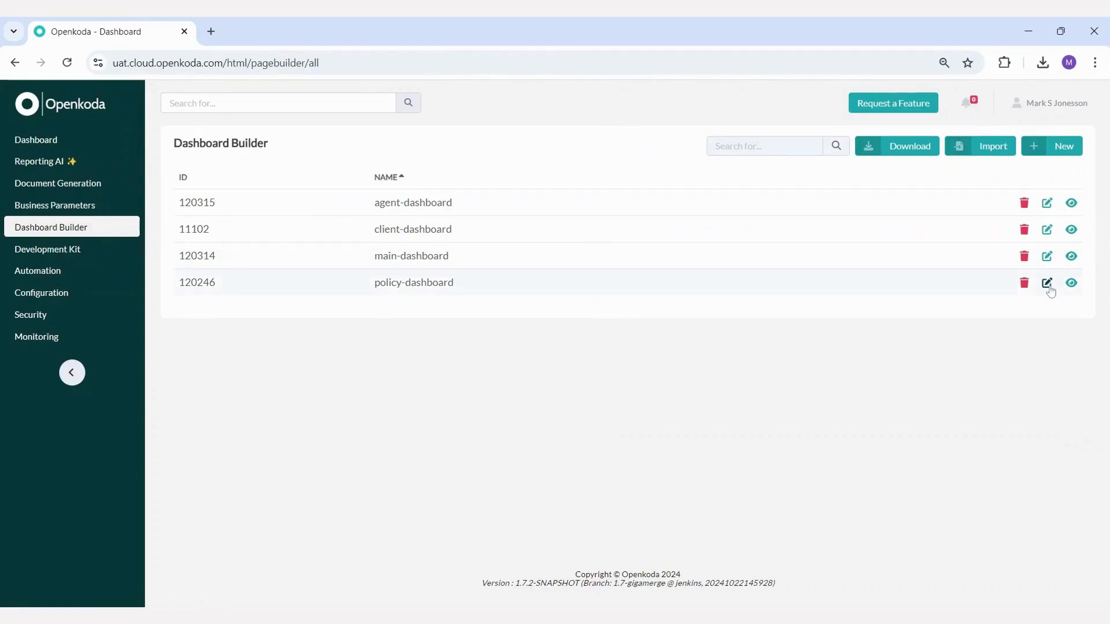
Step: Edit the policy-dashboard layout and review its widgets and endorsement, claim, client tables
click(1048, 284)
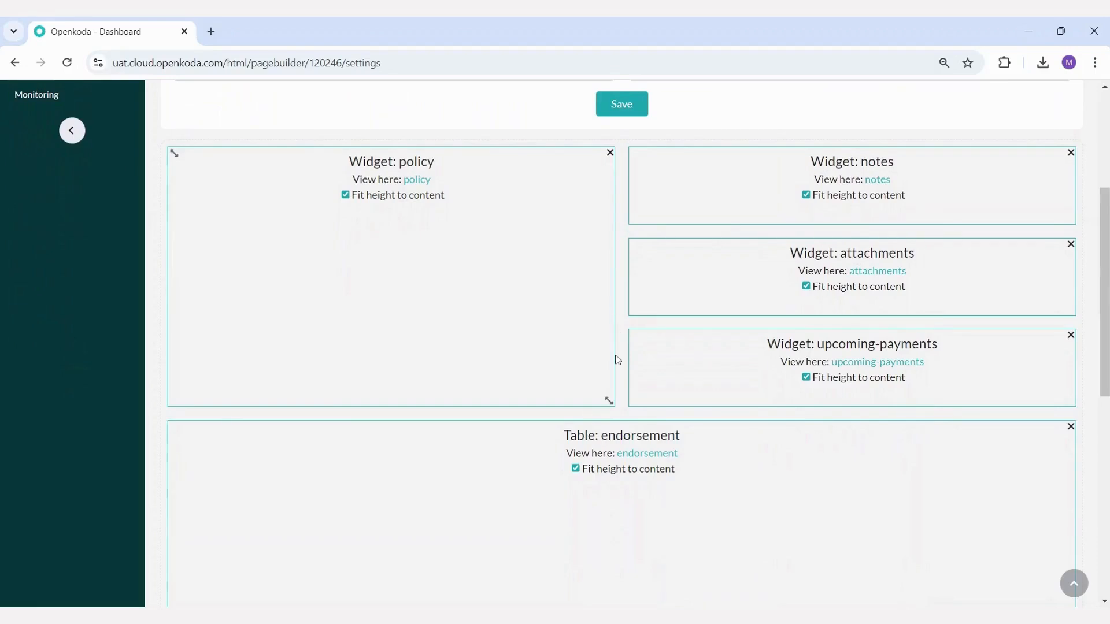
scroll(down, 3)
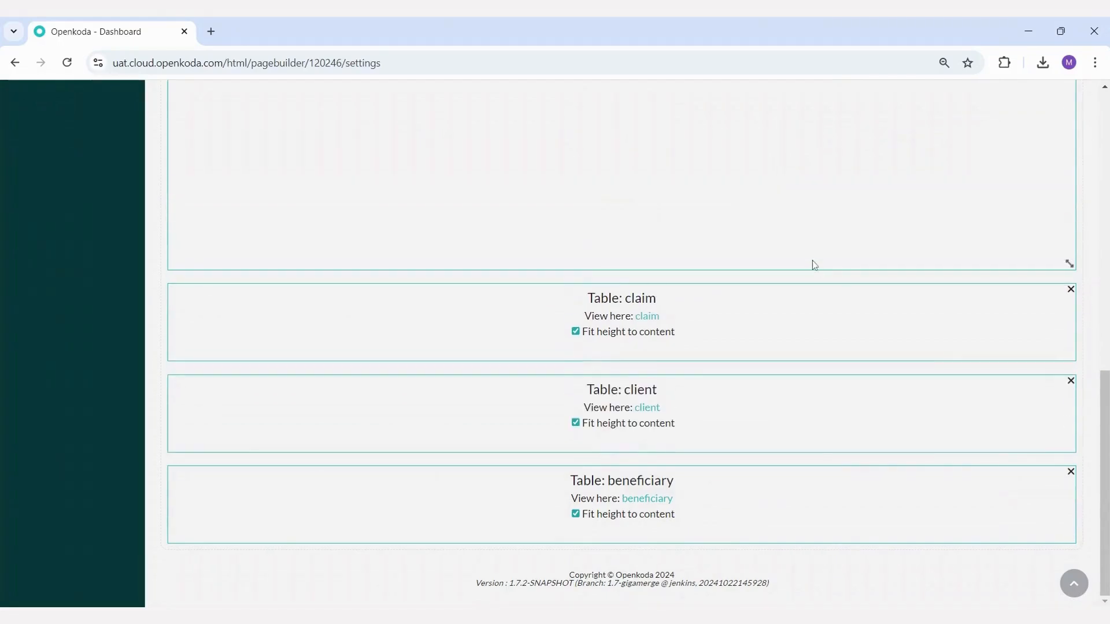
scroll(up, 3)
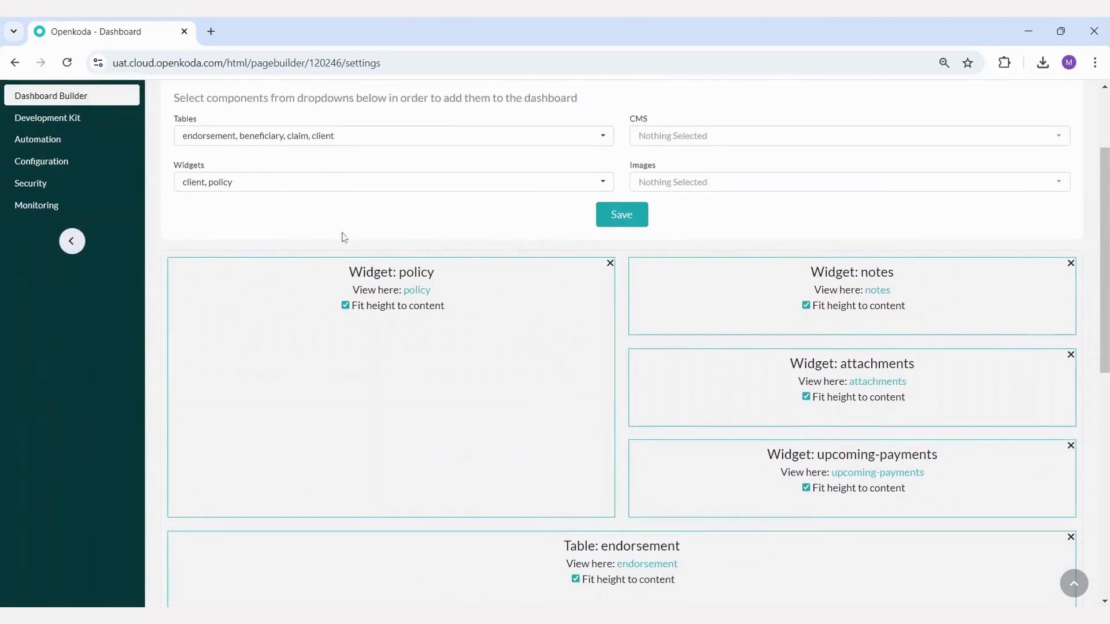
scroll(up, 3)
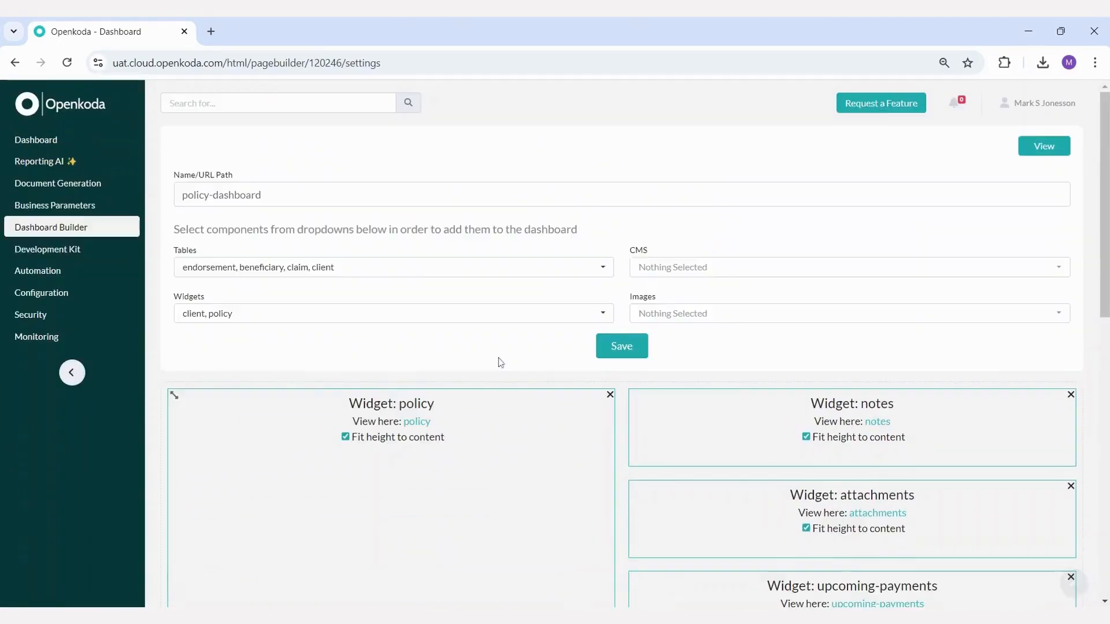
Step: From the dashboard, bring up the Web Endpoints list under Development Kit
click(36, 139)
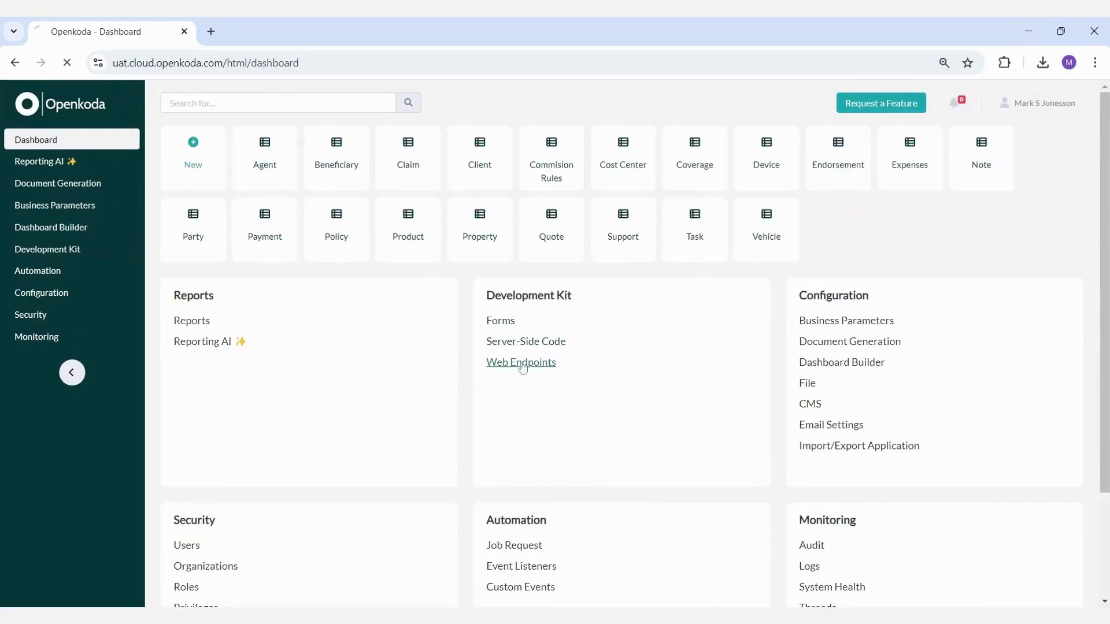
click(521, 362)
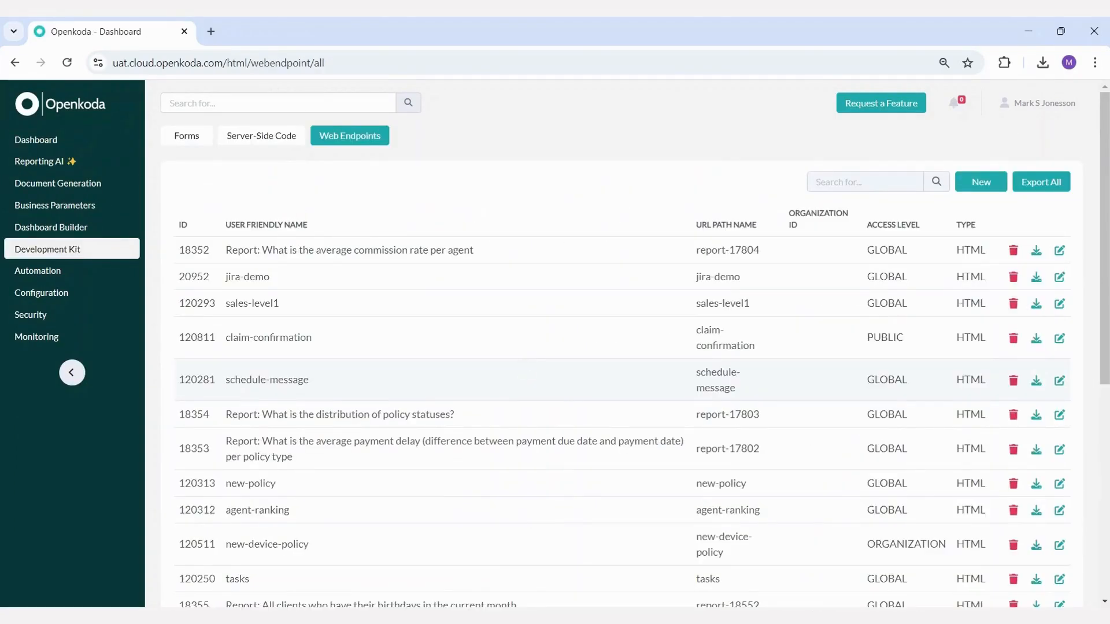
Step: Read through the upcoming-payments endpoint's Content code from top to bottom and back
scroll(down, 3)
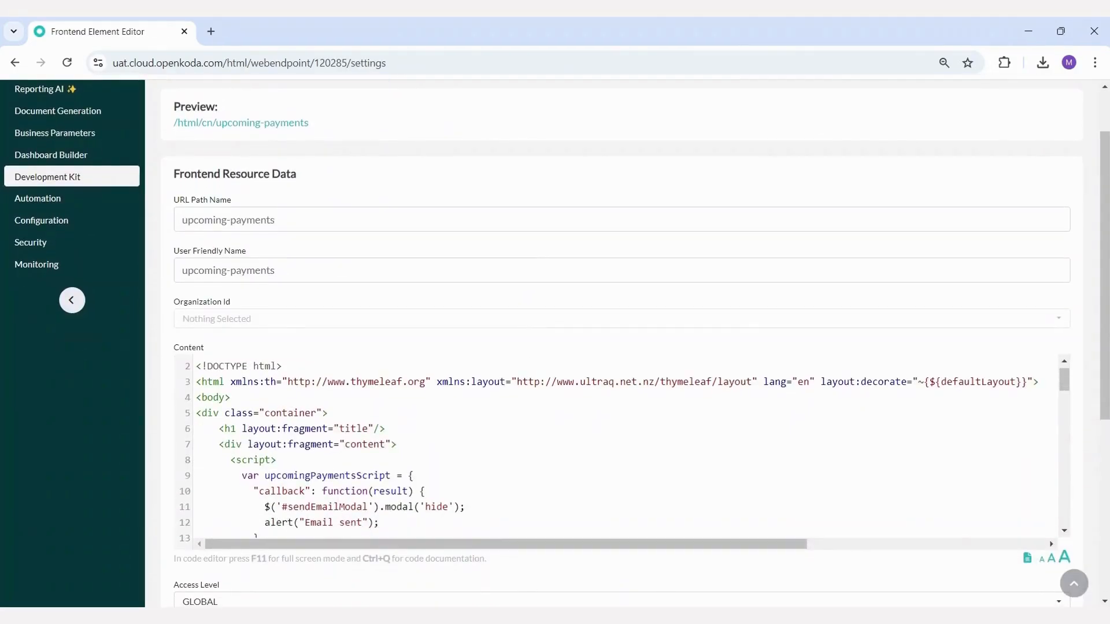
scroll(down, 3)
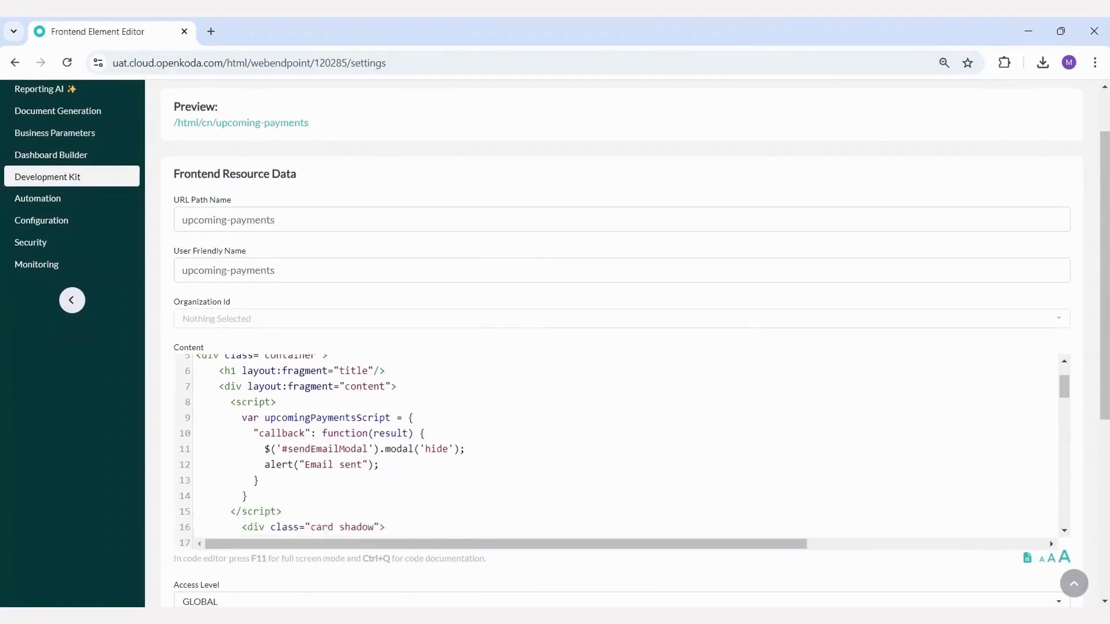
scroll(down, 3)
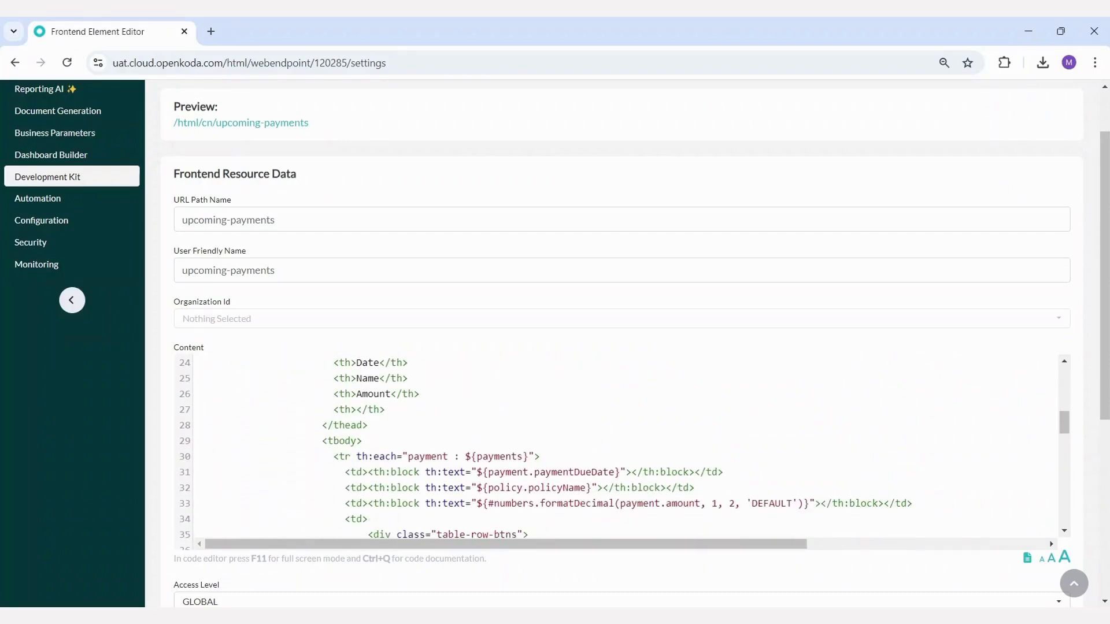
scroll(down, 3)
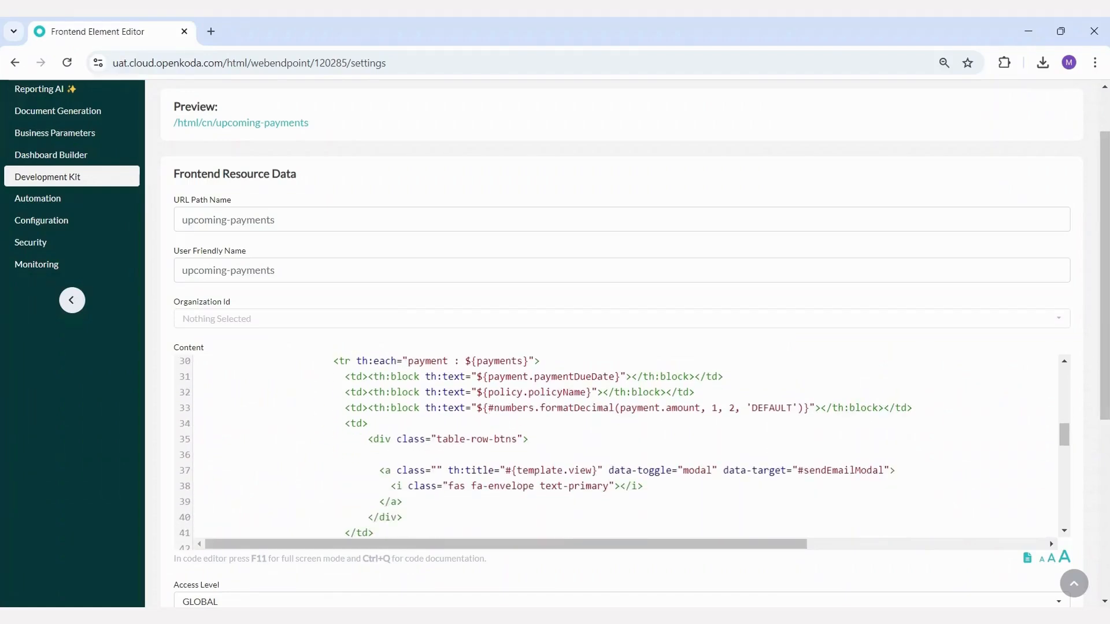
scroll(down, 3)
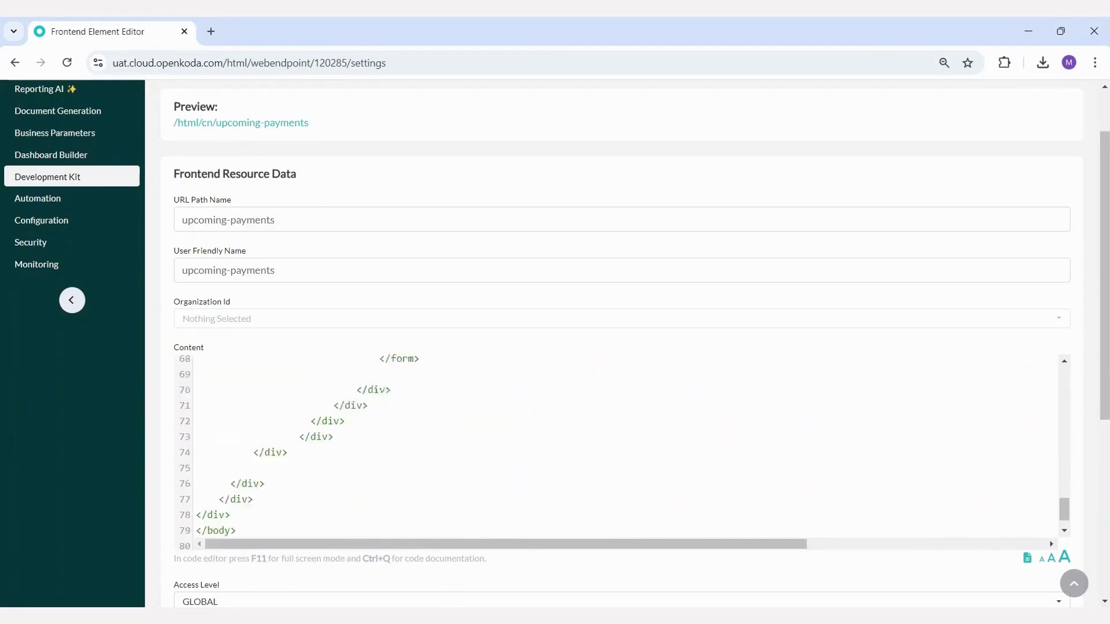
scroll(up, 3)
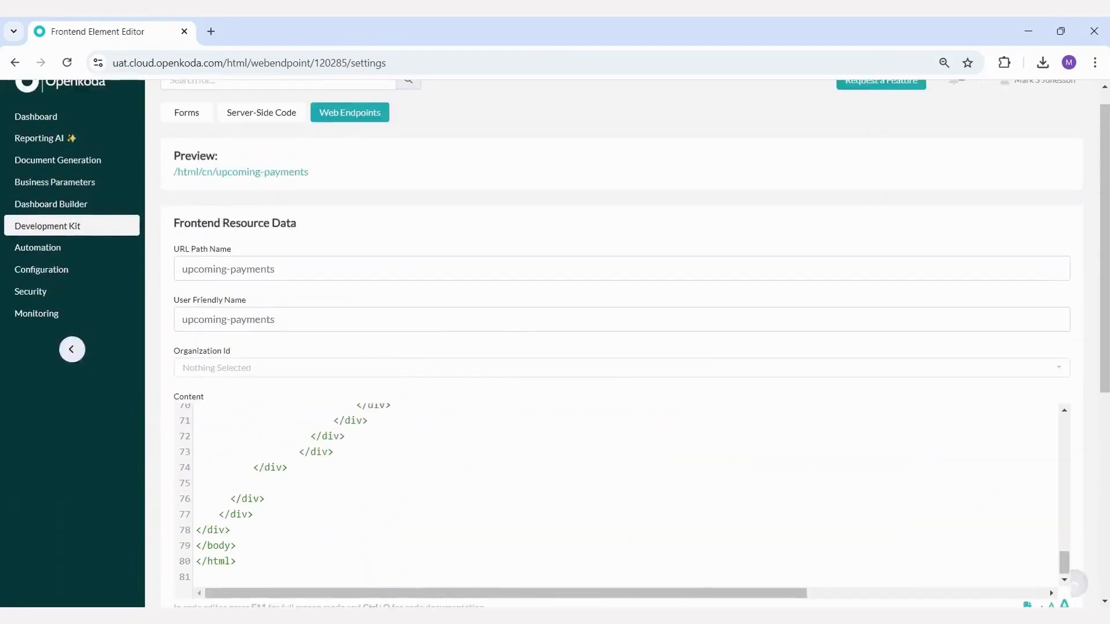
scroll(up, 3)
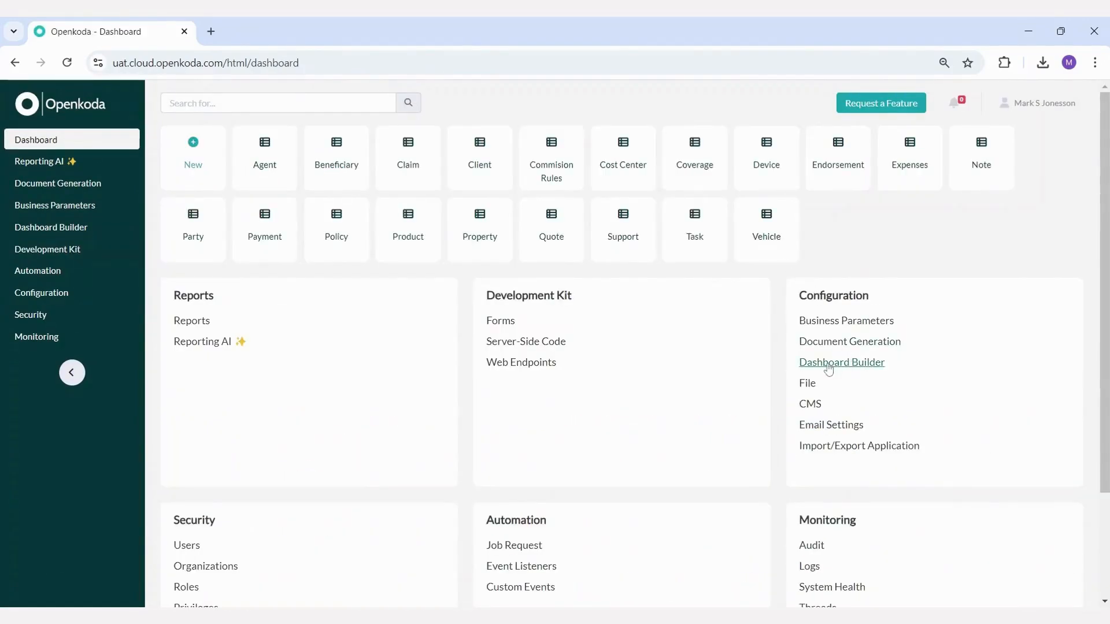
Step: In Dashboard Builder, preview the client-dashboard and return to the dashboard list
click(840, 362)
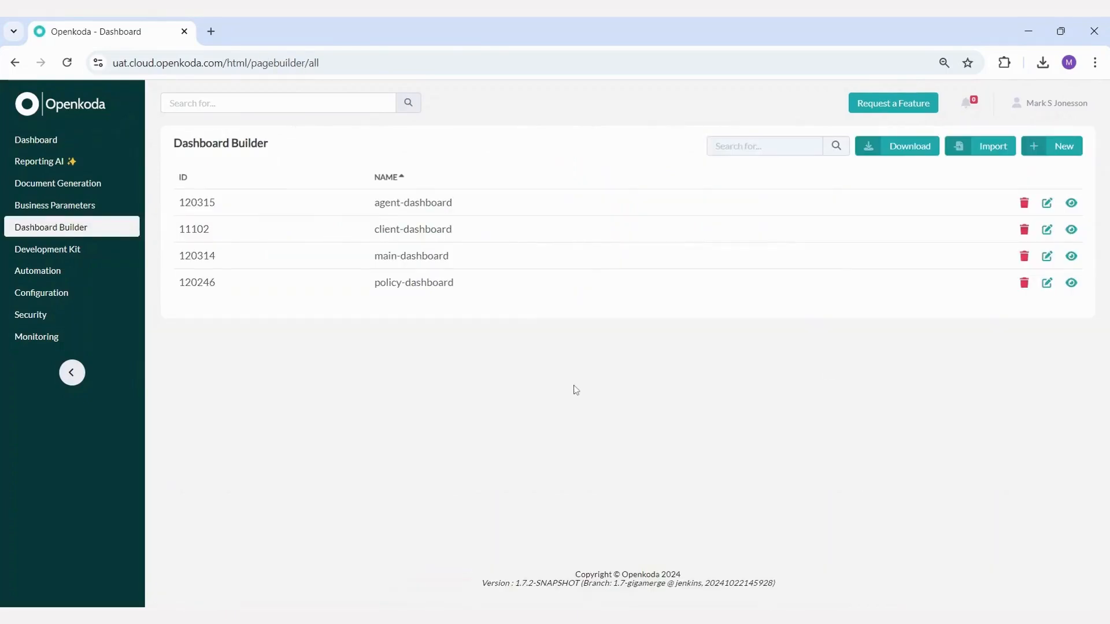
click(1071, 229)
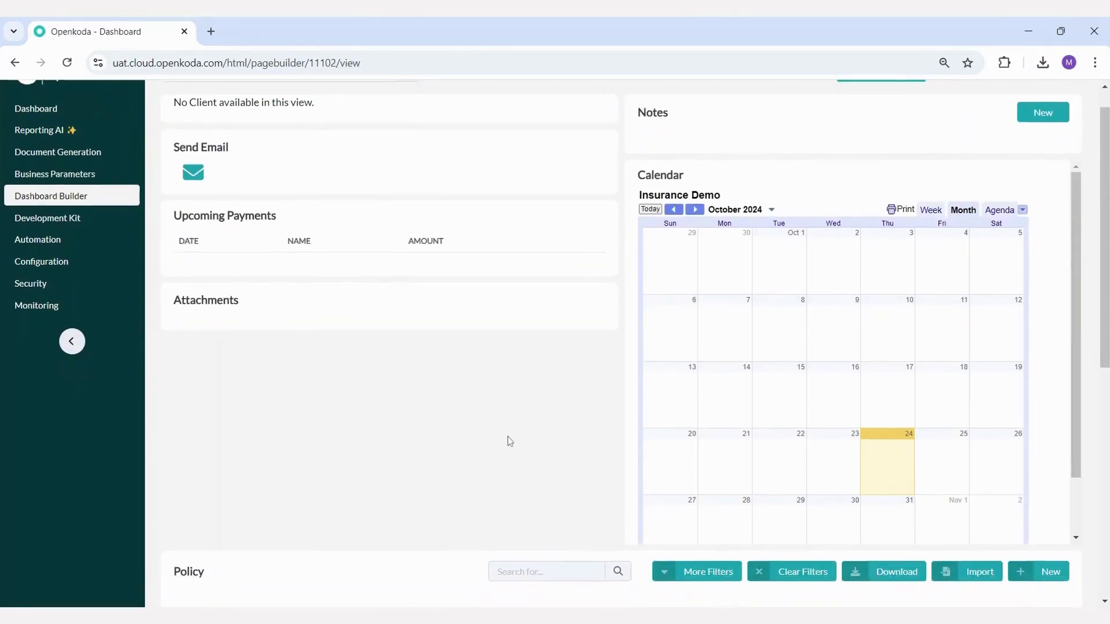
scroll(down, 3)
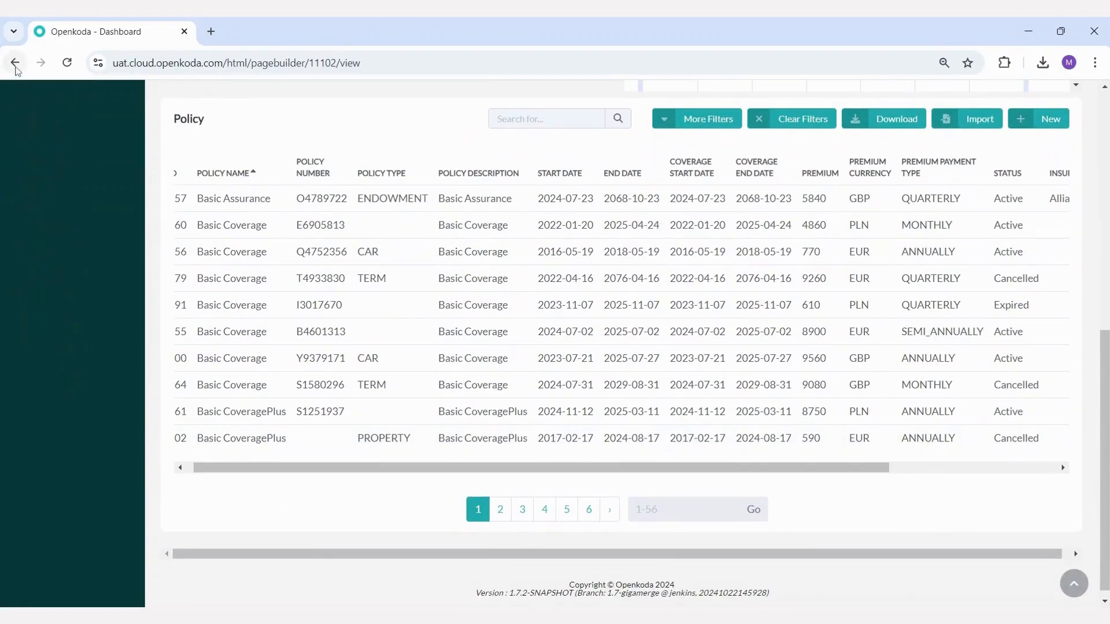
click(15, 63)
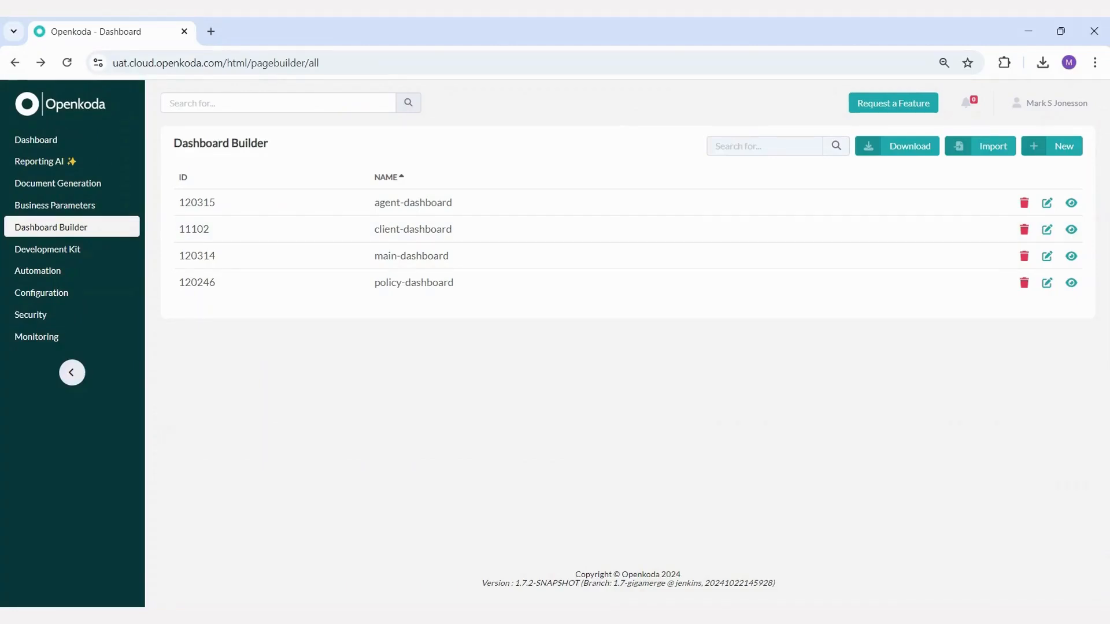
Step: Preview the agent-dashboard with its tasks, recent claims, monthly stats and policy table
click(1071, 203)
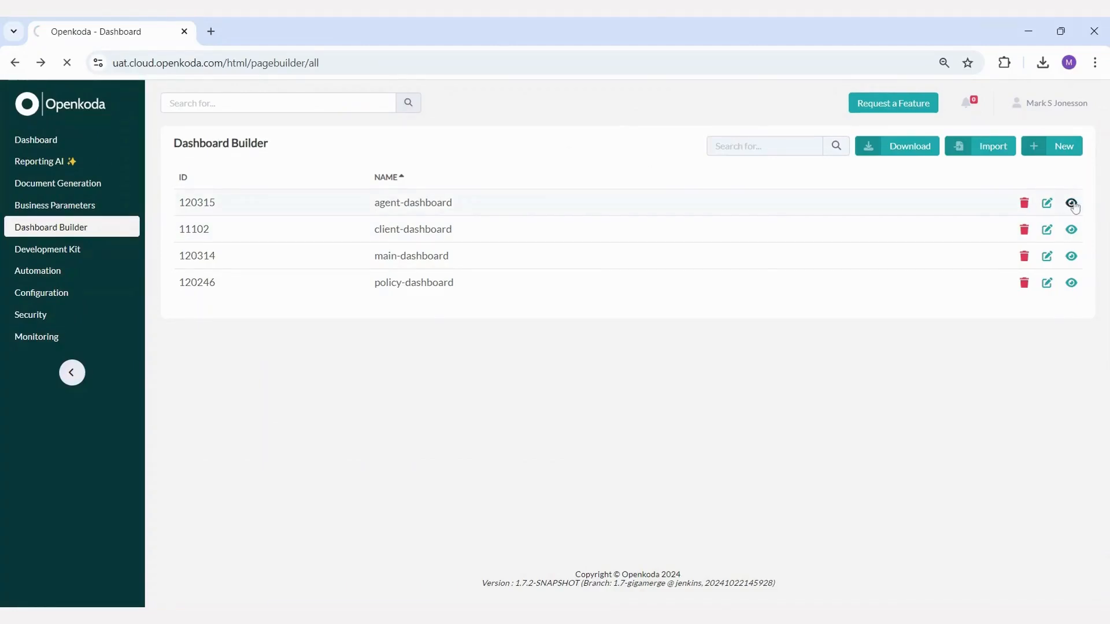
click(1070, 203)
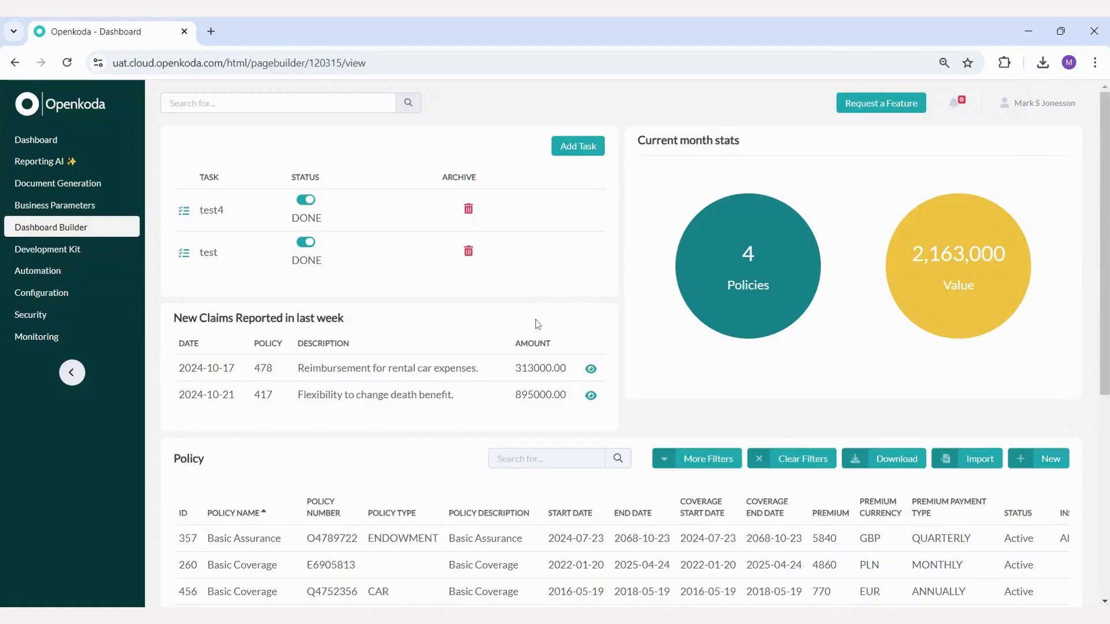
scroll(down, 3)
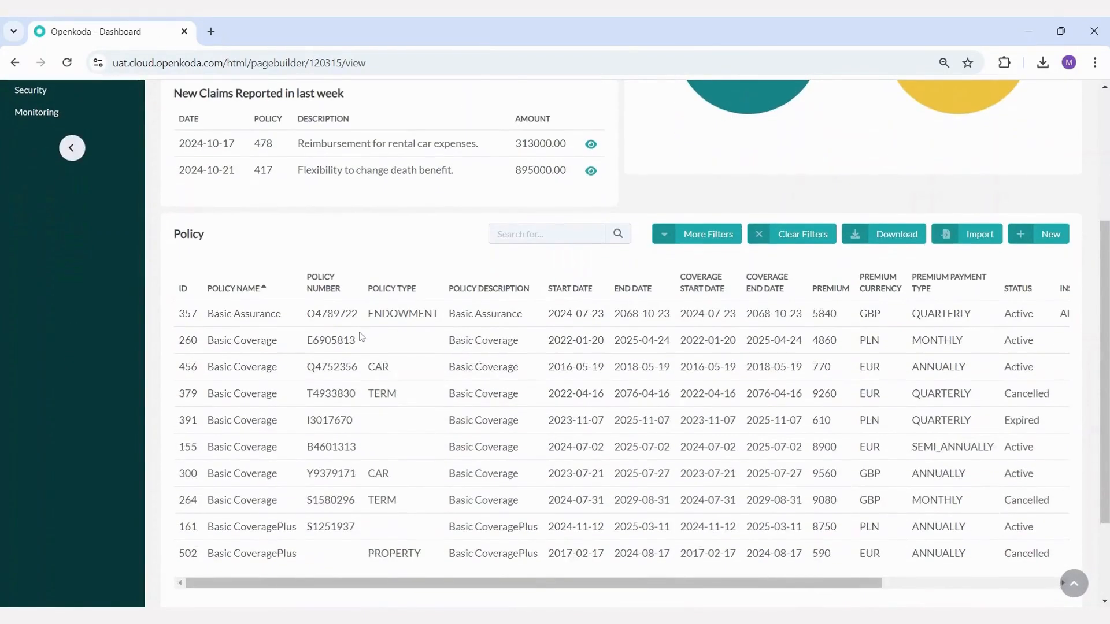
scroll(up, 3)
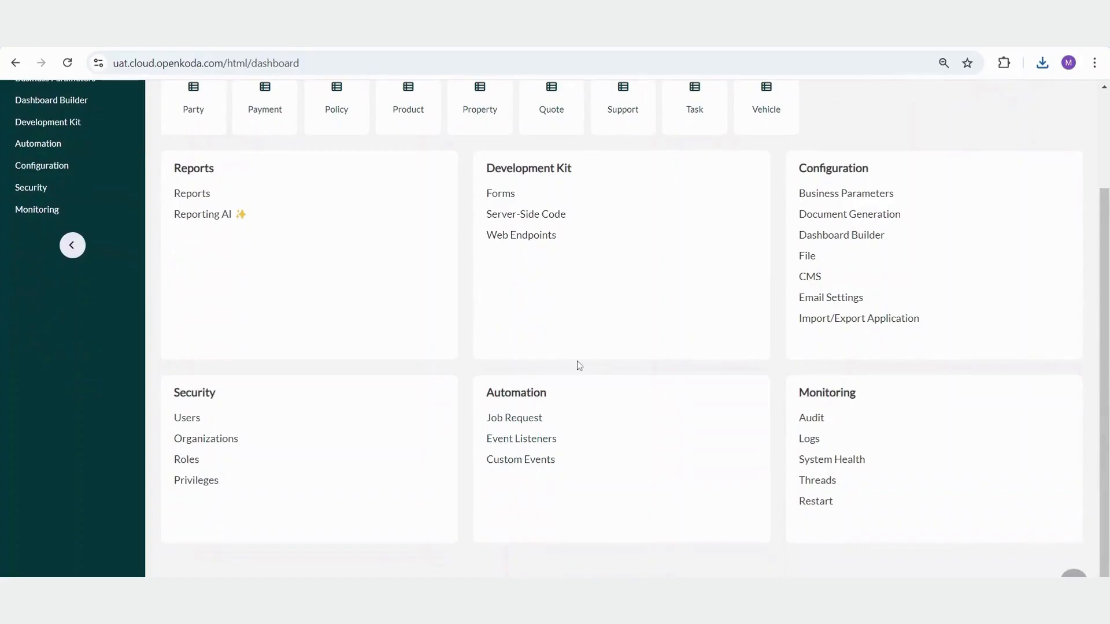
mouse_move(607, 519)
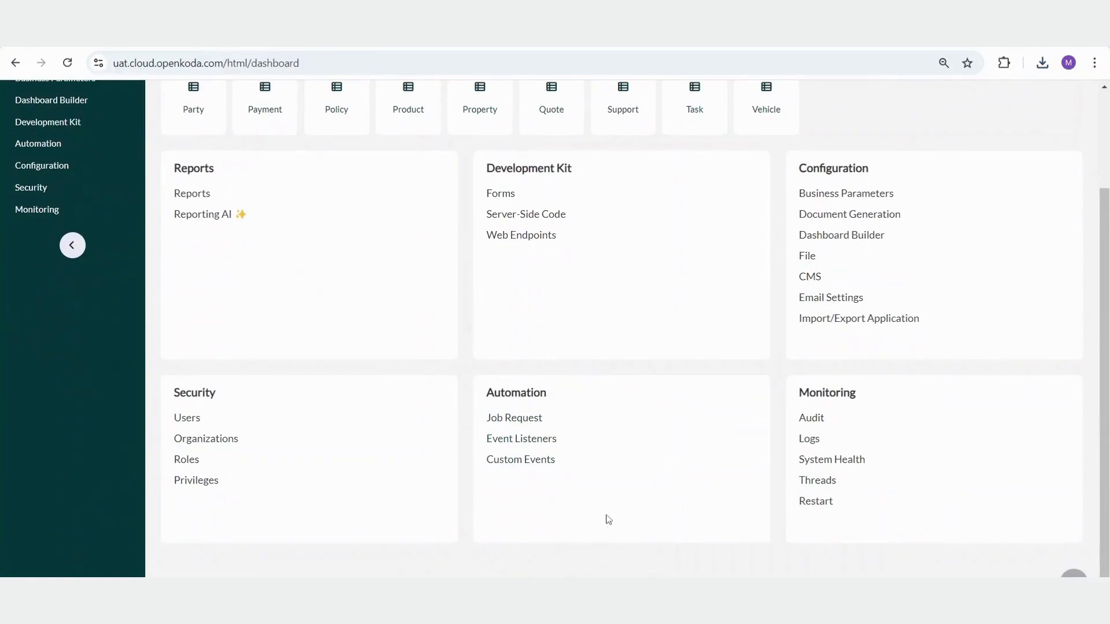
mouse_move(521, 438)
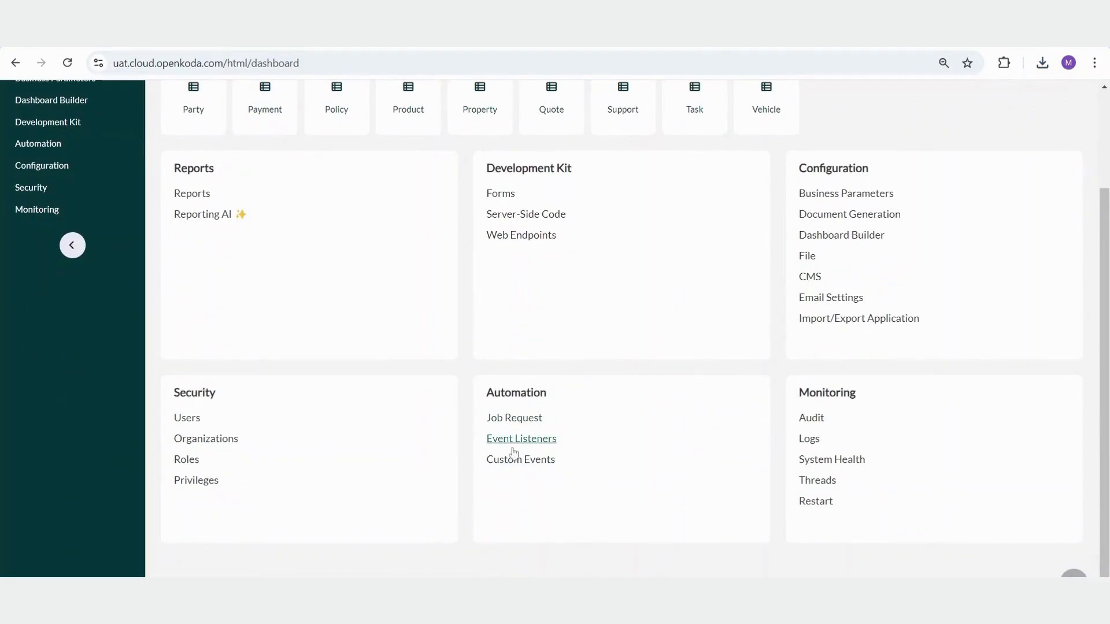
Step: View the check-policy-ends and check-payment-overdue job requests and bring up the overdue reminder email
click(521, 439)
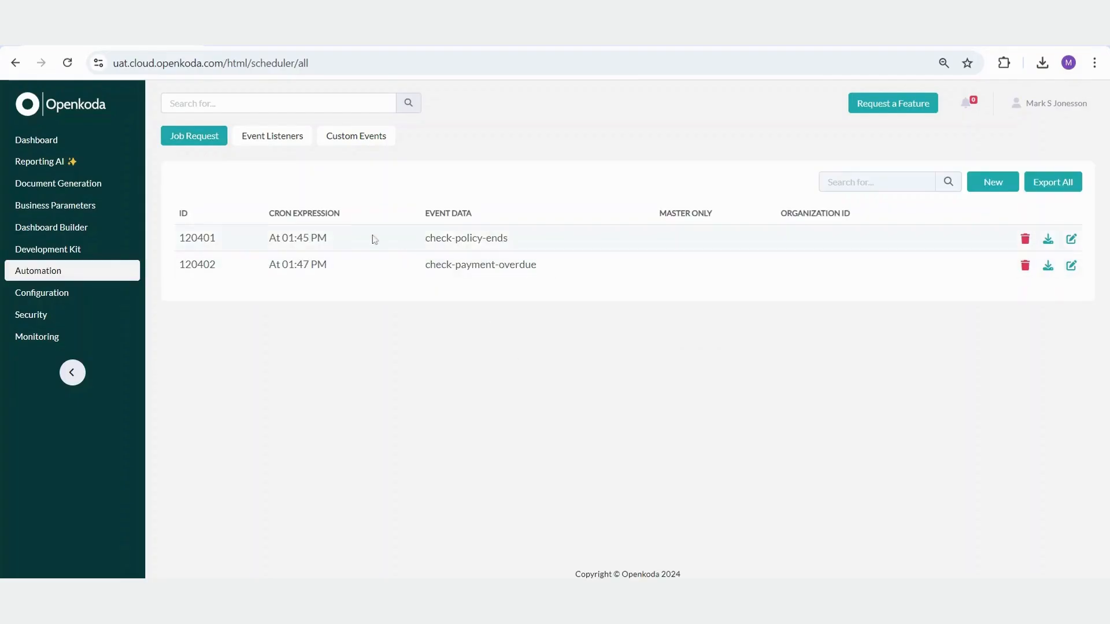
mouse_move(308, 169)
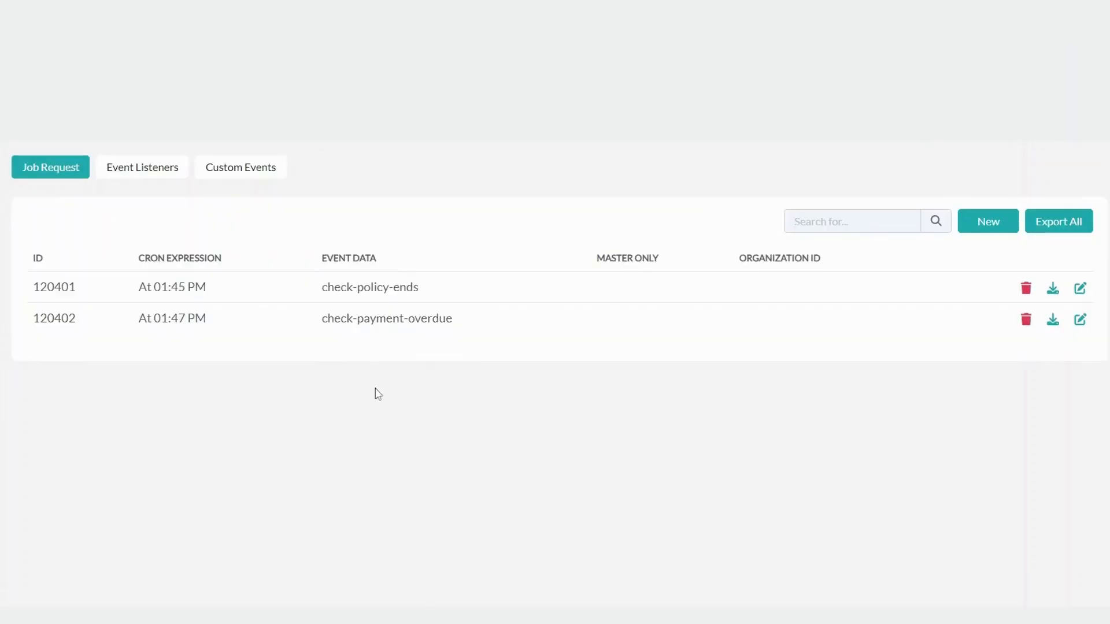
double_click(386, 319)
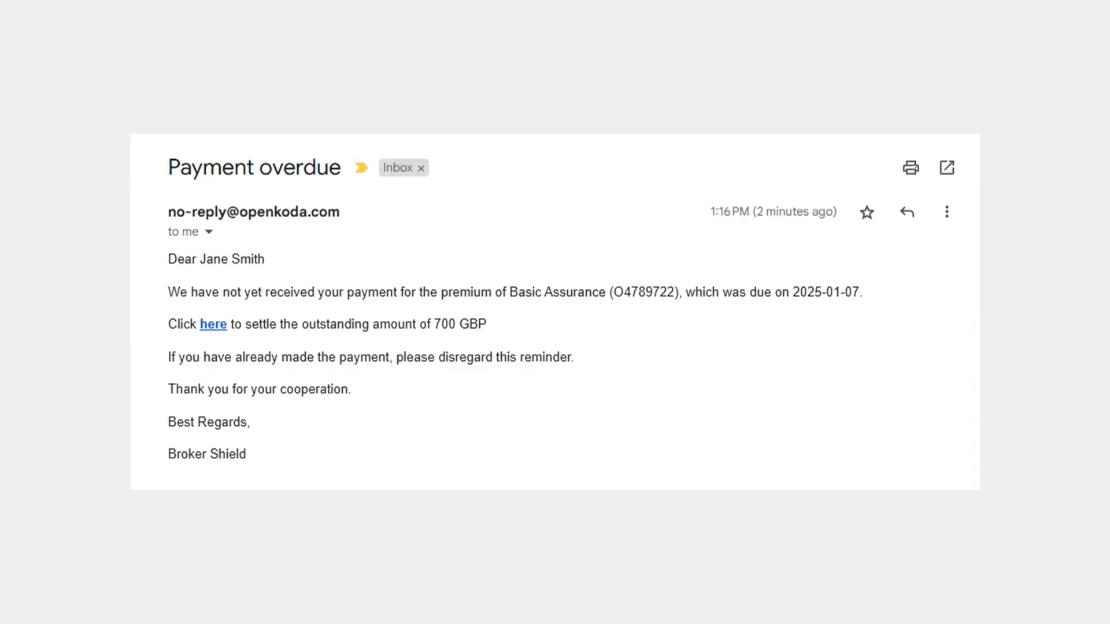
Step: Read the Payment overdue reminder for the Basic Assurance premium in Gmail
click(213, 323)
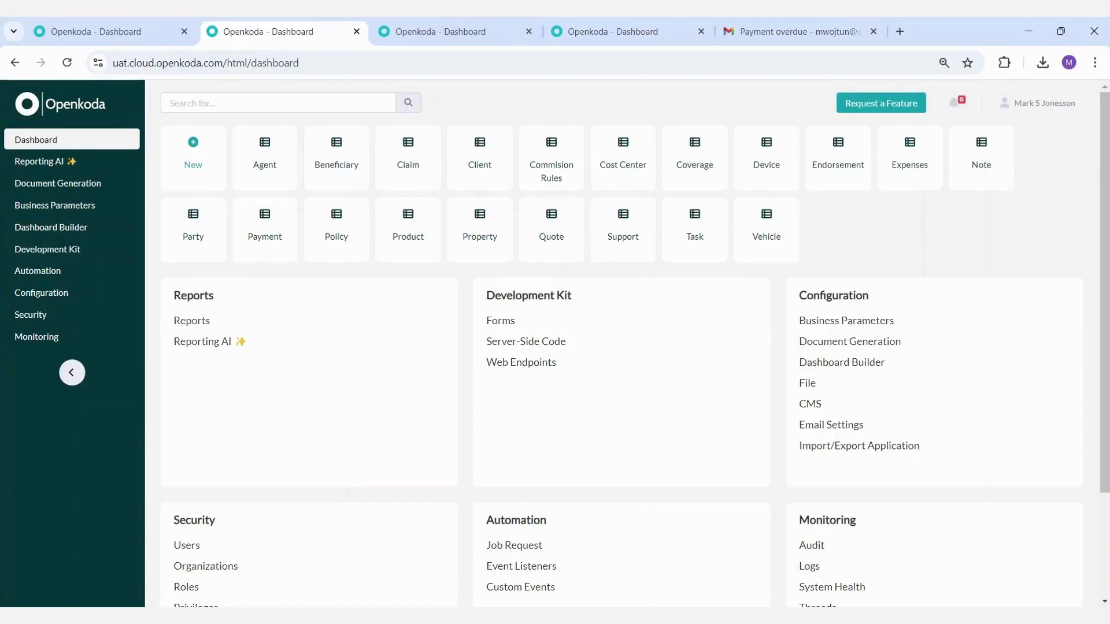
Step: From Configuration > CMS, bring up the email/payment-overdue template for editing
click(810, 404)
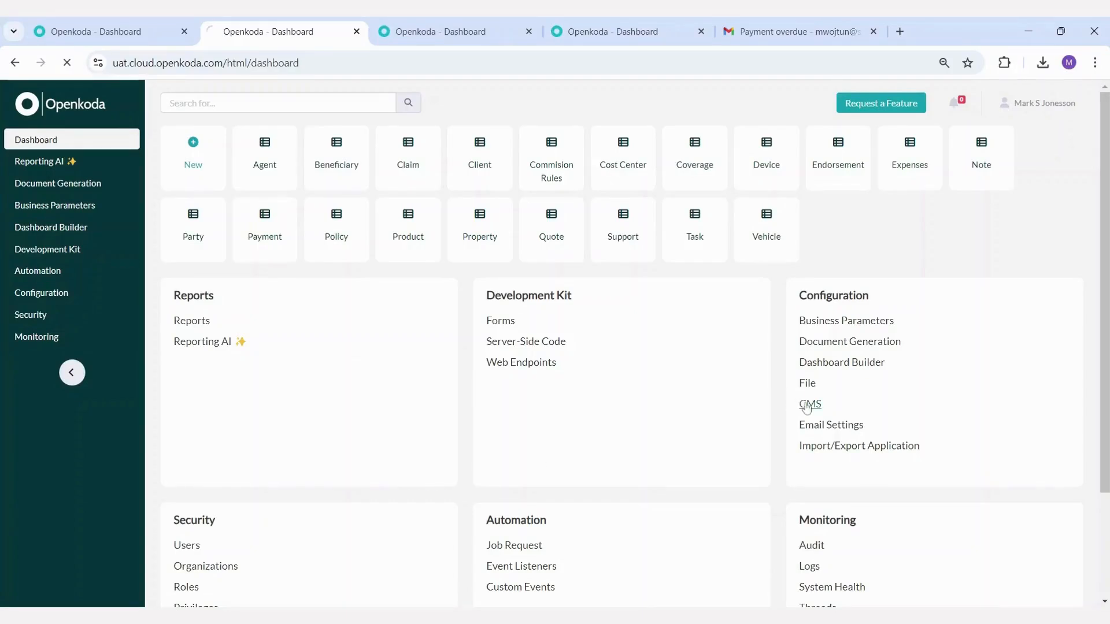
click(809, 405)
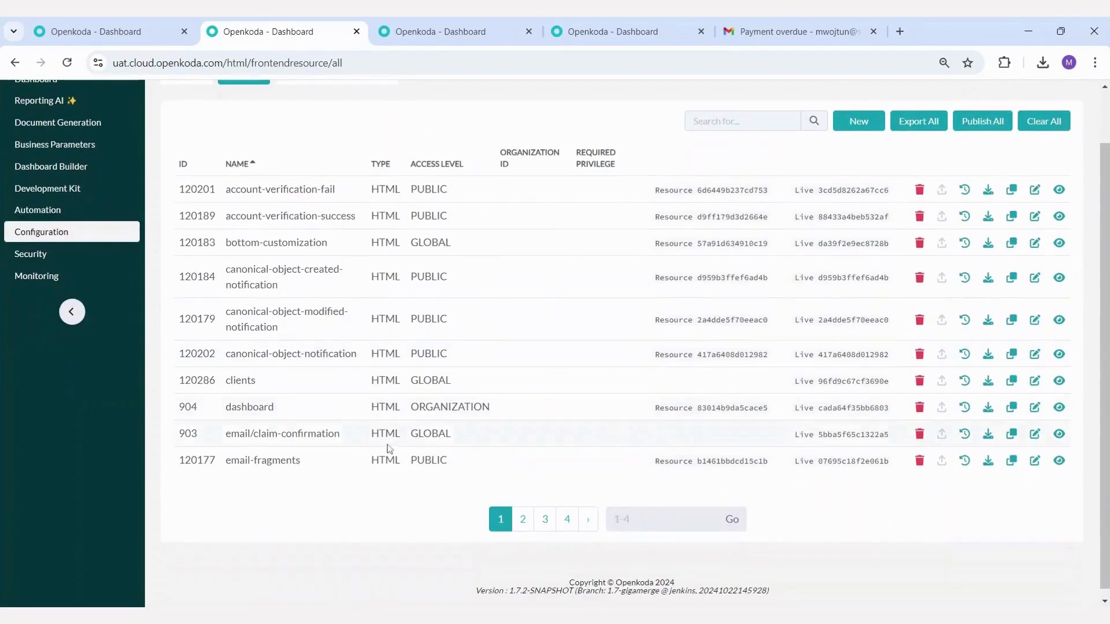
click(522, 519)
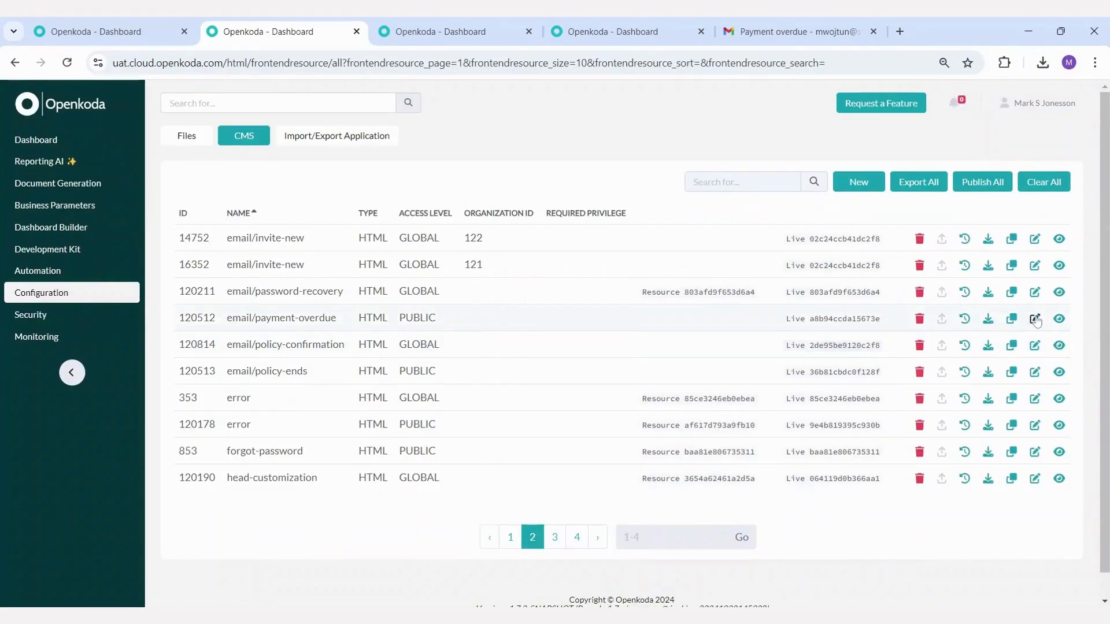
click(1034, 318)
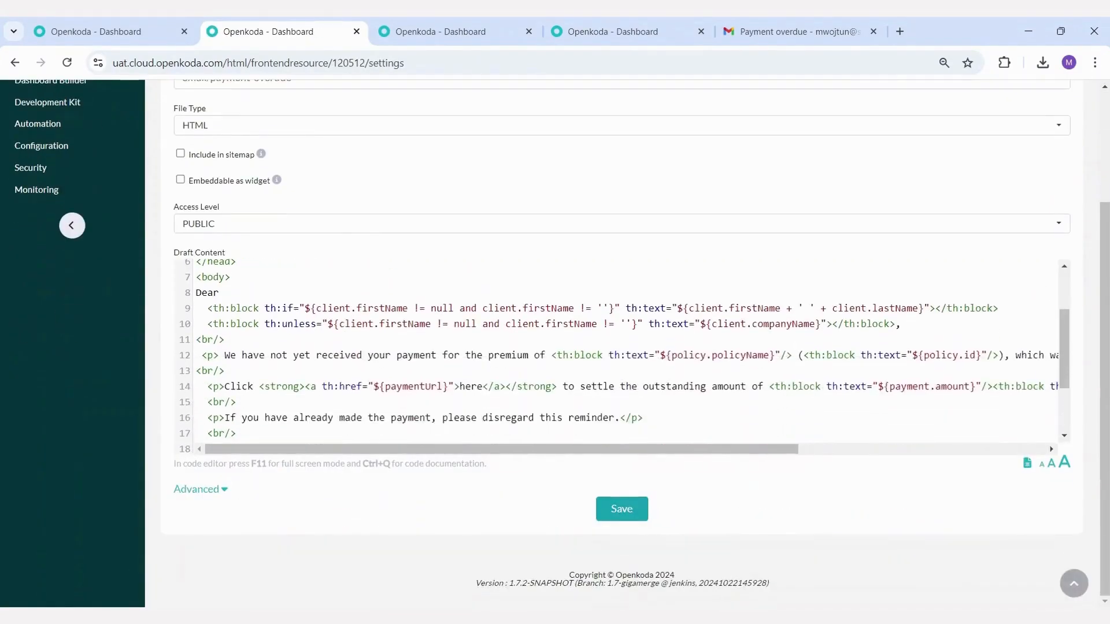
Step: Read through the template's HTML Draft Content and return to the CMS resource list
scroll(down, 3)
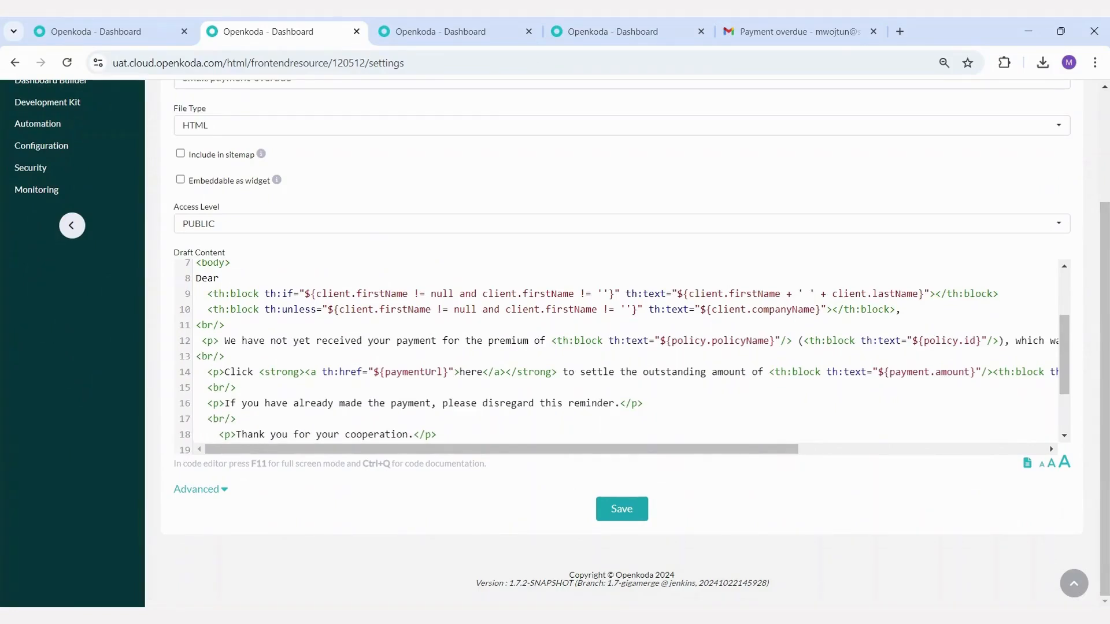
scroll(right, 3)
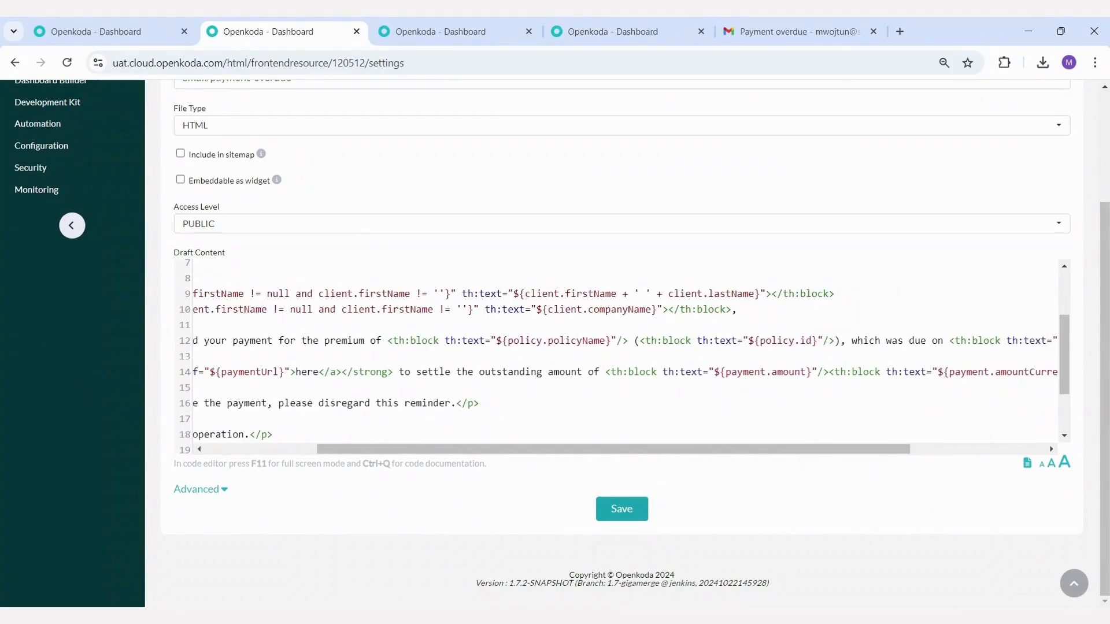
scroll(down, 3)
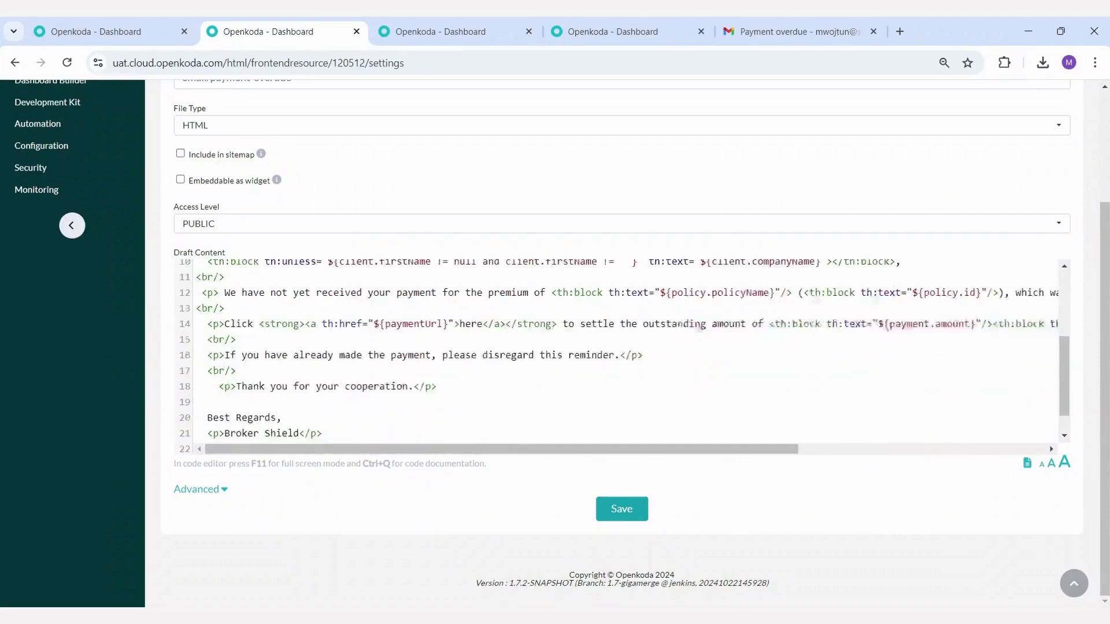
scroll(up, 3)
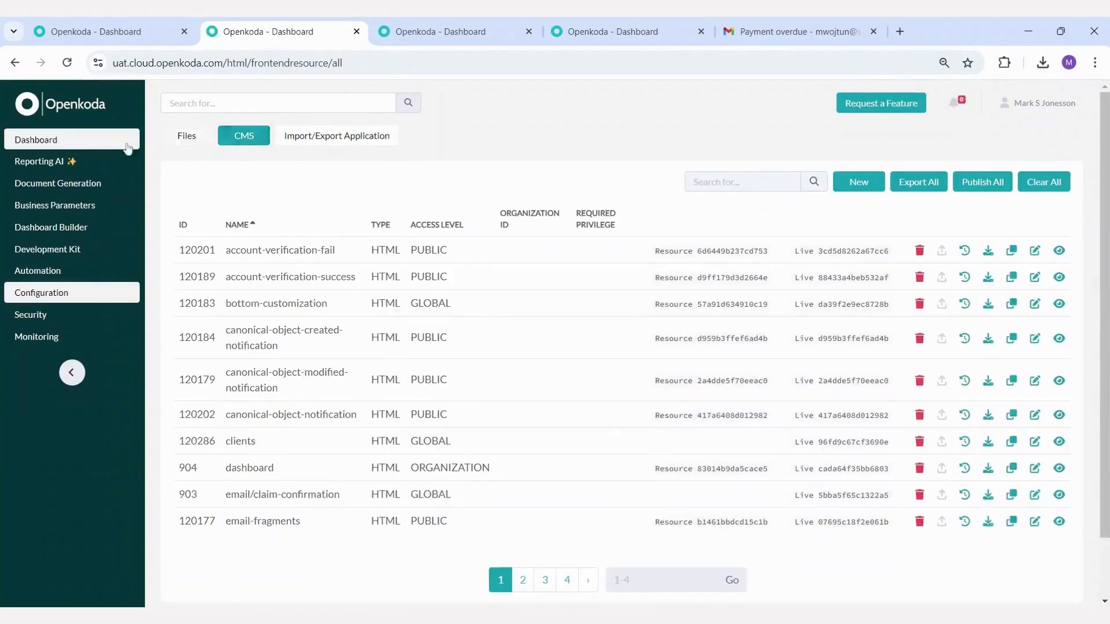
Step: Change the endInXDays business parameter from 7 to 10, save it and return to the dashboard
click(55, 206)
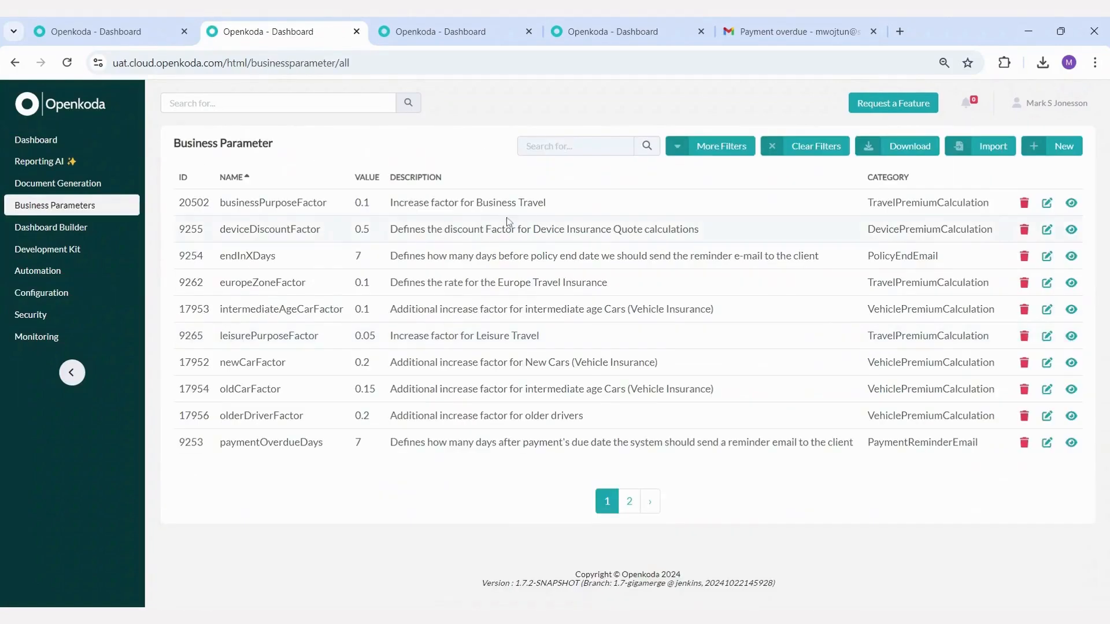
mouse_move(349, 261)
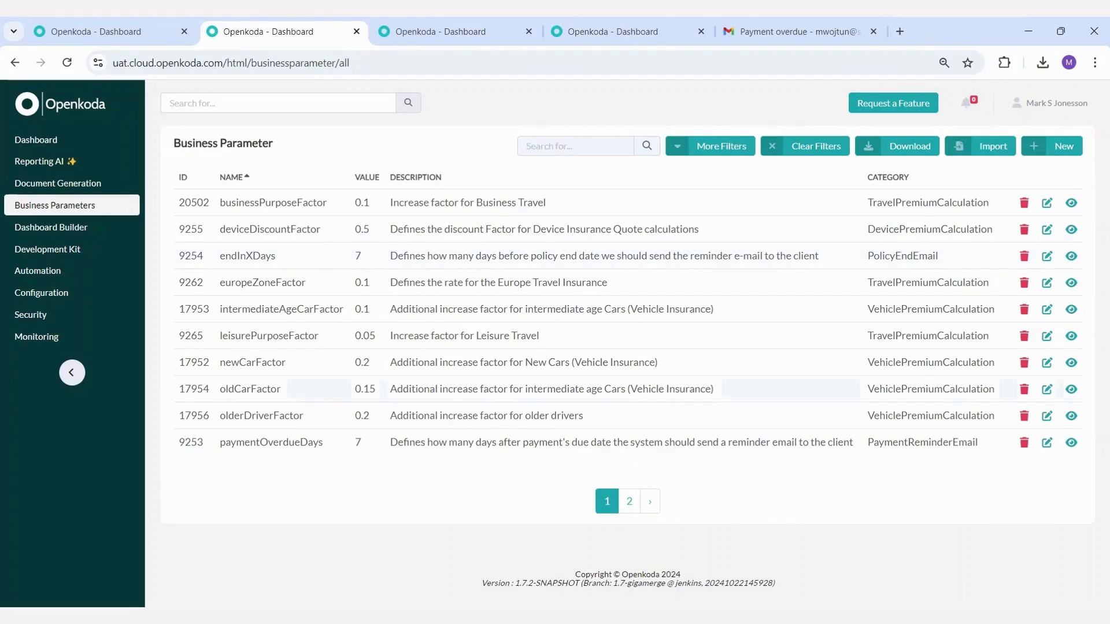
click(1048, 256)
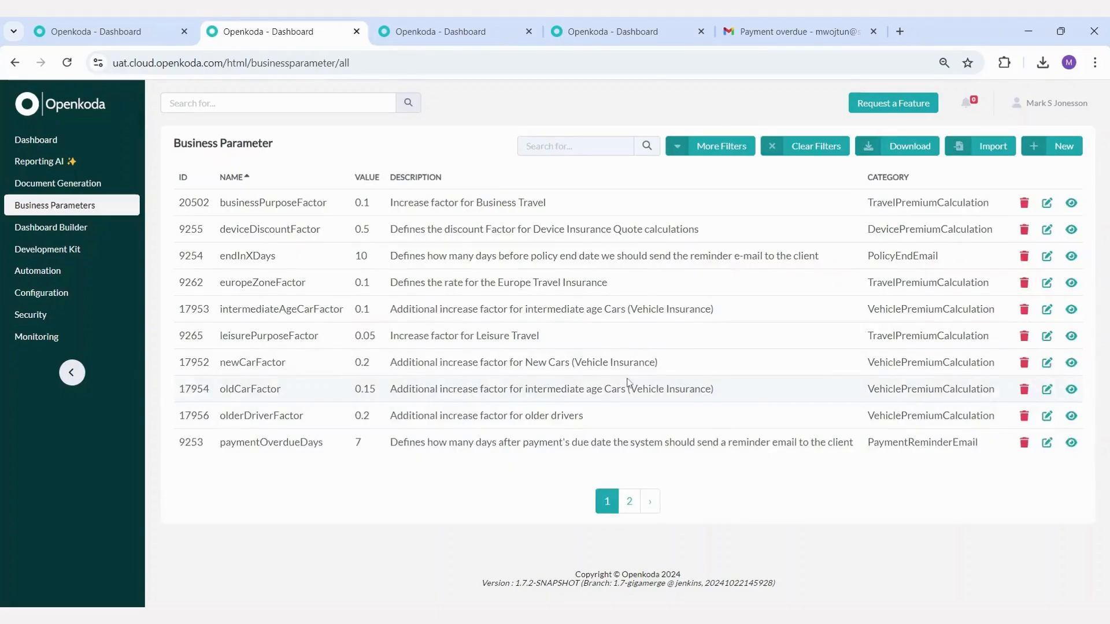
click(1048, 442)
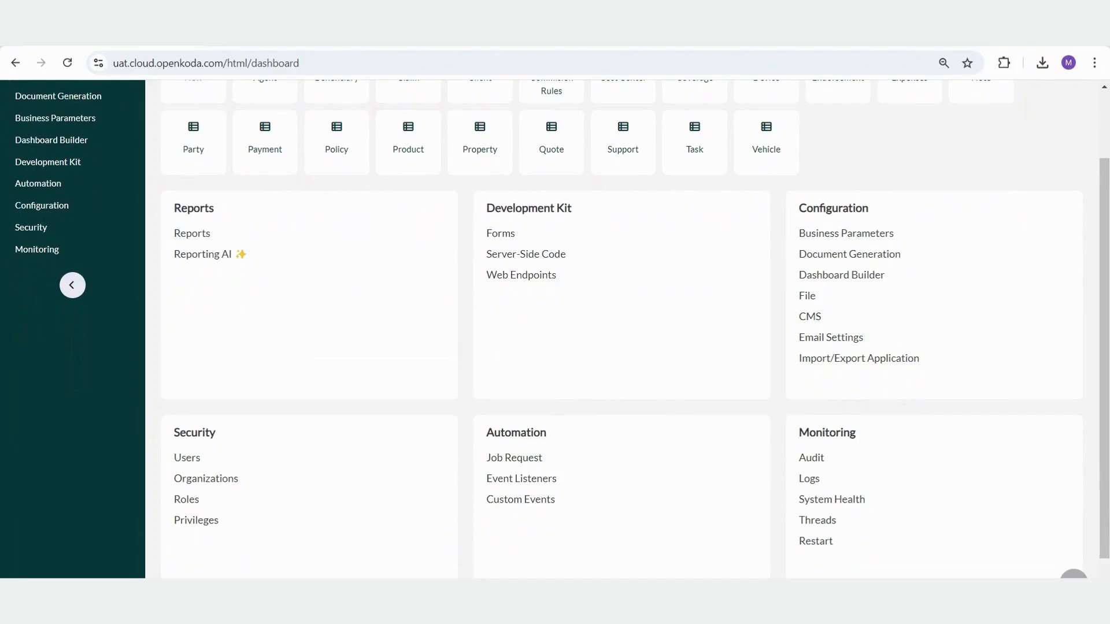
Step: From Security > Organizations, switch into the My Broker Company workspace and back to Admin
scroll(down, 3)
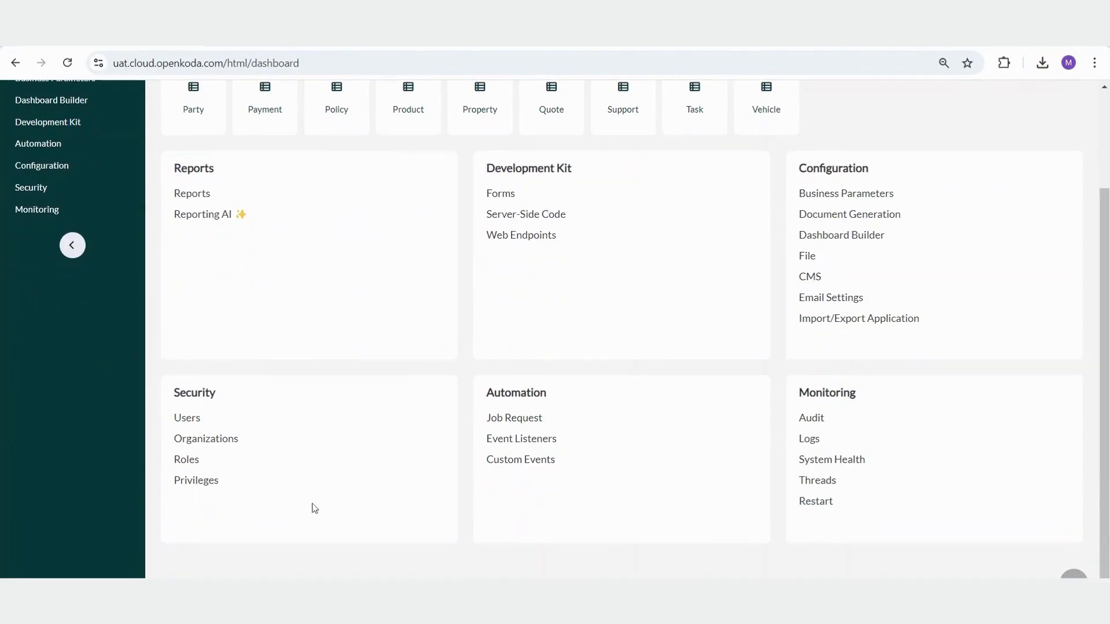
click(206, 438)
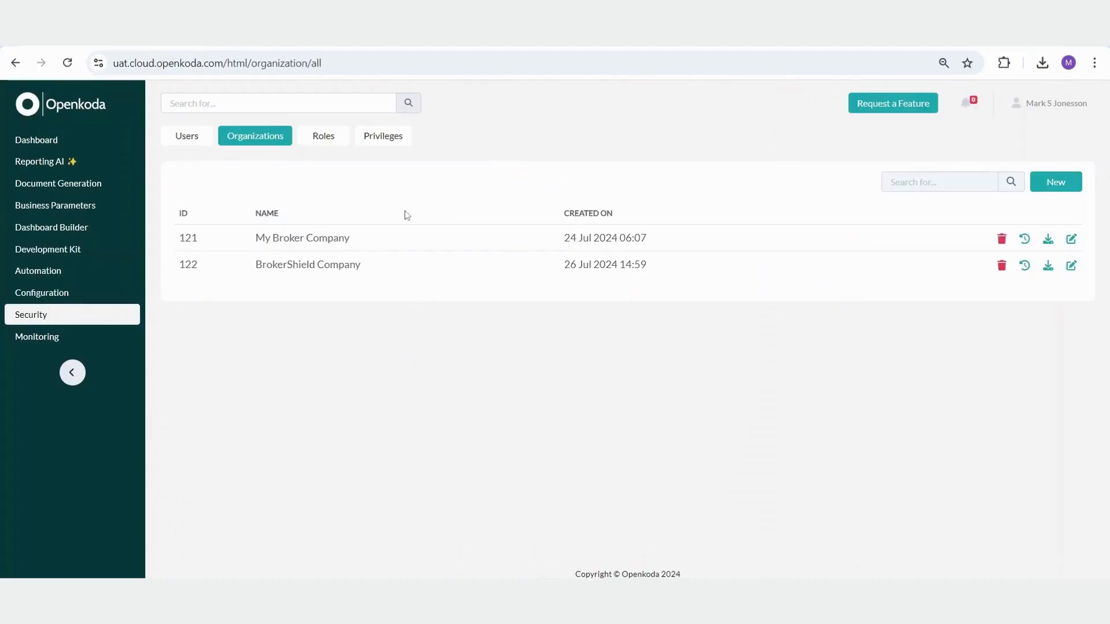
mouse_move(397, 299)
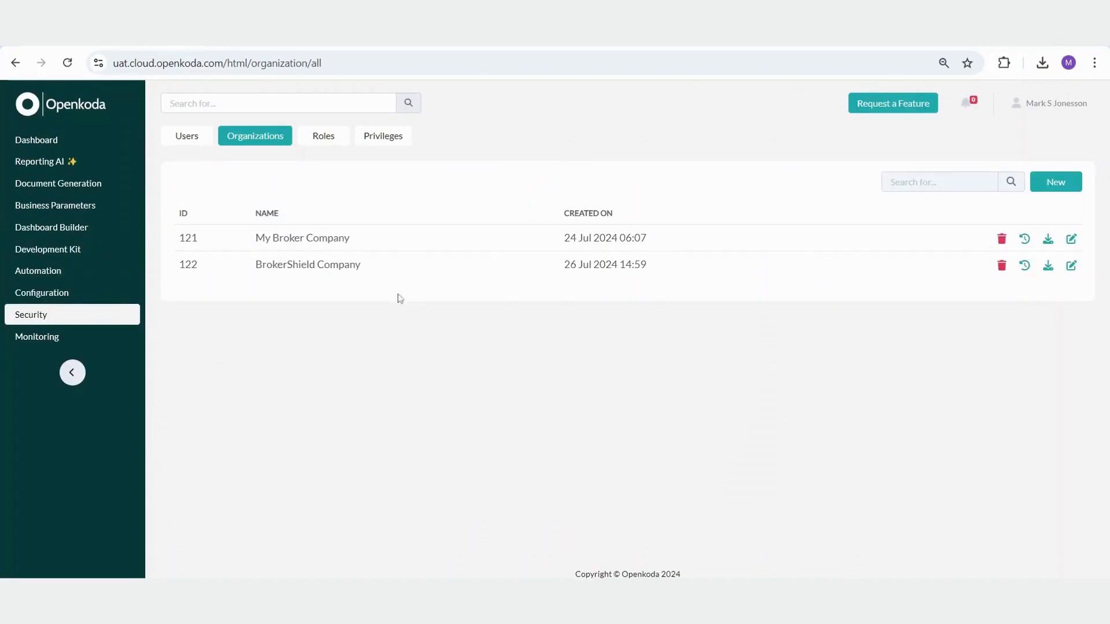
click(1055, 103)
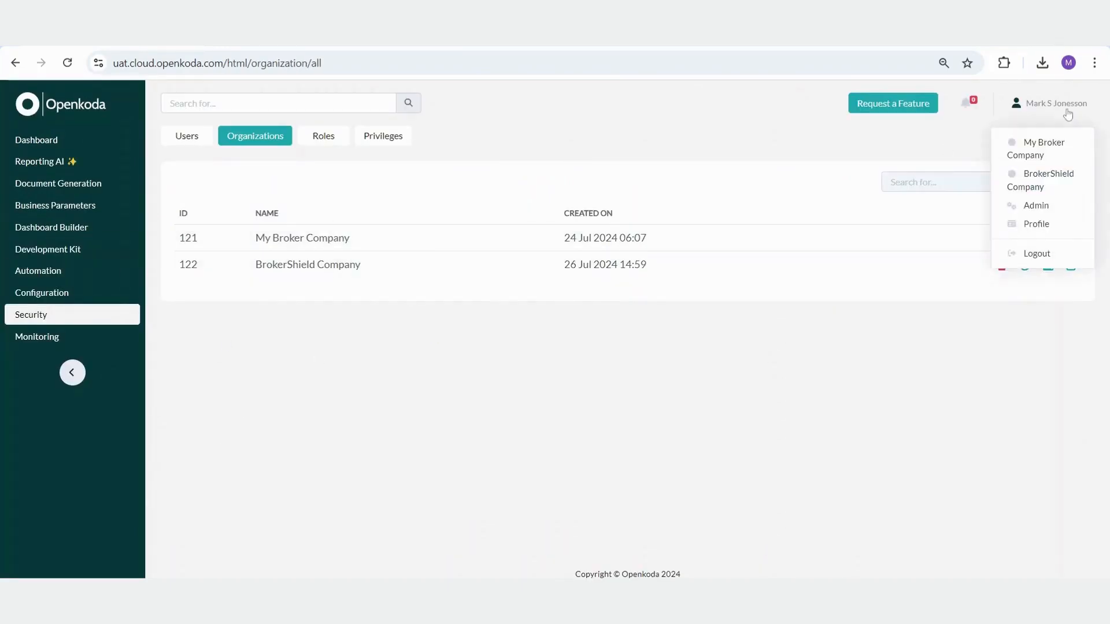
click(1042, 149)
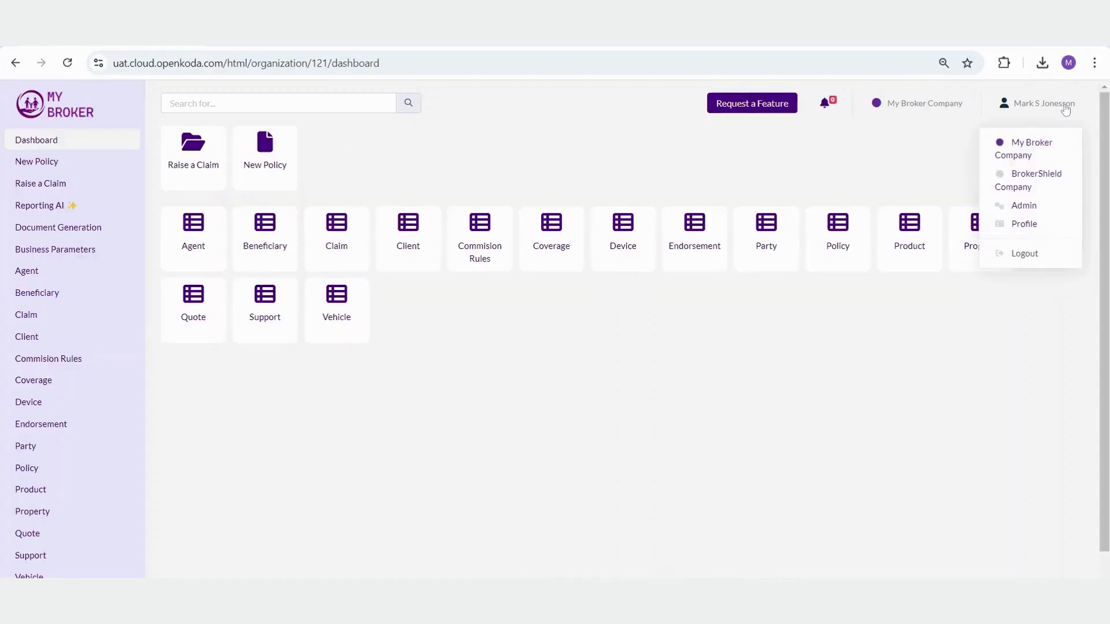
click(1037, 181)
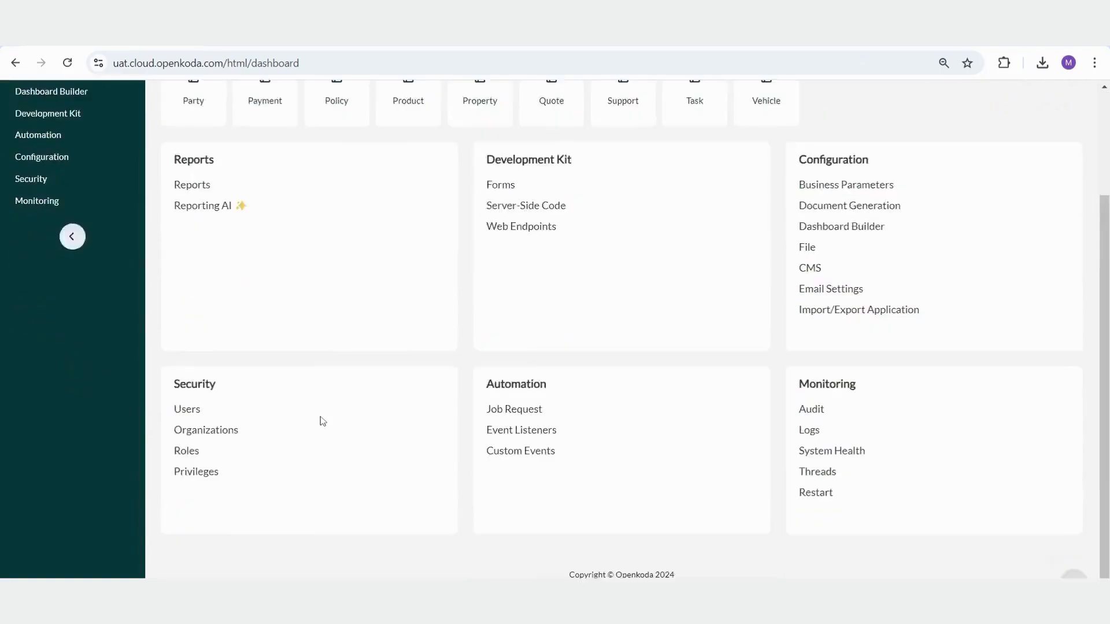
Step: Review My Broker Company's organization settings and team, then bring up the Users list
click(206, 430)
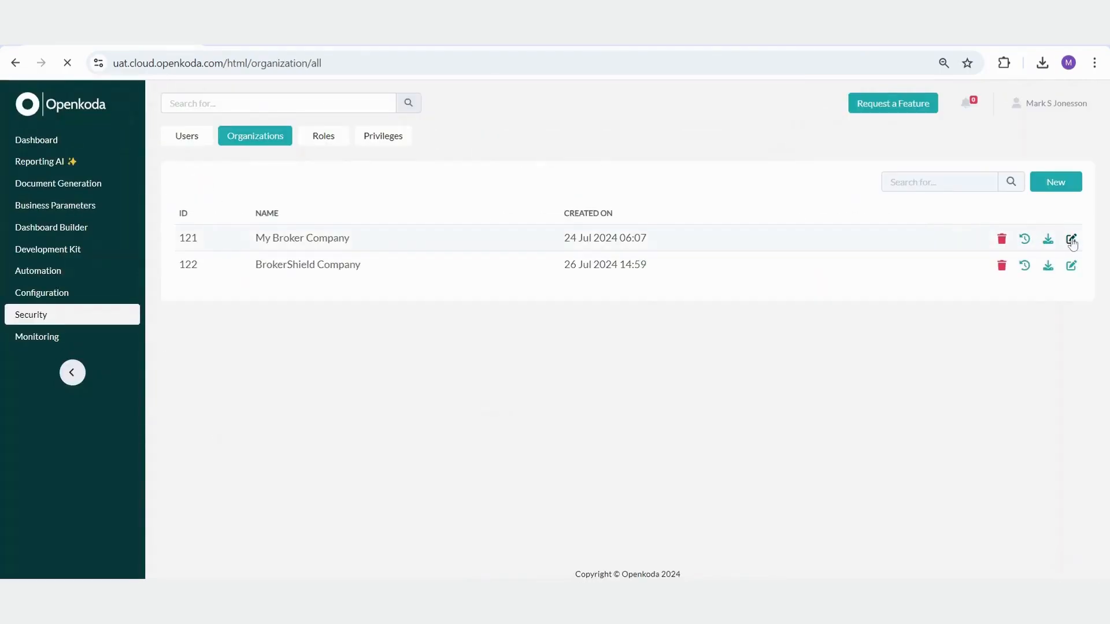
click(1071, 238)
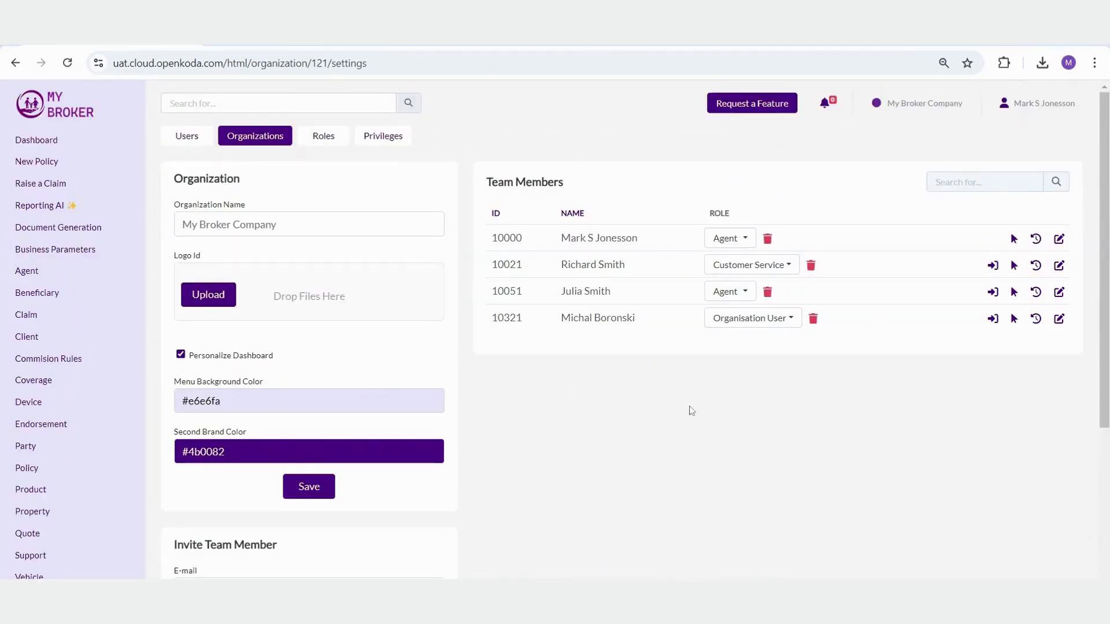
mouse_move(431, 117)
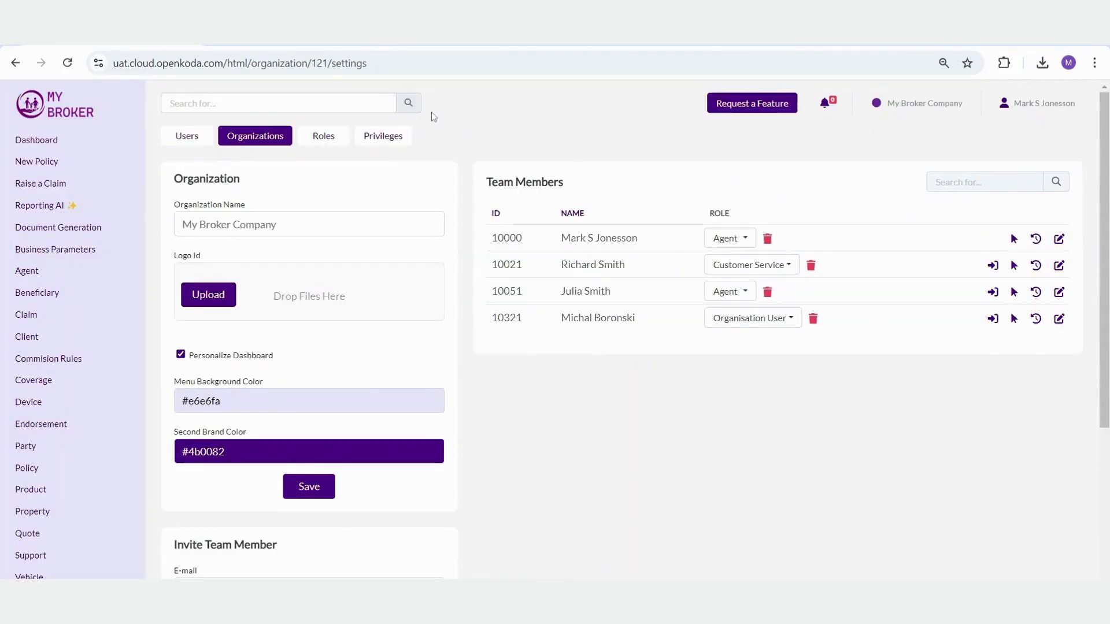
scroll(down, 3)
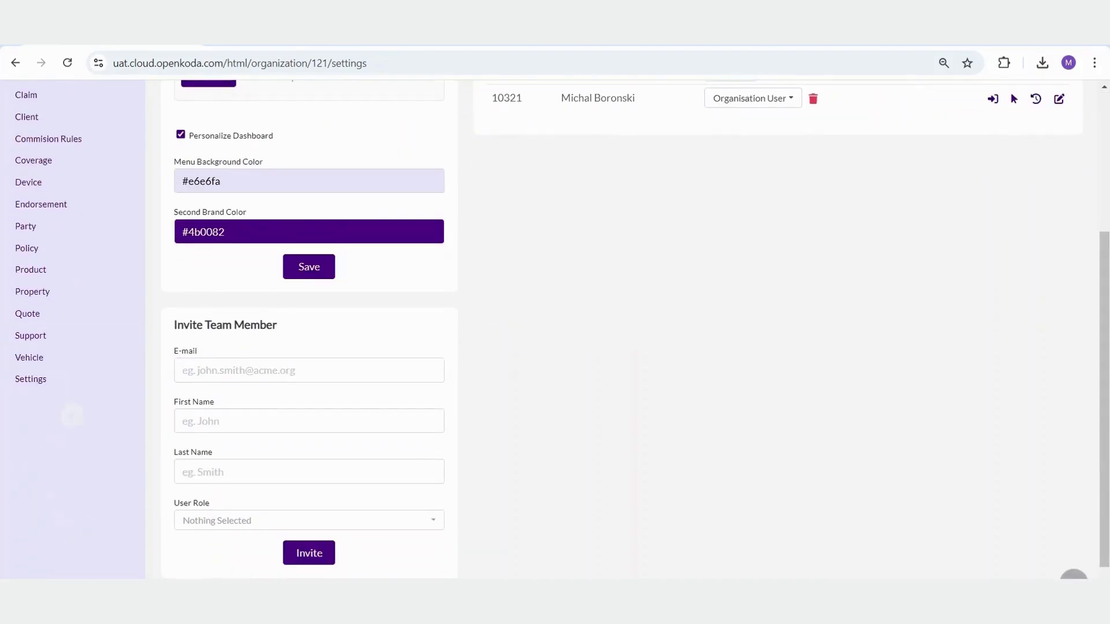
click(14, 62)
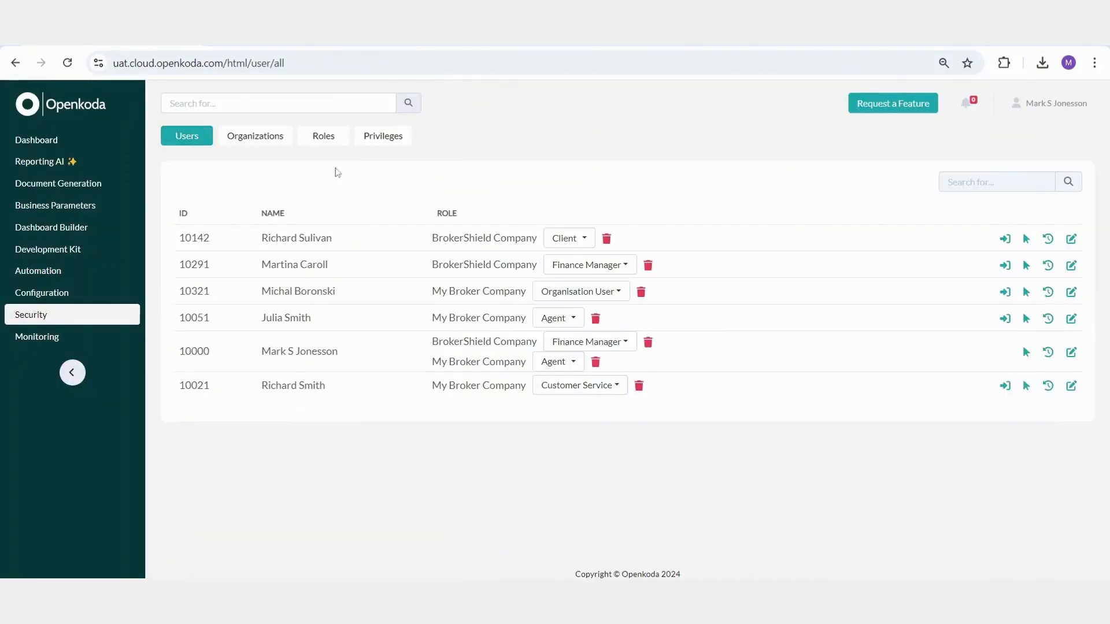
Step: Review the Roles list with global and organization roles, then return to the Users list
click(322, 135)
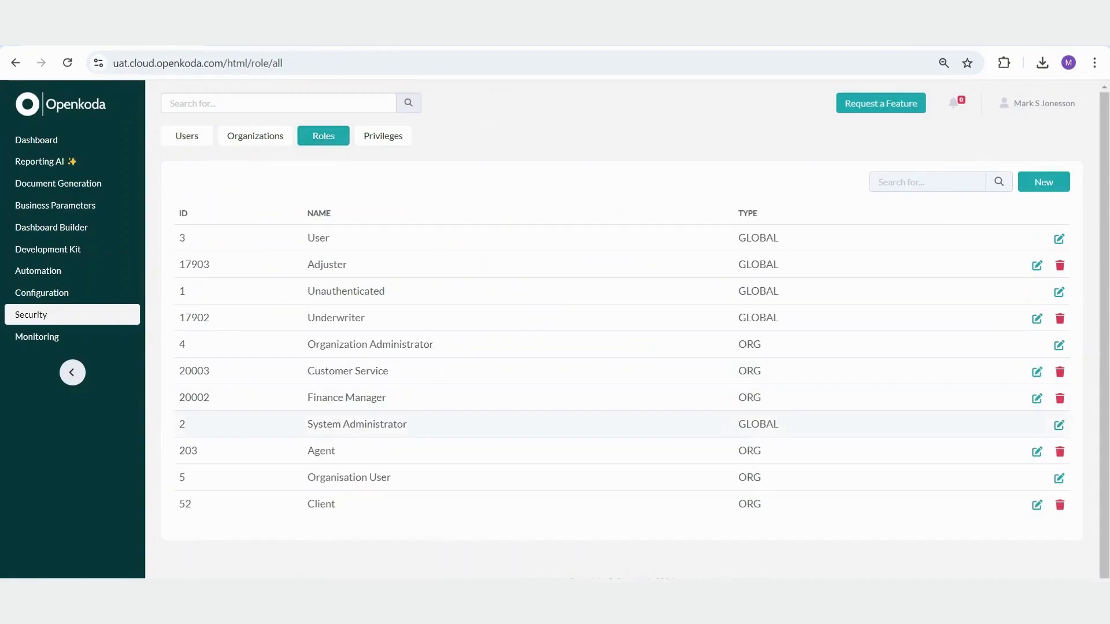
click(186, 136)
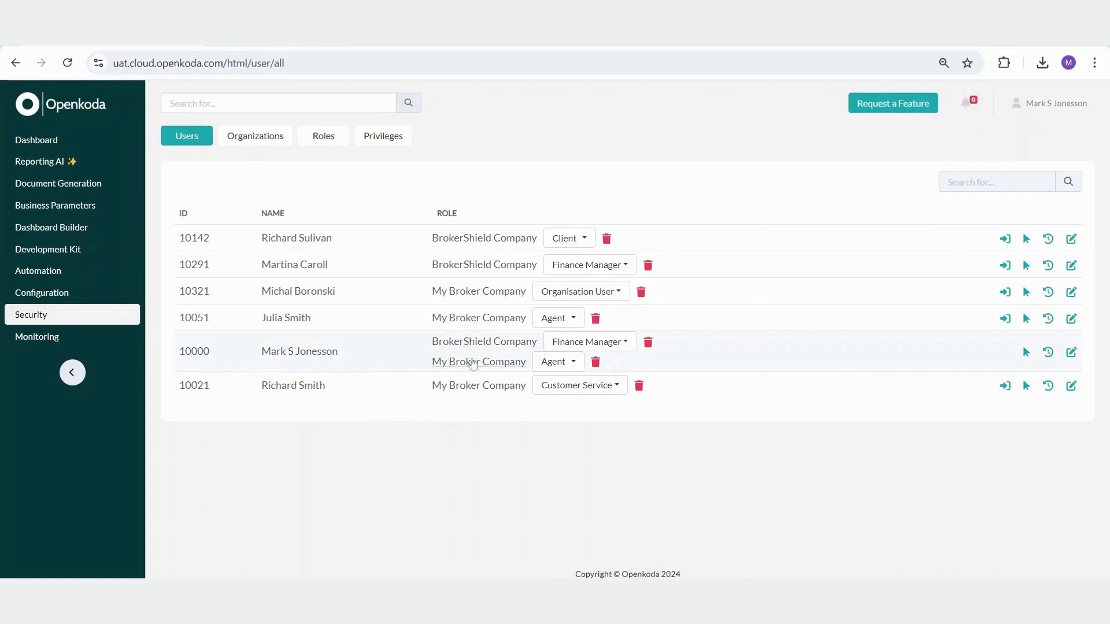
mouse_move(563, 374)
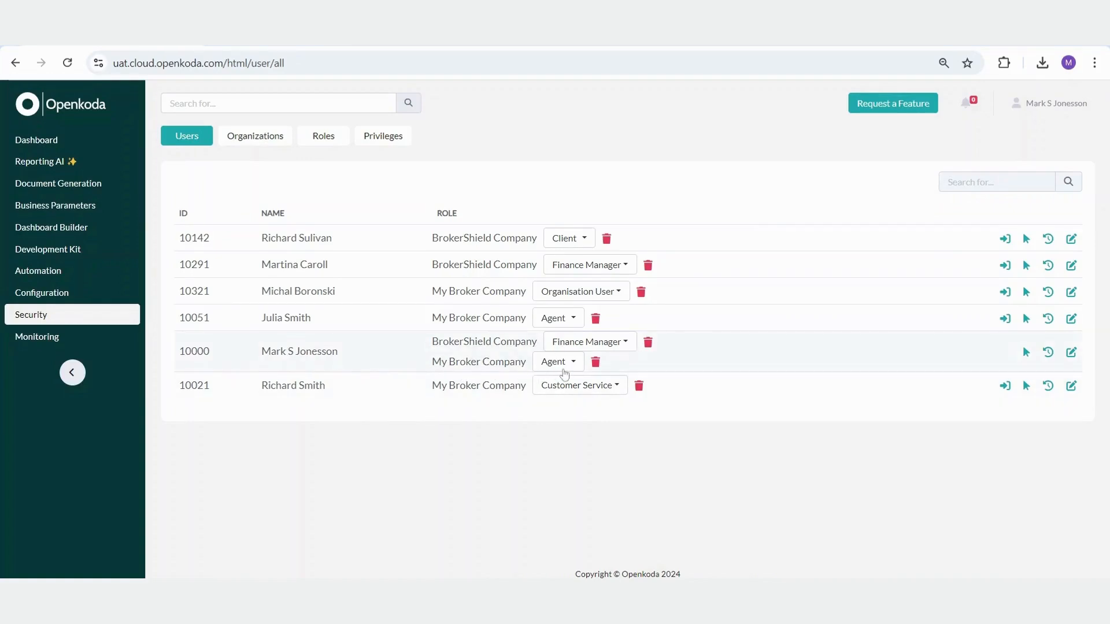
mouse_move(566, 375)
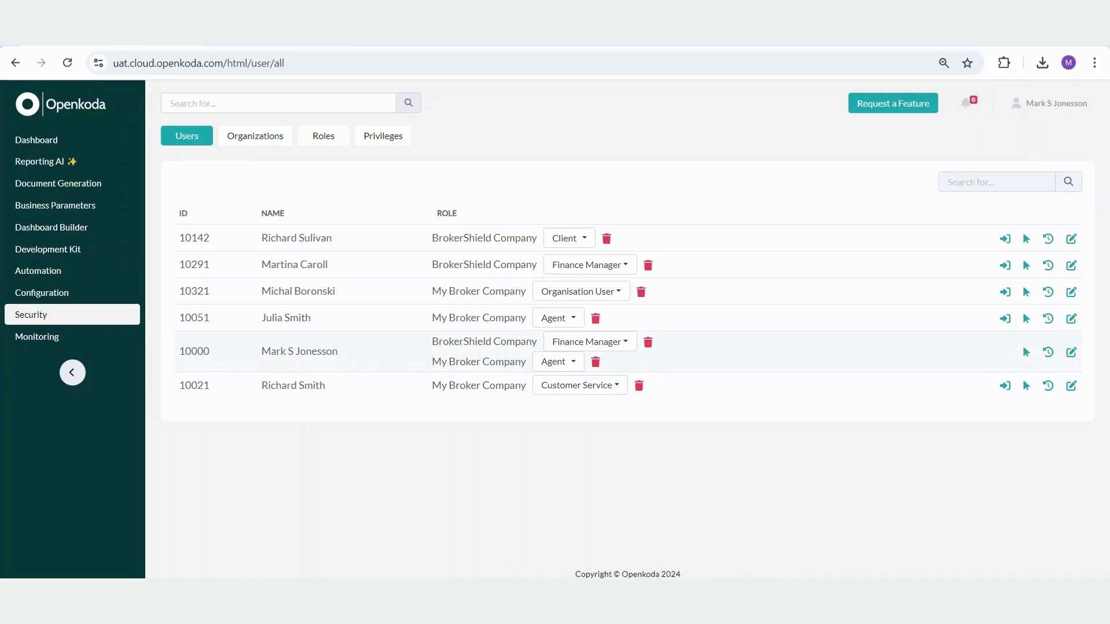
mouse_move(761, 216)
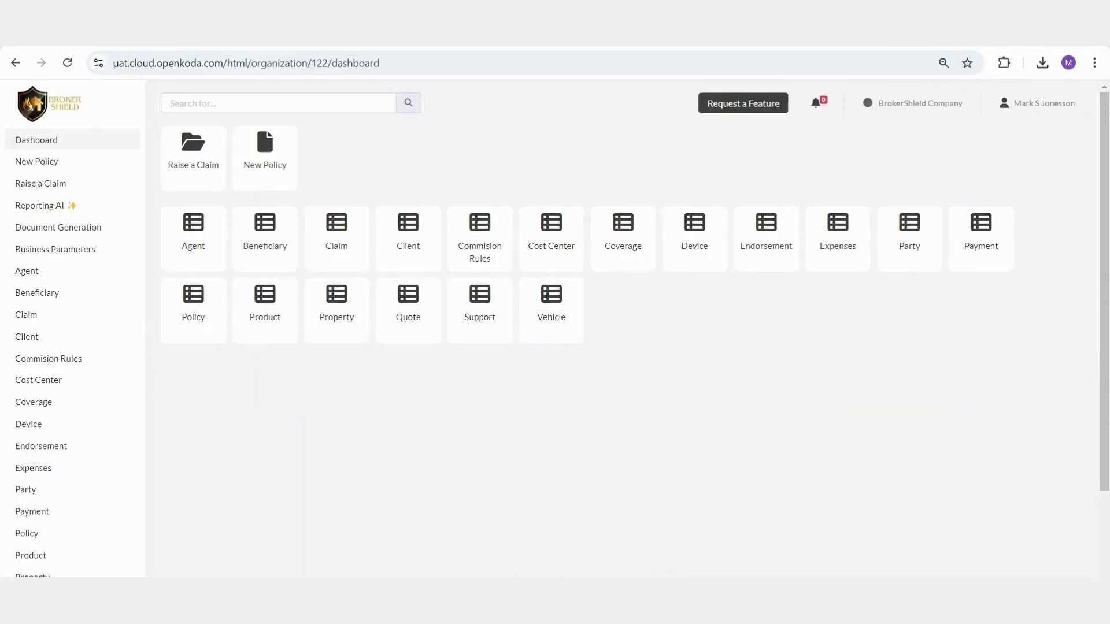
mouse_move(1071, 176)
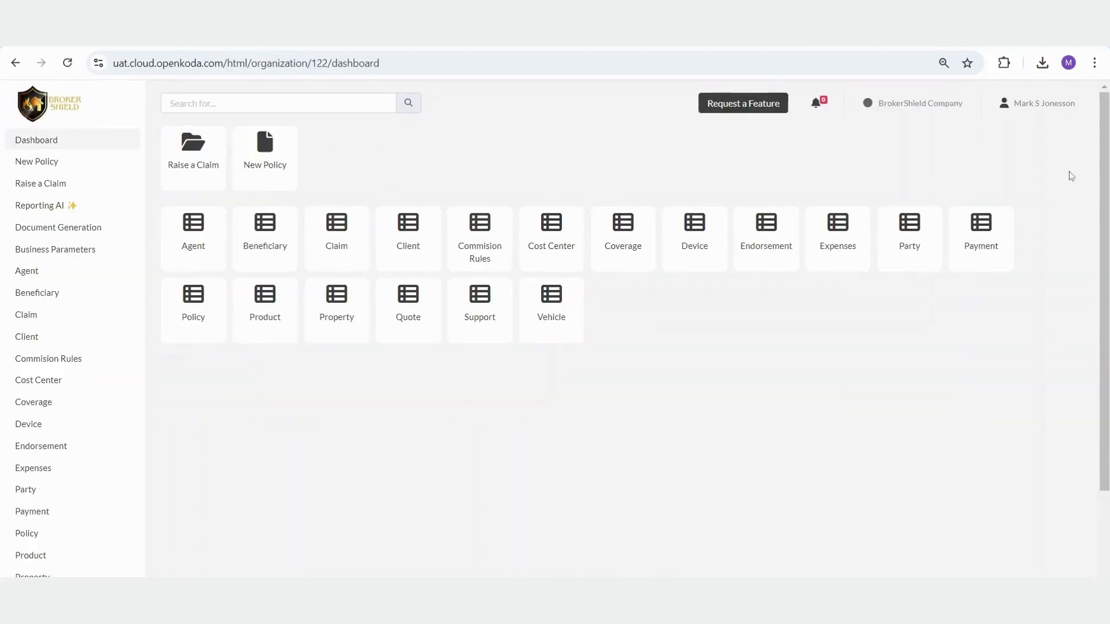
click(1037, 103)
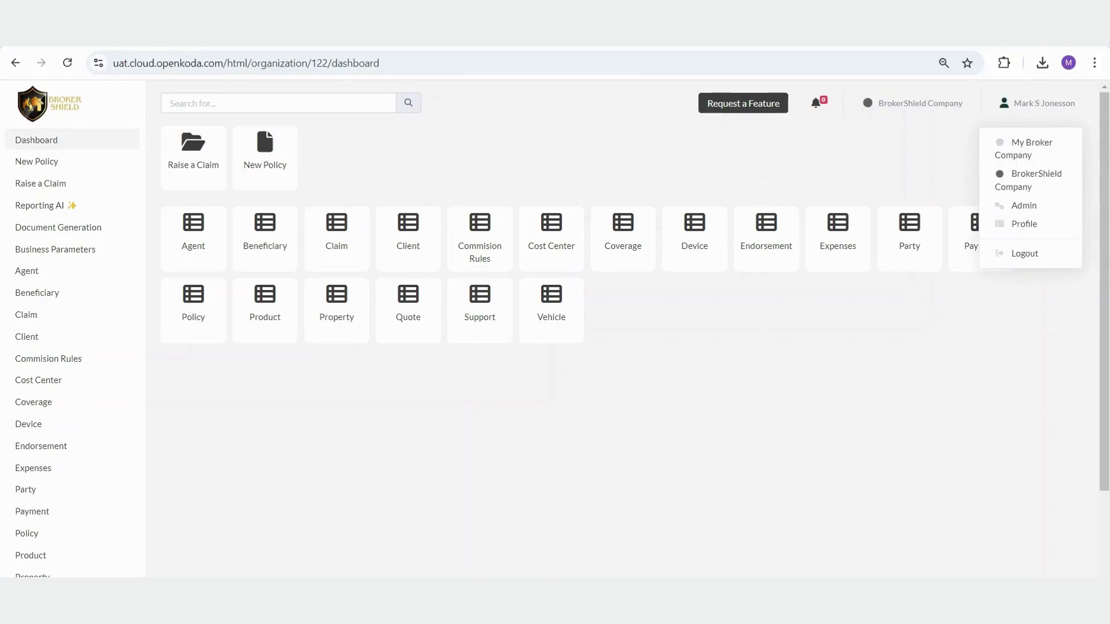
mouse_move(1030, 149)
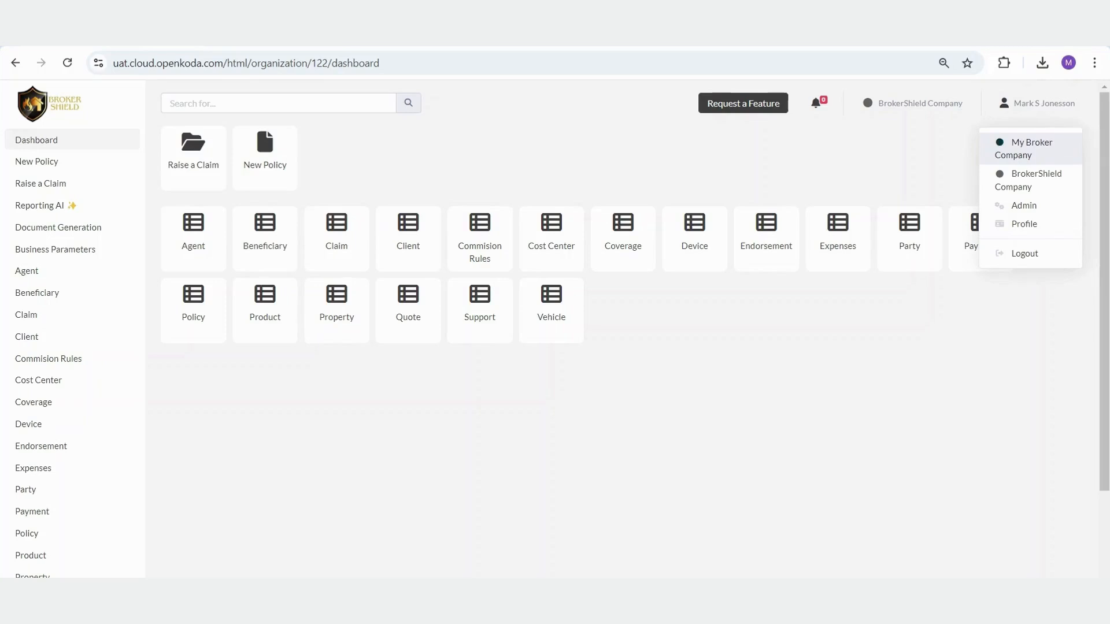
click(1030, 149)
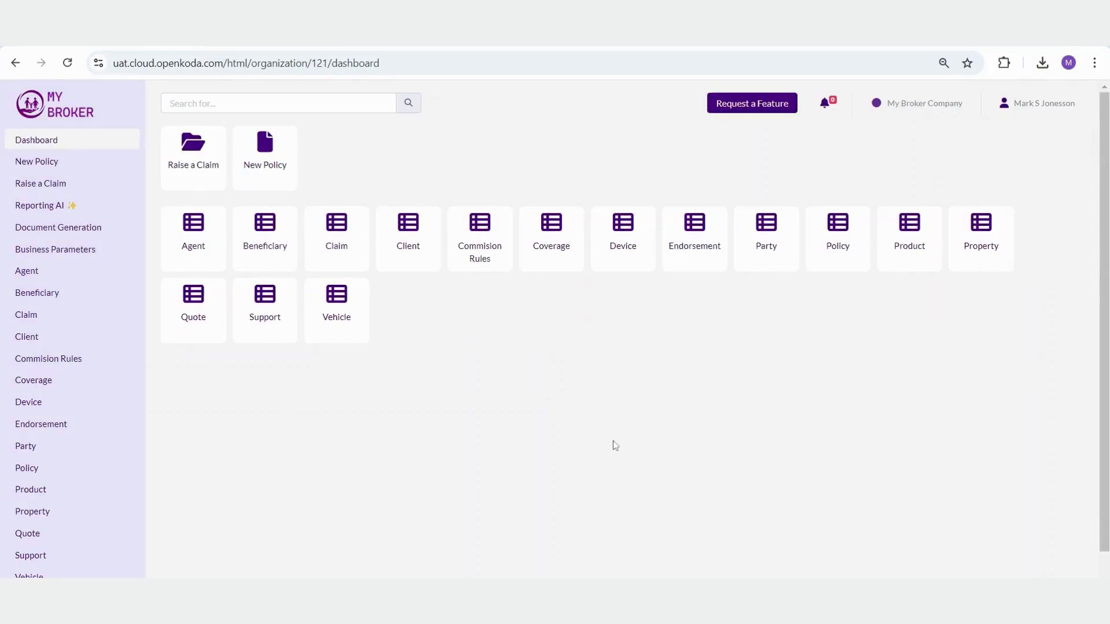
mouse_move(622, 246)
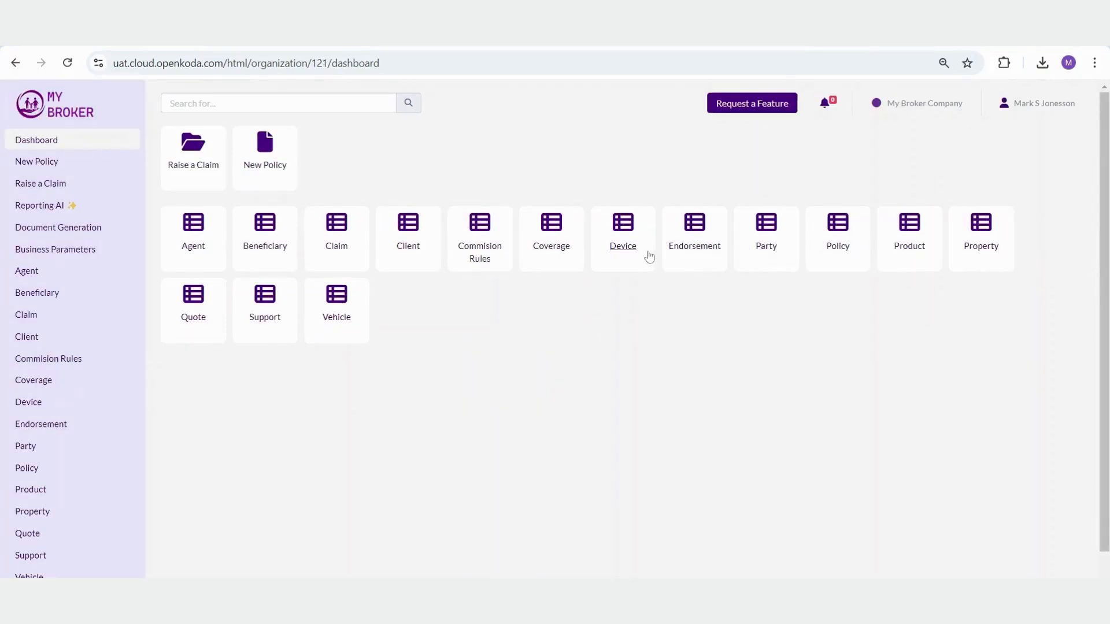
mouse_move(652, 173)
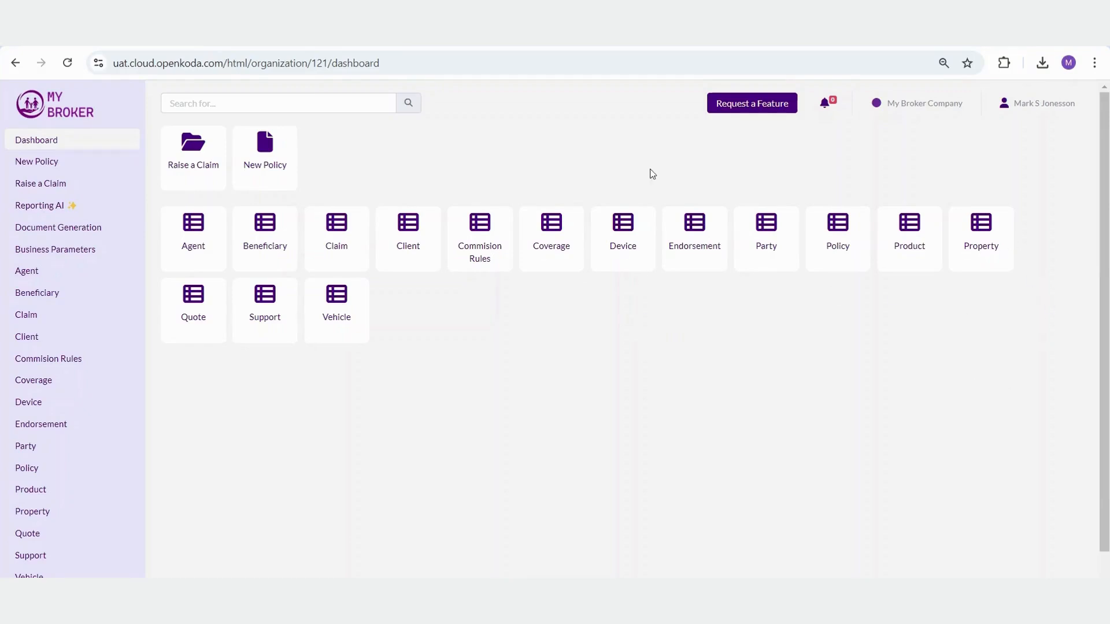
mouse_move(337, 245)
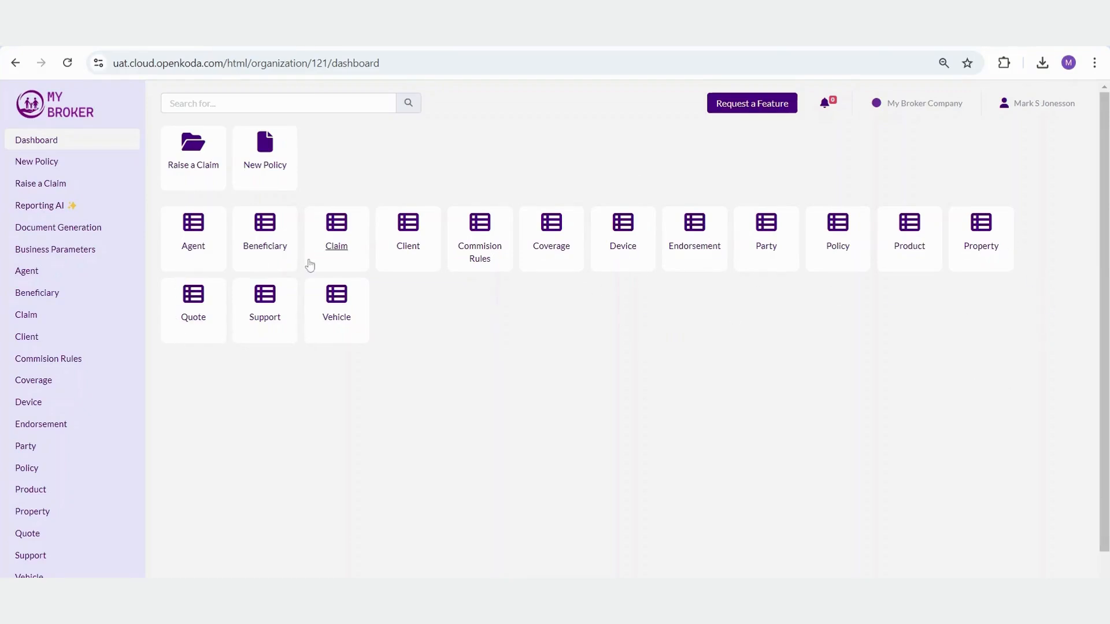
mouse_move(678, 396)
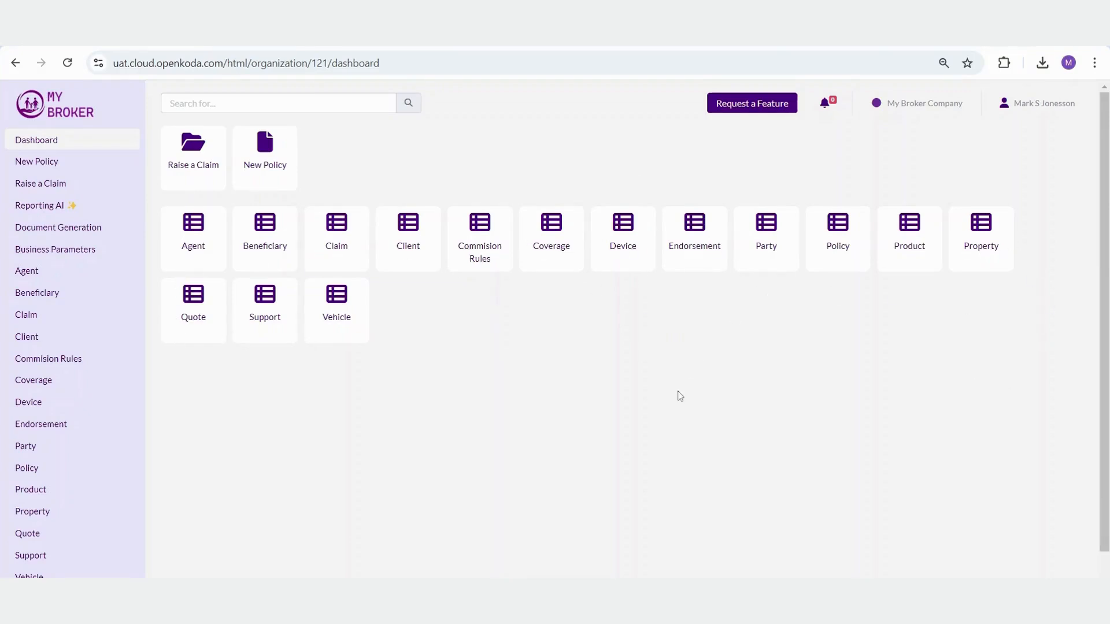
mouse_move(458, 390)
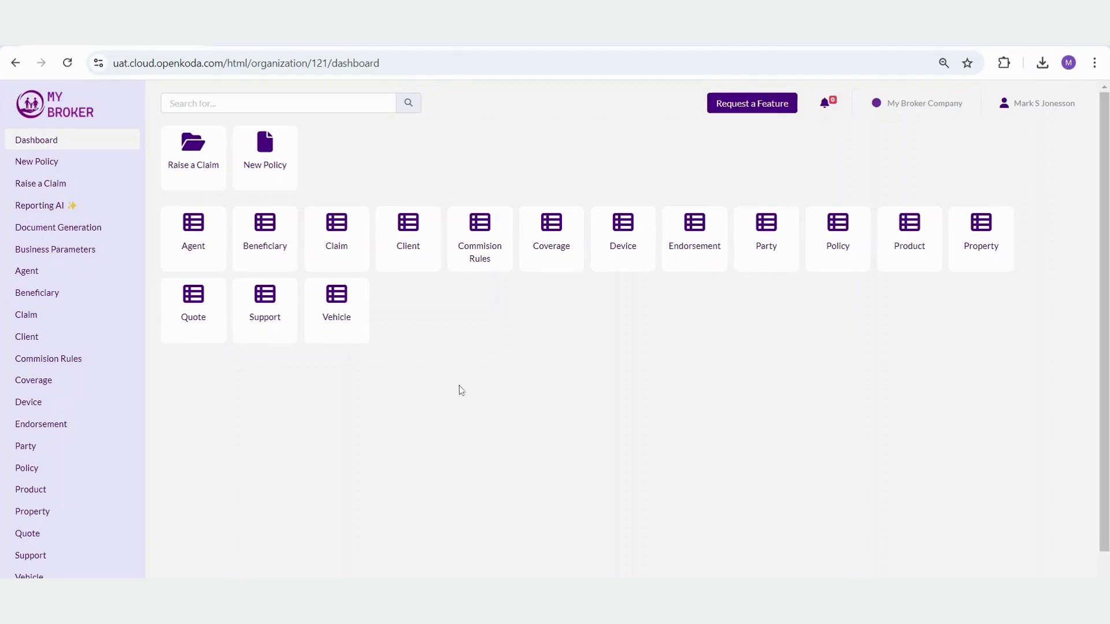
mouse_move(598, 331)
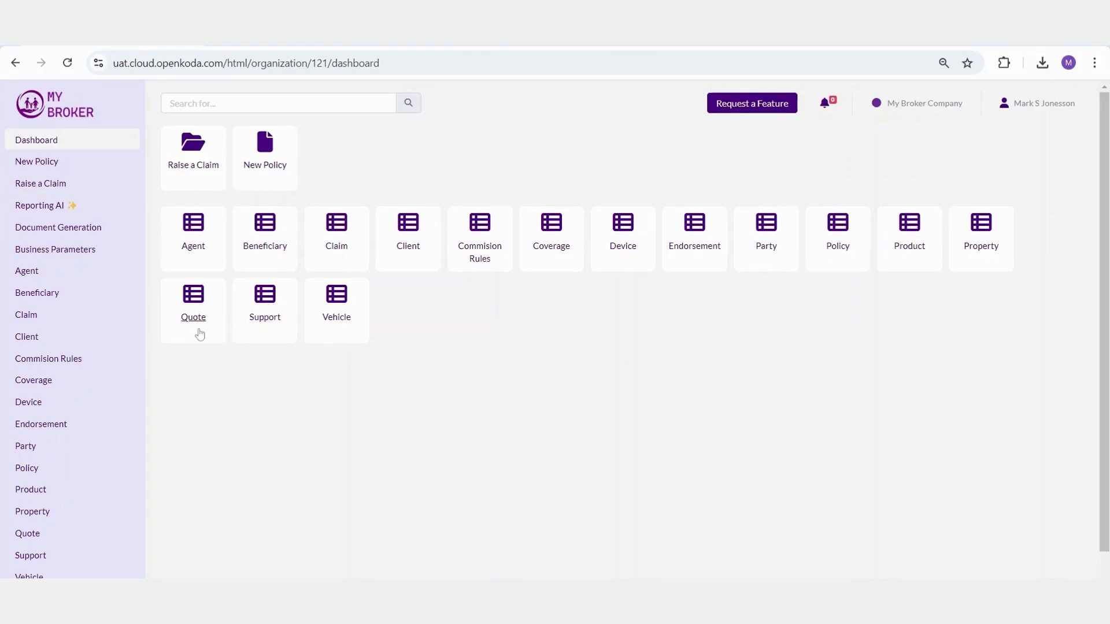
click(193, 298)
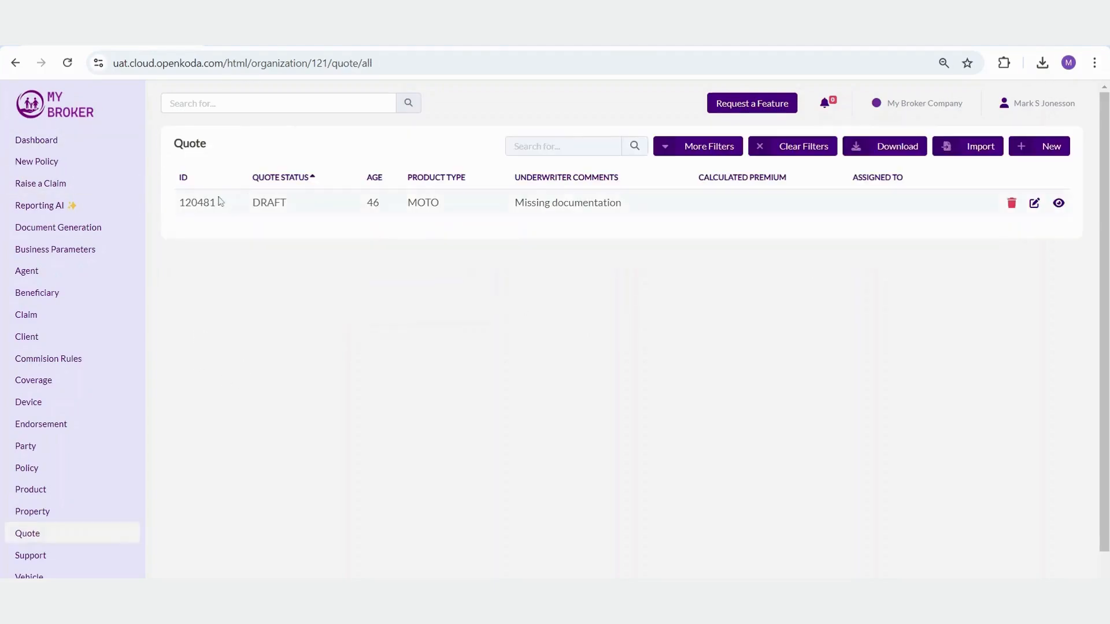
mouse_move(477, 308)
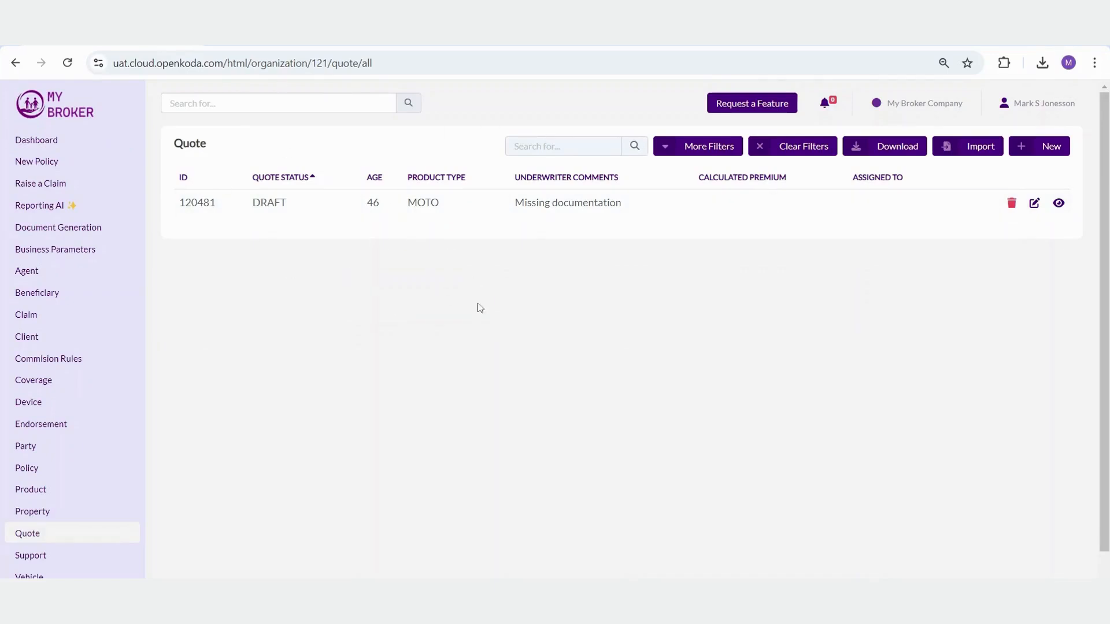
mouse_move(548, 283)
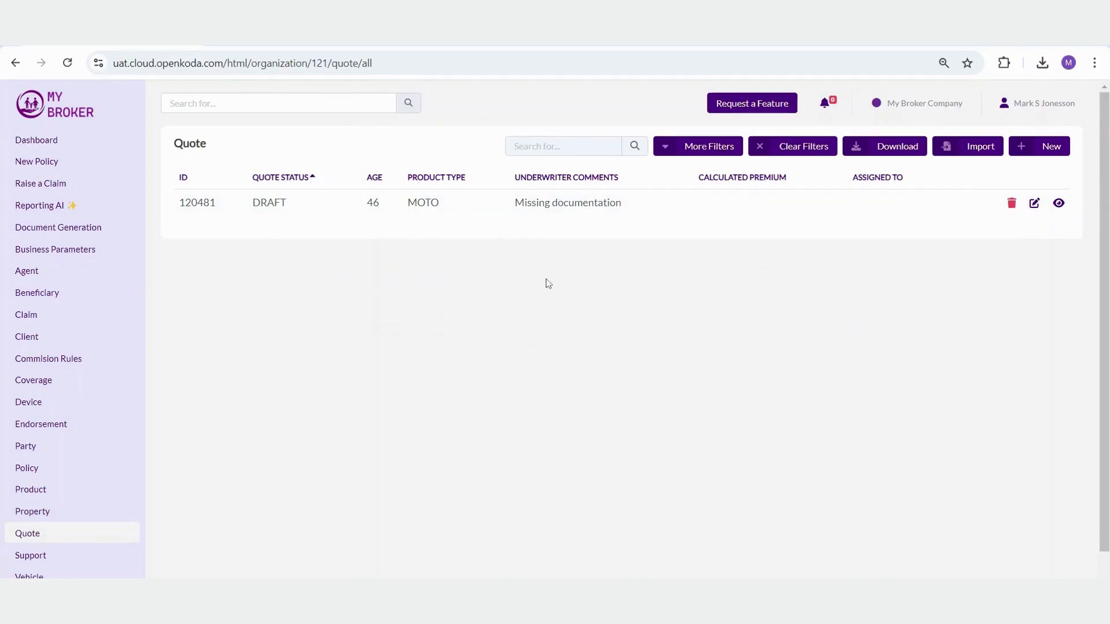
mouse_move(305, 269)
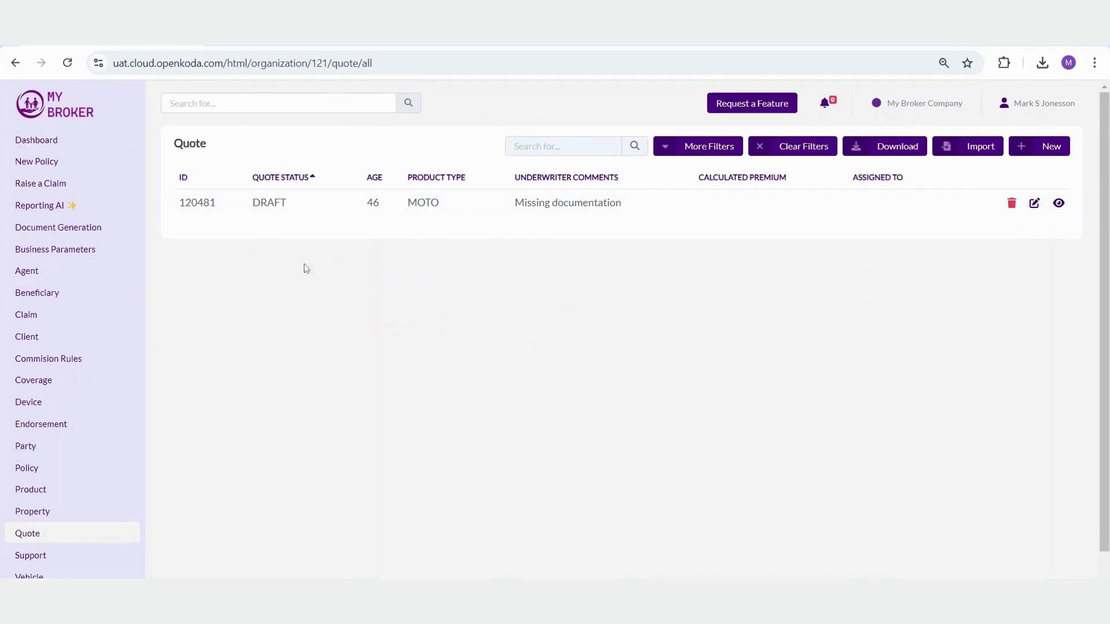
mouse_move(1041, 107)
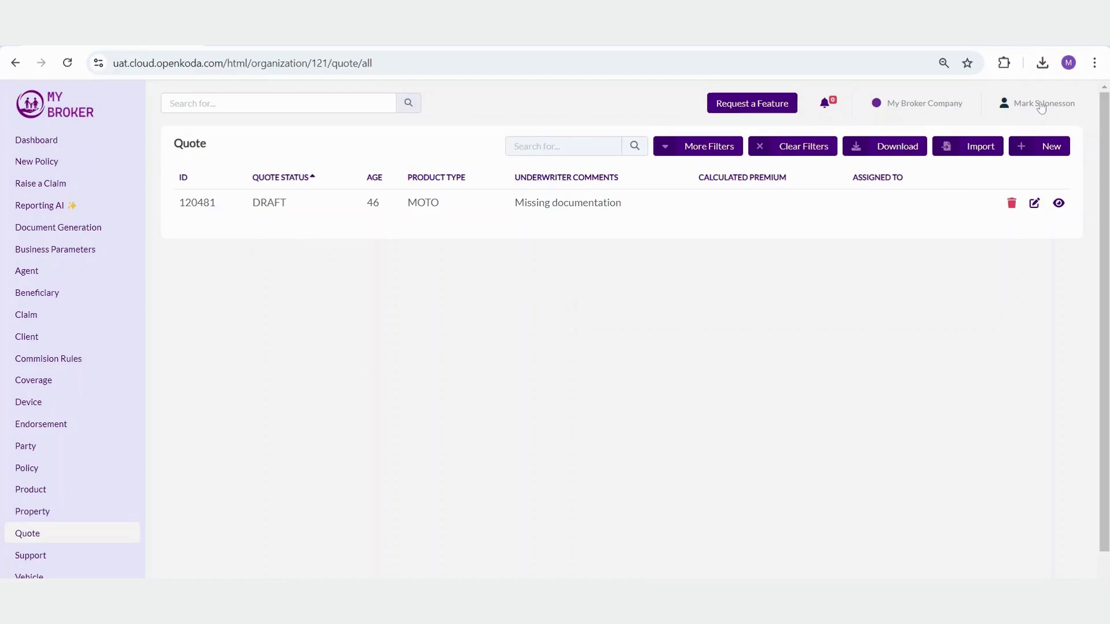
click(1039, 103)
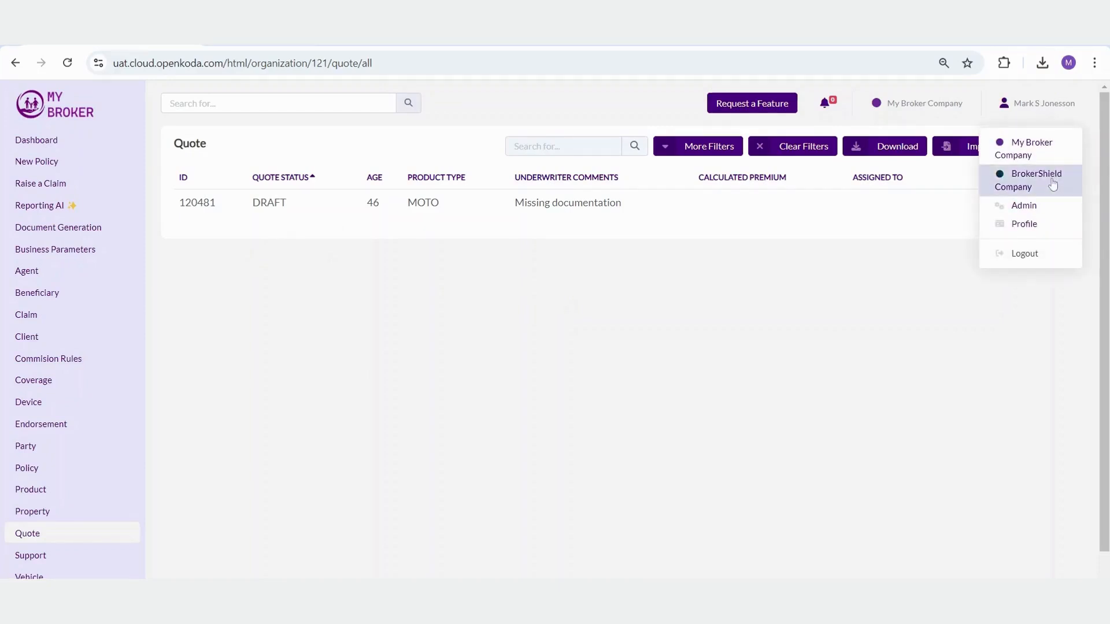
click(1036, 180)
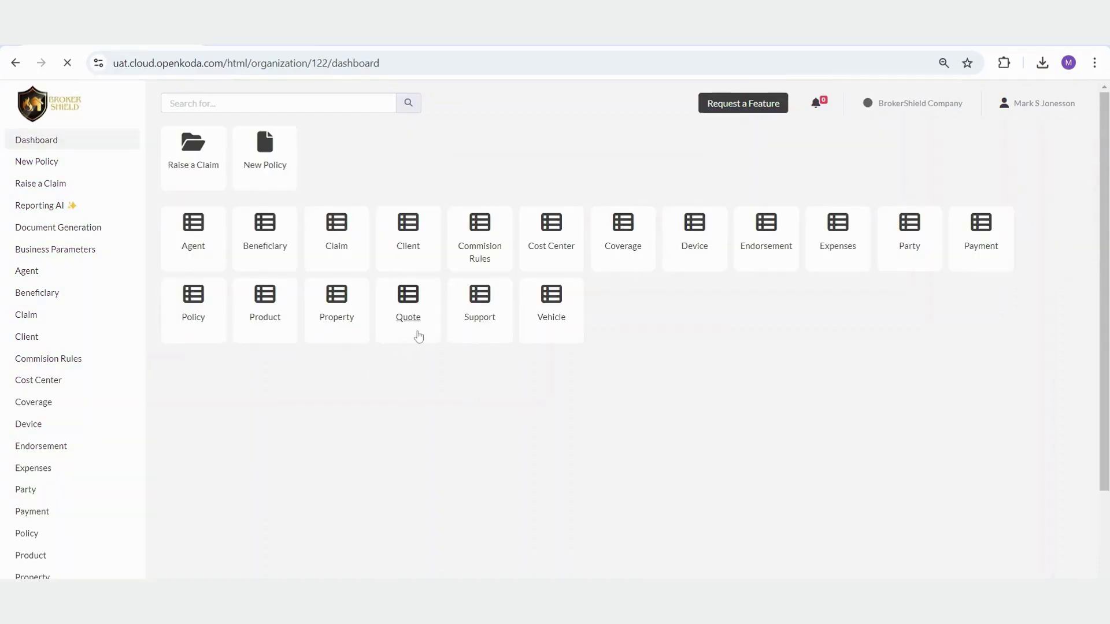
click(409, 301)
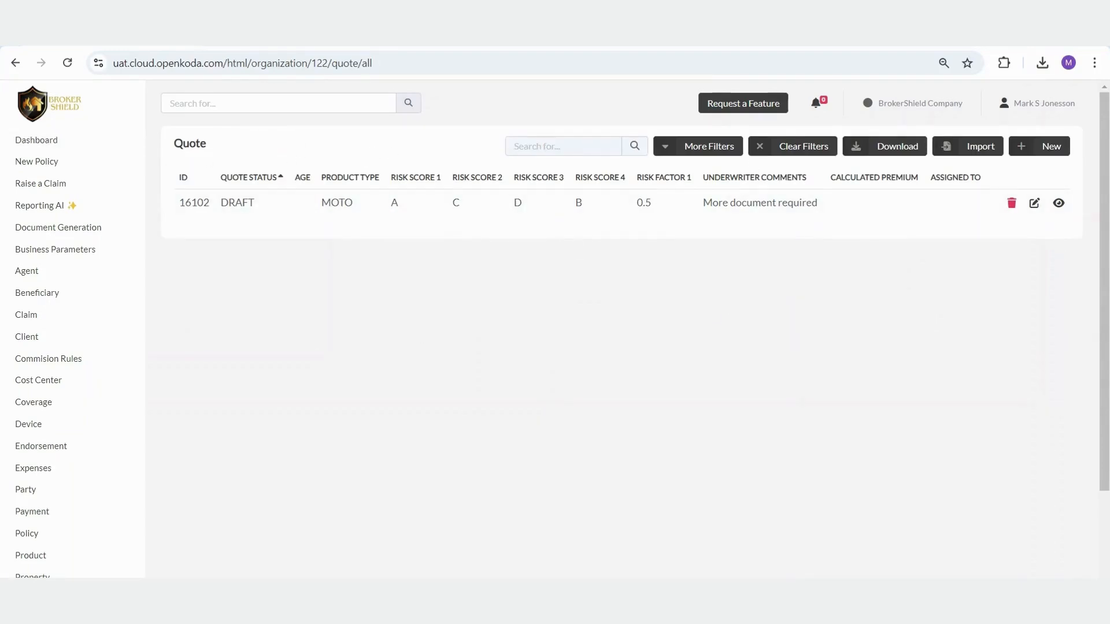
mouse_move(381, 250)
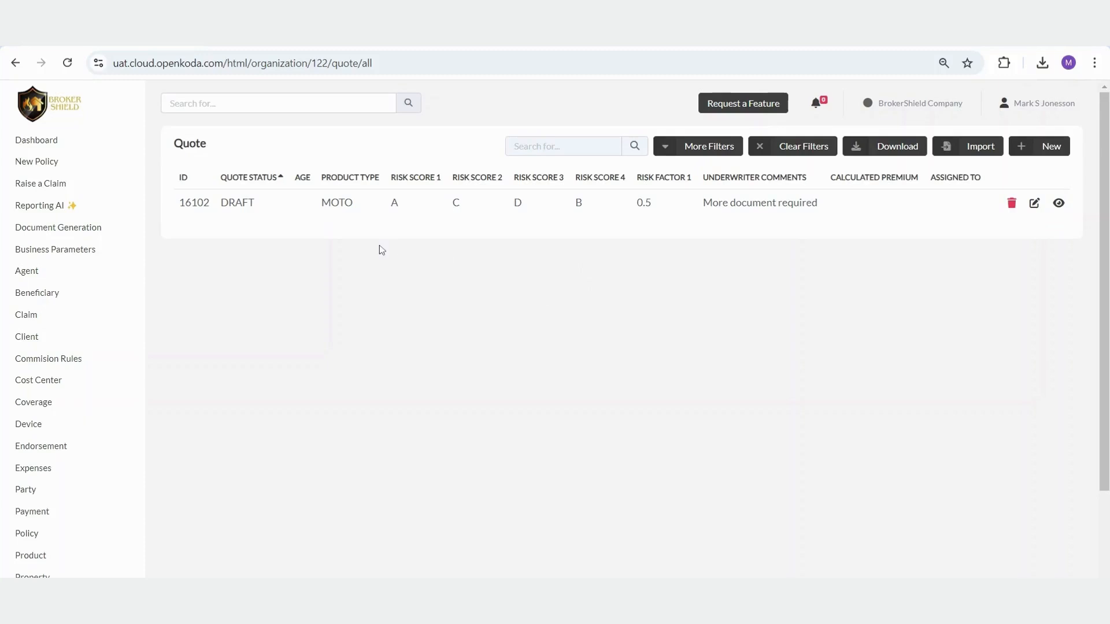
mouse_move(595, 235)
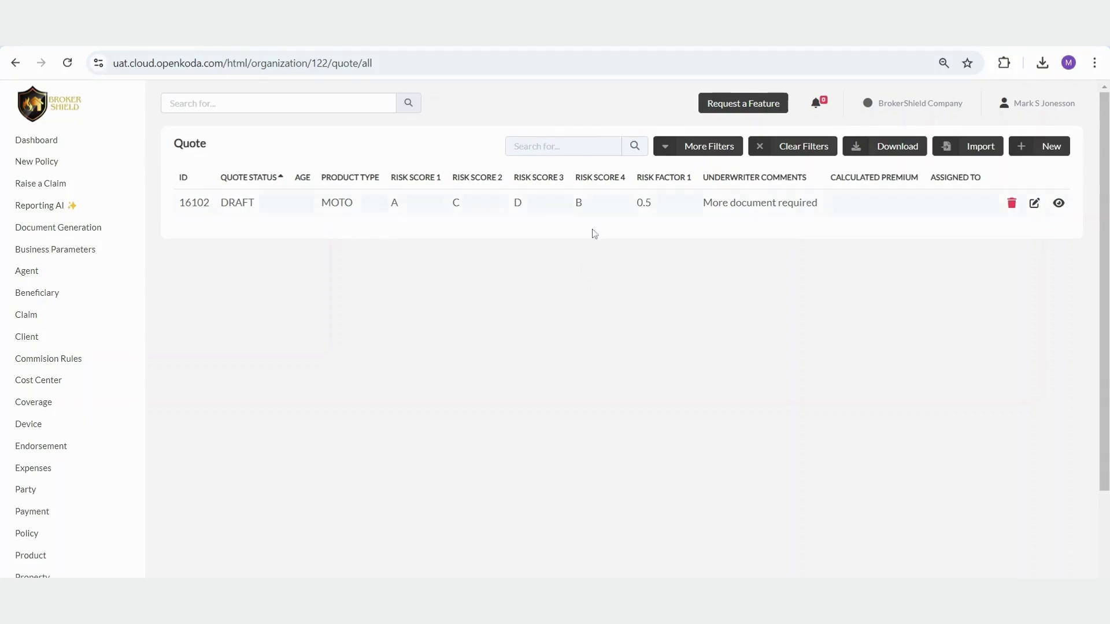
click(1036, 103)
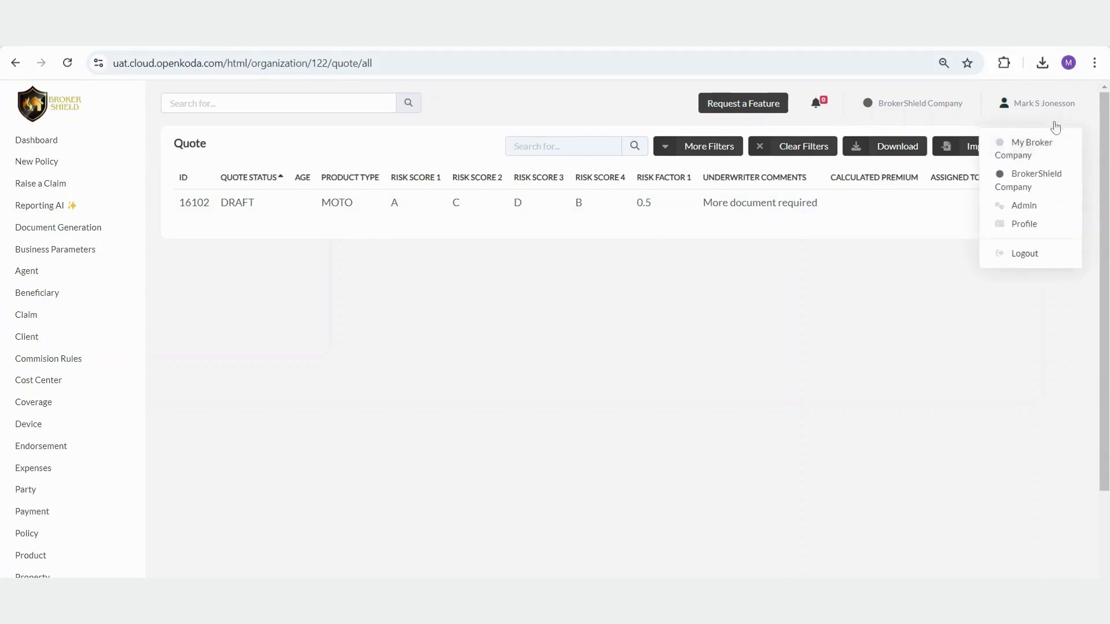
click(1032, 149)
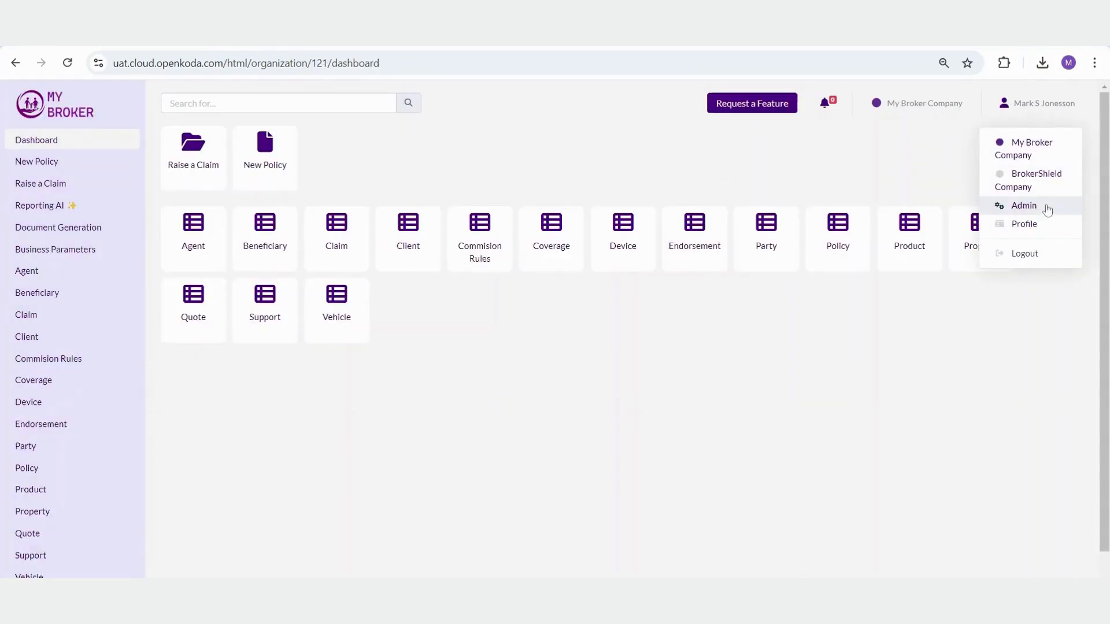
Step: In Reporting AI, send: 'Show me all agents that have signed policy this year. Shoe me information about value and number of these policies'
click(1024, 205)
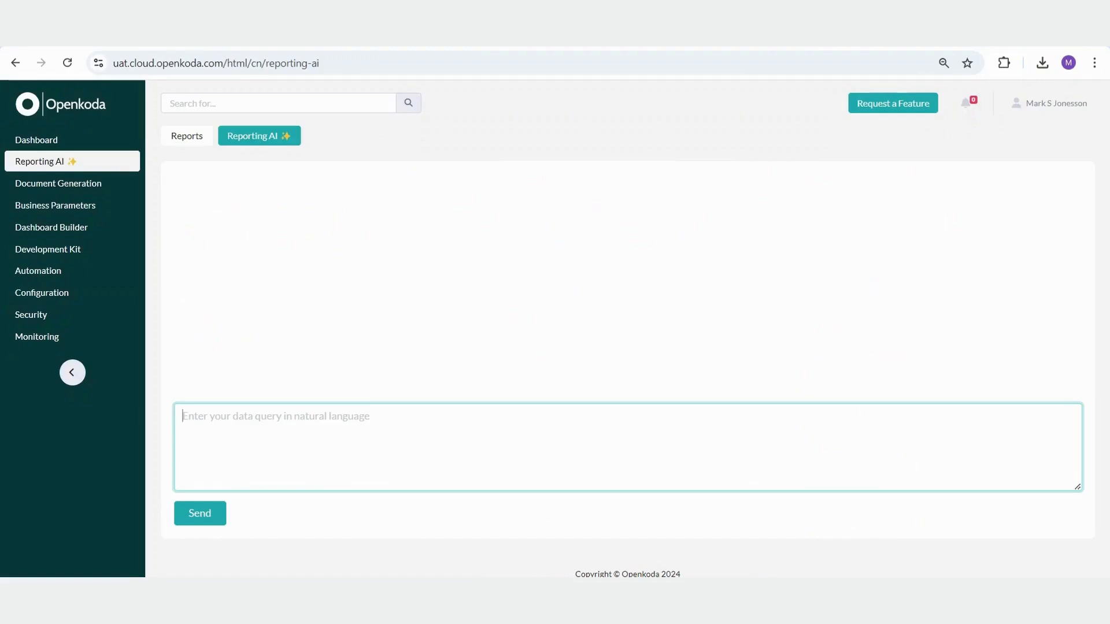
text(Show me)
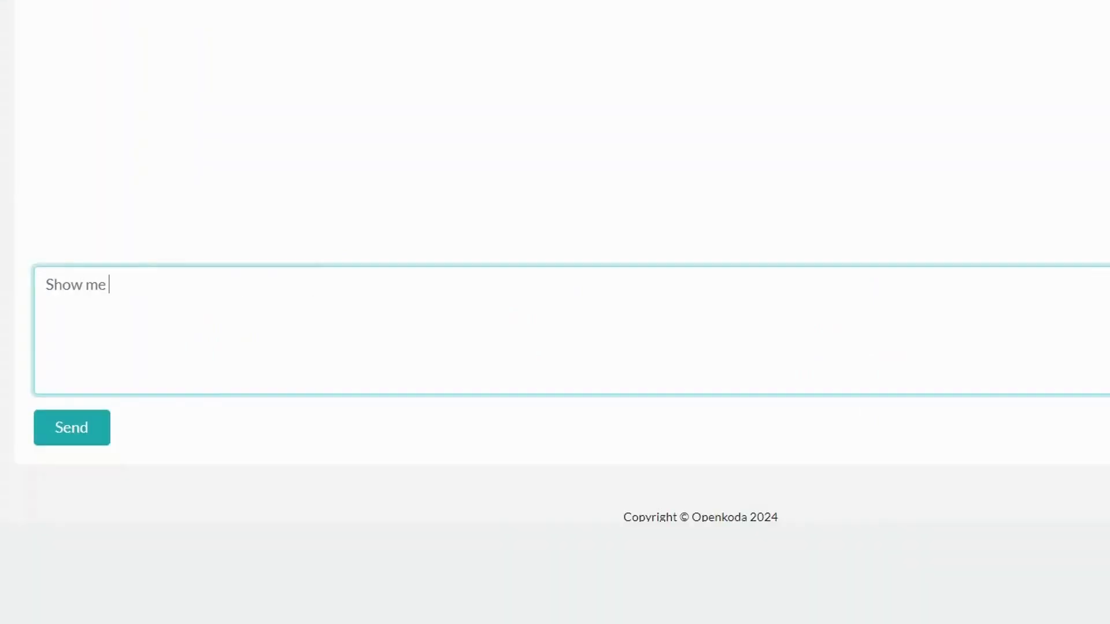
text(all)
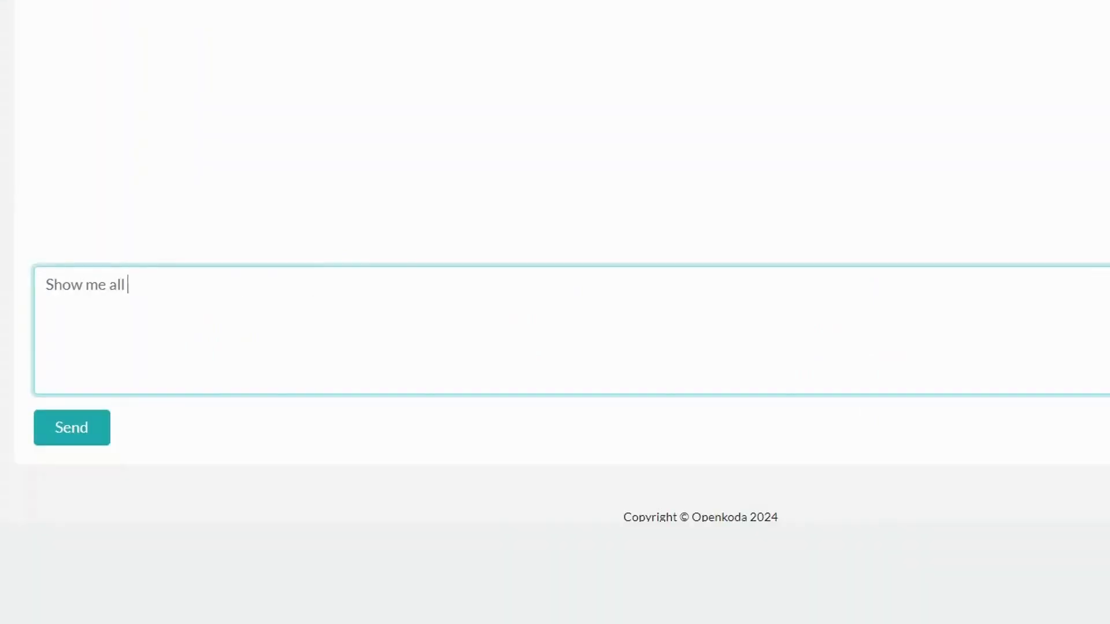
text(agents that have signed policy this year)
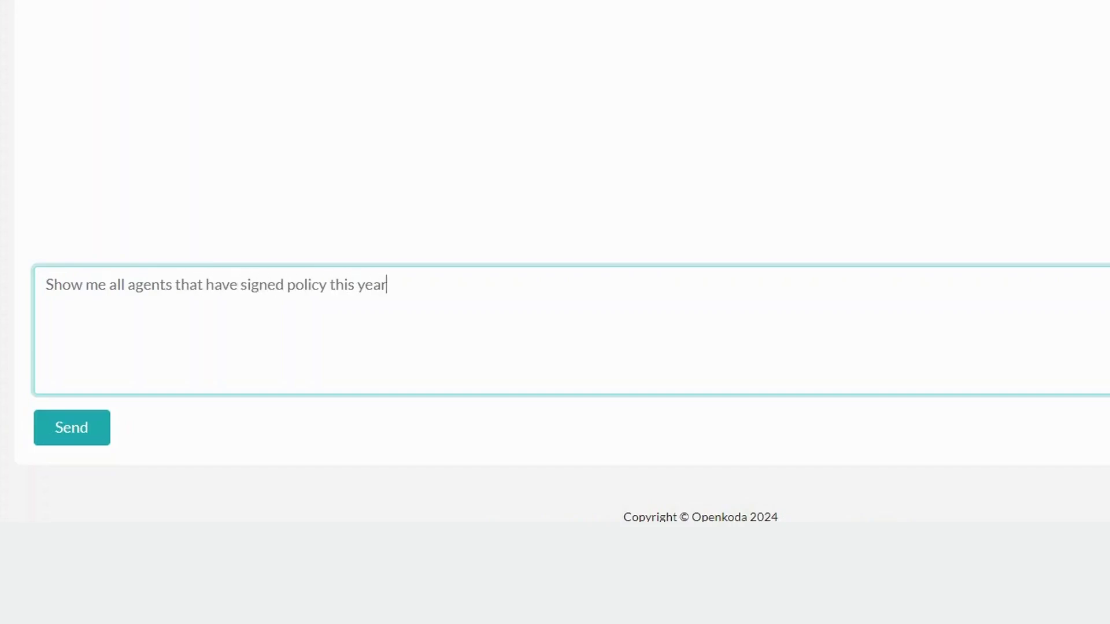
text(.)
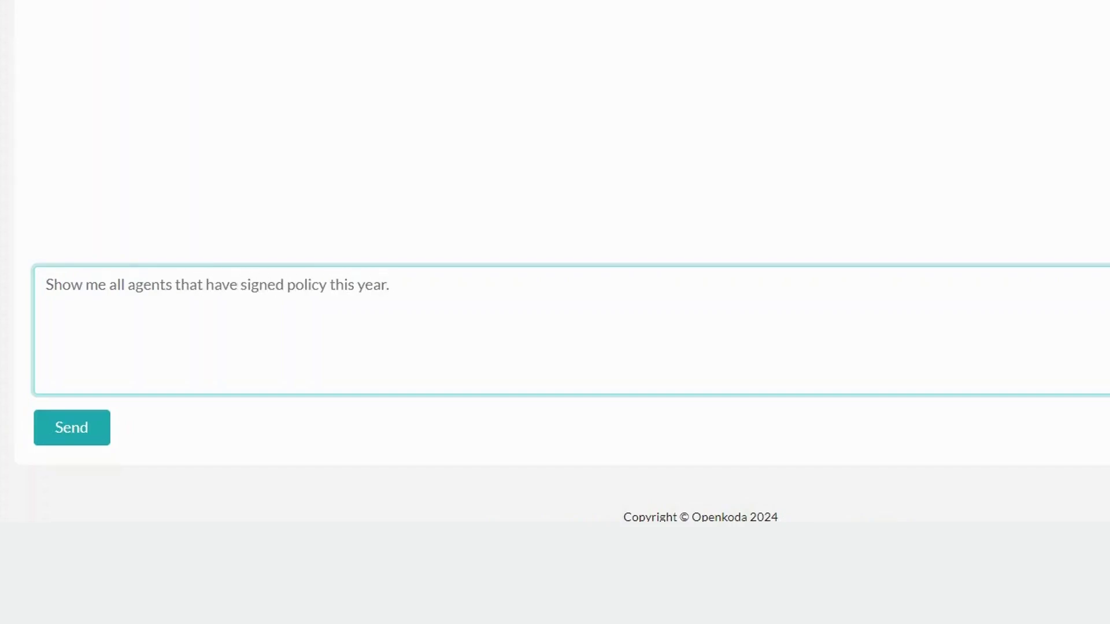
text(Shoe me informat)
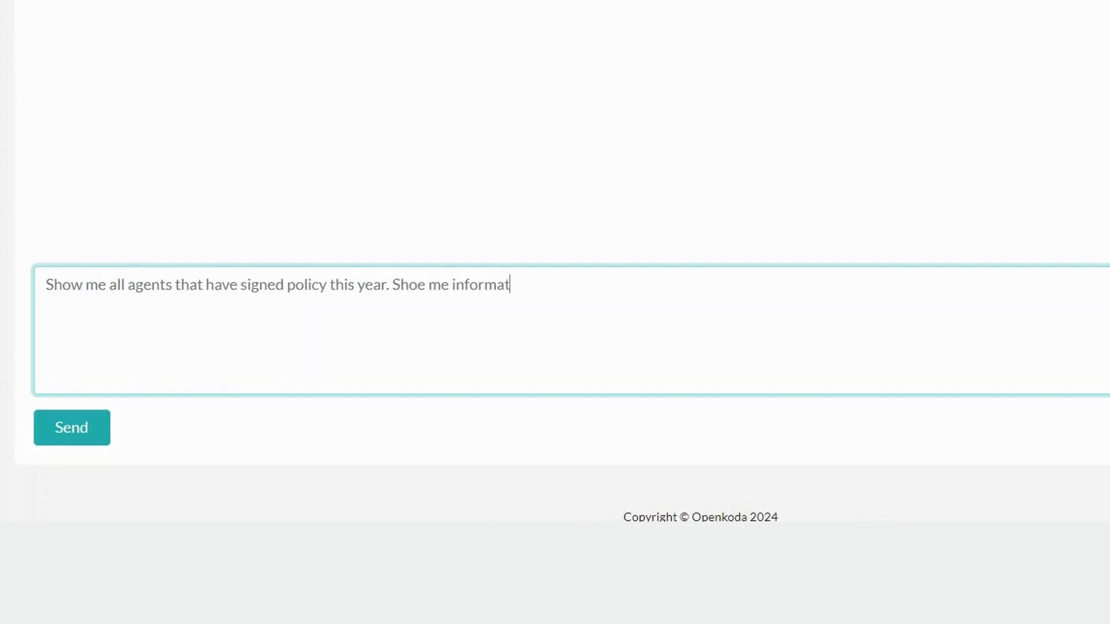
text(ion about value and number of)
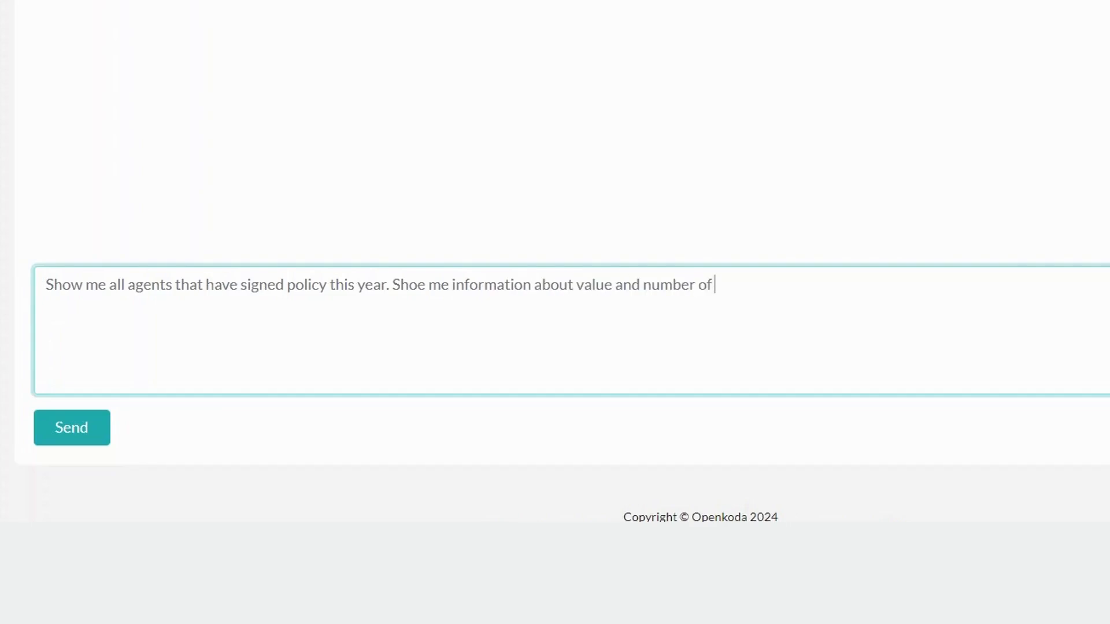
text(these policies)
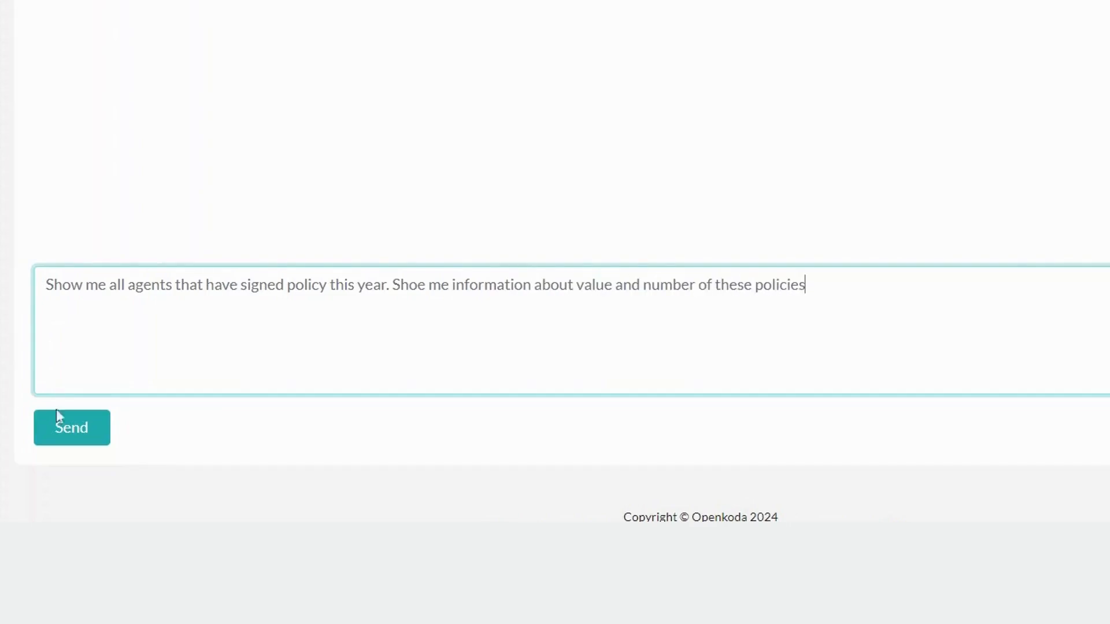
click(72, 427)
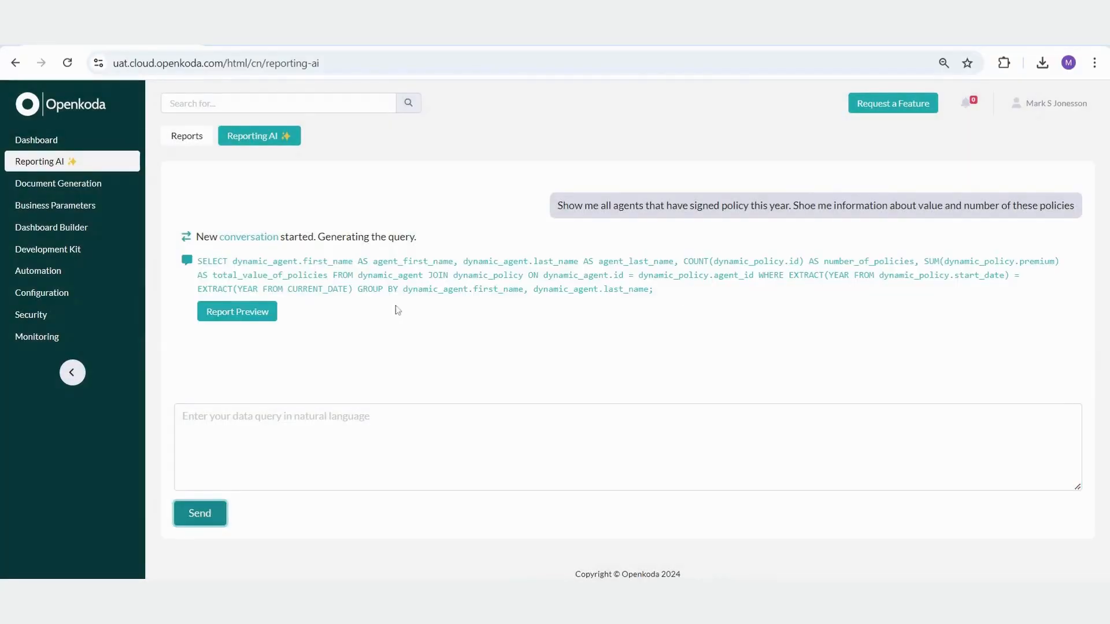
Step: Preview the agent policies report from the generated query, then return to the Reporting AI conversation
click(237, 311)
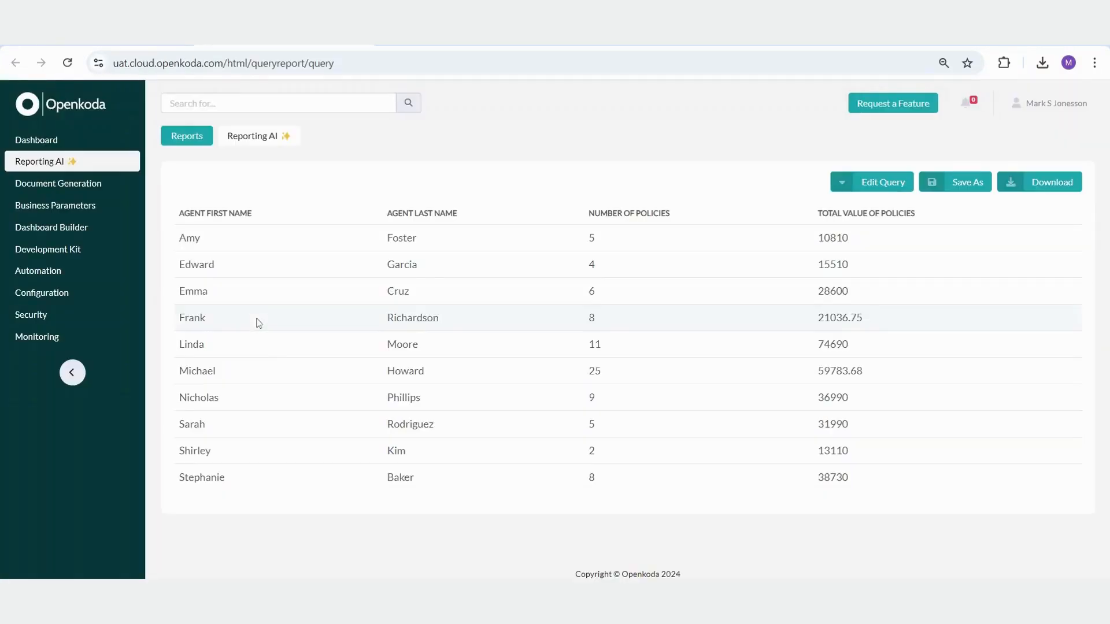
mouse_move(311, 191)
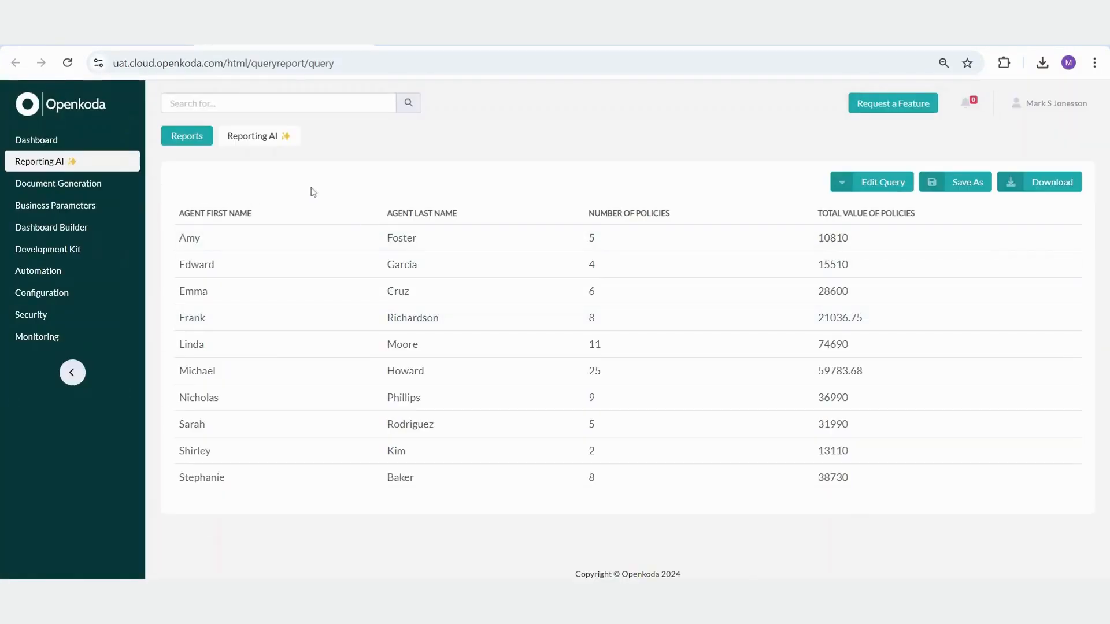
mouse_move(275, 197)
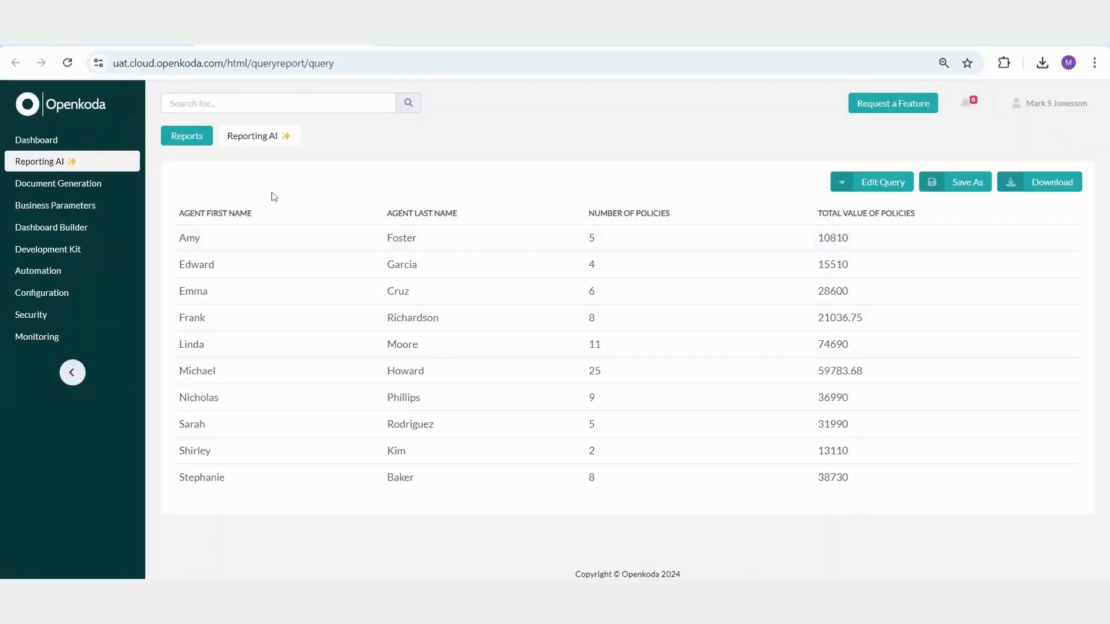
mouse_move(640, 281)
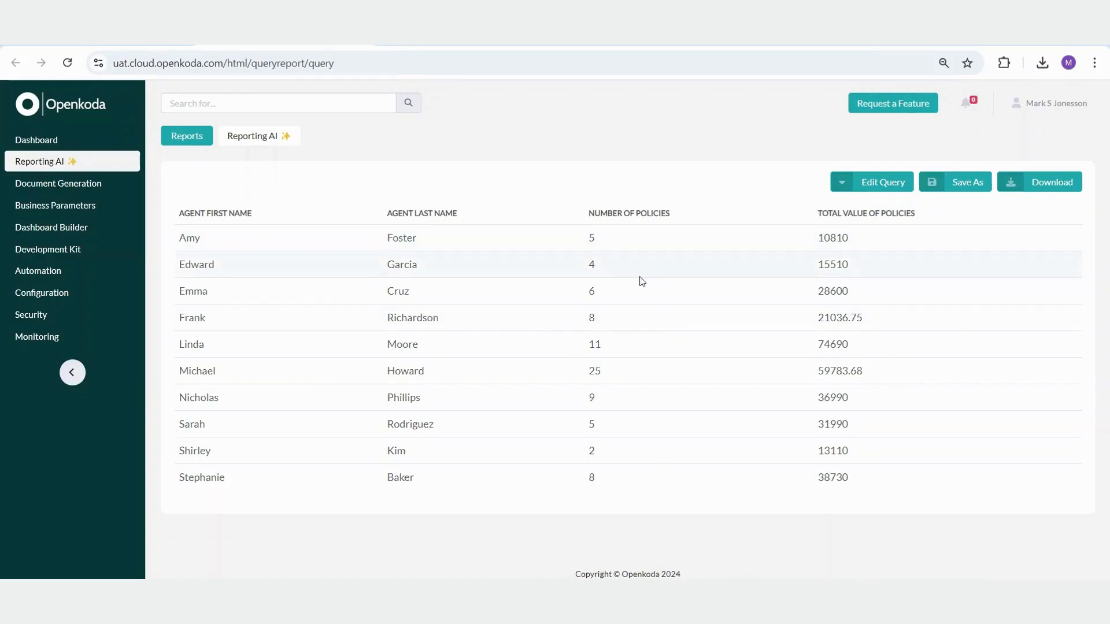
mouse_move(864, 239)
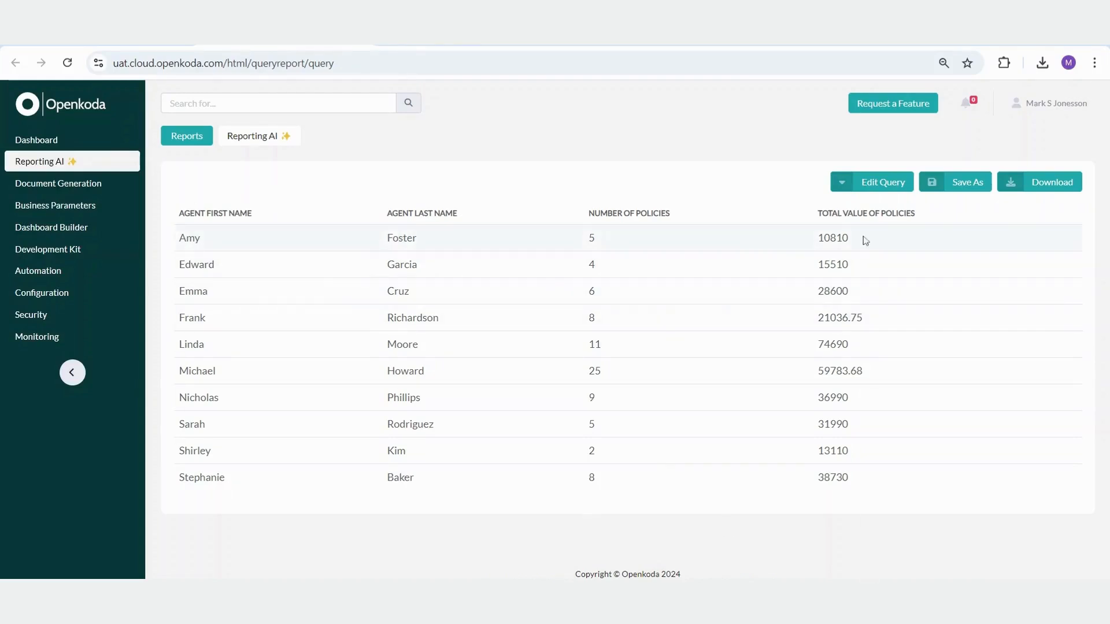
mouse_move(691, 324)
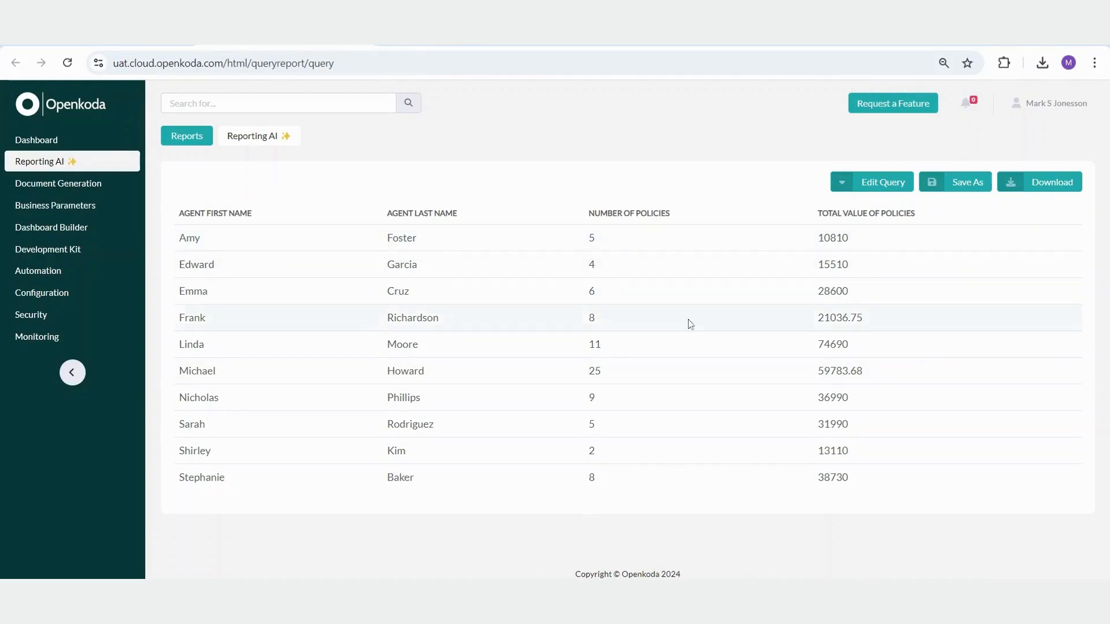
click(258, 135)
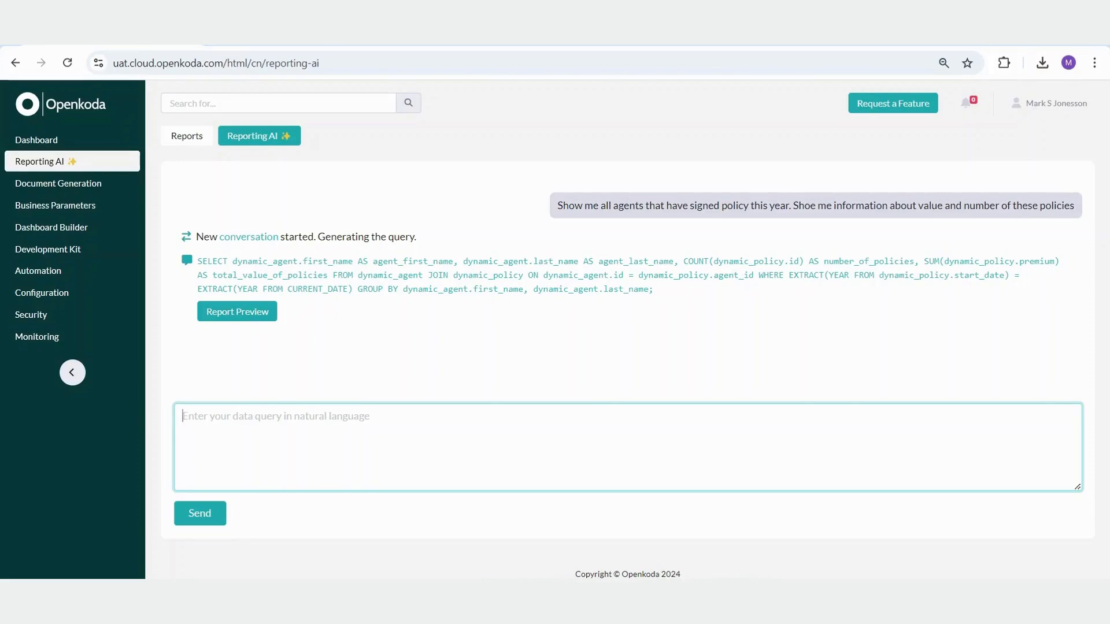
Step: Ask the AI to 'Calculate and add information about commision value' and view the updated report preview
text(Calculate a)
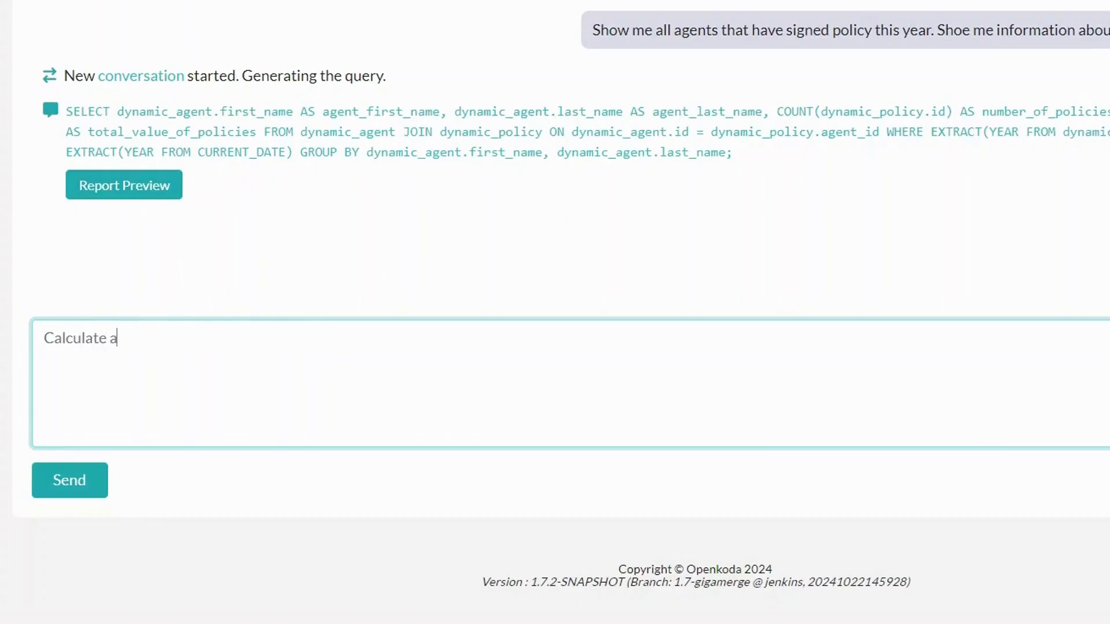
text(nd add information about)
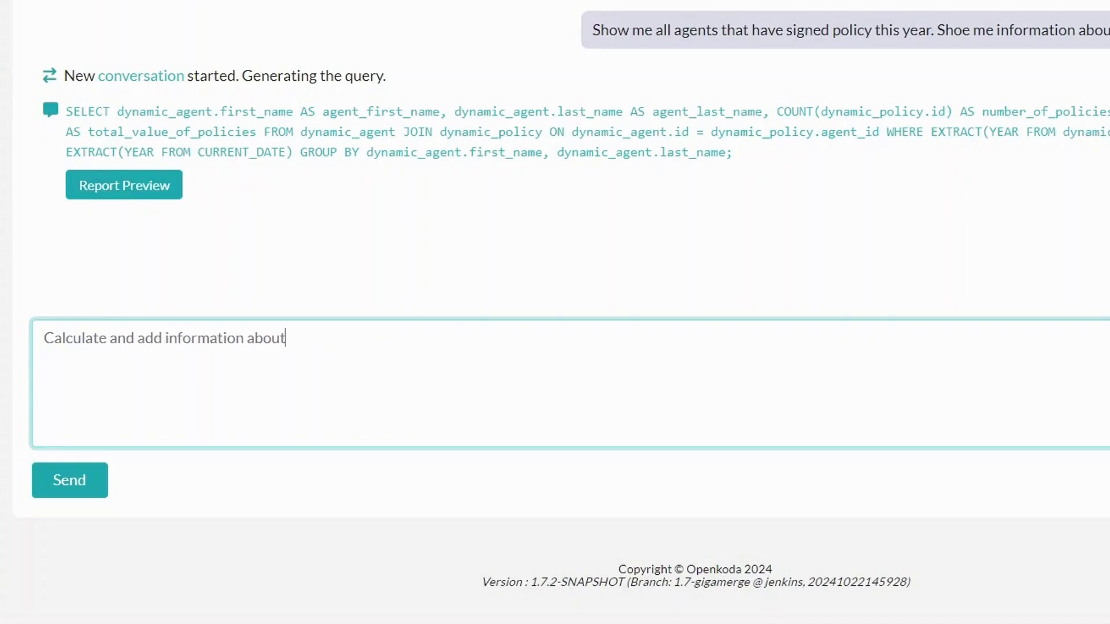
text(commision value)
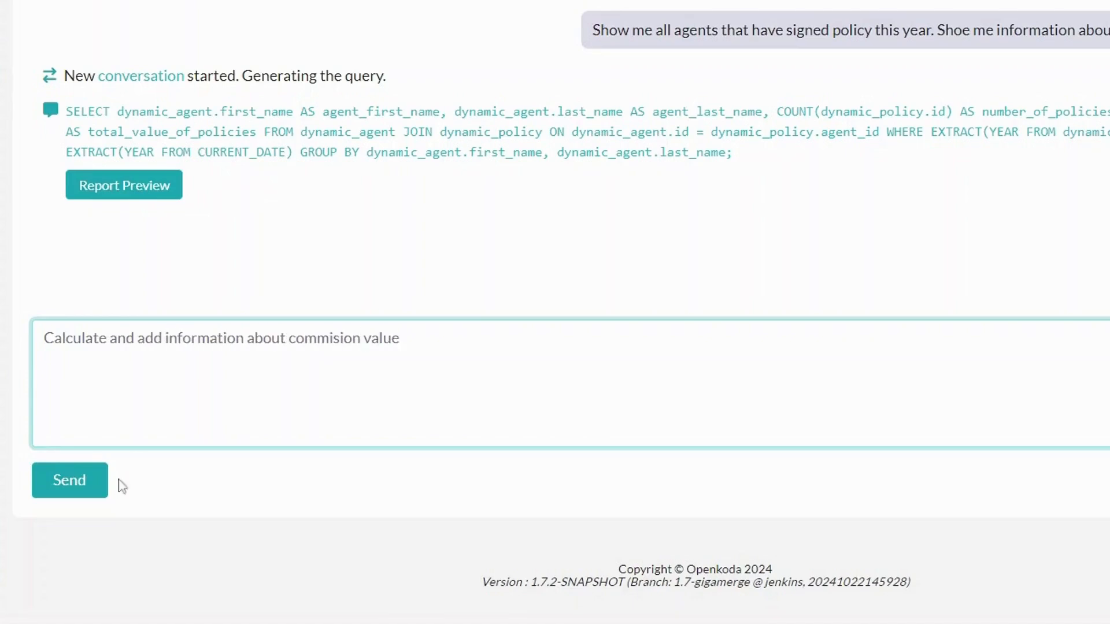
click(70, 480)
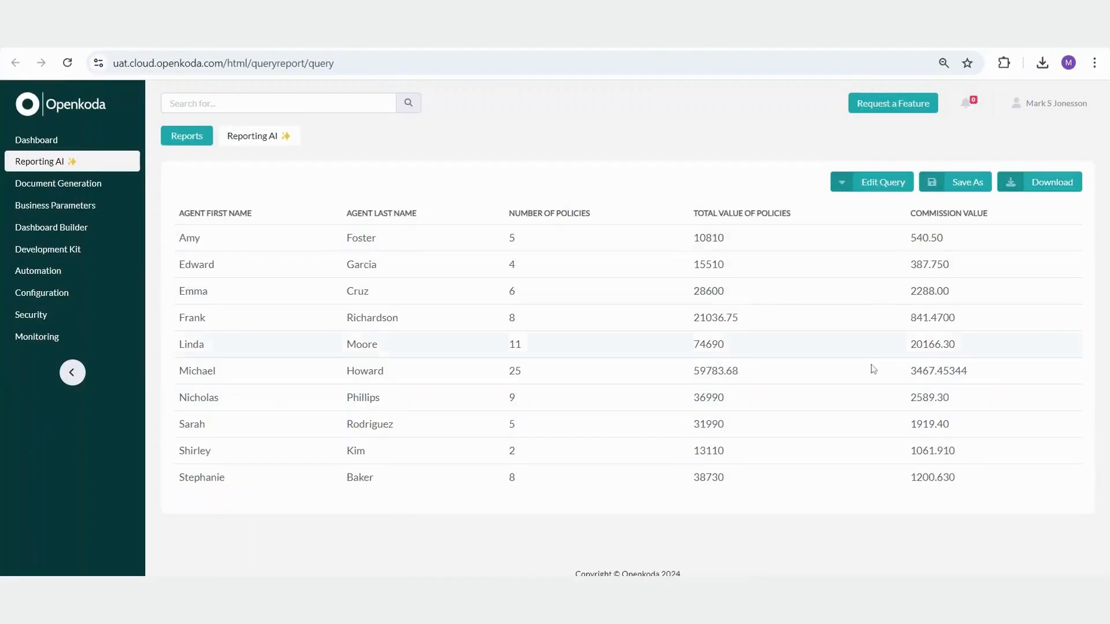
mouse_move(878, 231)
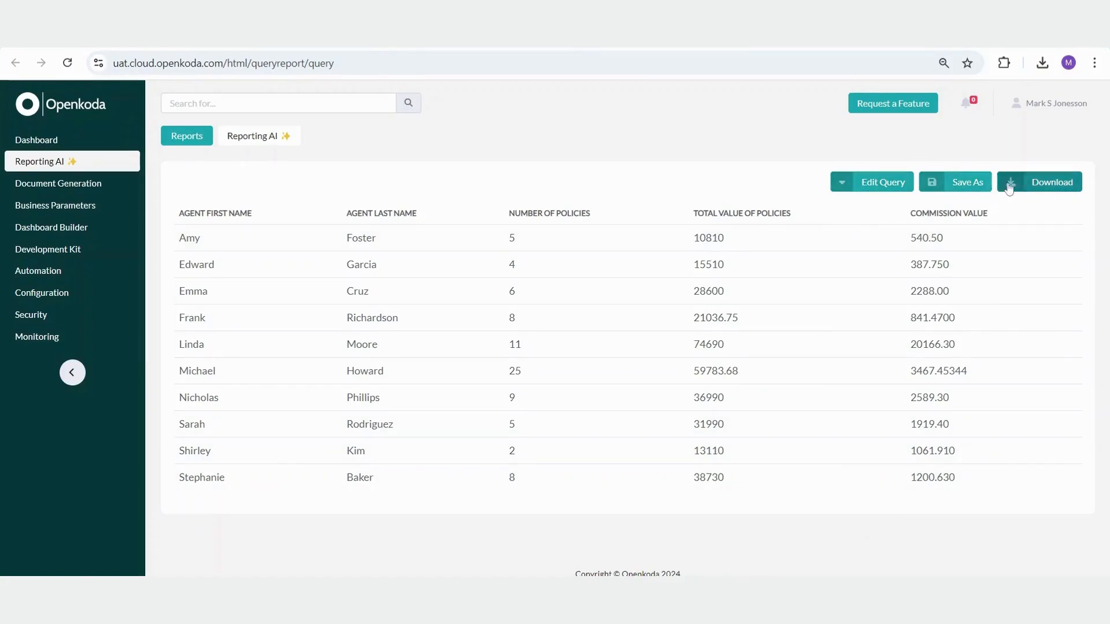
click(1052, 182)
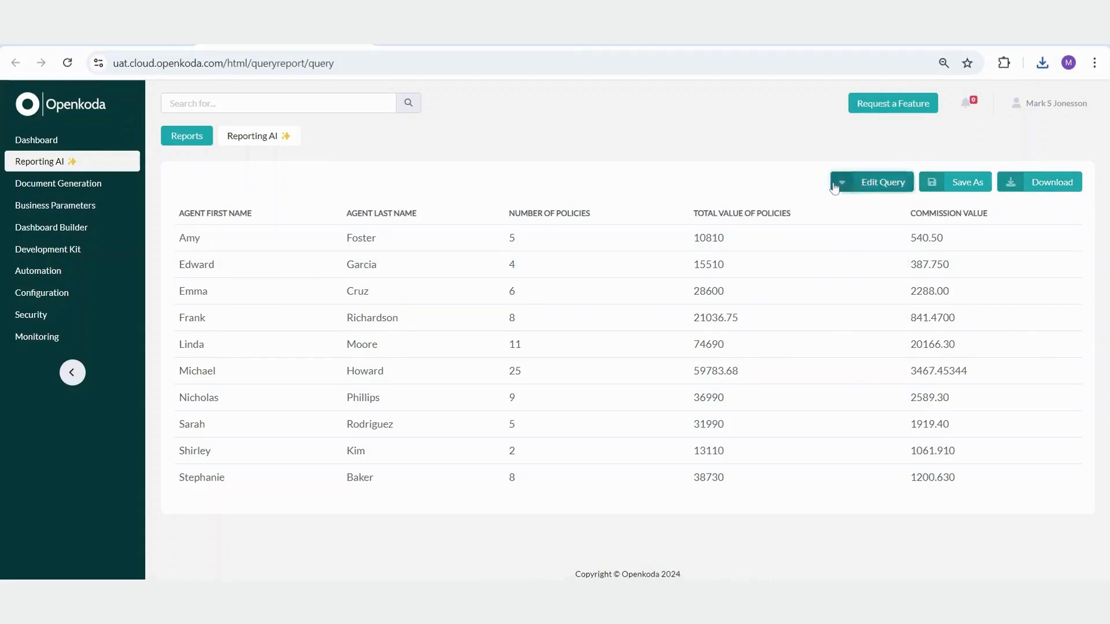
Step: Expand Edit Query and scroll through the SQL with its commission_value calculation, then begin Save As
click(872, 182)
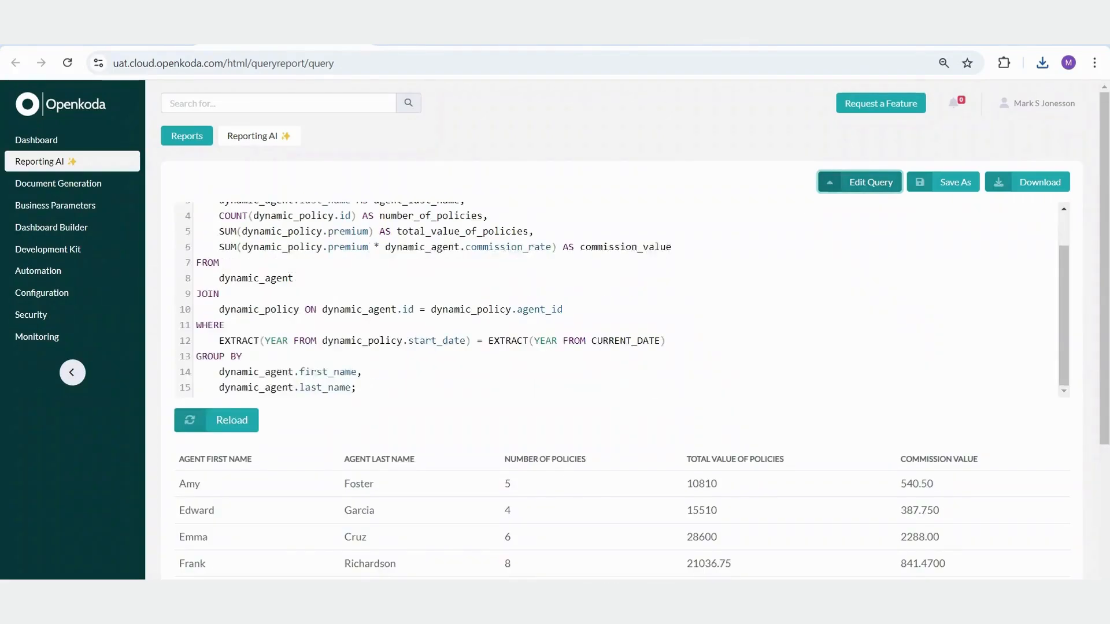
scroll(up, 3)
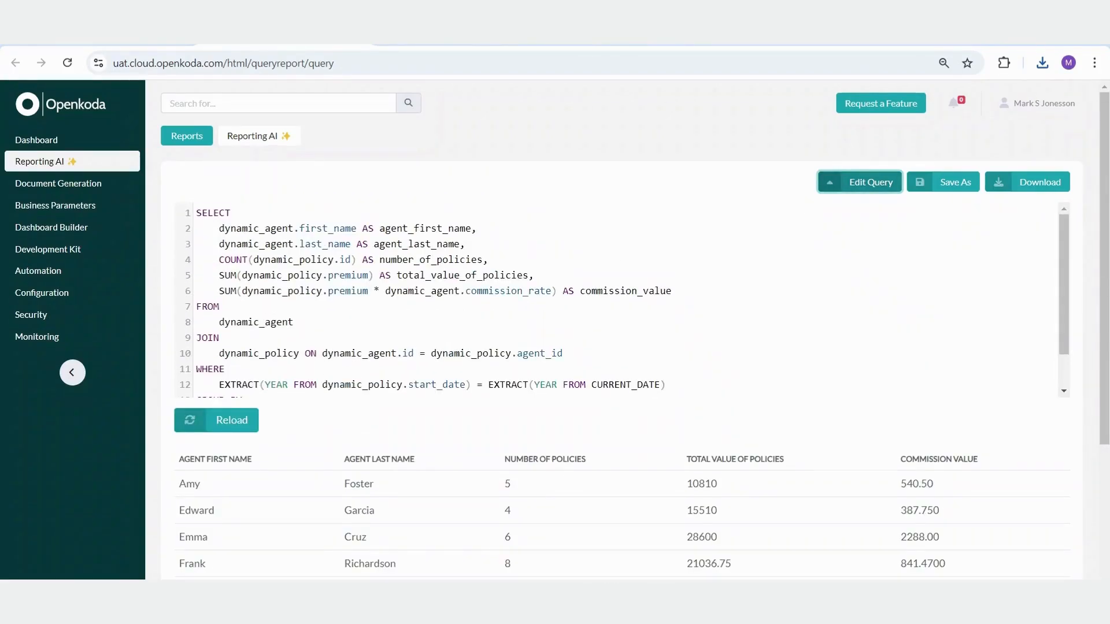
scroll(down, 3)
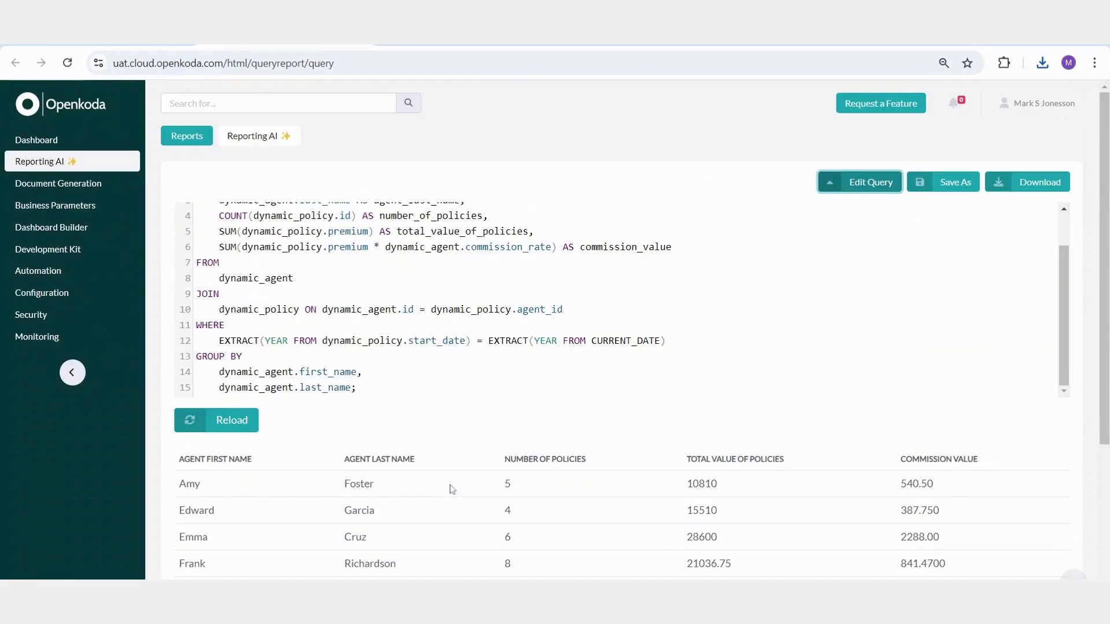
scroll(up, 3)
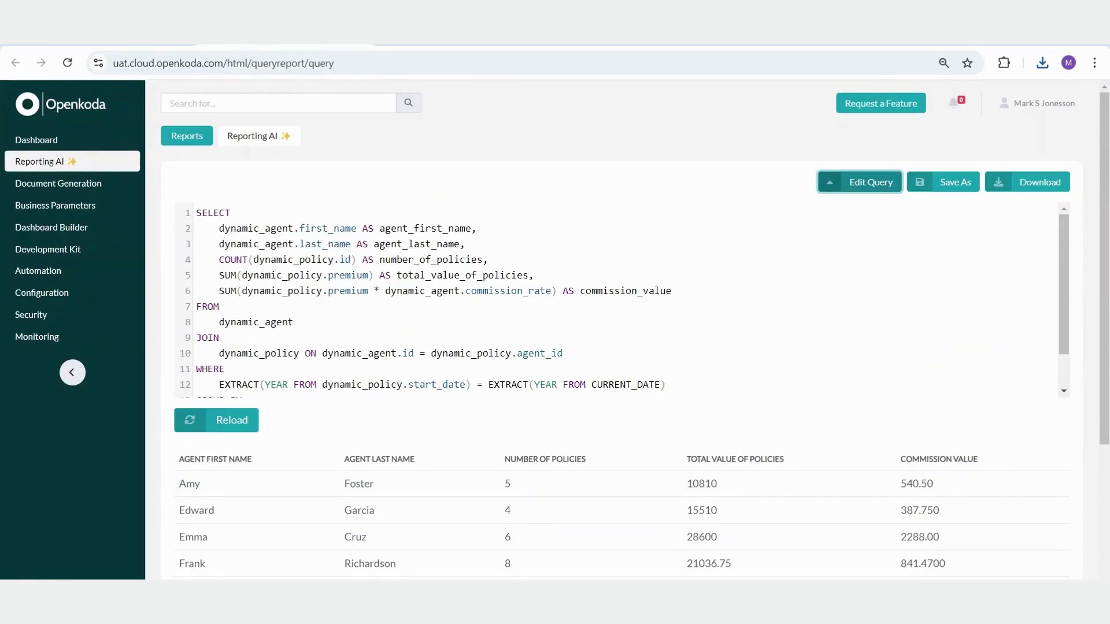
double_click(488, 275)
text(monthly)
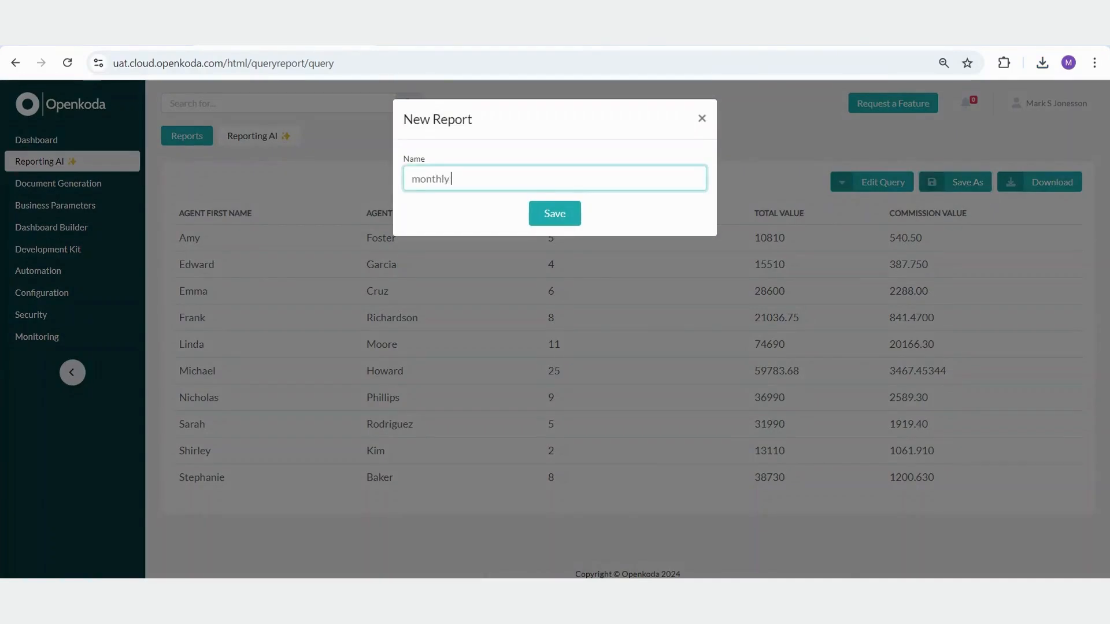
Step: Save the report as 'monthly agent commision', open it from the Reports list, and return to the dashboard
text(agent commisio)
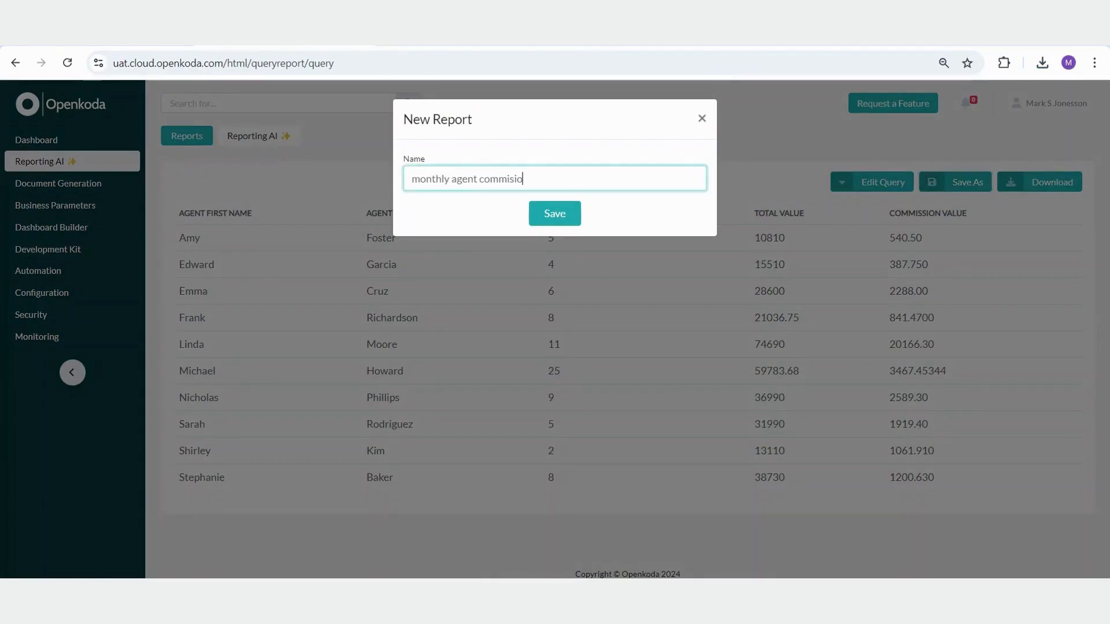
click(554, 212)
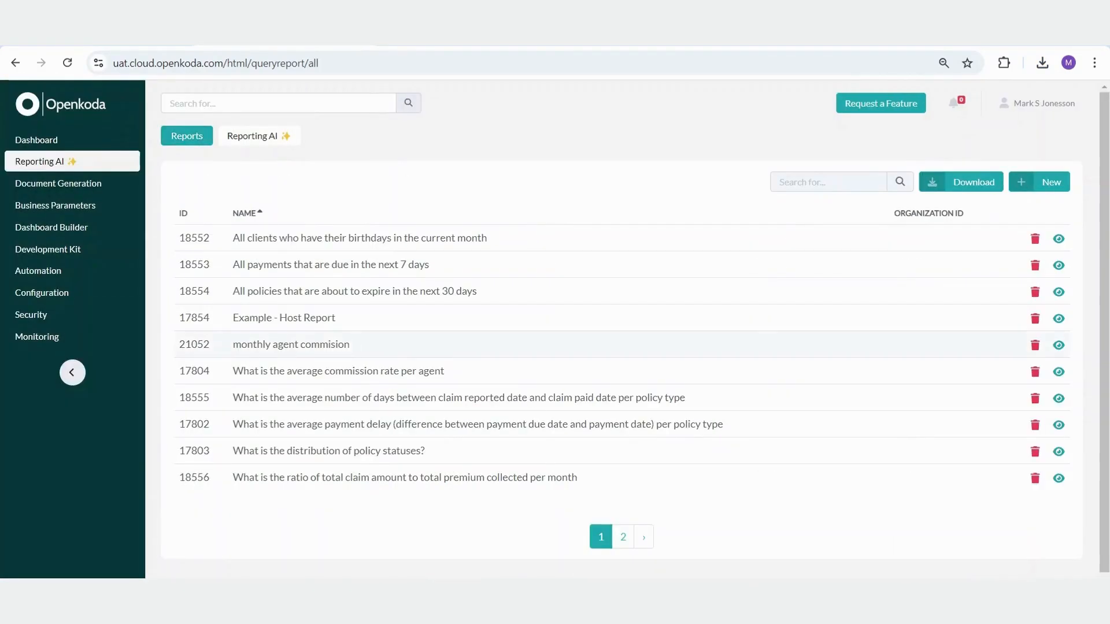
click(1058, 345)
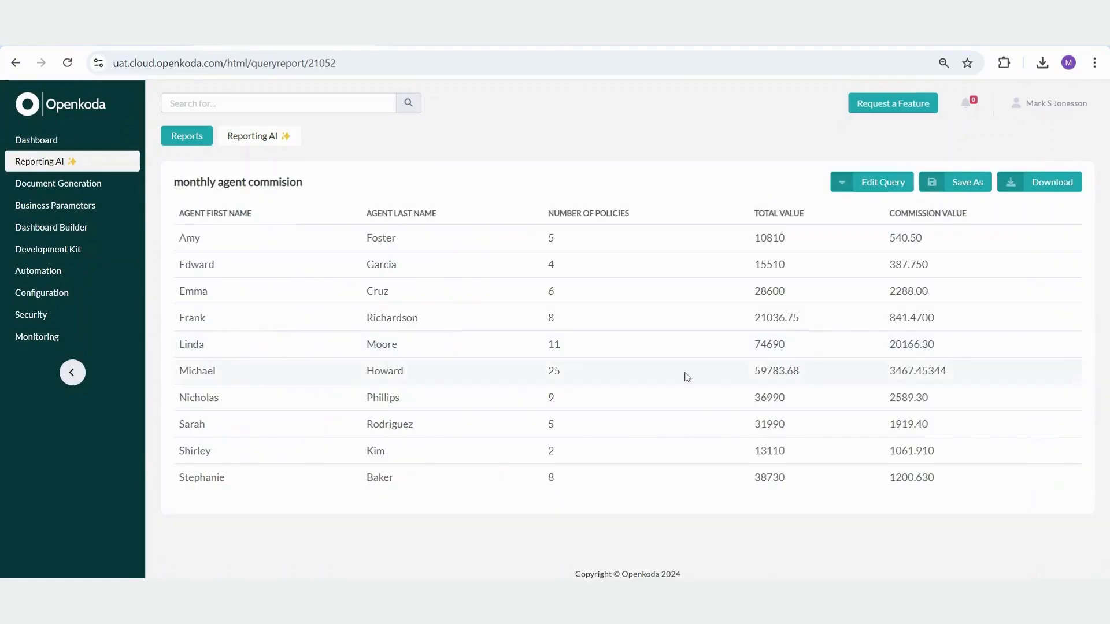
click(36, 140)
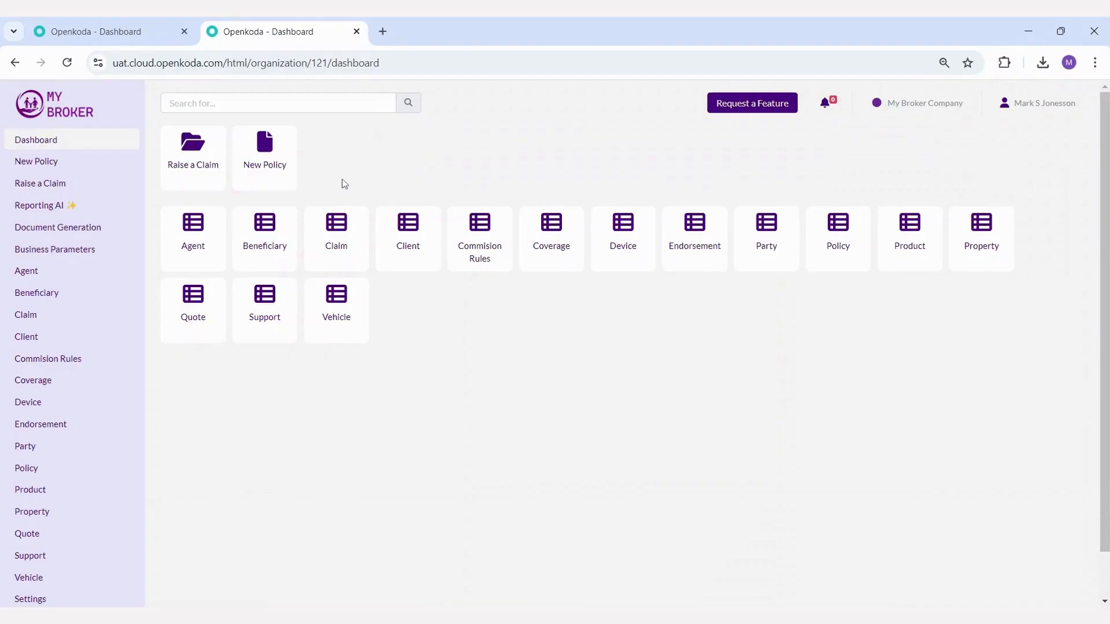
mouse_move(193, 152)
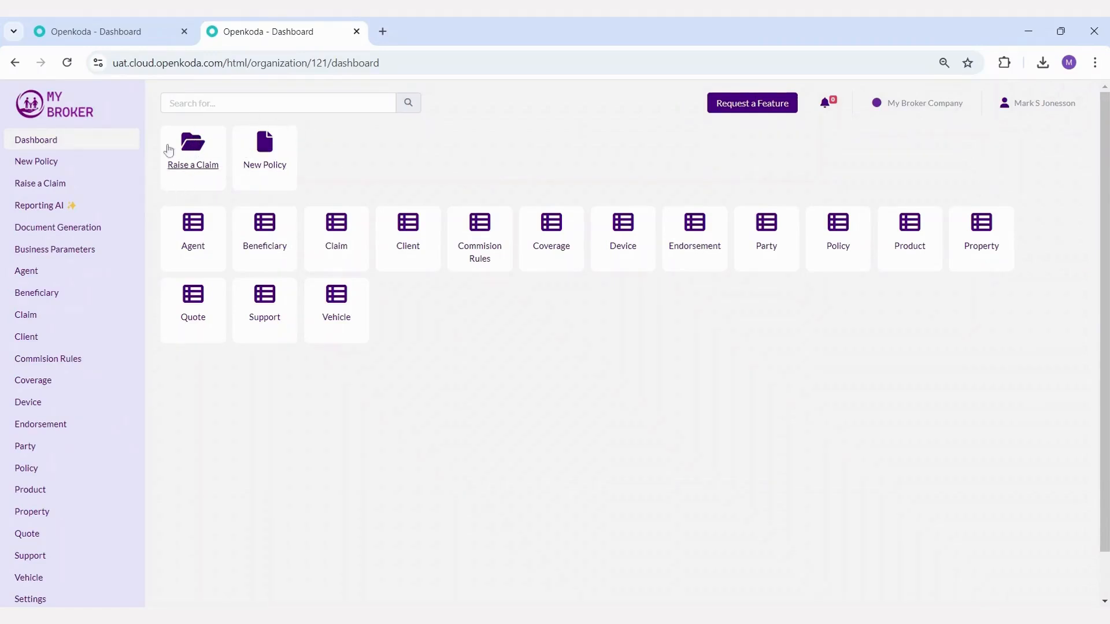
mouse_move(188, 150)
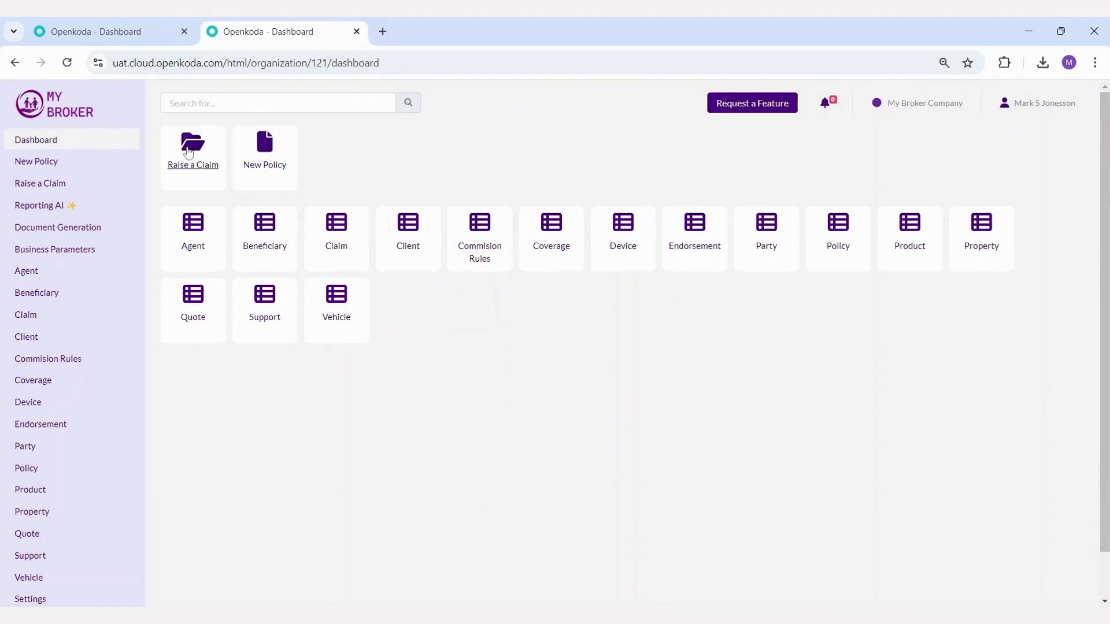
mouse_move(204, 170)
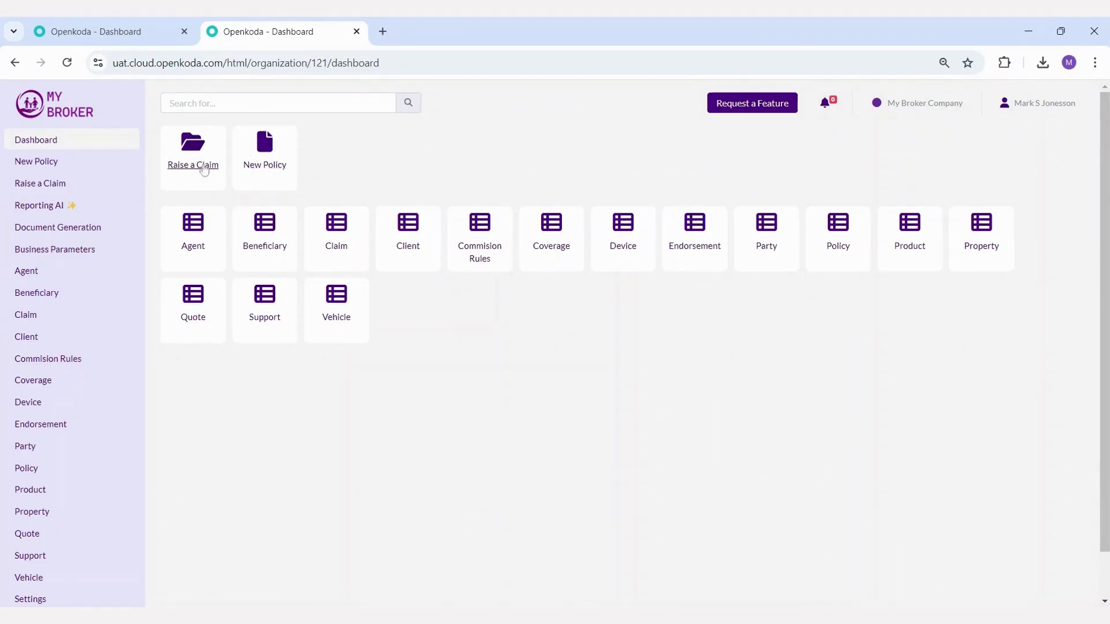
Step: Open the Raise a Claim form from the My Broker dashboard tile
click(194, 156)
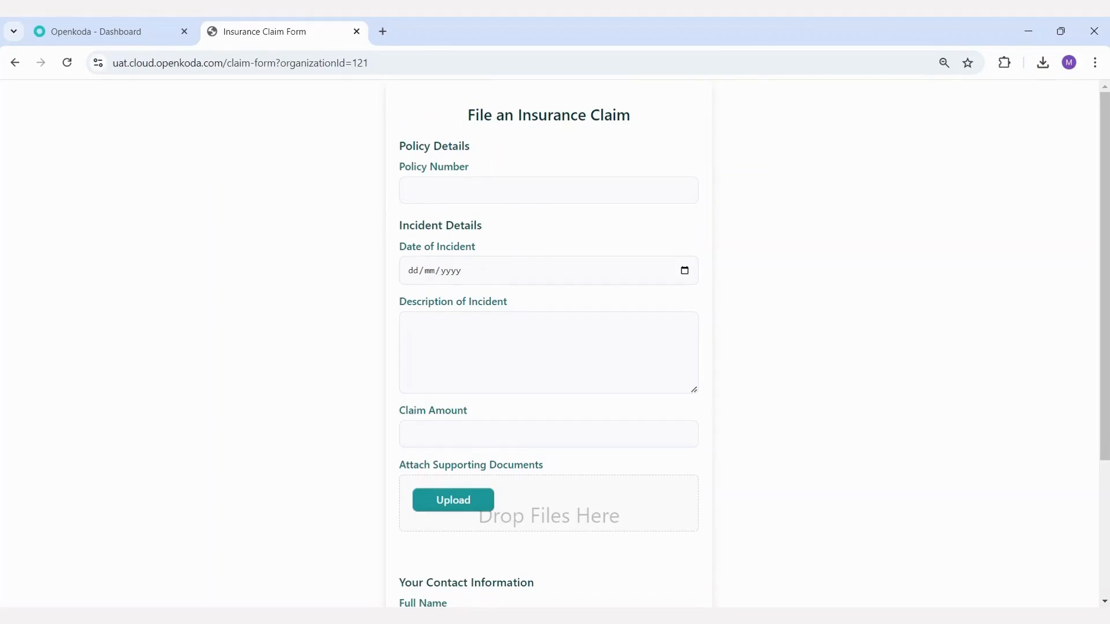
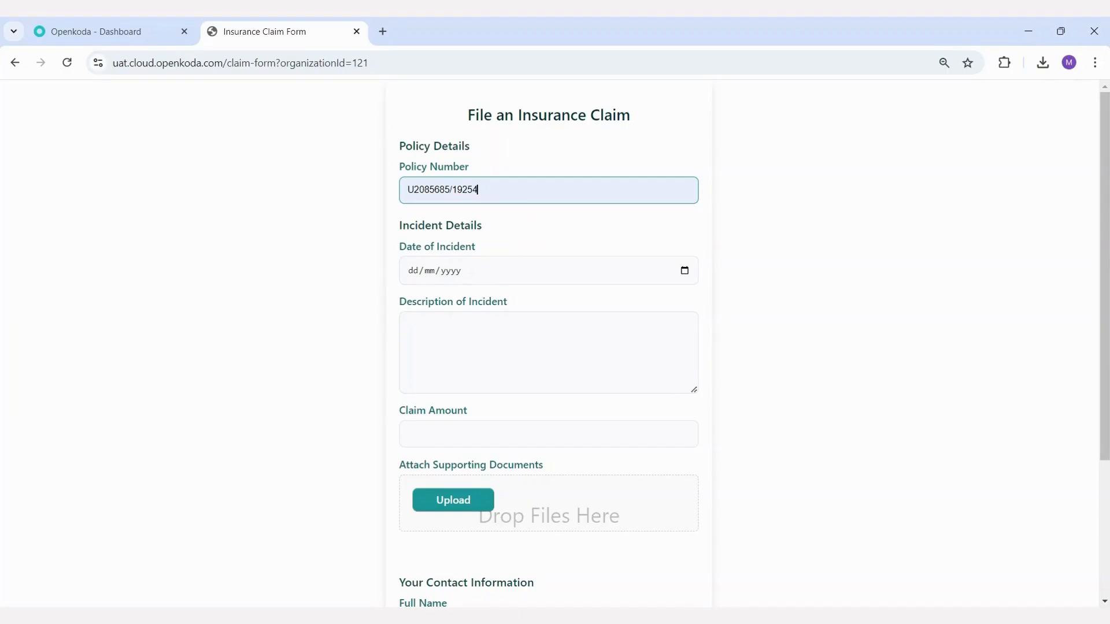
mouse_move(556, 230)
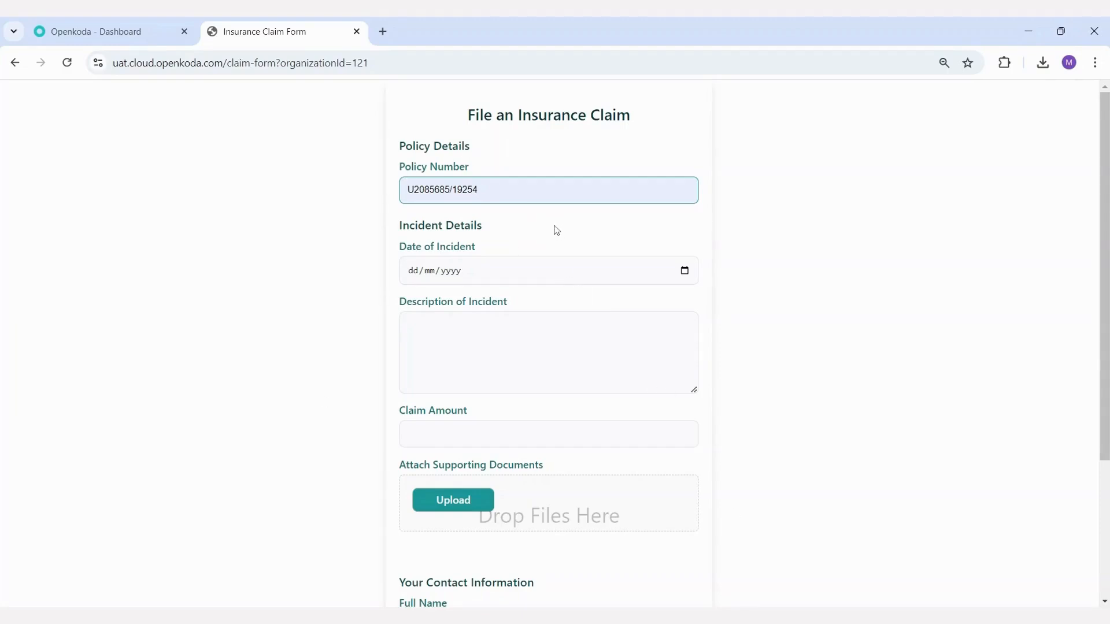
mouse_move(589, 253)
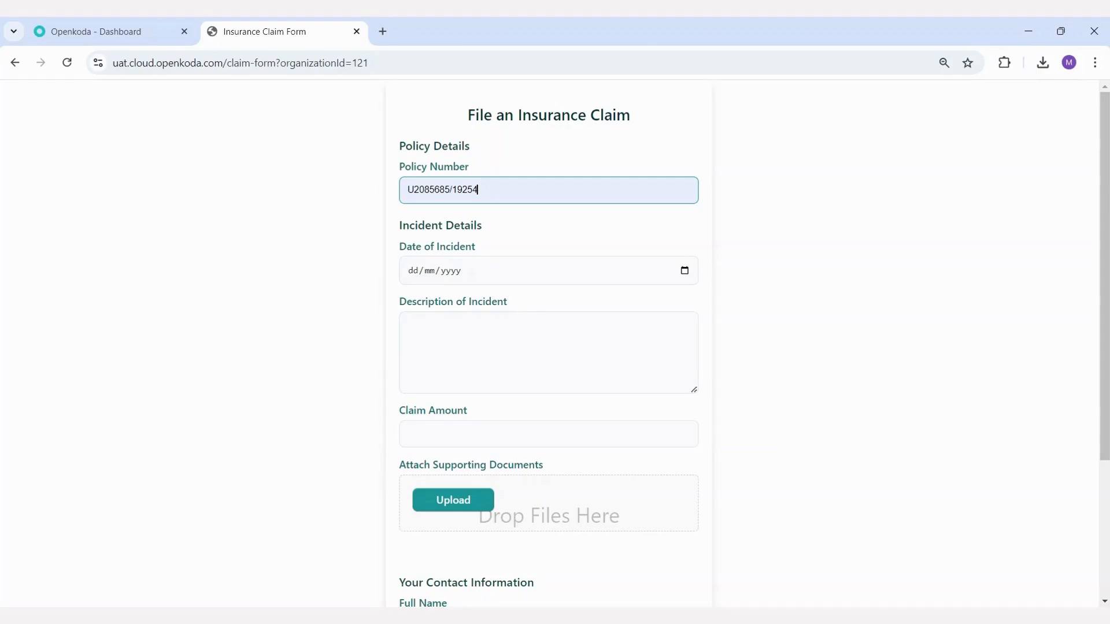
mouse_move(559, 230)
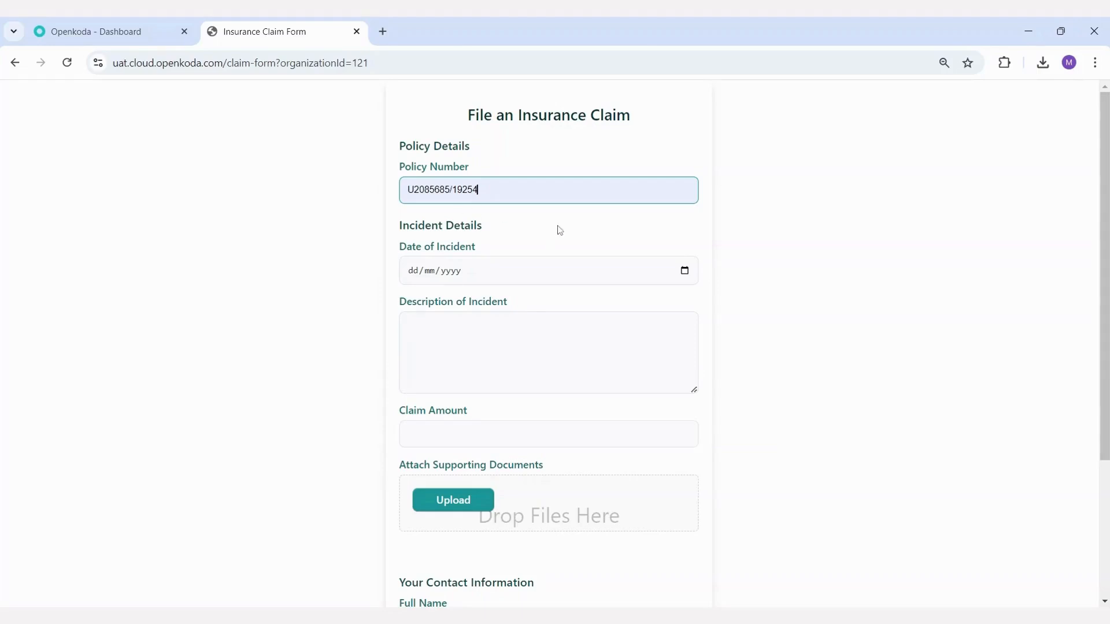
scroll(down, 3)
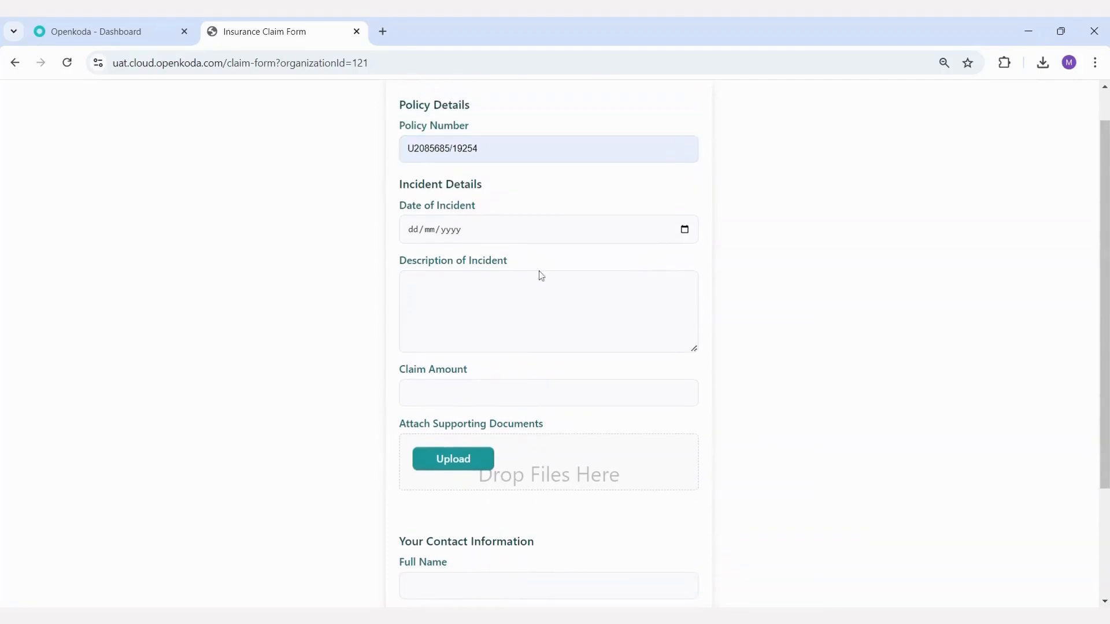
text(I had an acci)
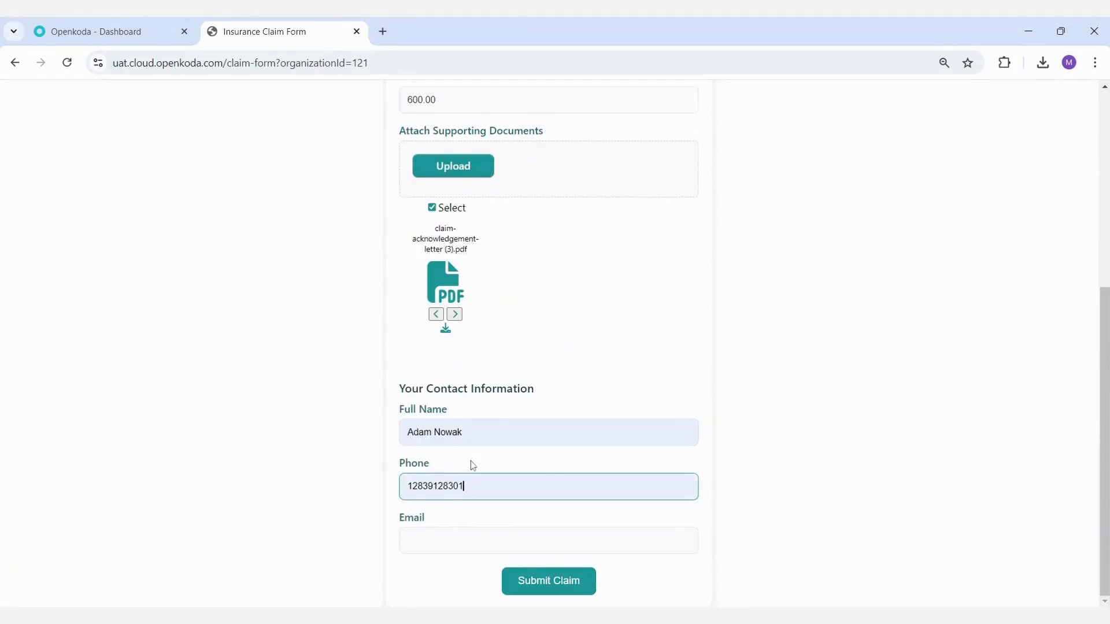
click(548, 580)
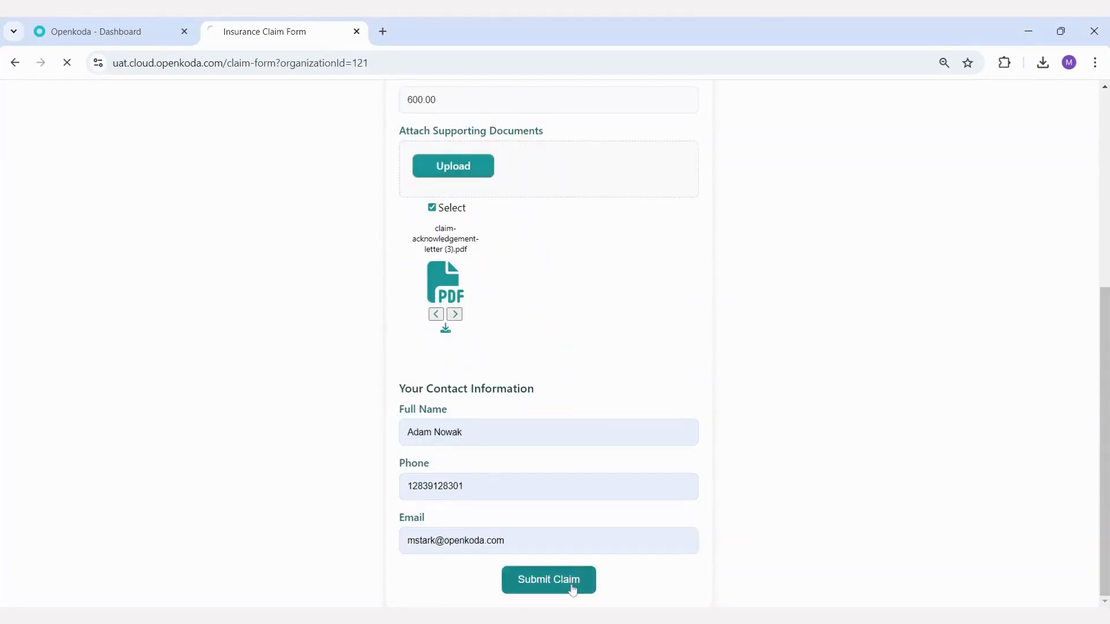
click(549, 580)
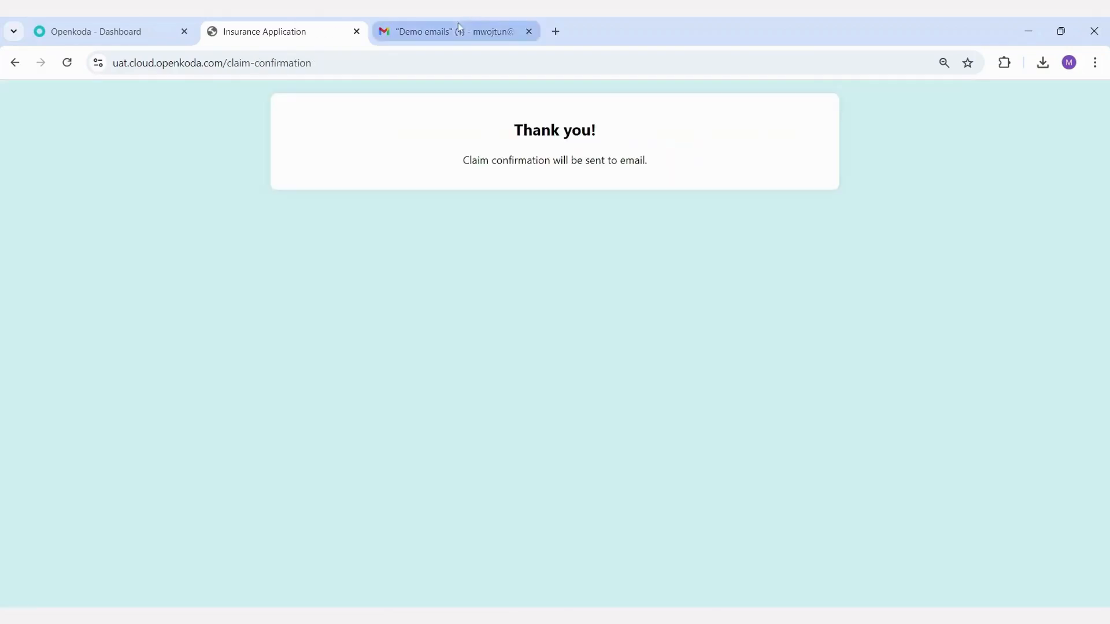
click(447, 31)
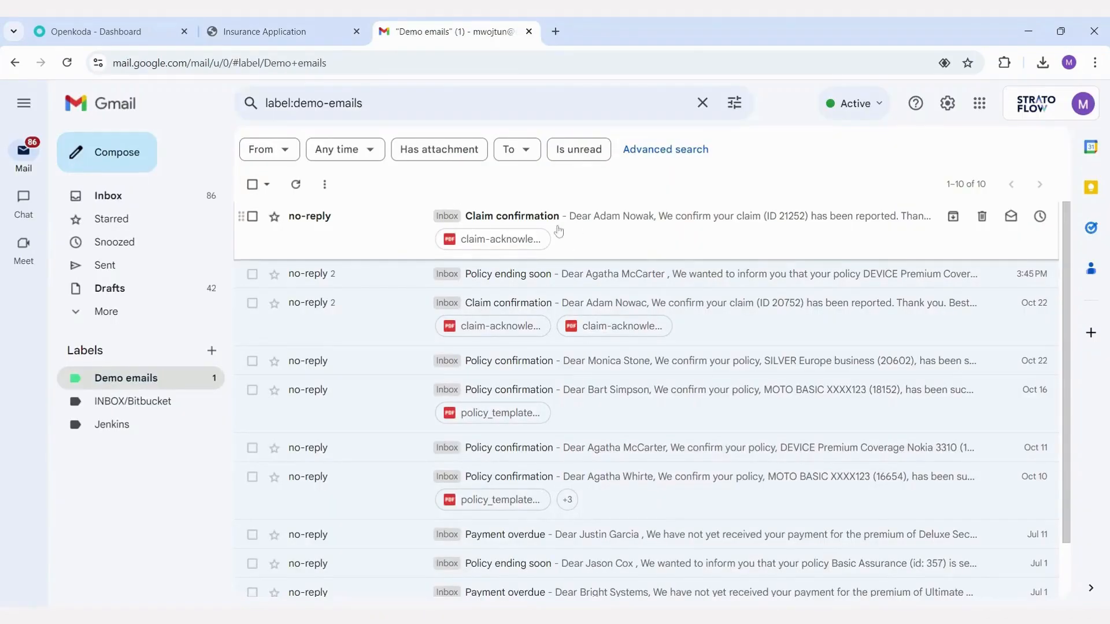
click(511, 217)
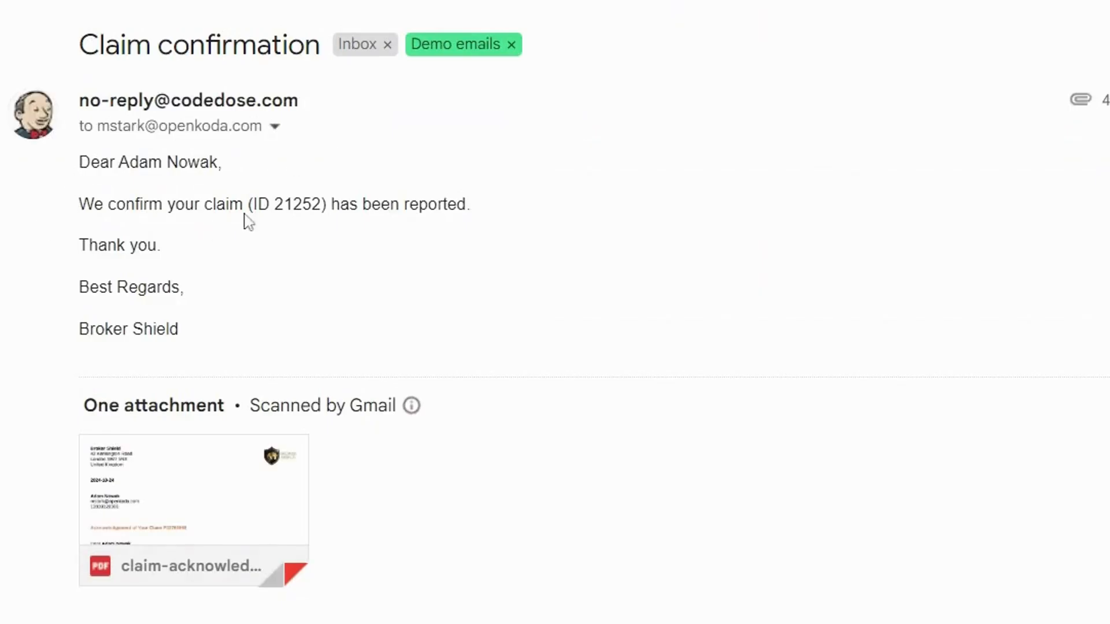
scroll(down, 3)
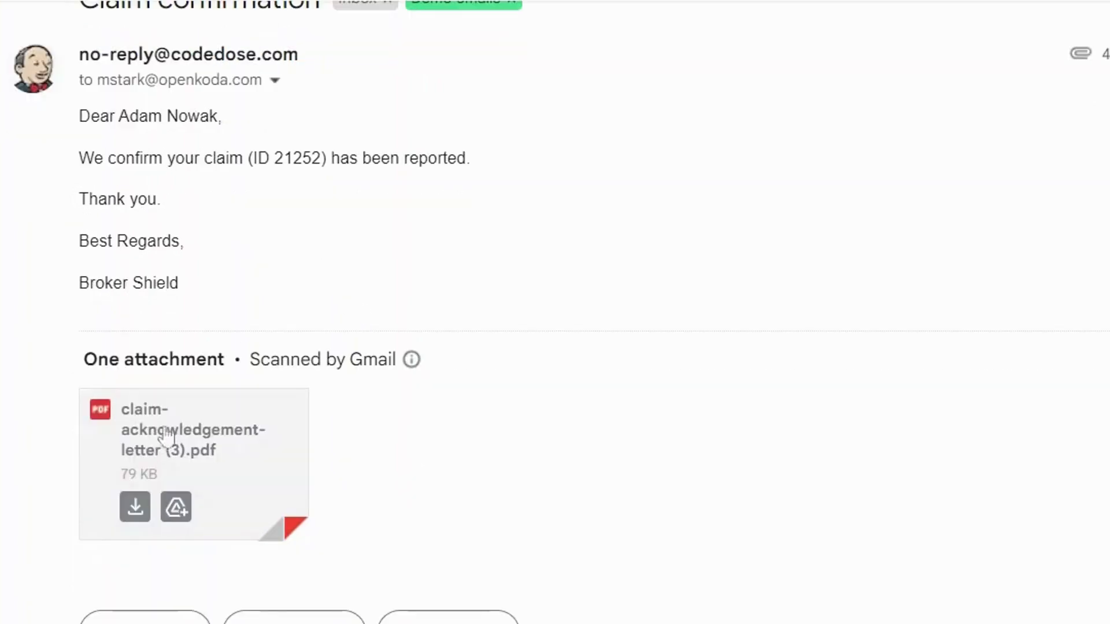
click(193, 430)
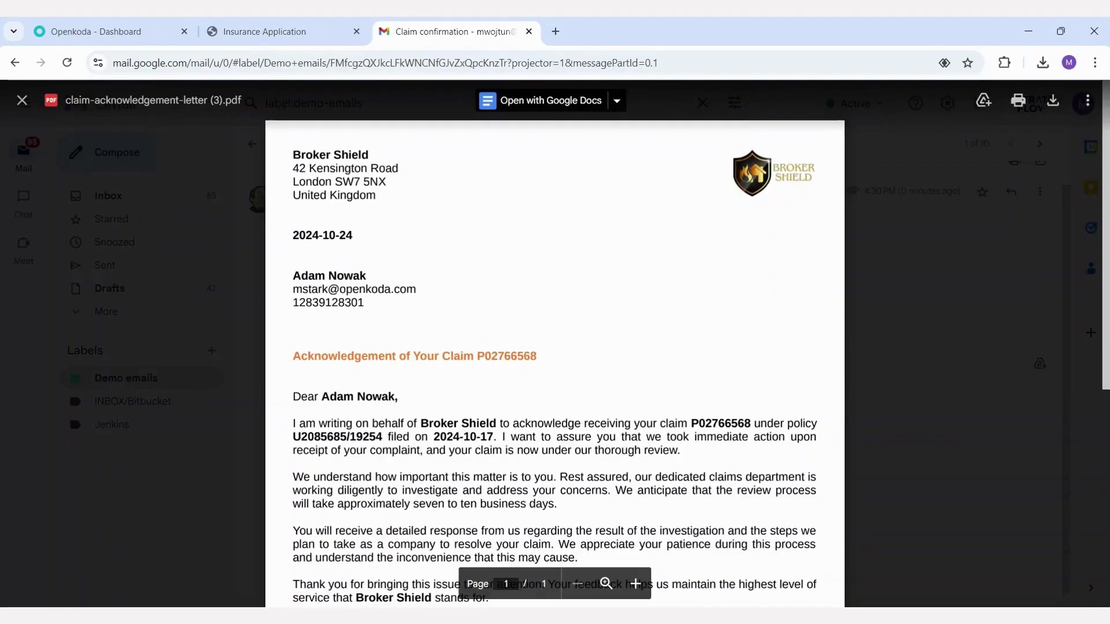
scroll(down, 3)
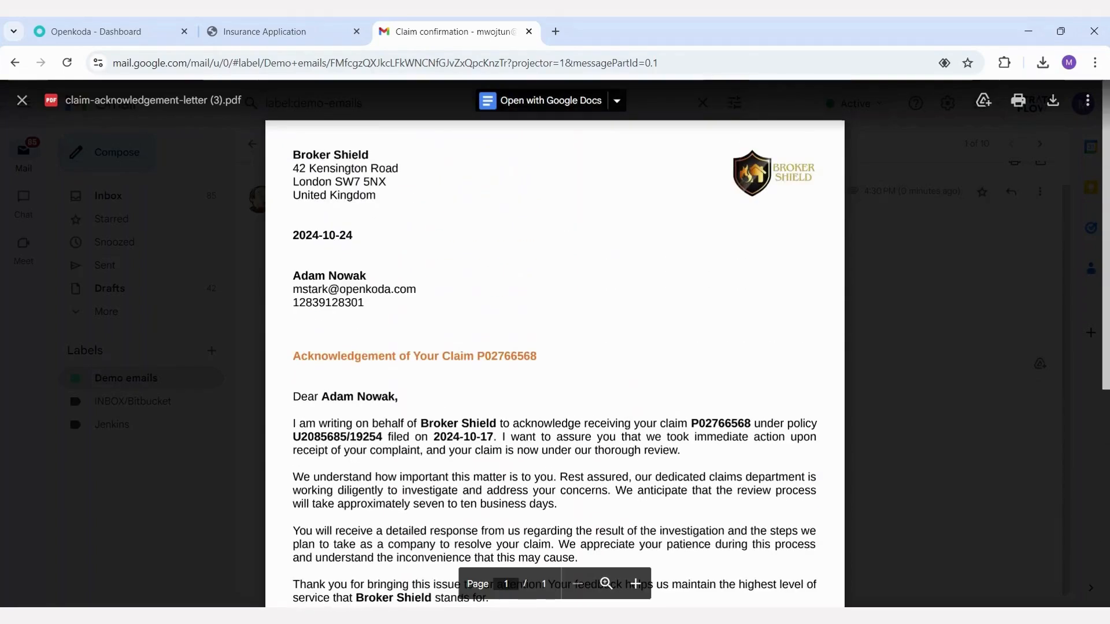
Step: Review claim P02766568 as NEW in the claims list, view the vandalism claim's edit page, then return to Dashboard
click(276, 32)
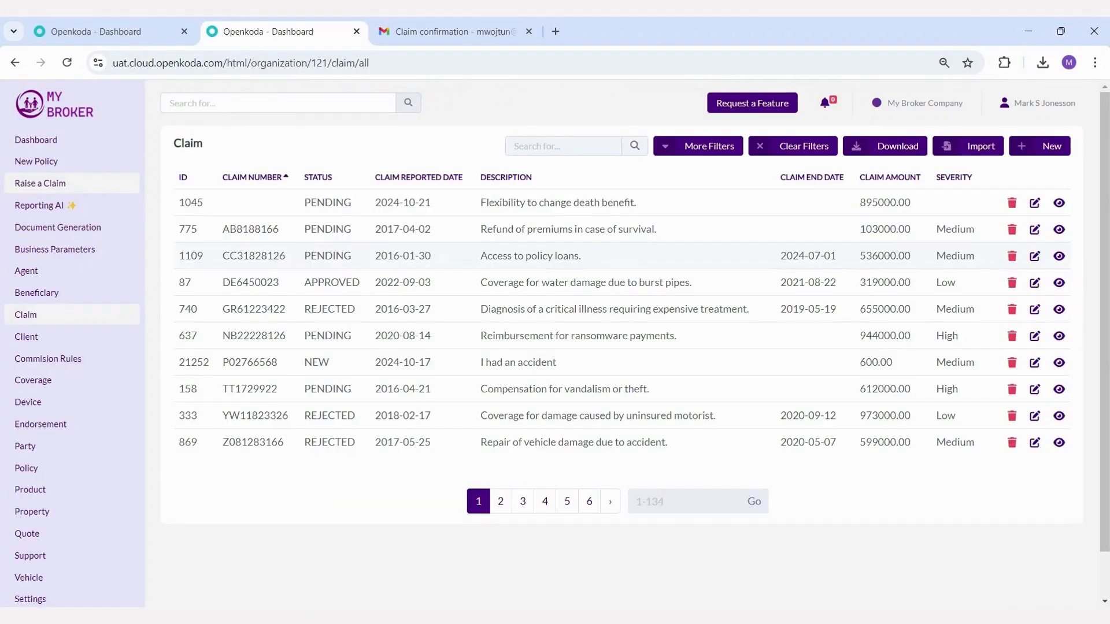
double_click(317, 362)
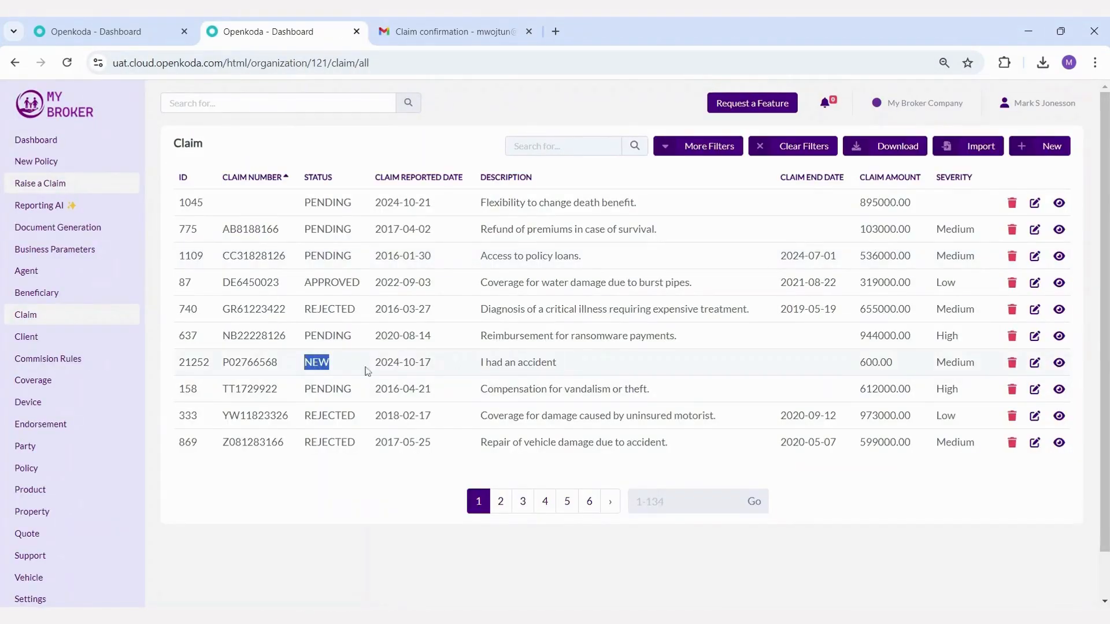
mouse_move(365, 370)
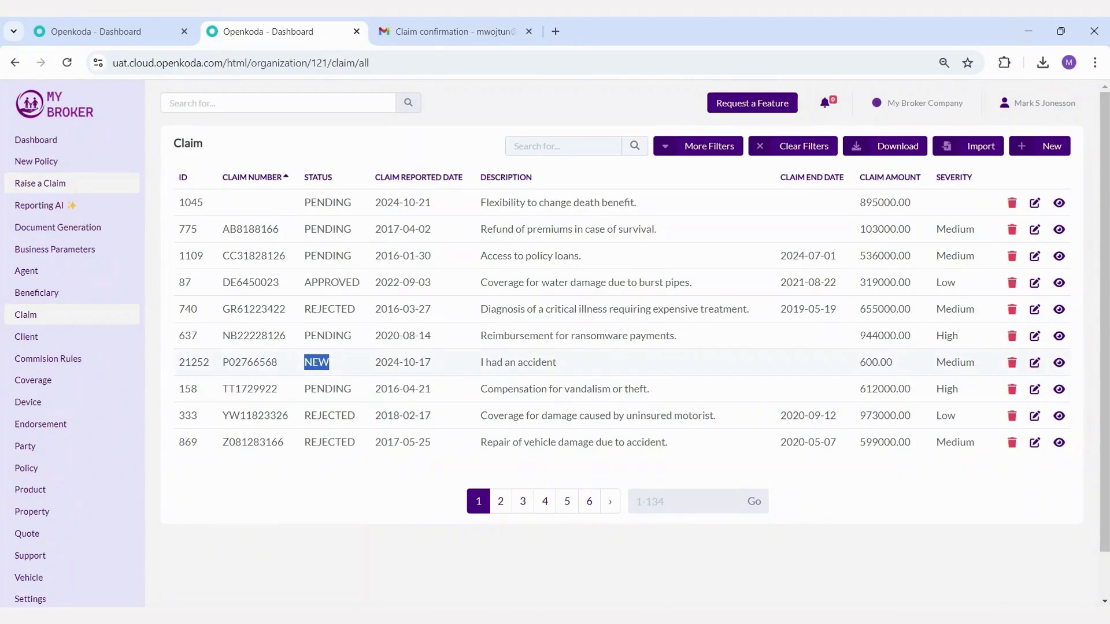
click(1034, 389)
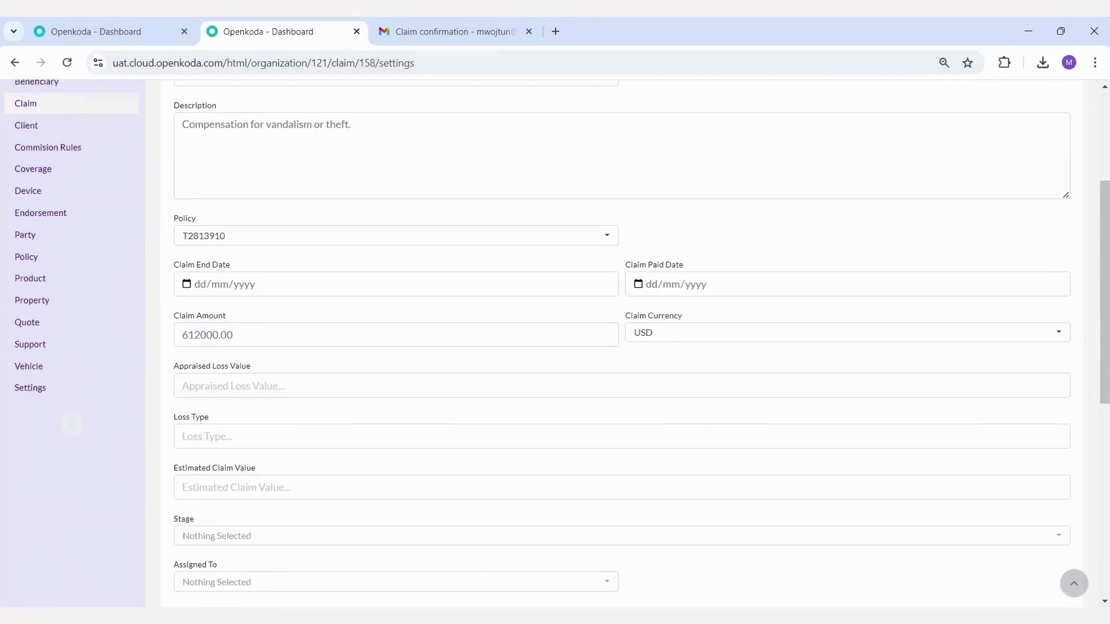
scroll(down, 3)
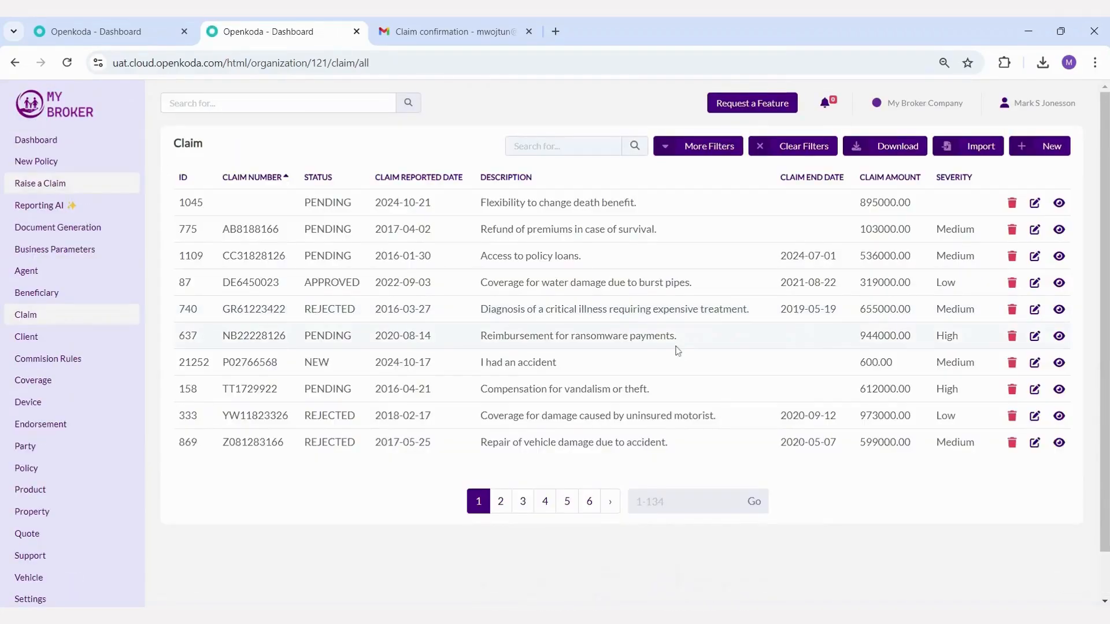
click(36, 140)
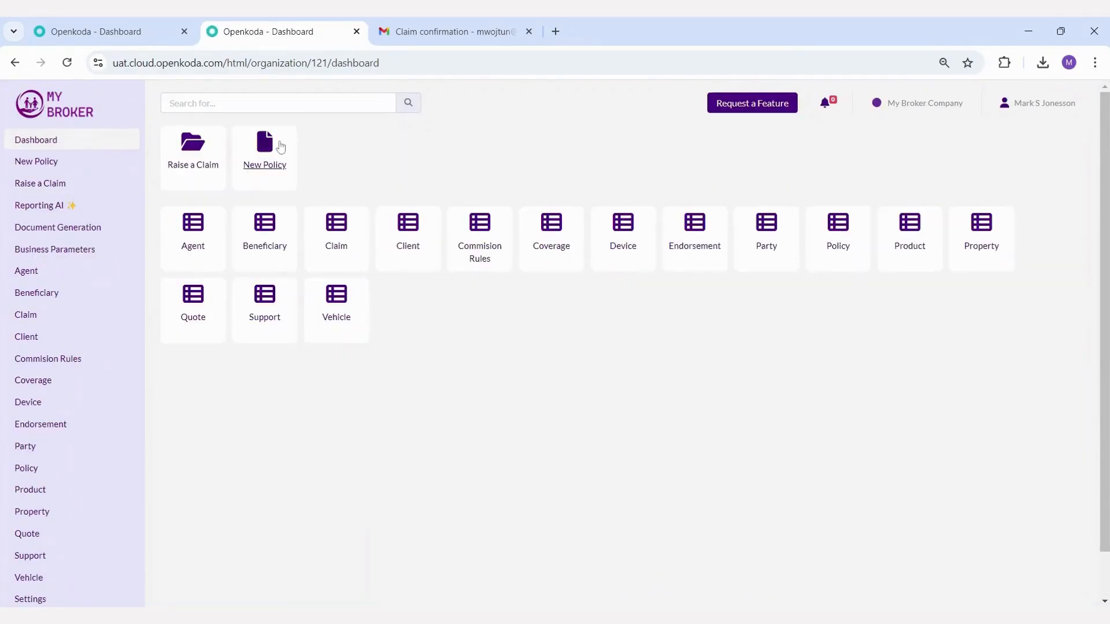
Step: Start a New Policy and browse the Travel, Device and Car application forms
click(264, 156)
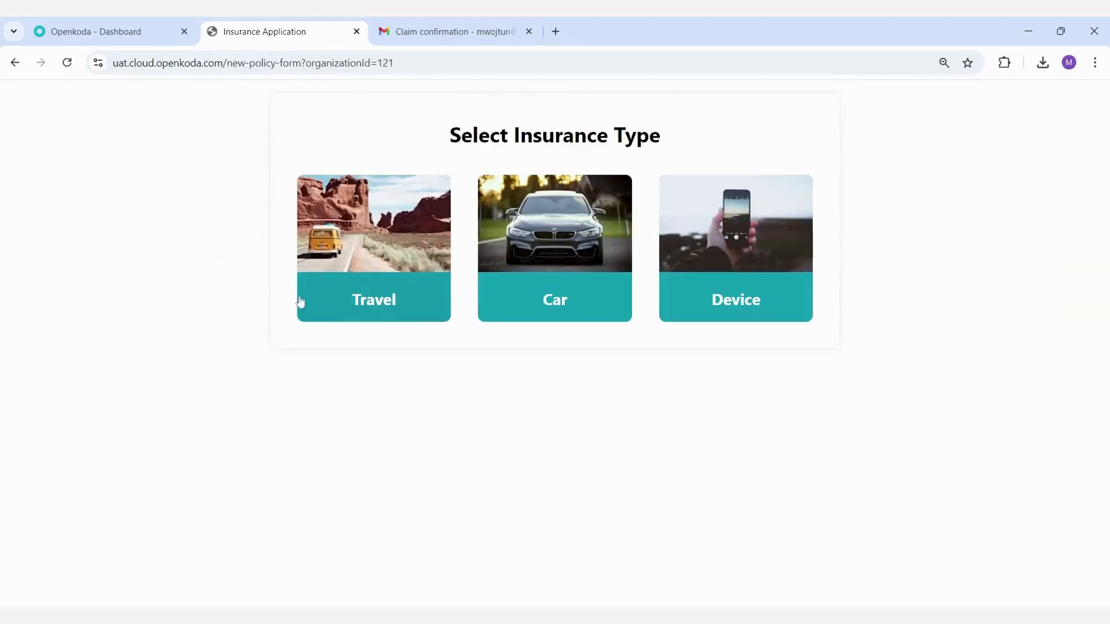
mouse_move(811, 194)
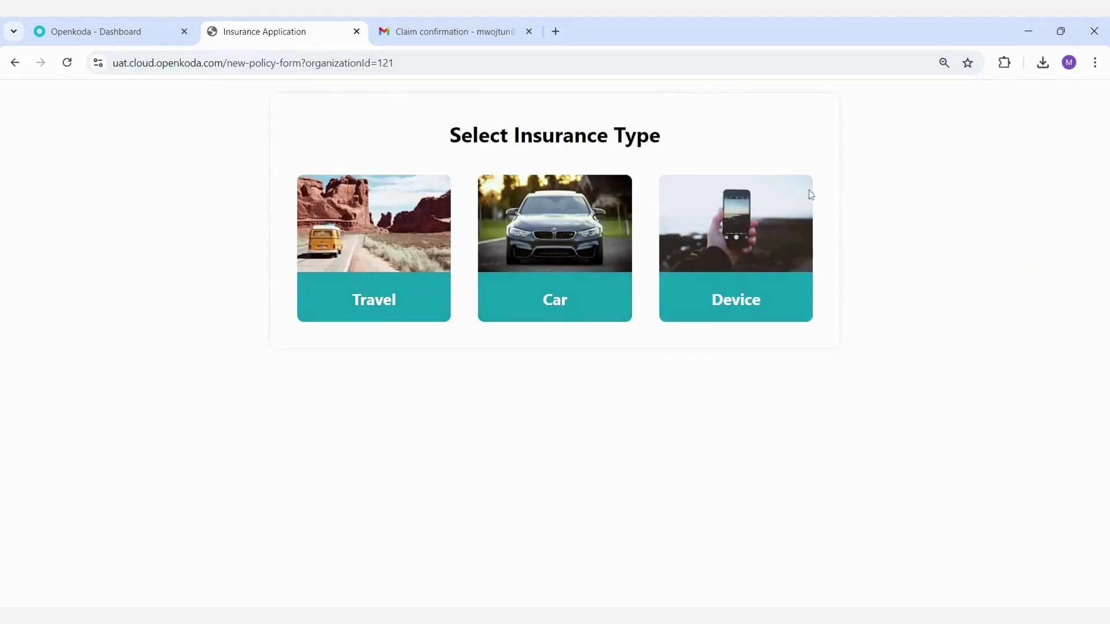
click(373, 248)
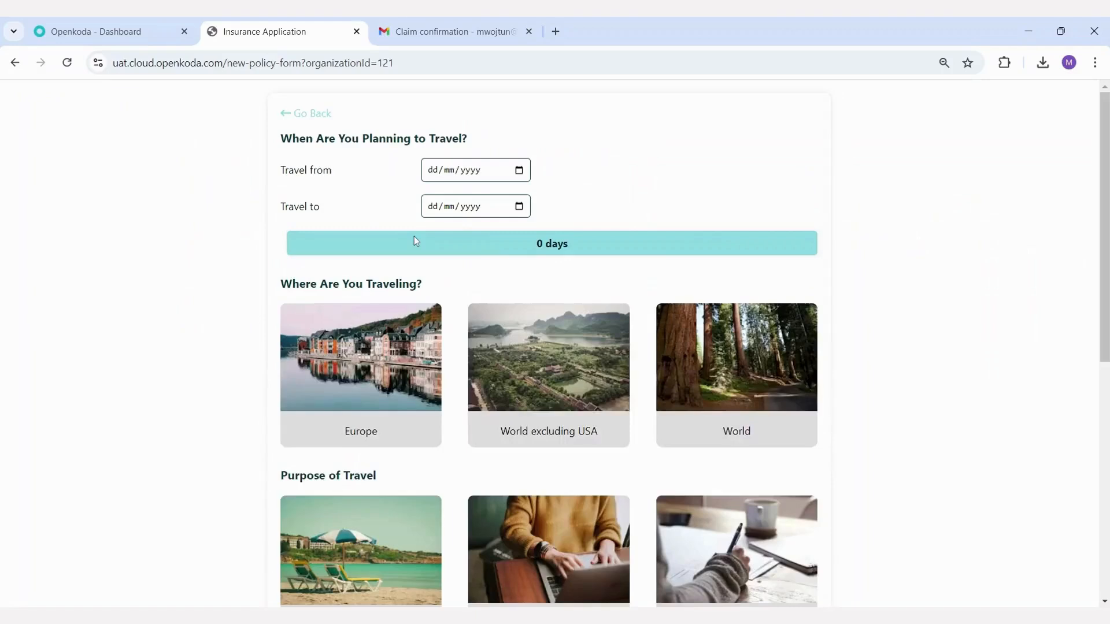
scroll(down, 3)
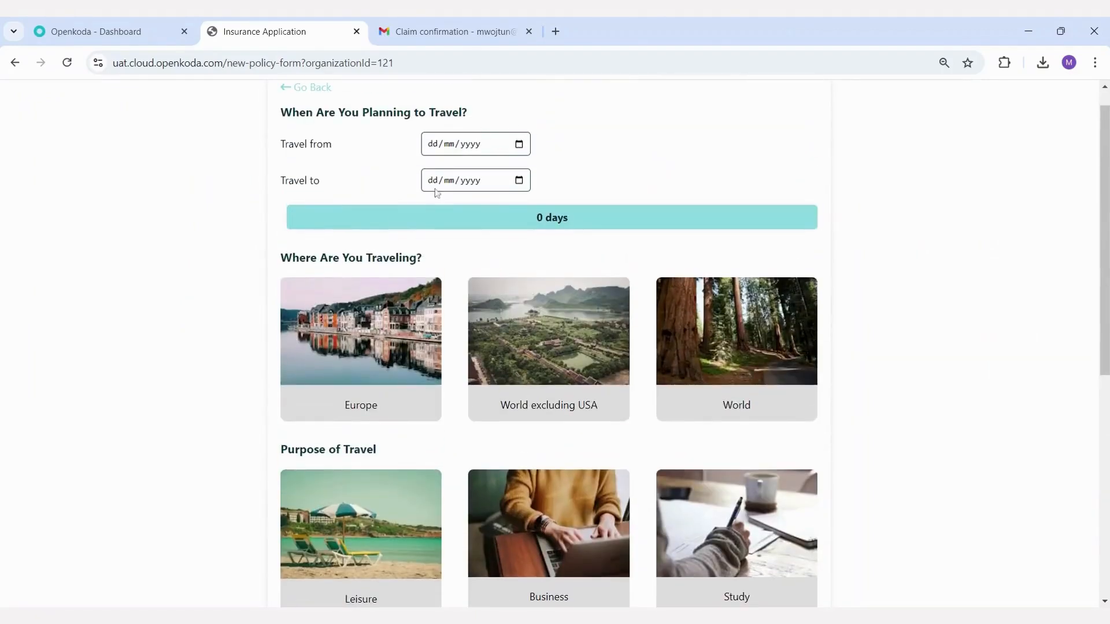
scroll(down, 3)
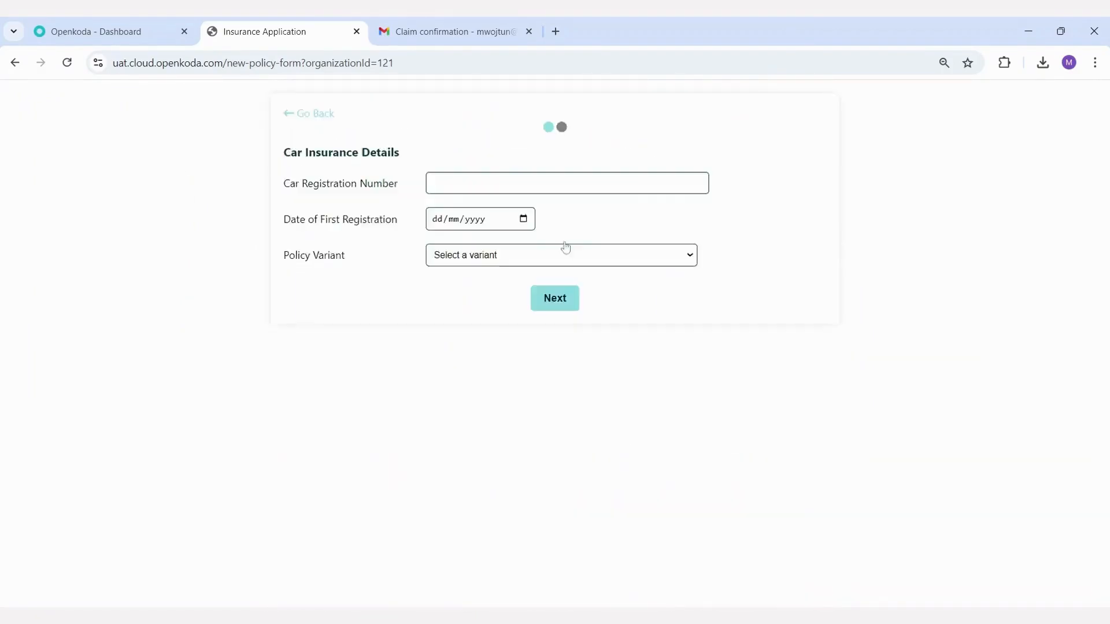
mouse_move(313, 241)
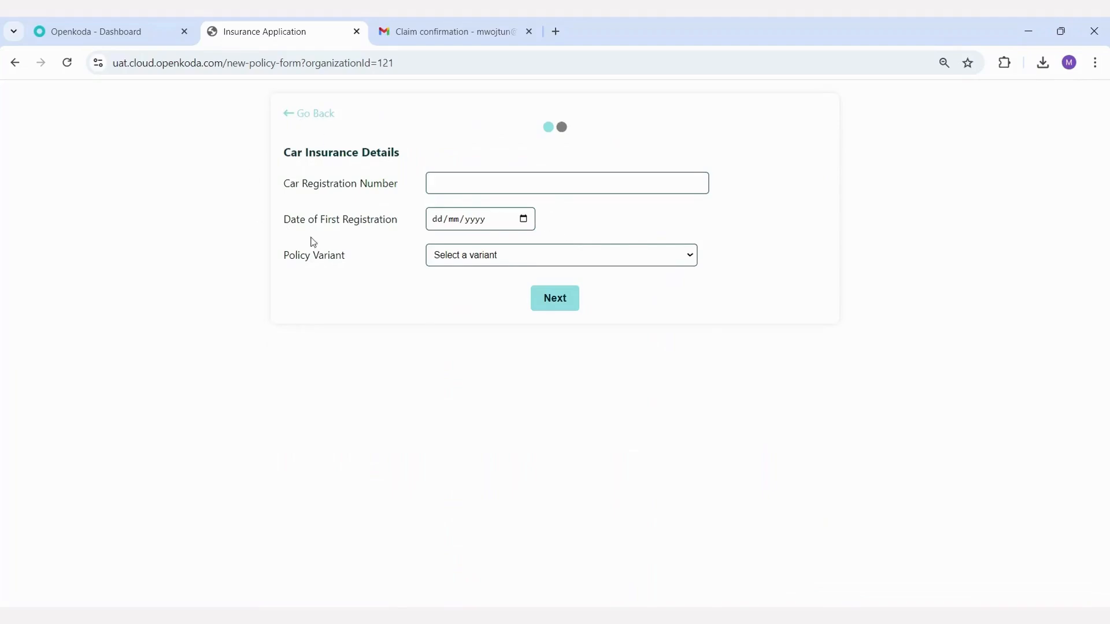
mouse_move(319, 122)
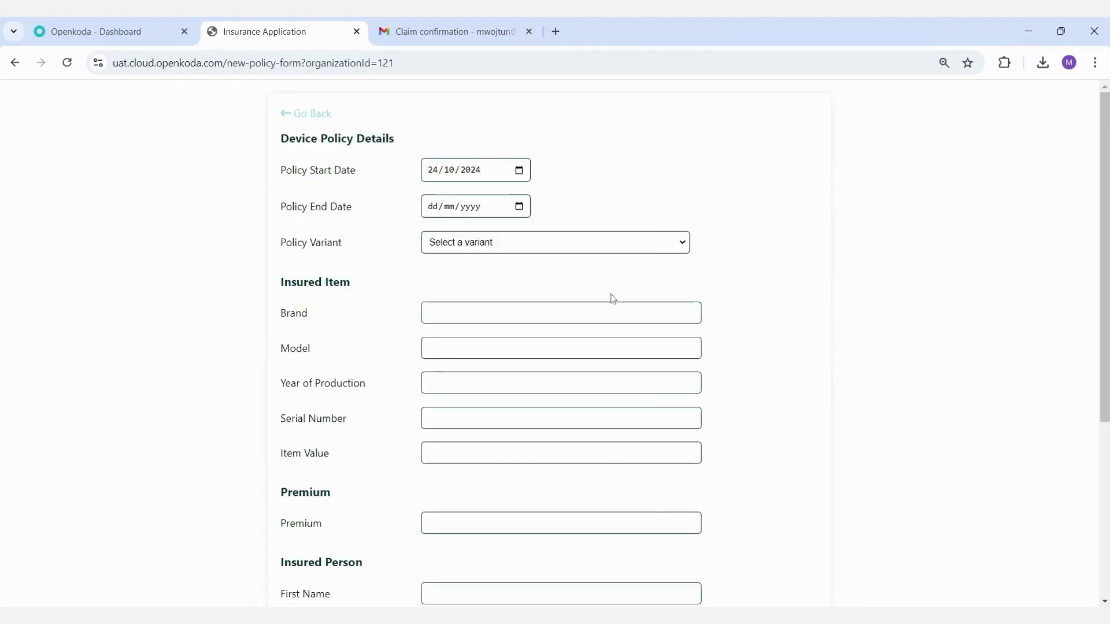
scroll(down, 3)
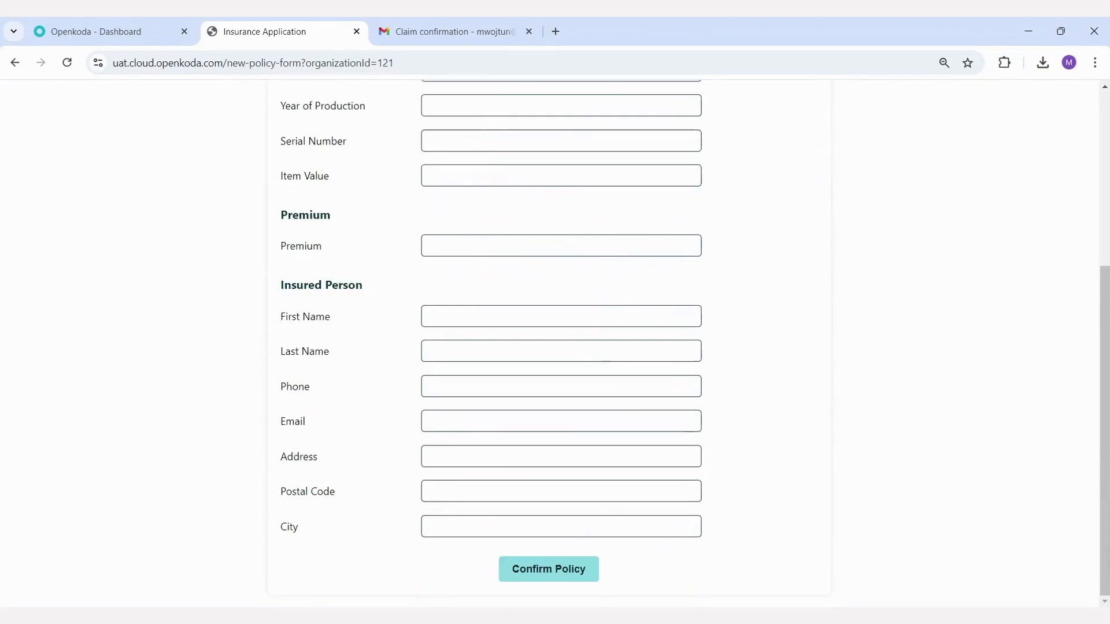
scroll(up, 3)
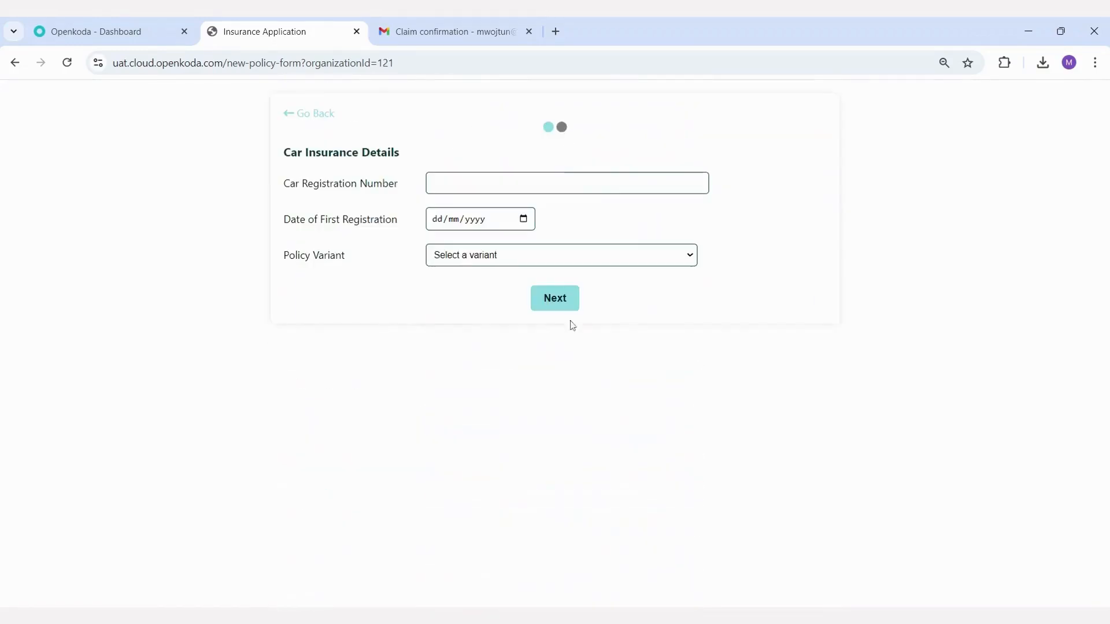
Step: Move to Client Data and enter birth date 16/10/2024, triggering the must-be-18 warning
click(554, 298)
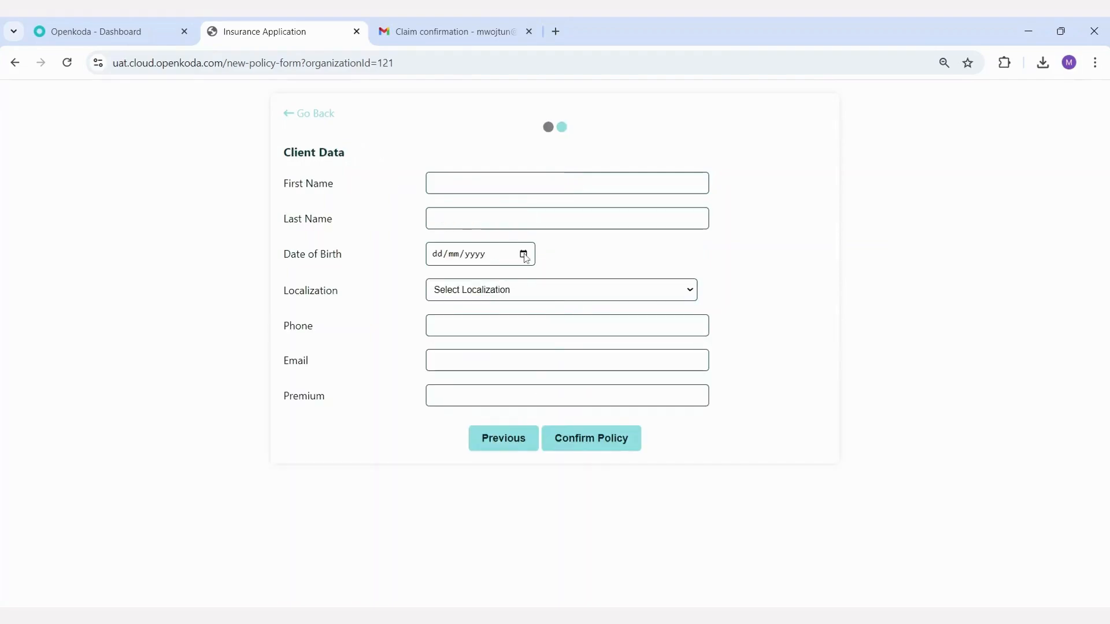
text(16/10/2024)
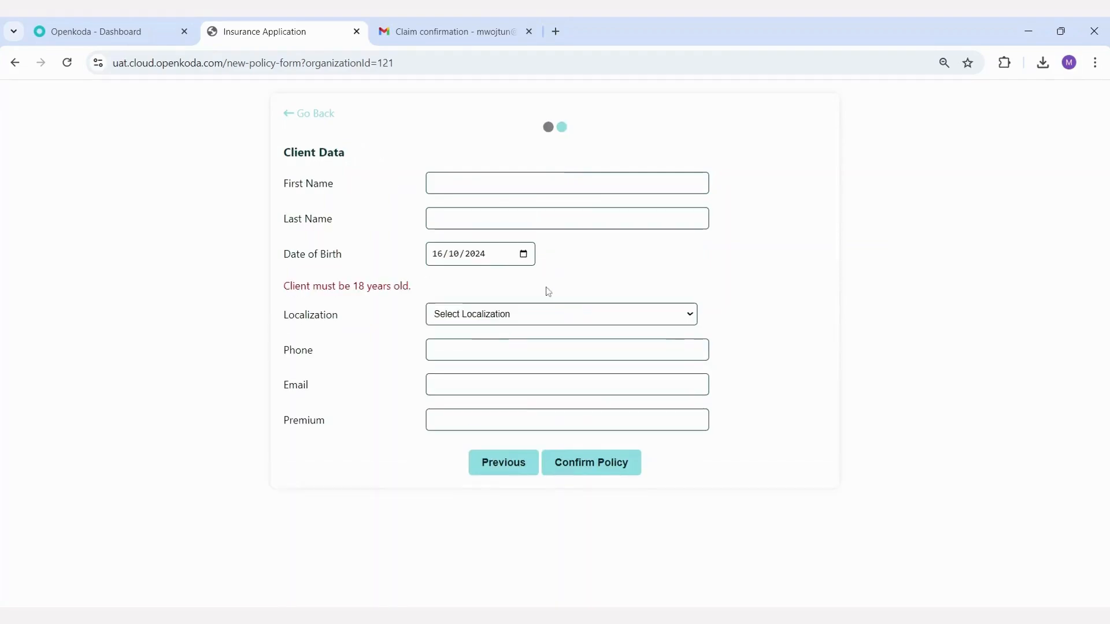
mouse_move(329, 214)
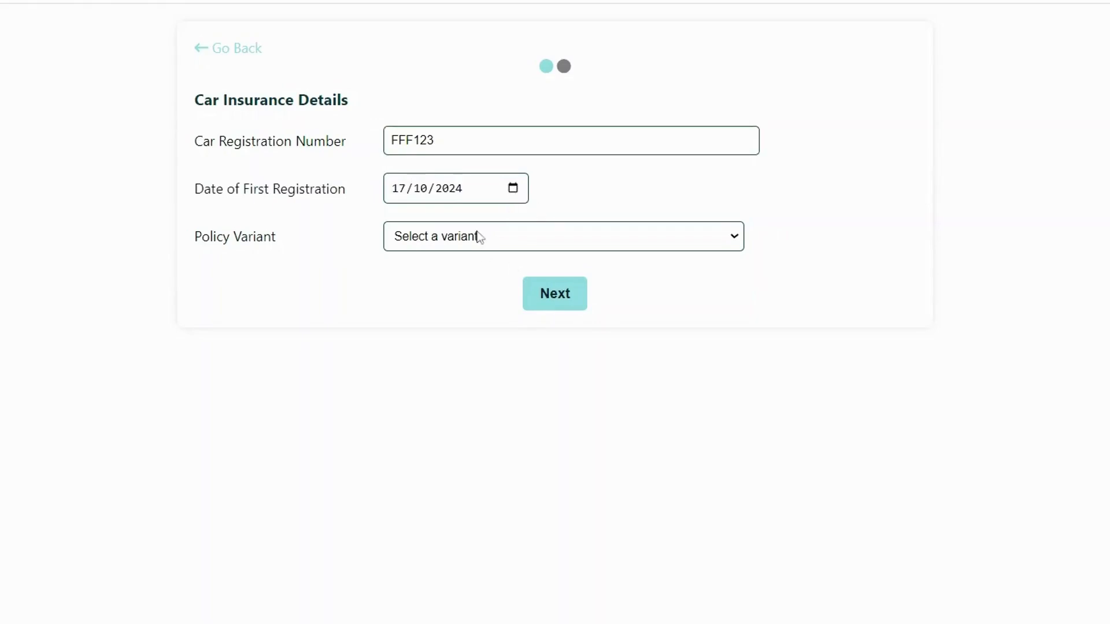
Step: Select MOTO BASIC, enter client AAB CCC details and Confirm Policy for FFF123
click(563, 236)
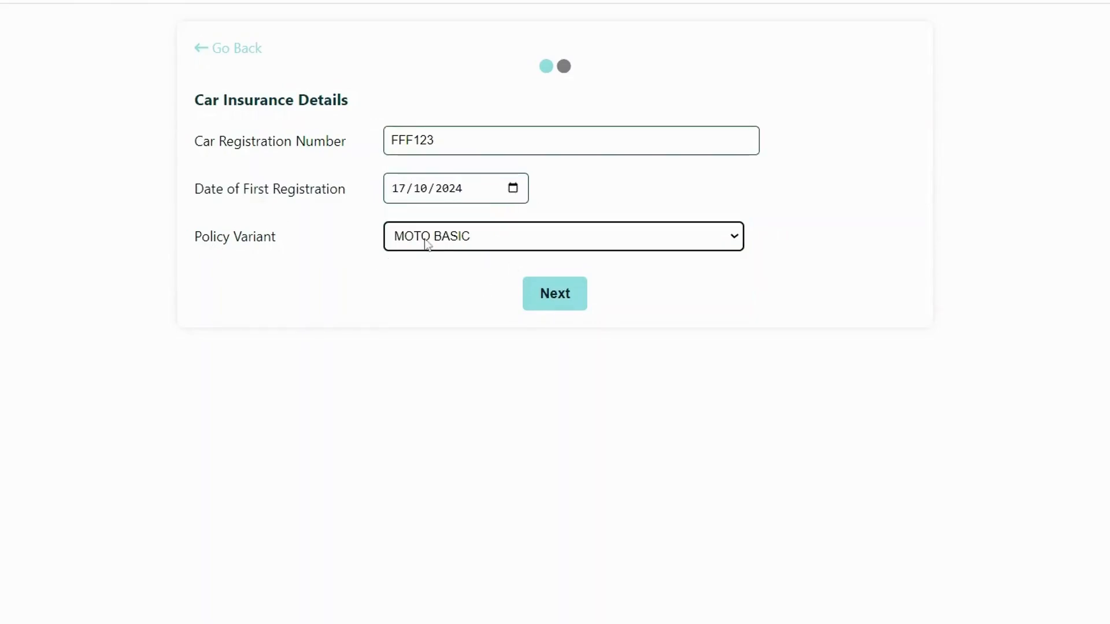
mouse_move(194, 270)
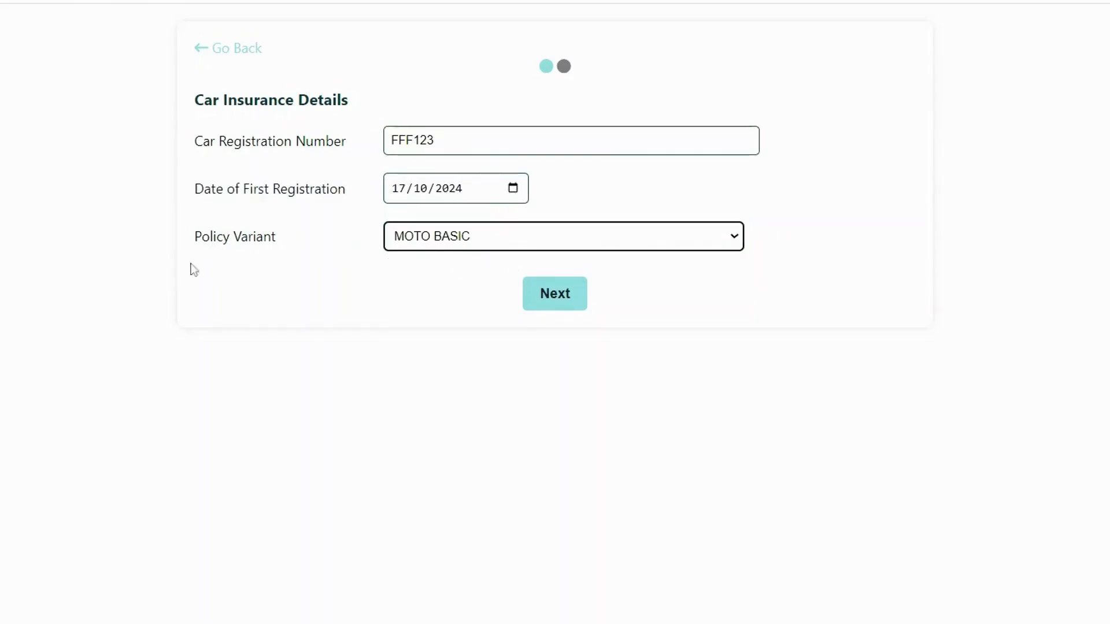
click(554, 292)
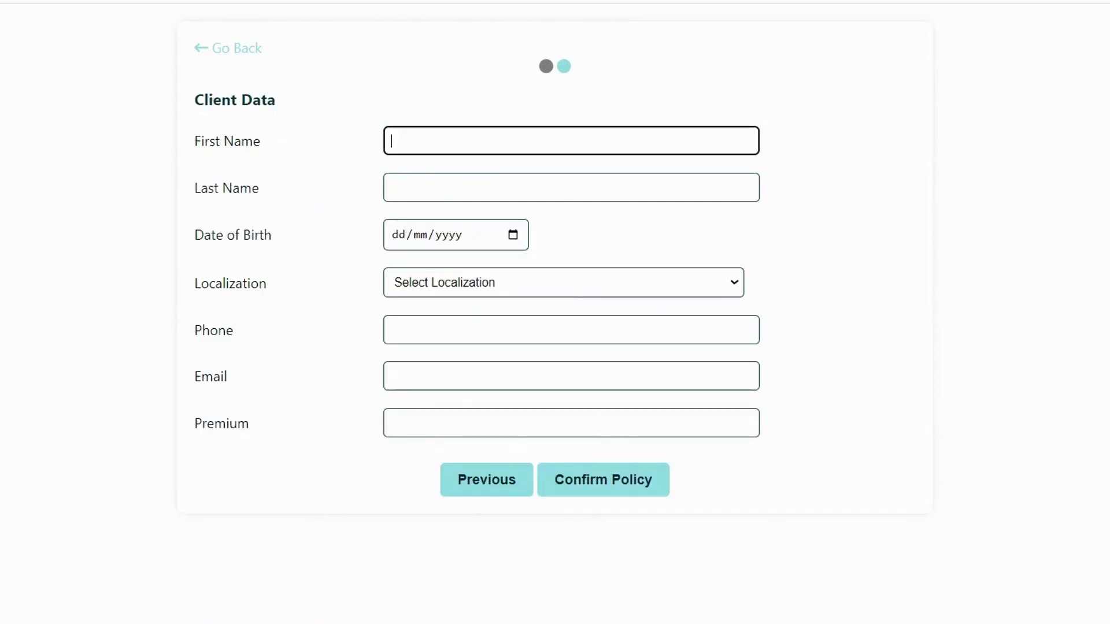
text(CCC)
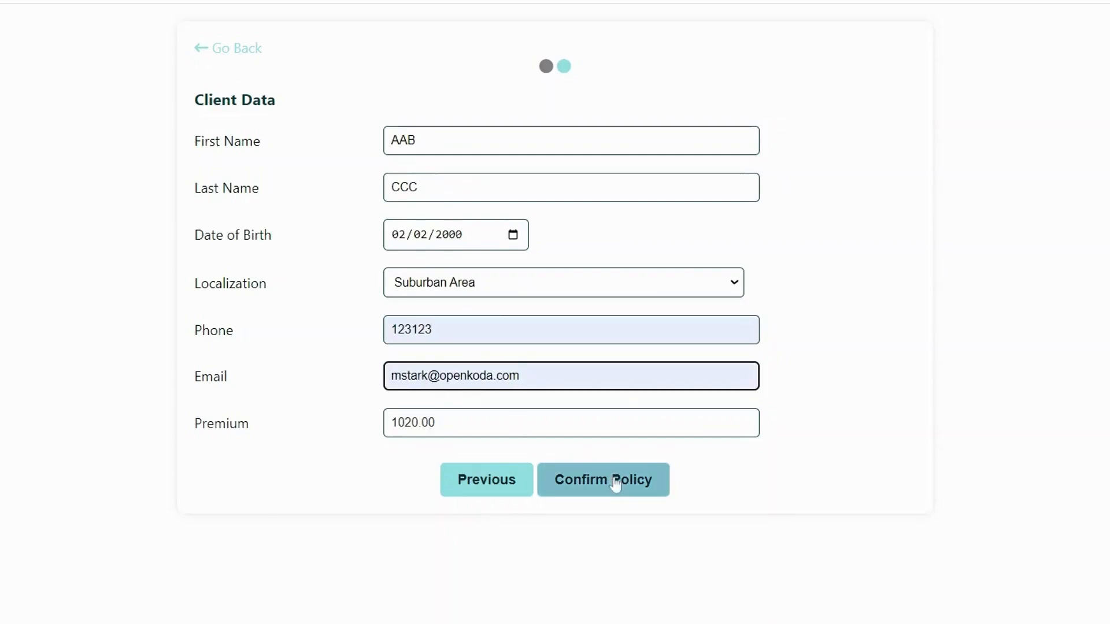
click(603, 480)
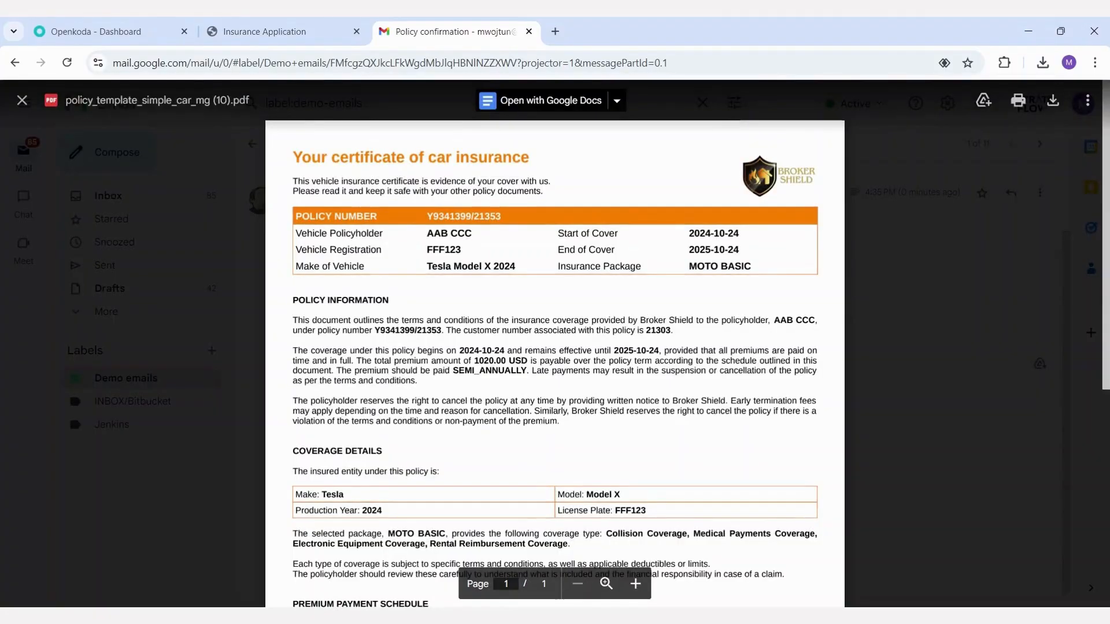
Step: Scroll the FFF123 certificate PDF down to its two 510 USD installment schedule and back up
scroll(down, 3)
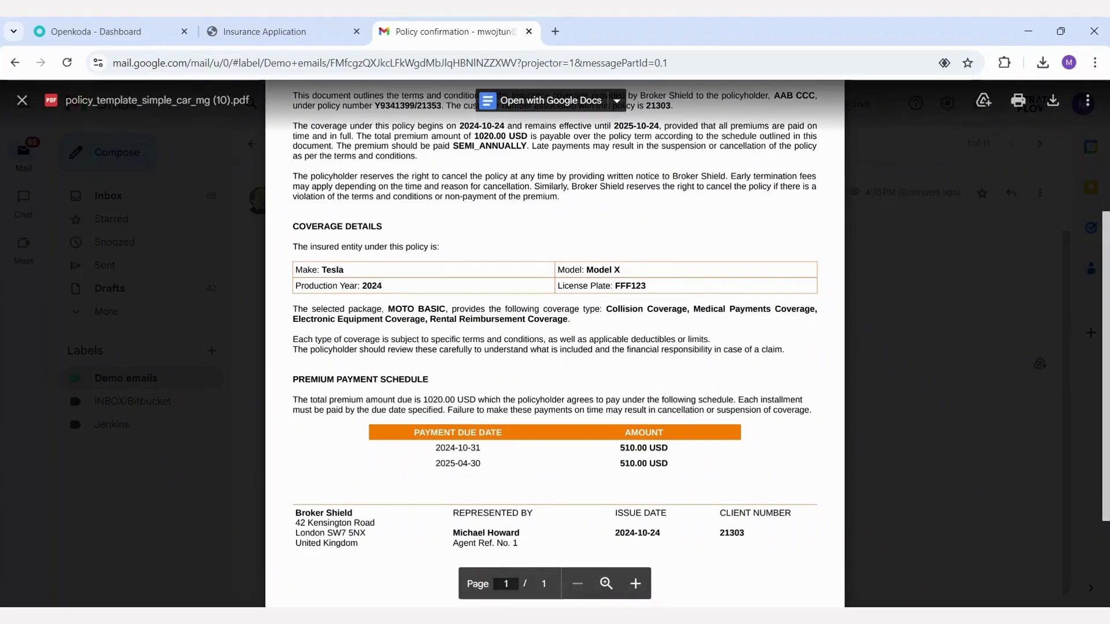
scroll(up, 3)
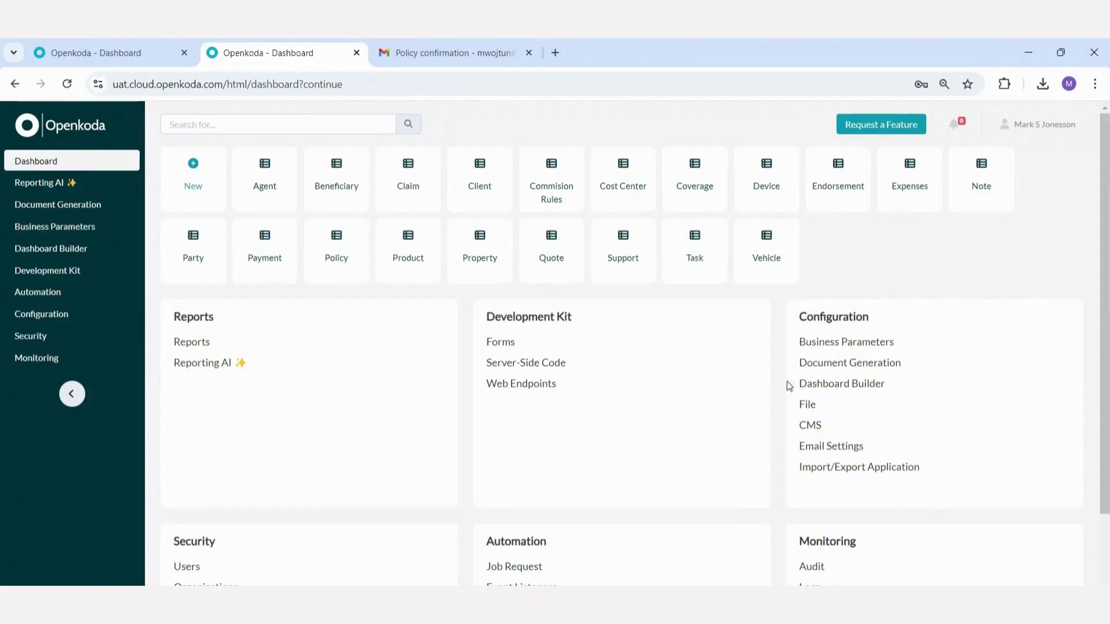
mouse_move(848, 362)
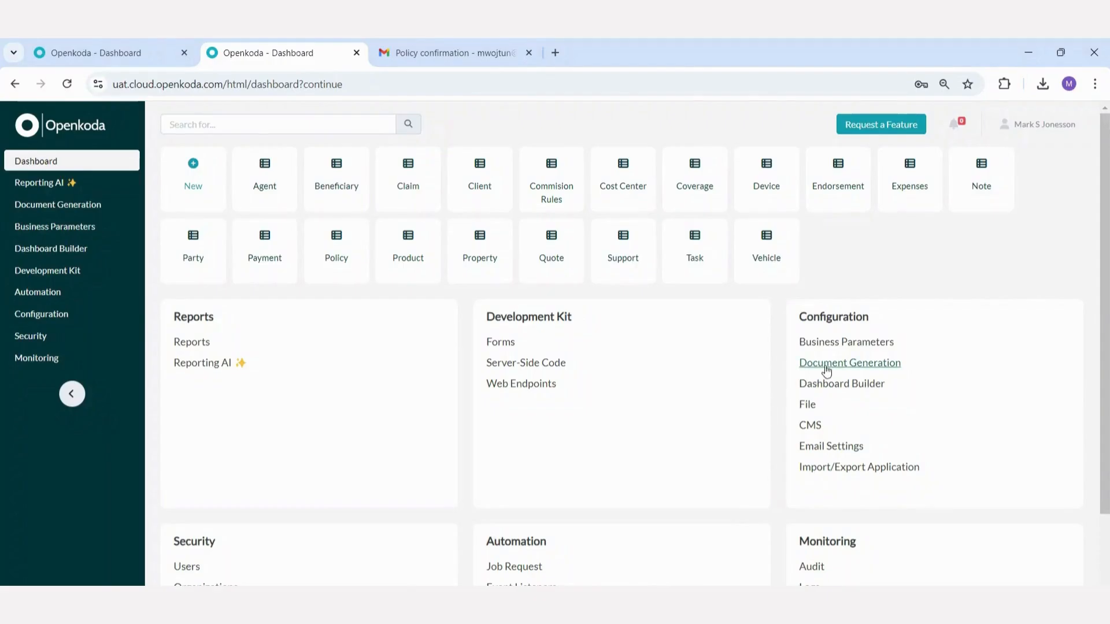
Step: Show the uploaded document templates under Configuration > Document Generation
click(850, 361)
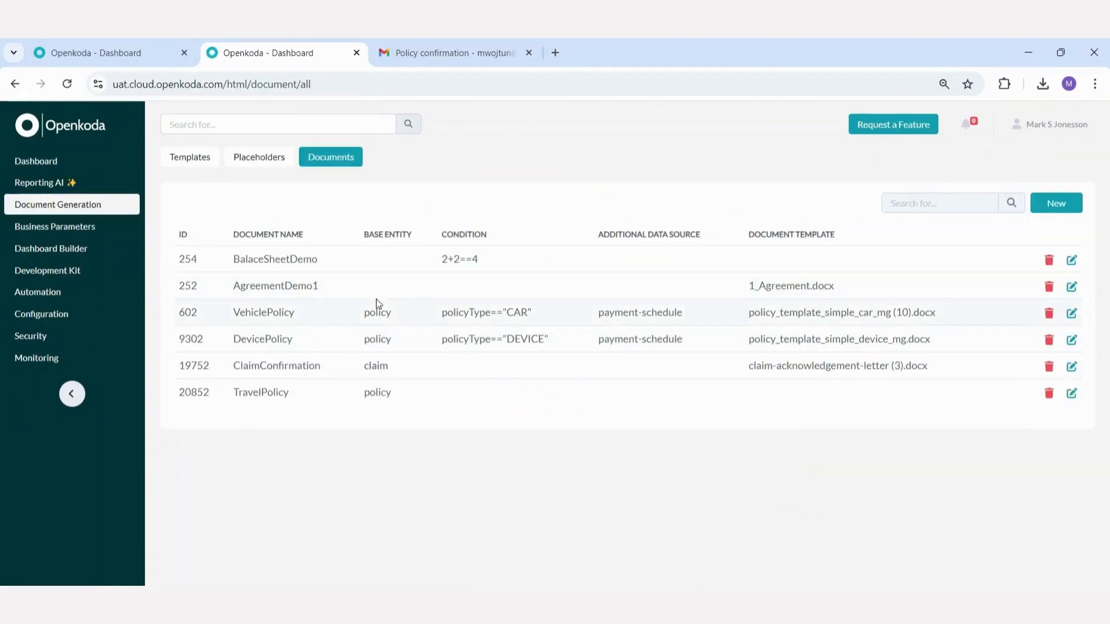
click(189, 156)
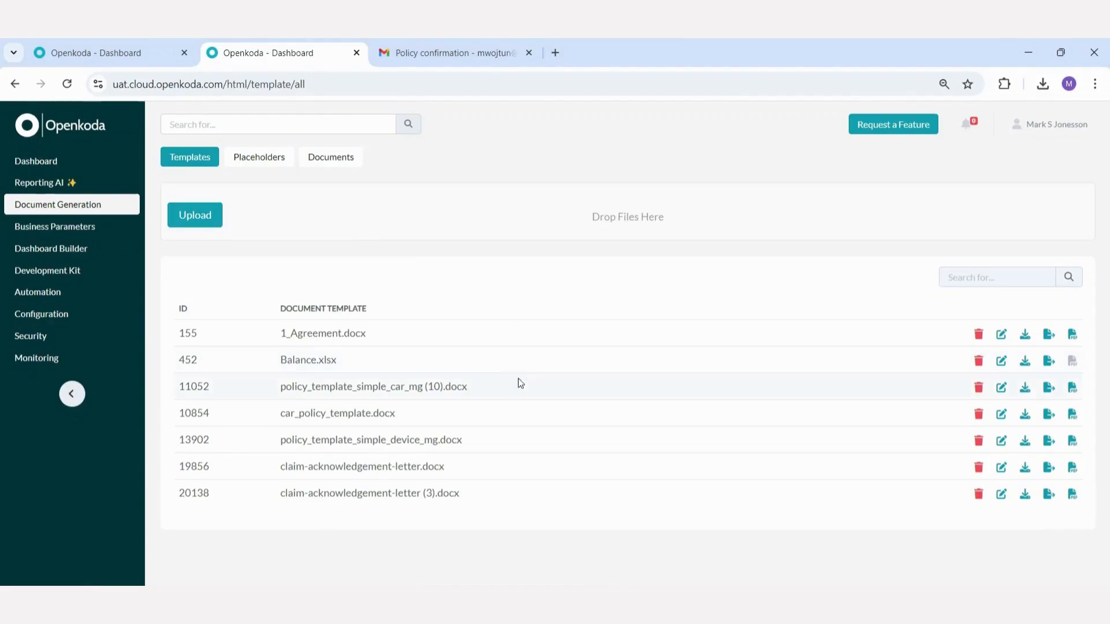
mouse_move(510, 383)
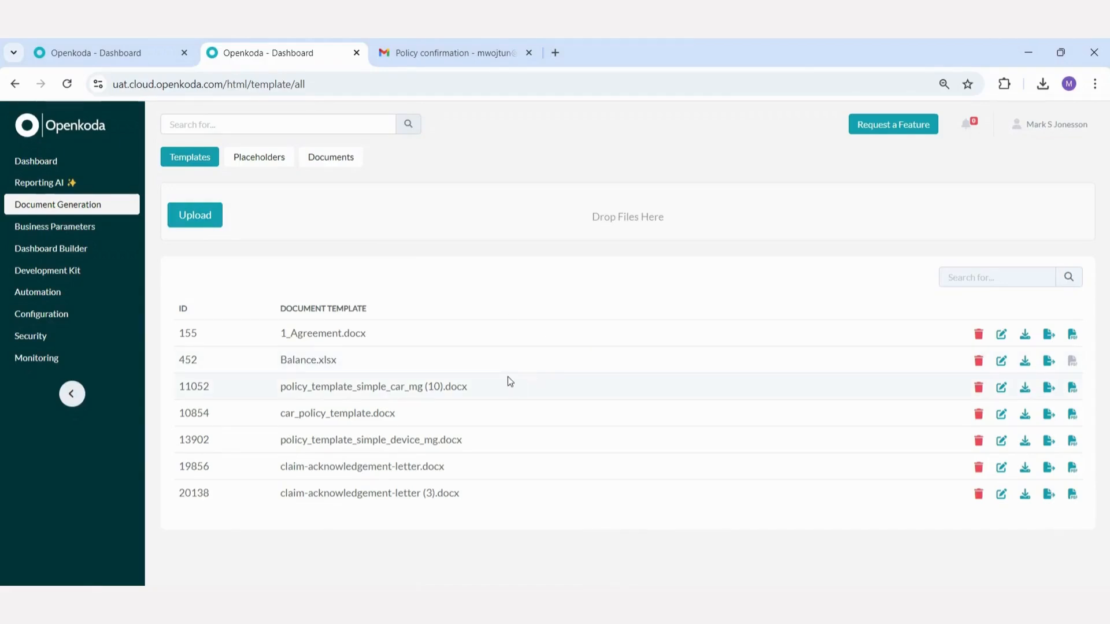
mouse_move(267, 380)
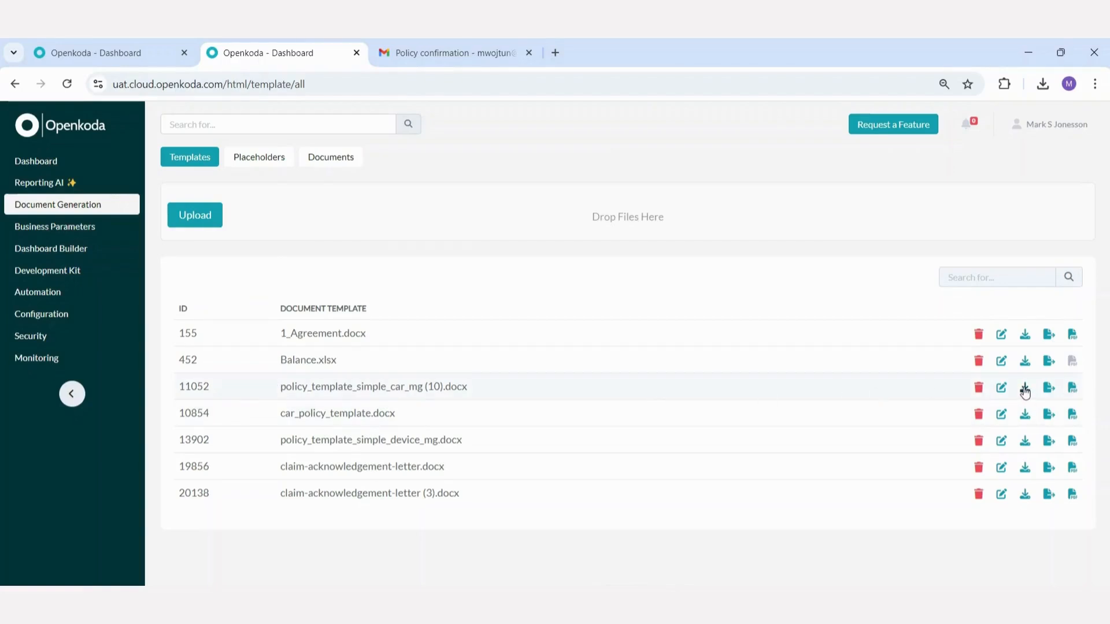
Step: Review the car policy certificate template's placeholders in Word, down to payment schedule and agent details
click(1024, 388)
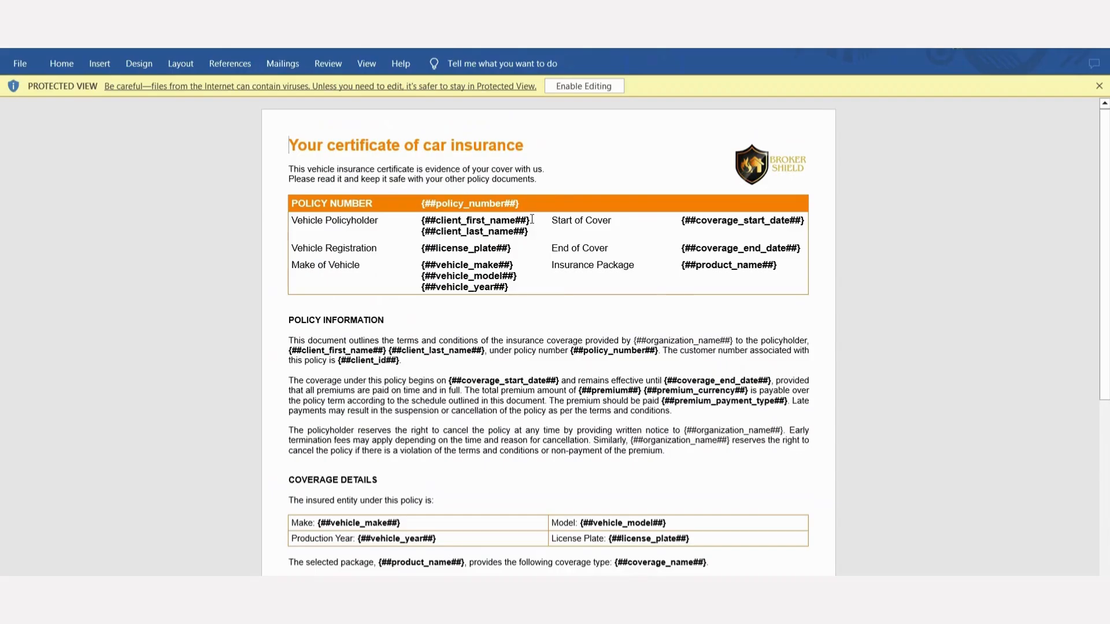
mouse_move(424, 219)
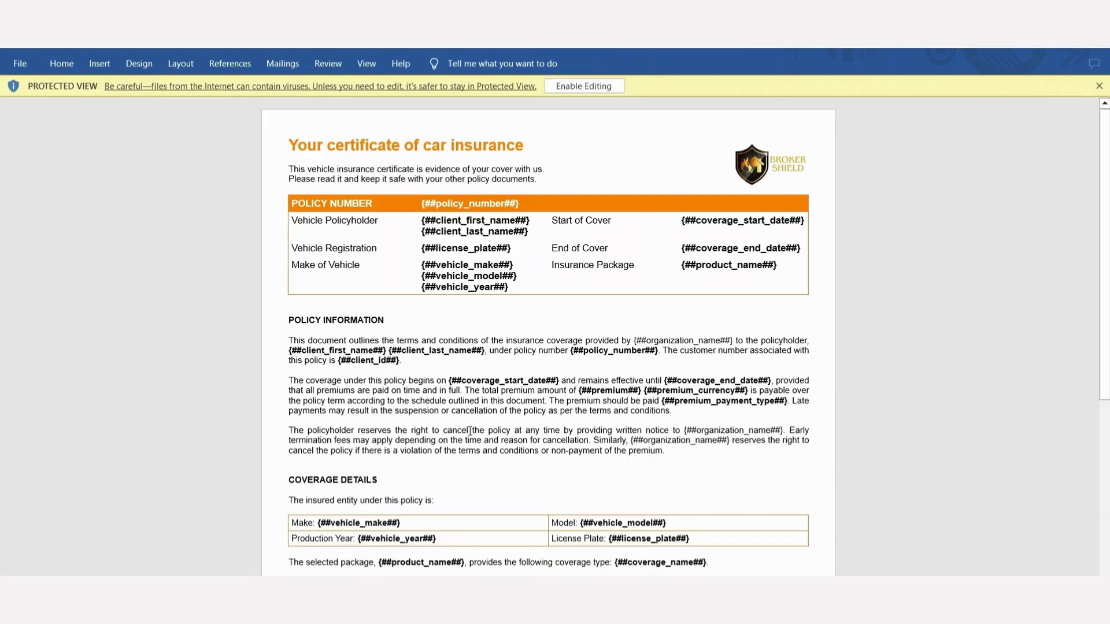
scroll(down, 3)
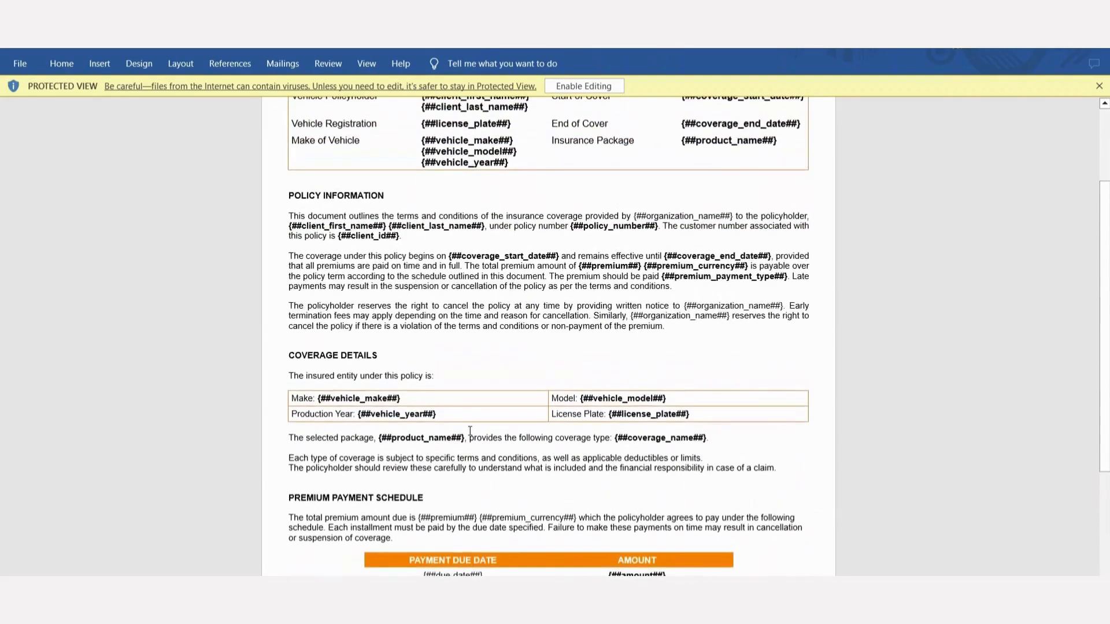
scroll(up, 3)
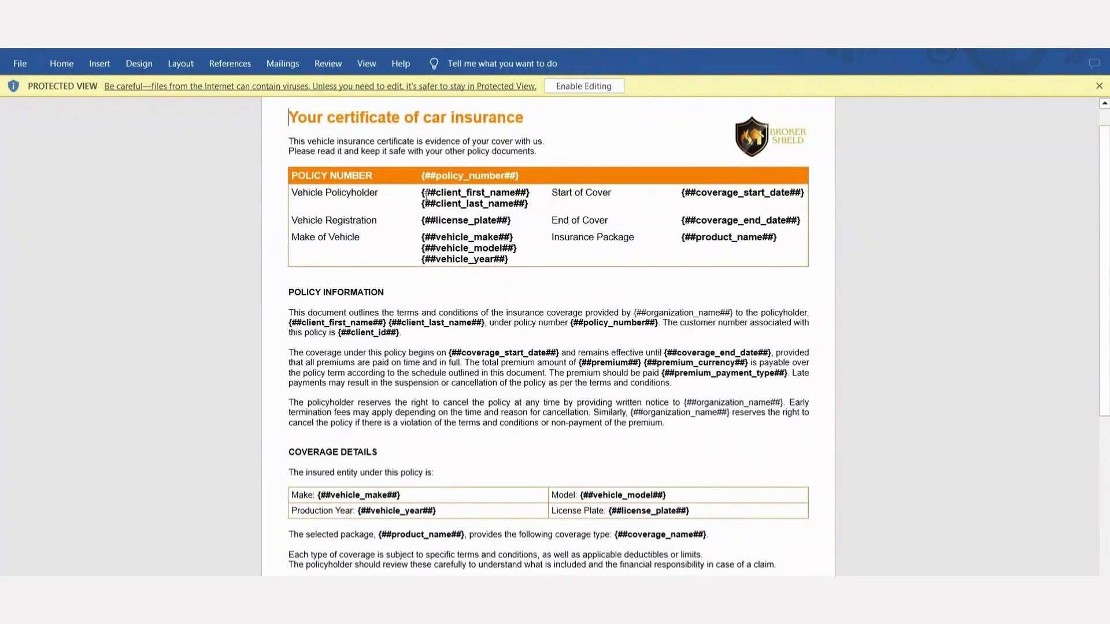
scroll(down, 3)
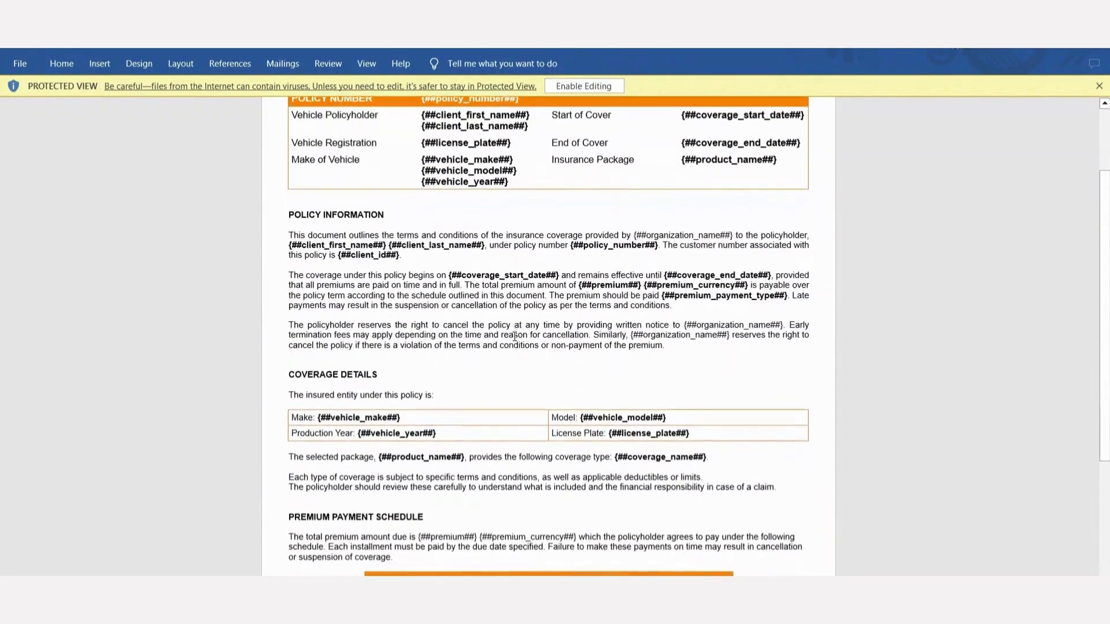
scroll(down, 3)
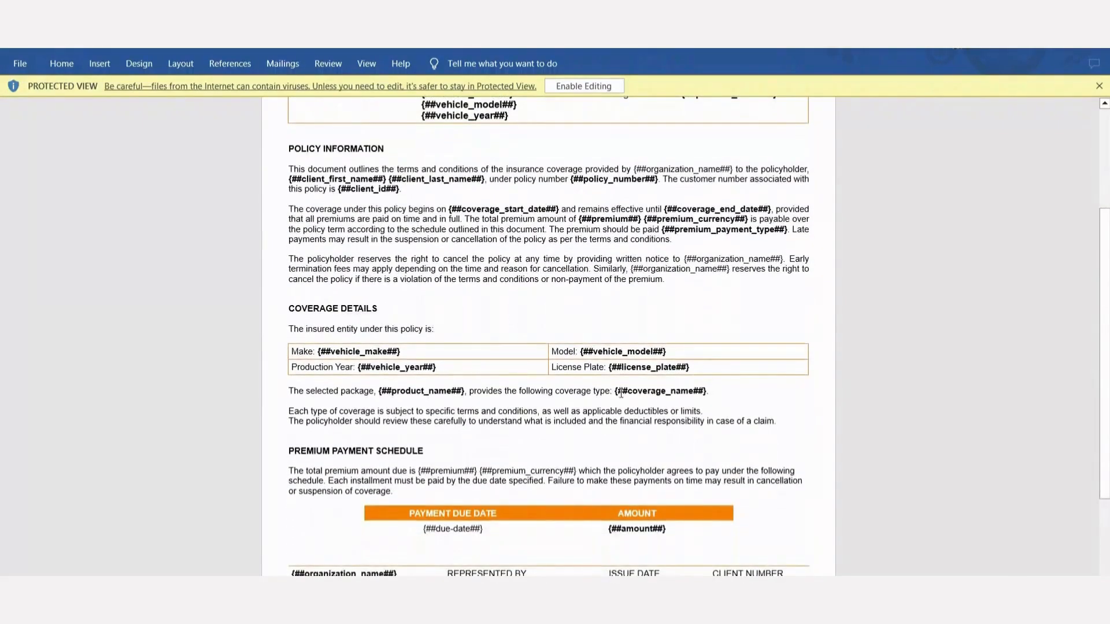
mouse_move(706, 407)
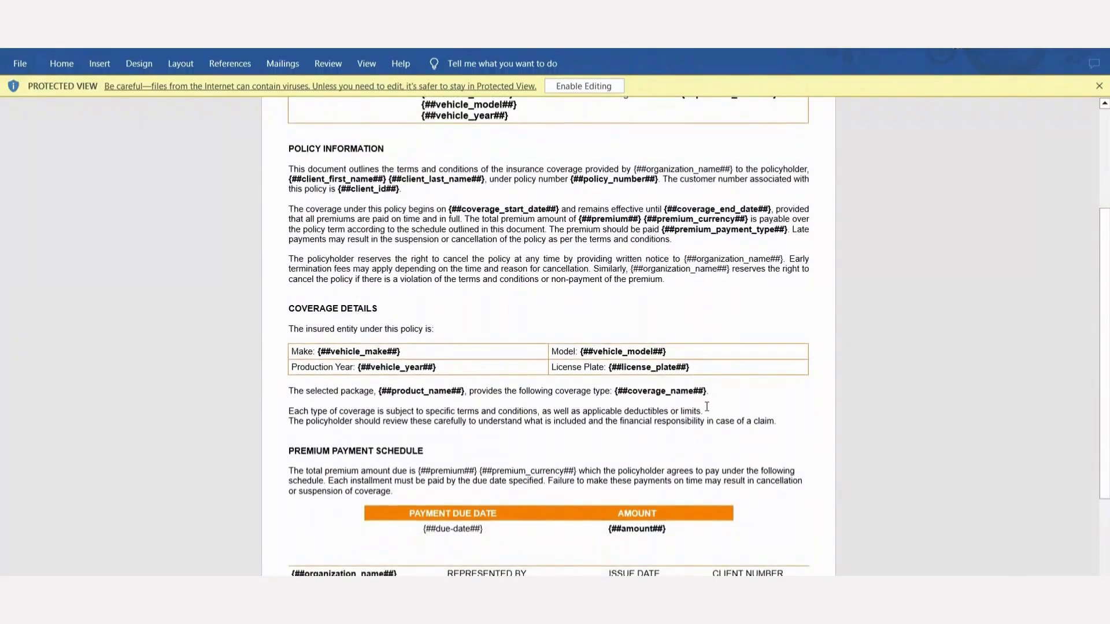
scroll(down, 3)
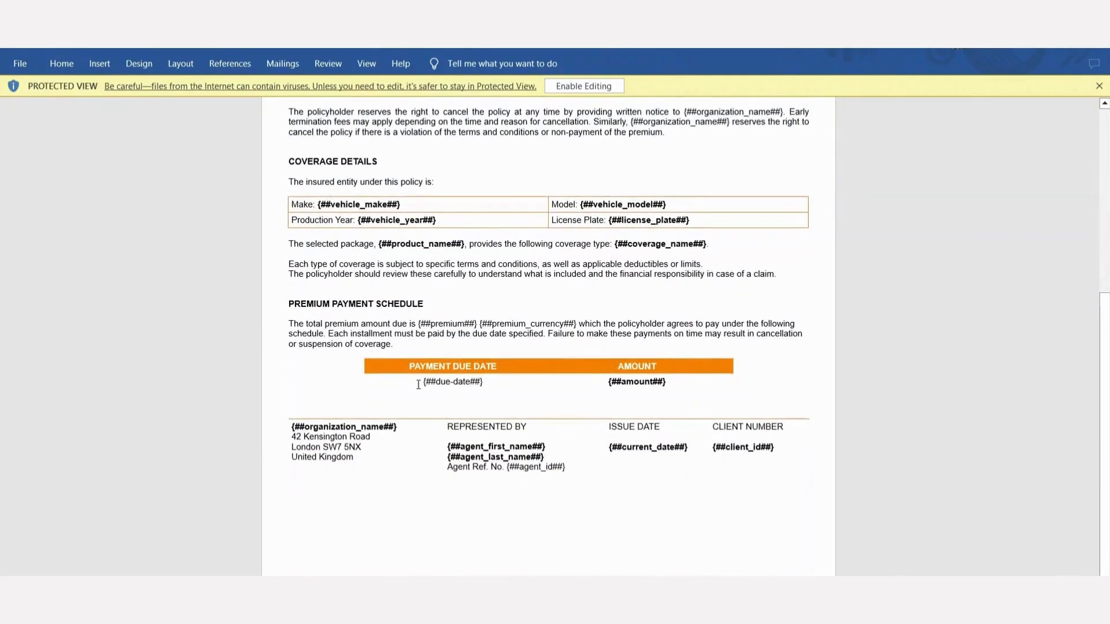
scroll(up, 3)
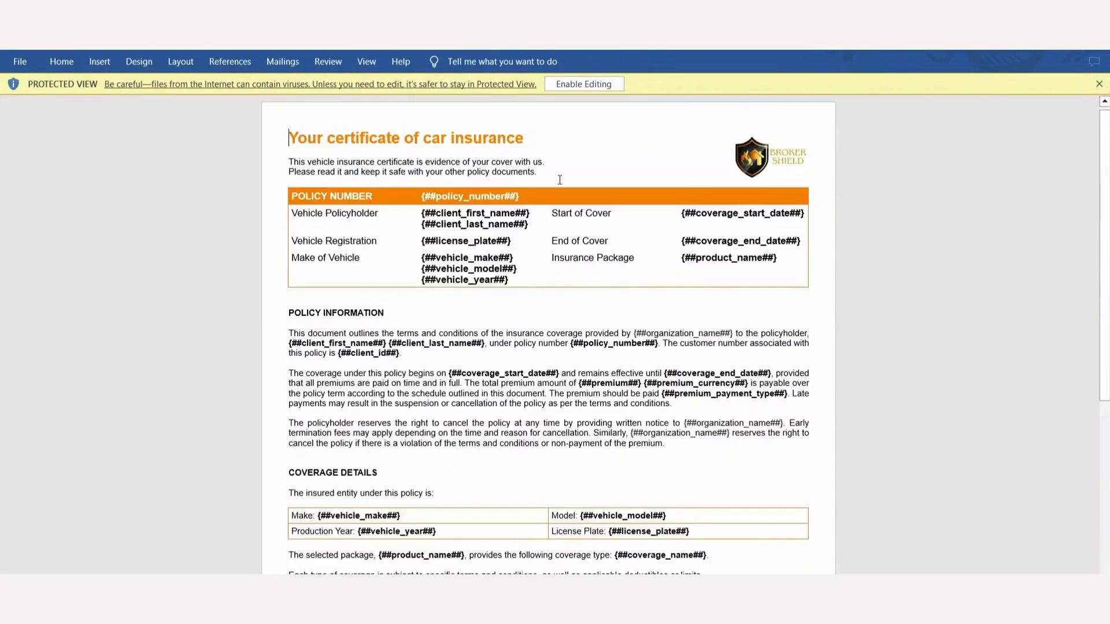
mouse_move(519, 442)
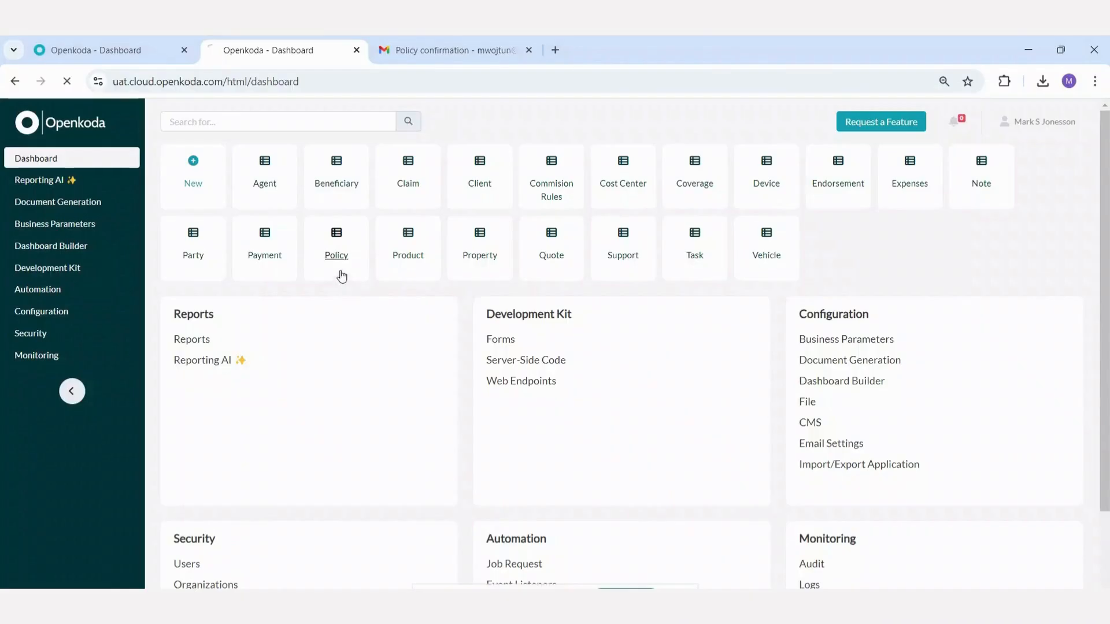
click(337, 237)
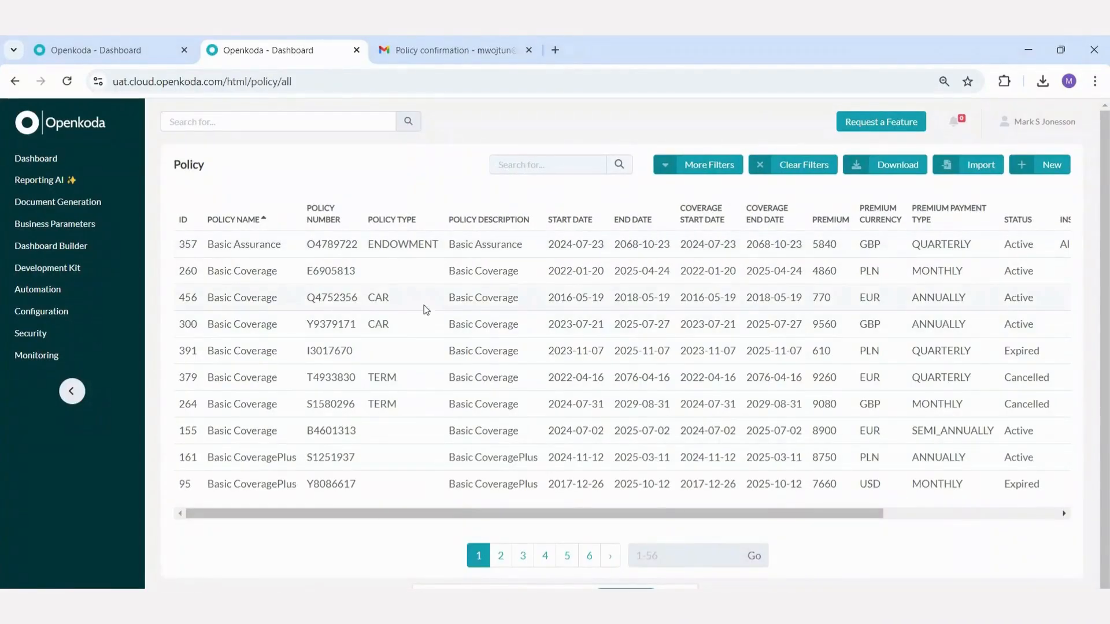
scroll(right, 3)
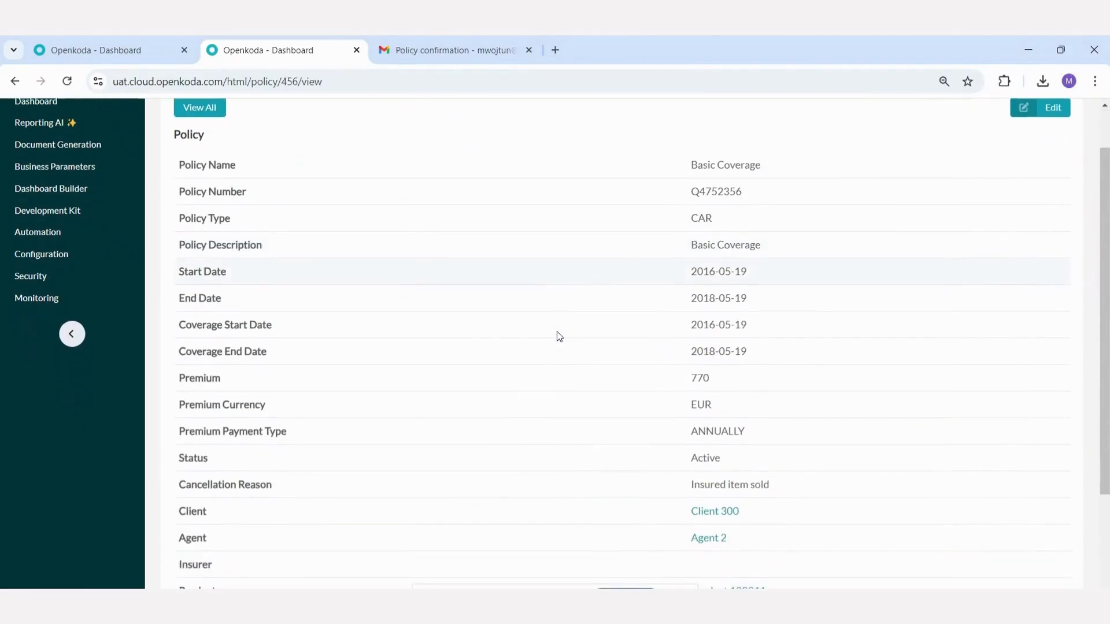
scroll(down, 3)
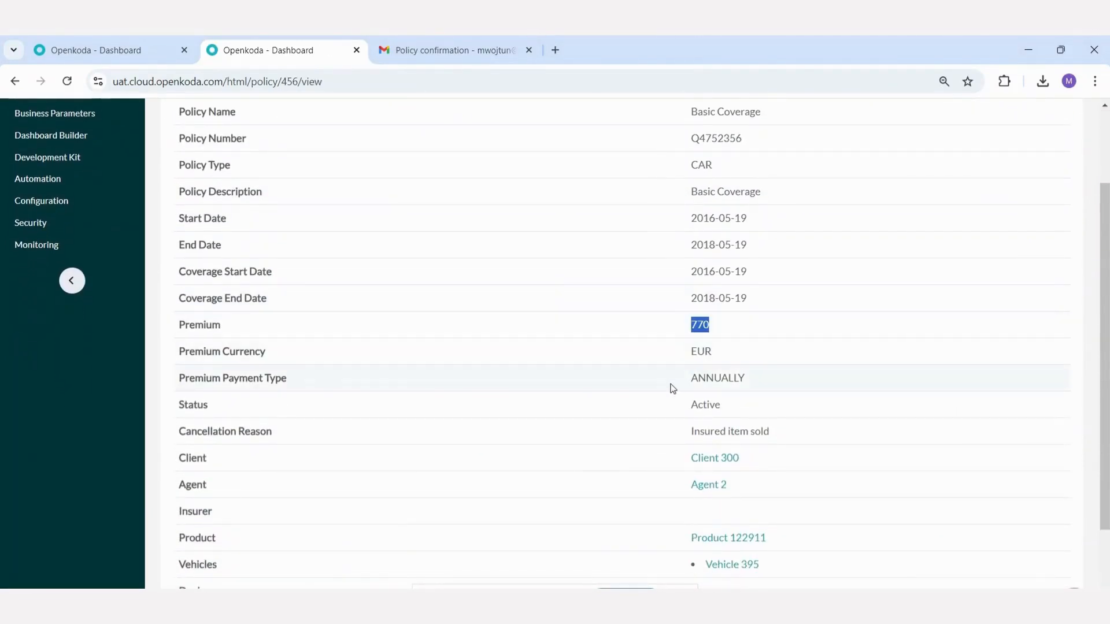
scroll(down, 3)
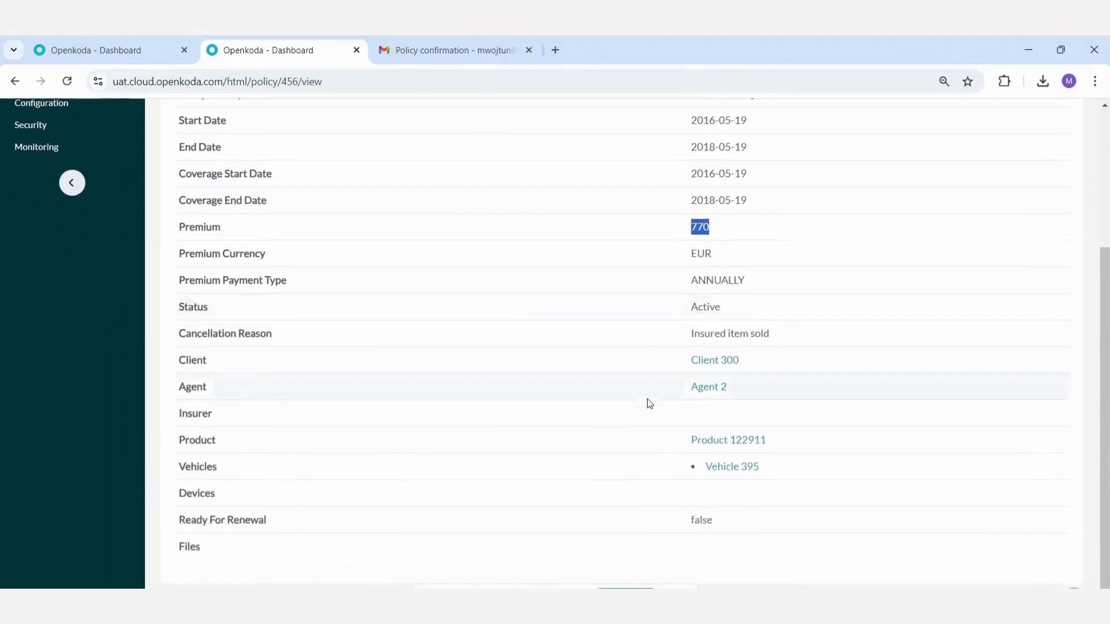
click(714, 360)
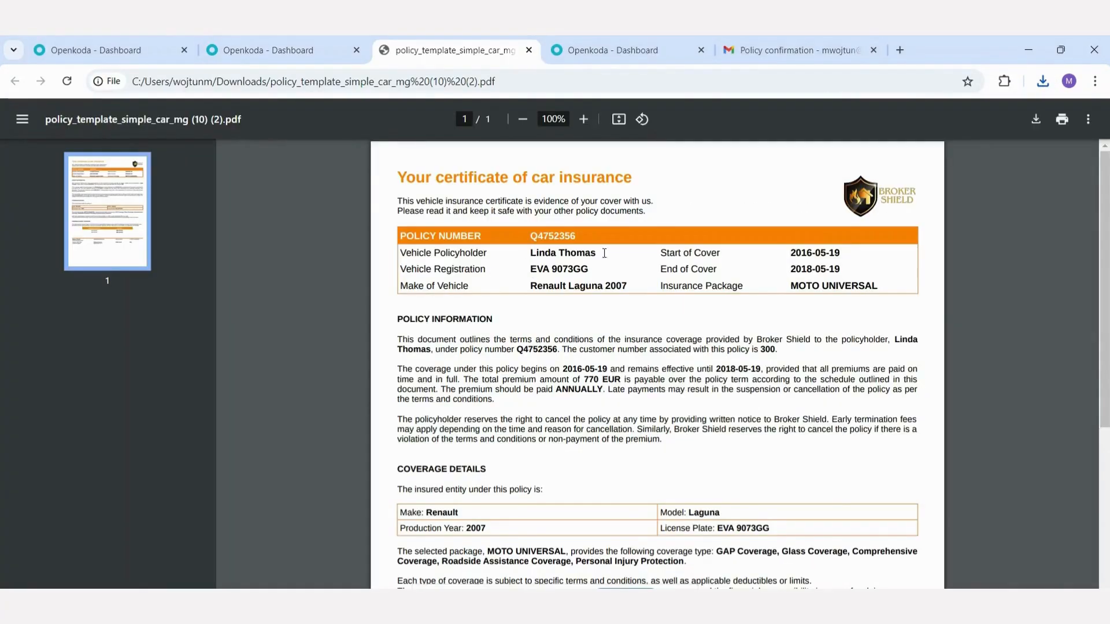
Step: Check the generated Q4752356 certificate's filled values, including the 770 EUR two-instalment schedule
scroll(down, 3)
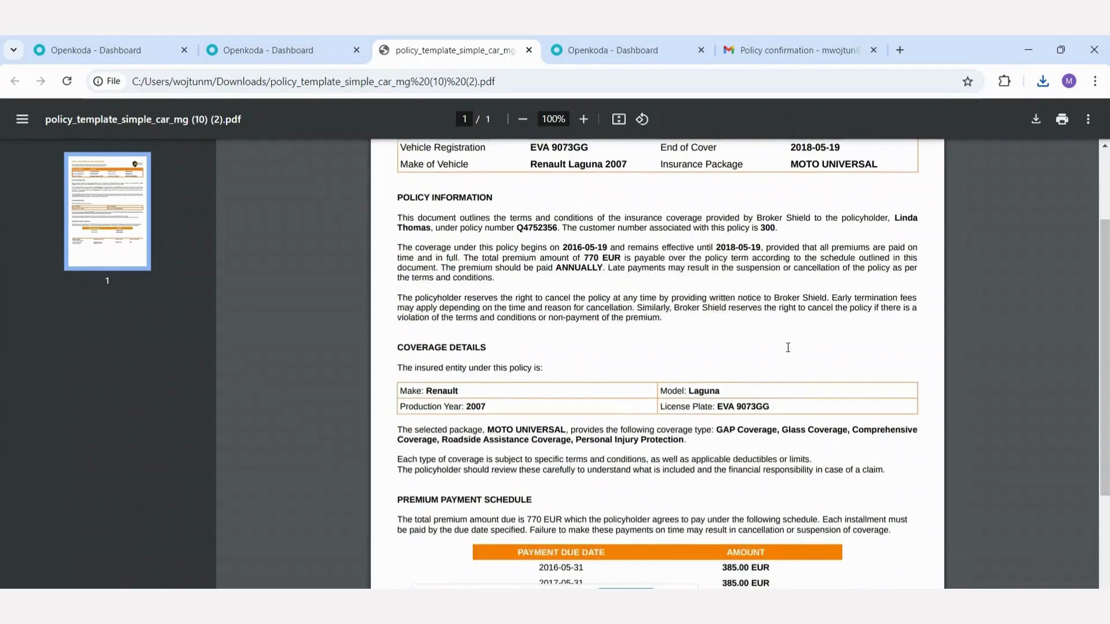
scroll(down, 3)
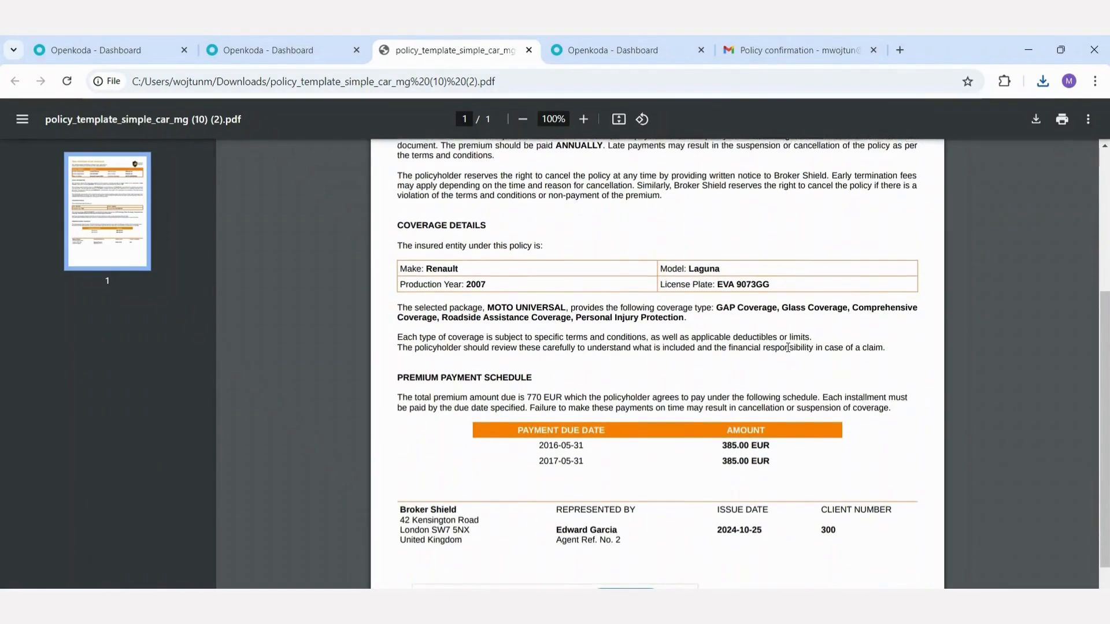
scroll(up, 3)
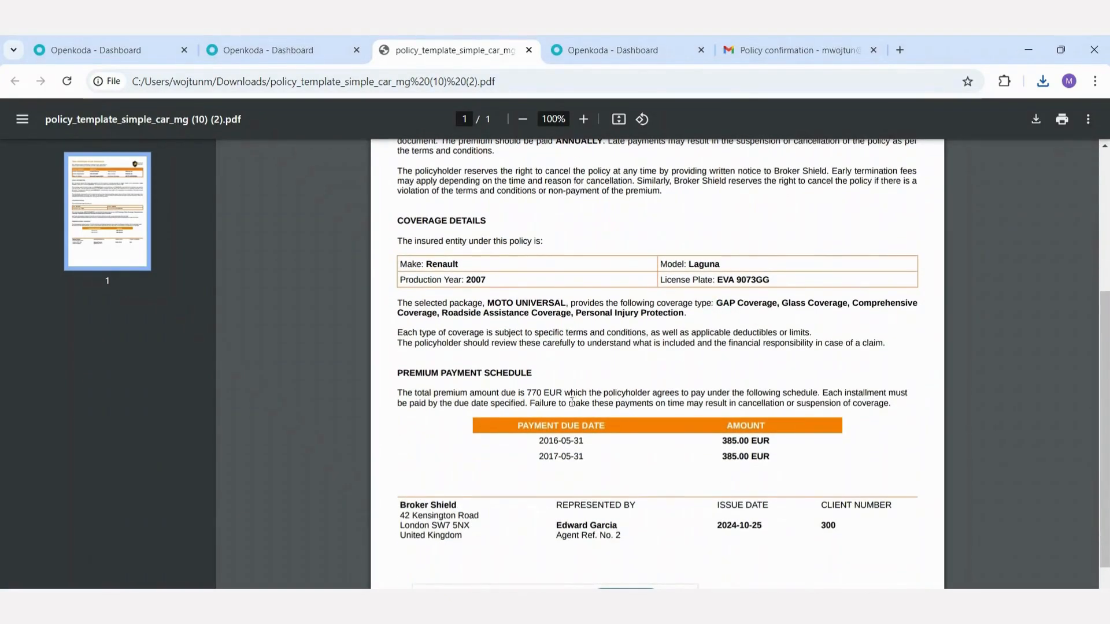
mouse_move(548, 475)
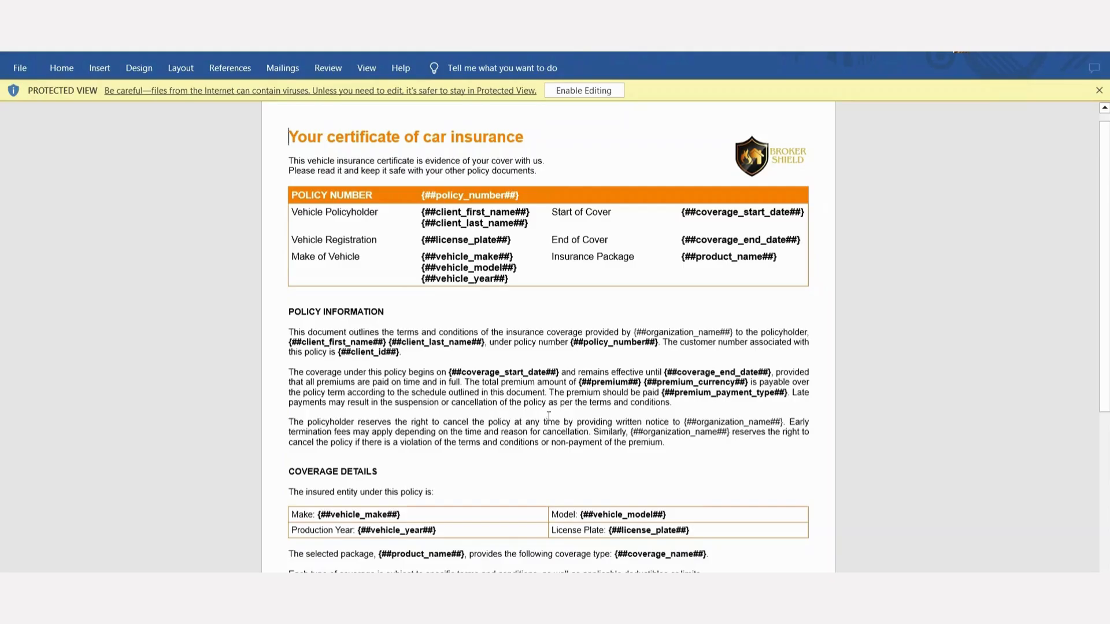
scroll(down, 3)
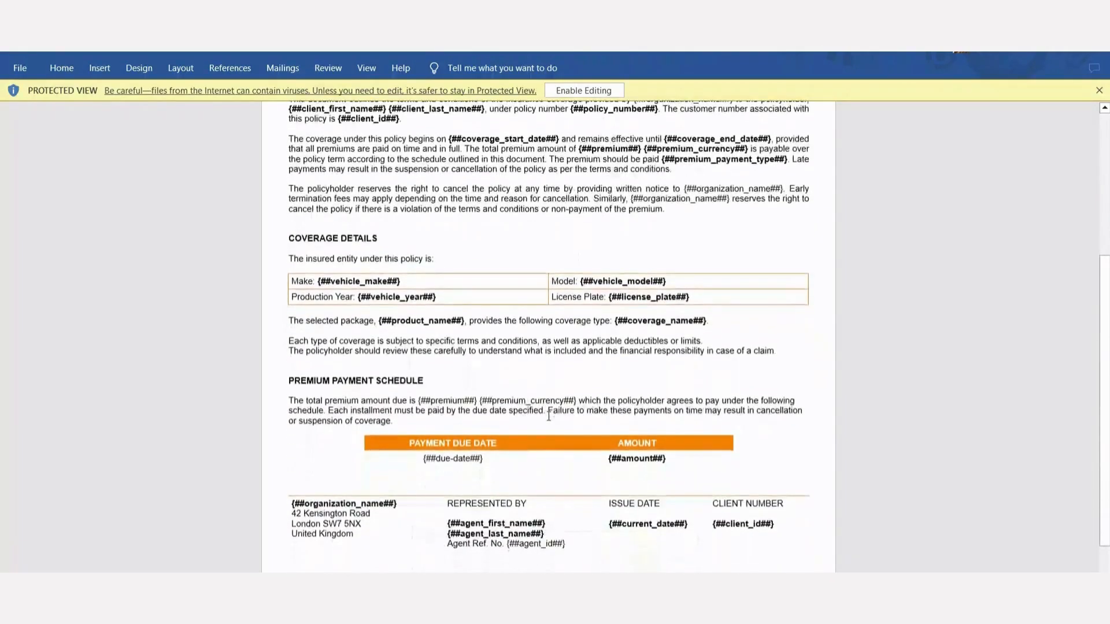
scroll(up, 3)
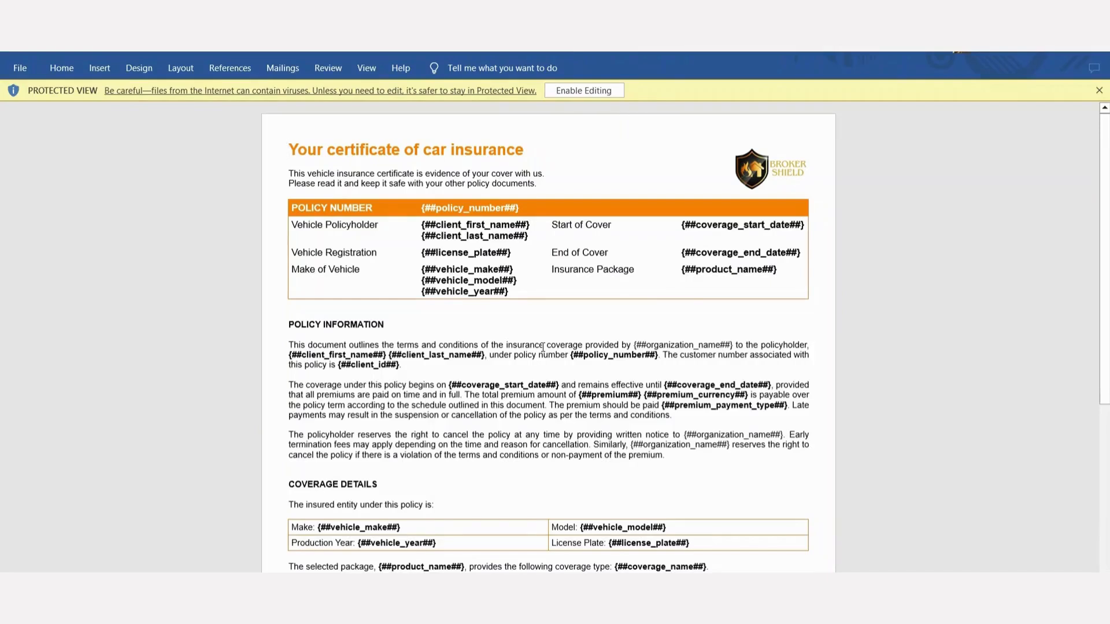
mouse_move(577, 367)
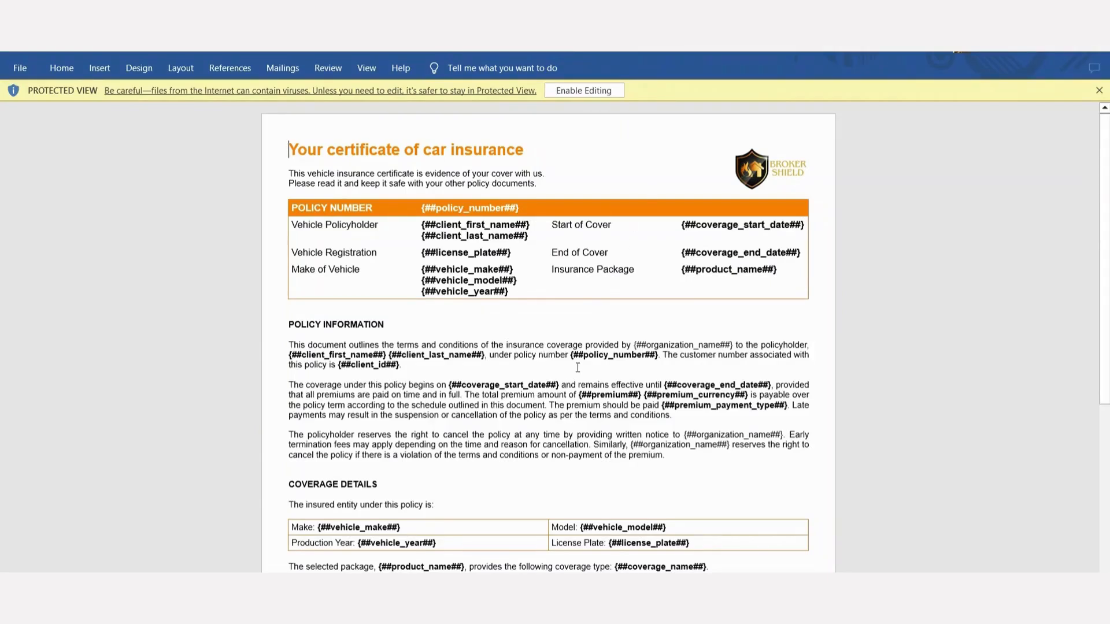
mouse_move(563, 387)
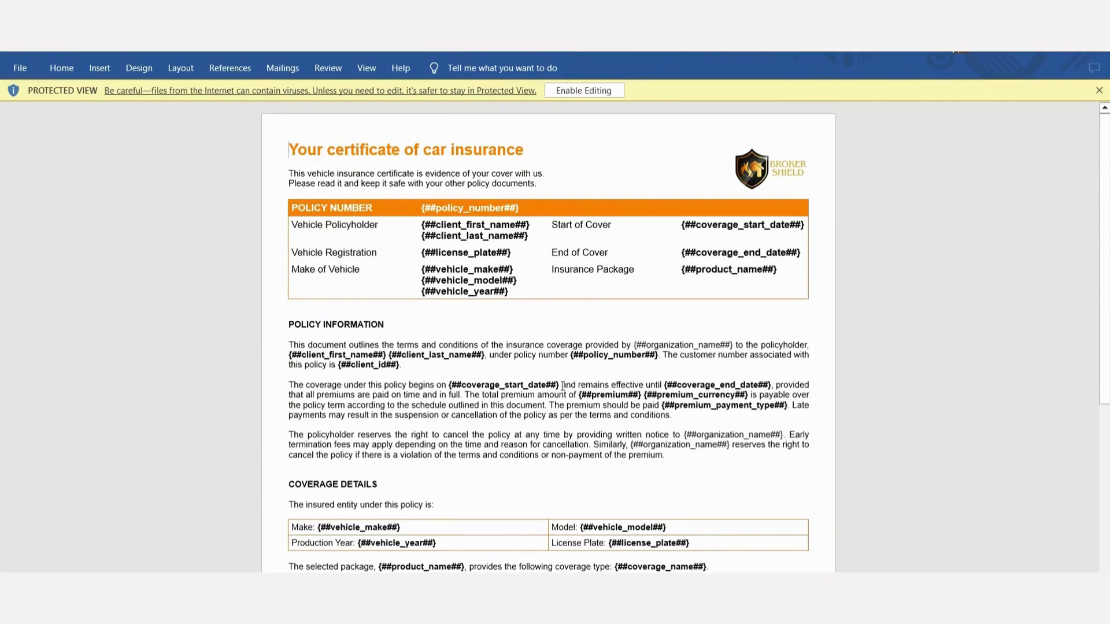